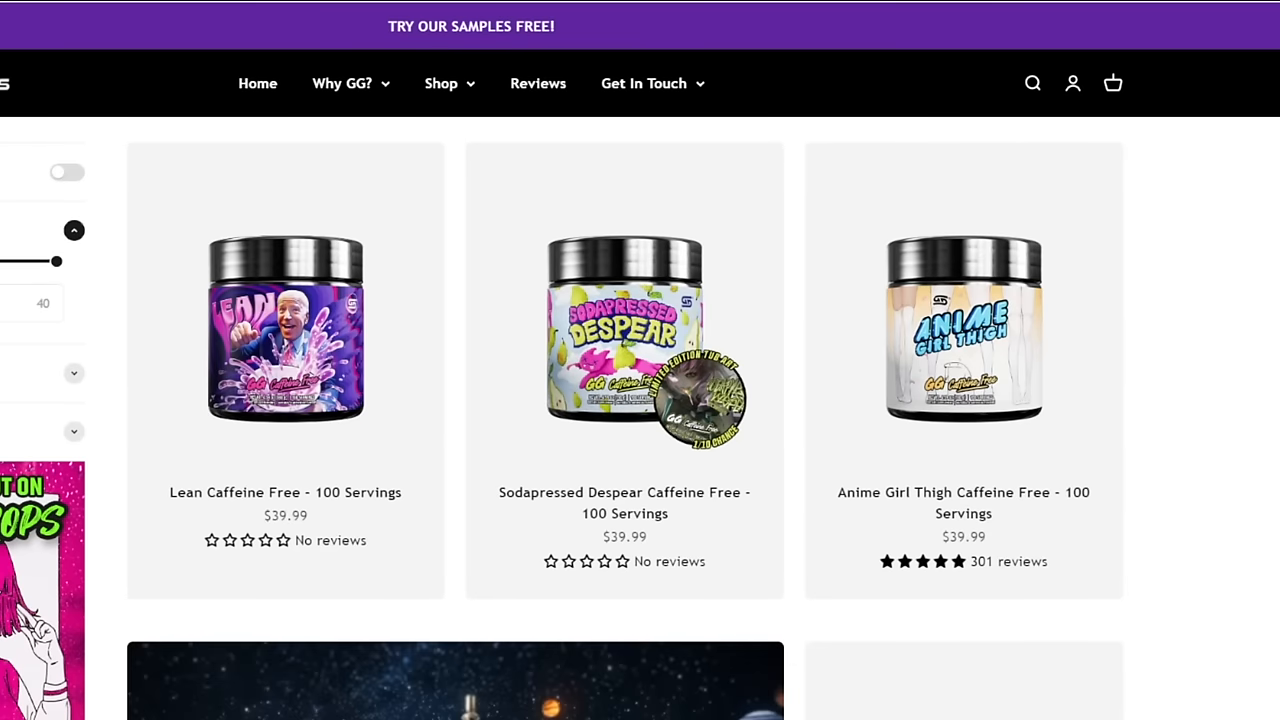
- Scroll through Serebii's Regulation F Banned Pokémon table
scroll("down", 3)
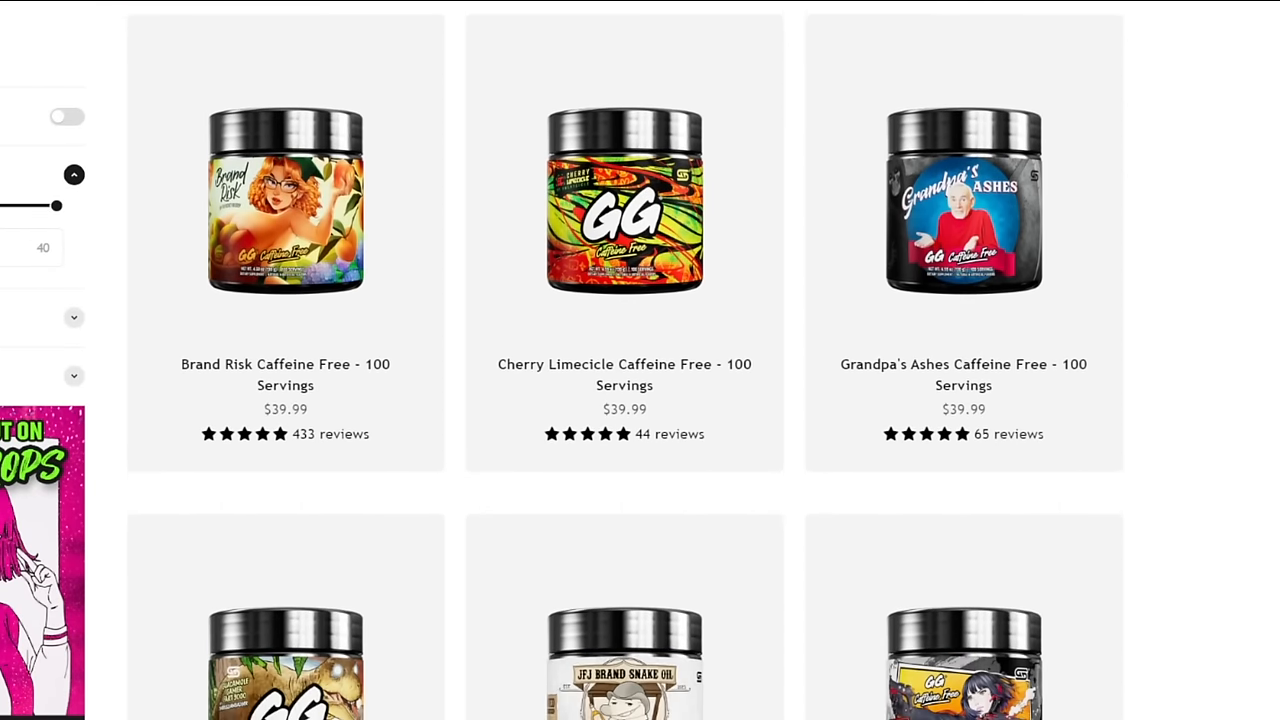
scroll("down", 3)
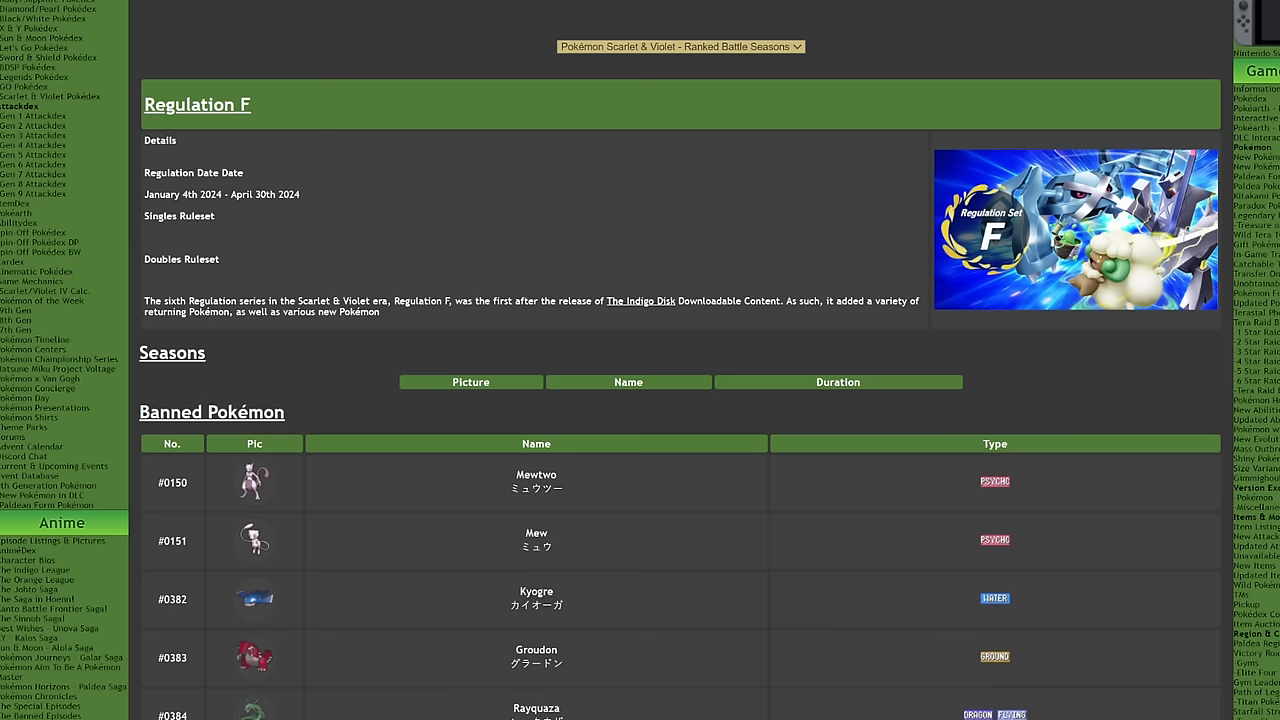
scroll("down", 3)
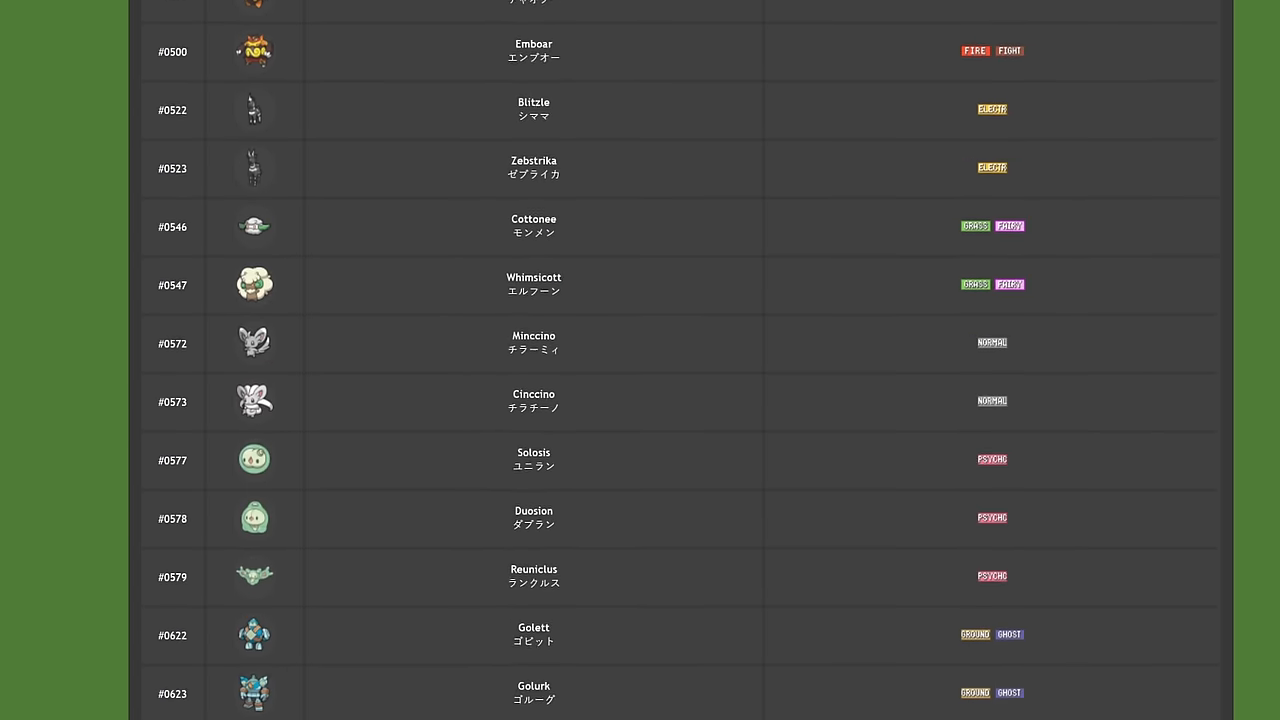
scroll("down", 3)
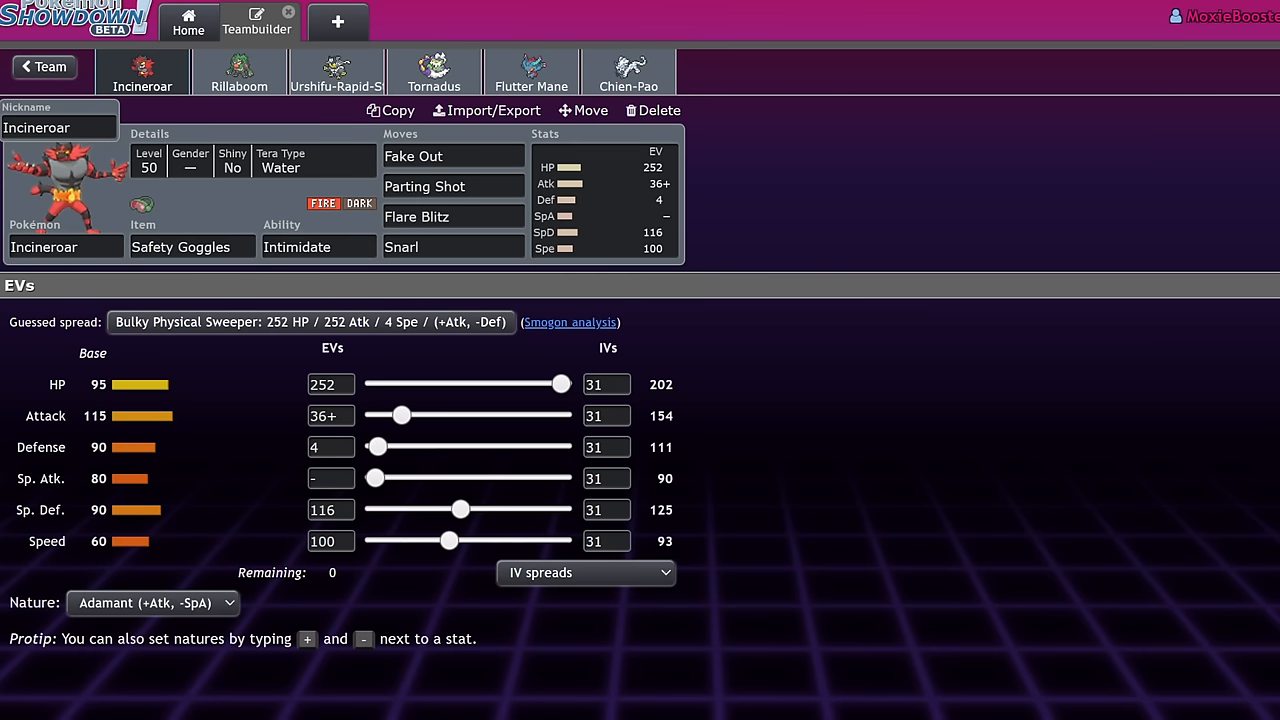
- Inspect Incineroar's Snarl move, browse held item options, and return to its EV spread
left_click(453, 247)
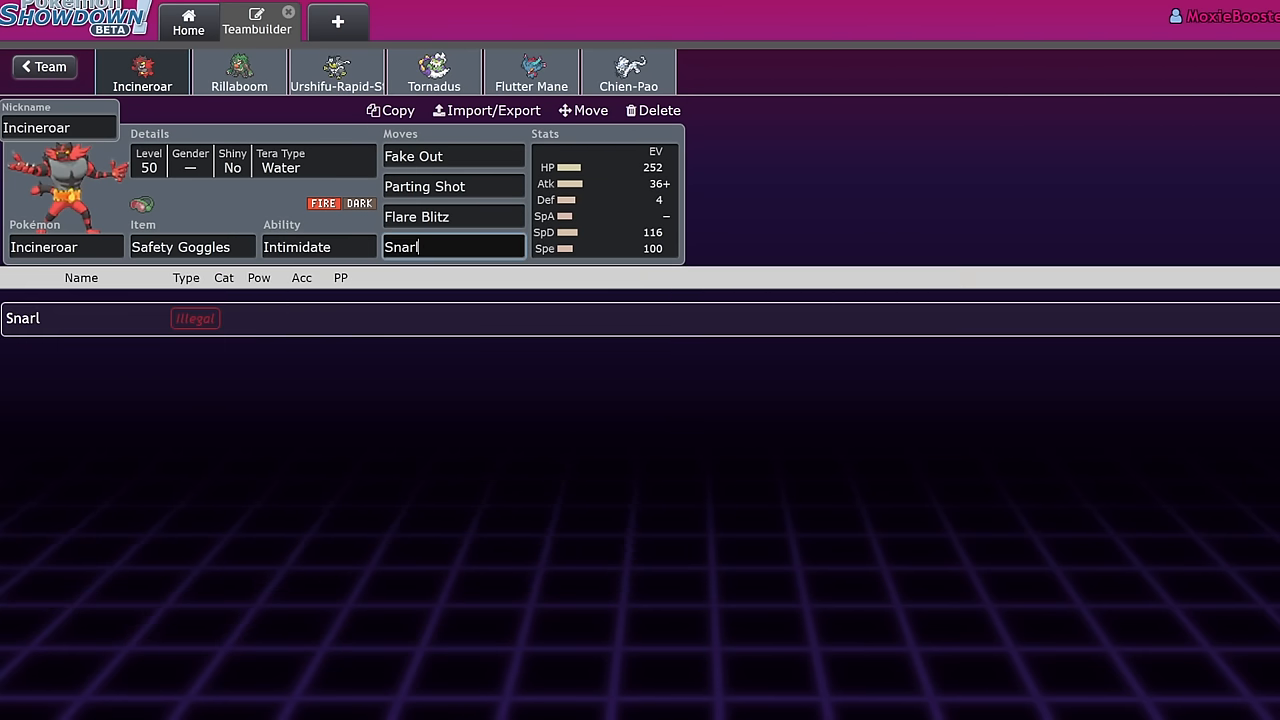
left_click(452, 186)
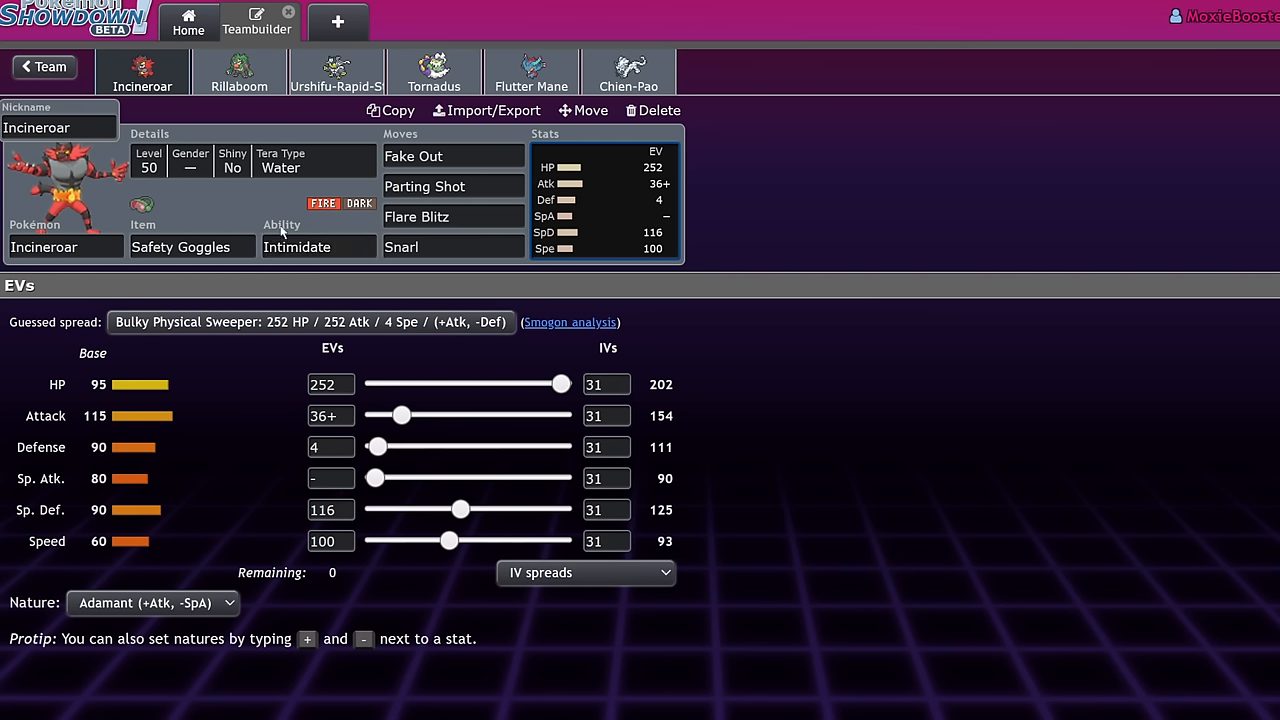
left_click(192, 247)
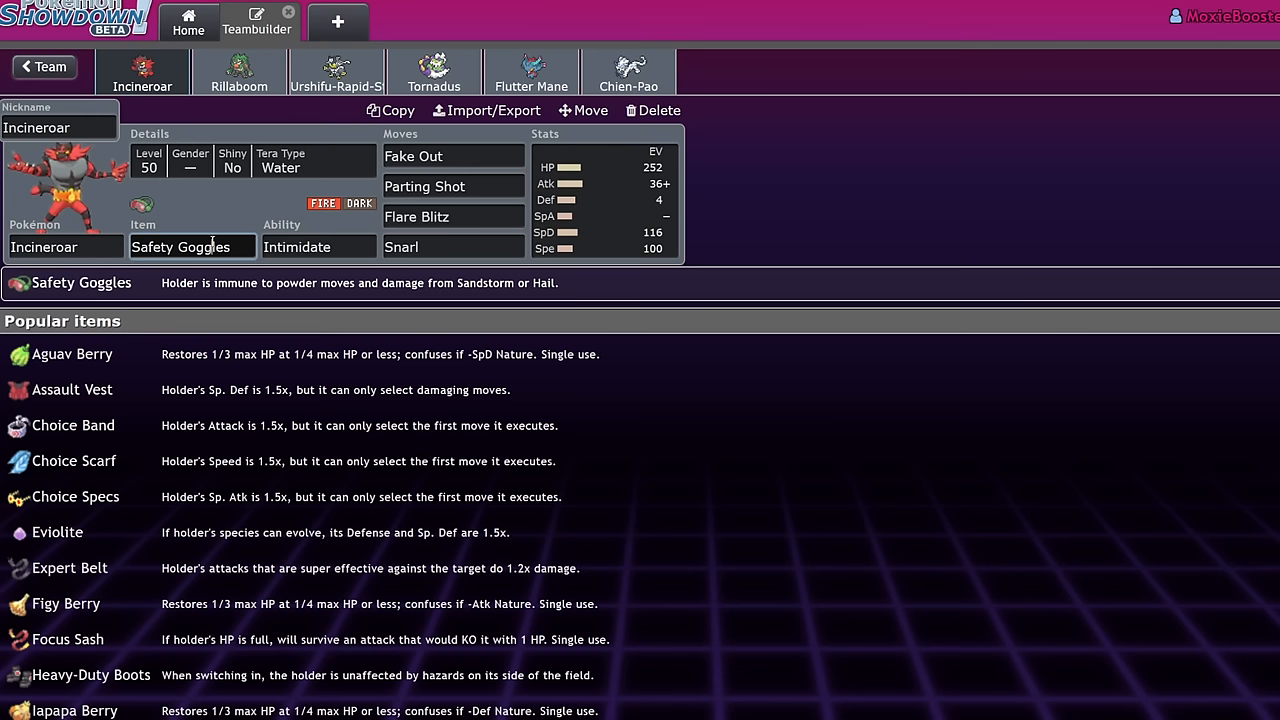
scroll("down", 3)
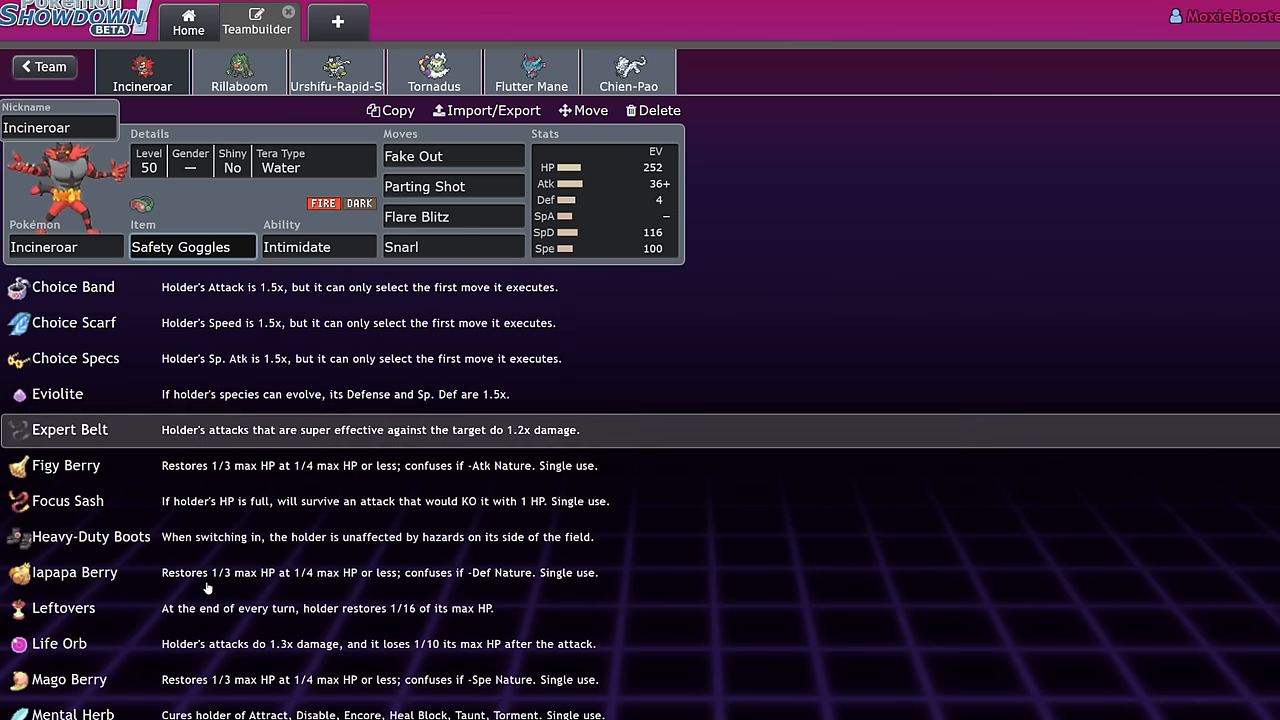
scroll("down", 3)
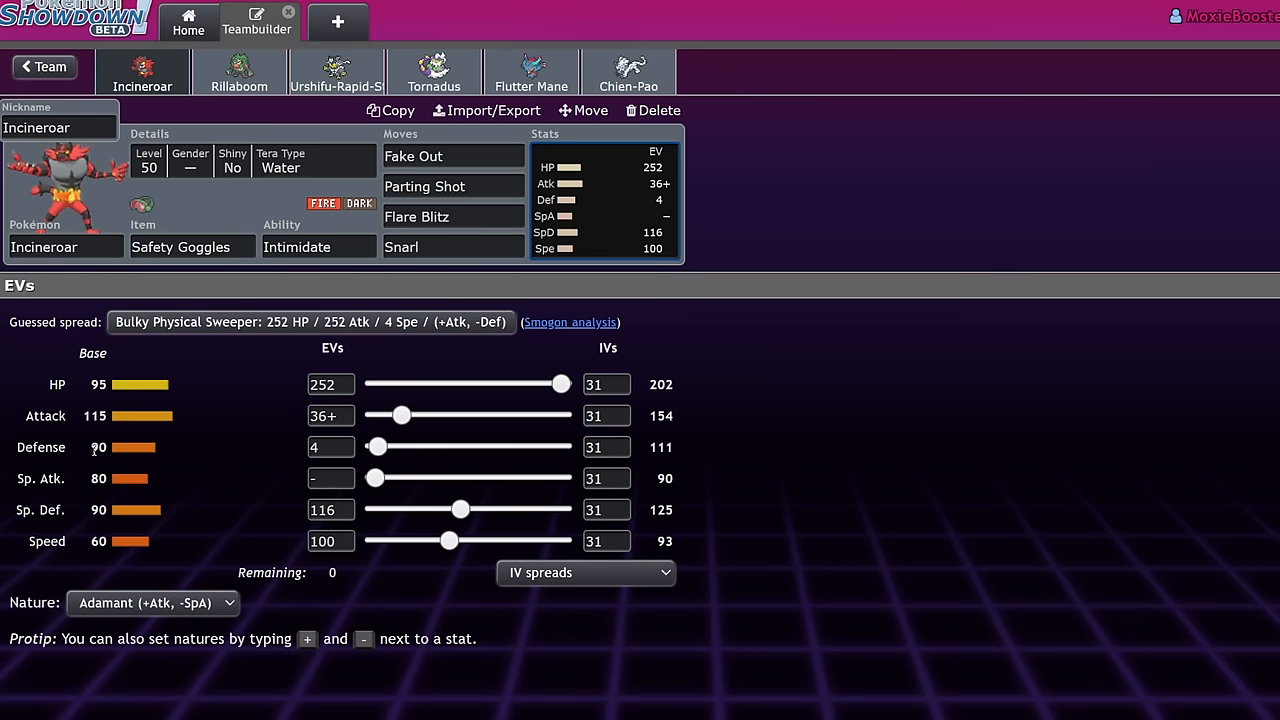
left_click(453, 156)
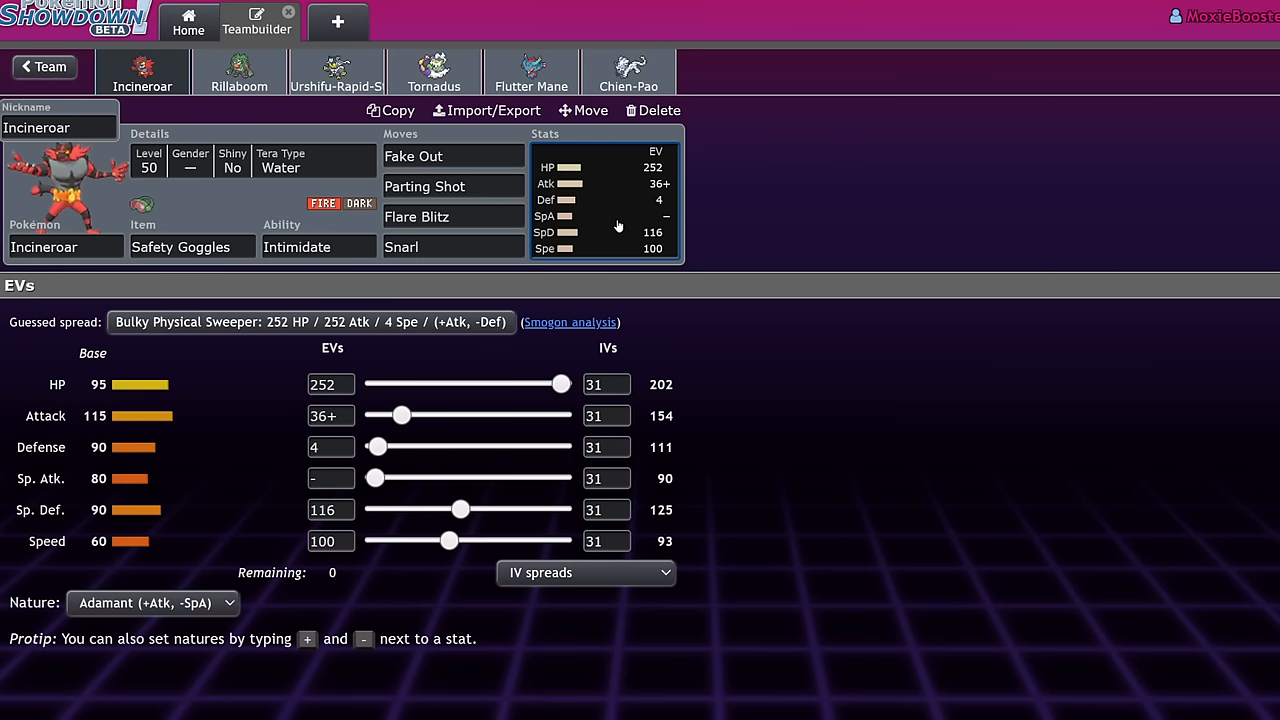
mouse_move(589, 176)
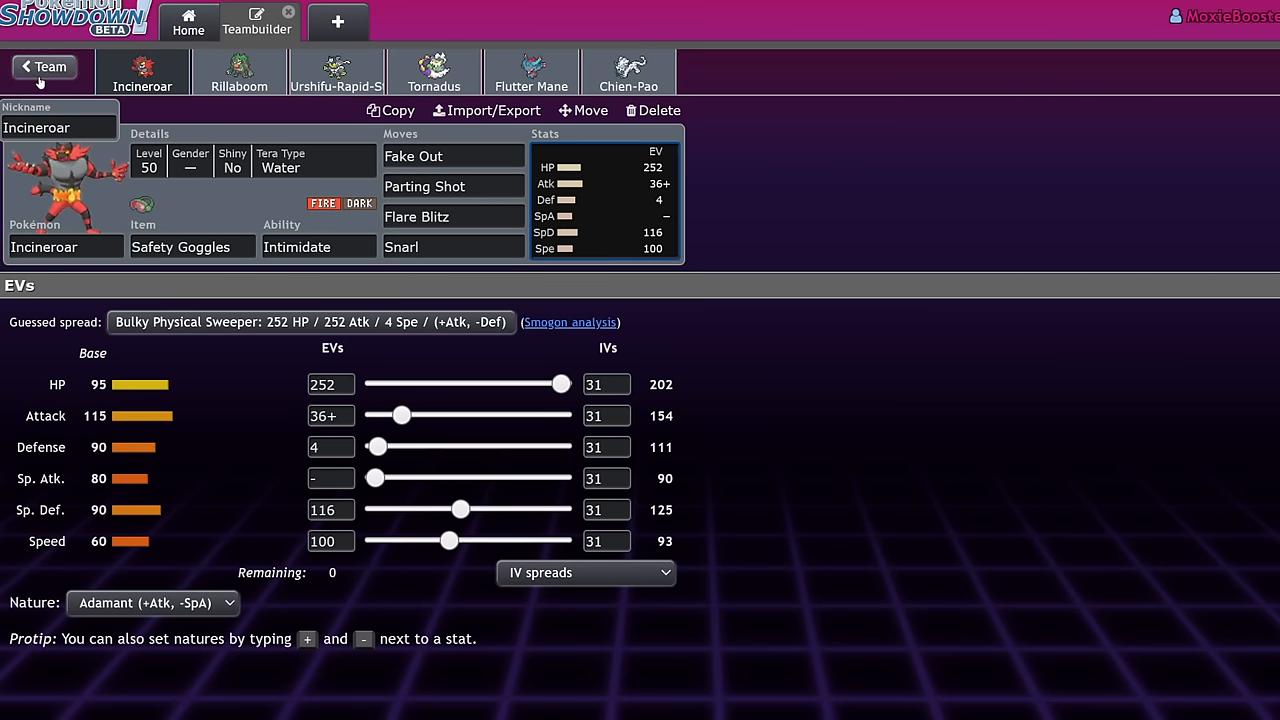
- Check the Tornadus and Chien-Pao sets, then return to Incineroar's unchanged set
left_click(44, 66)
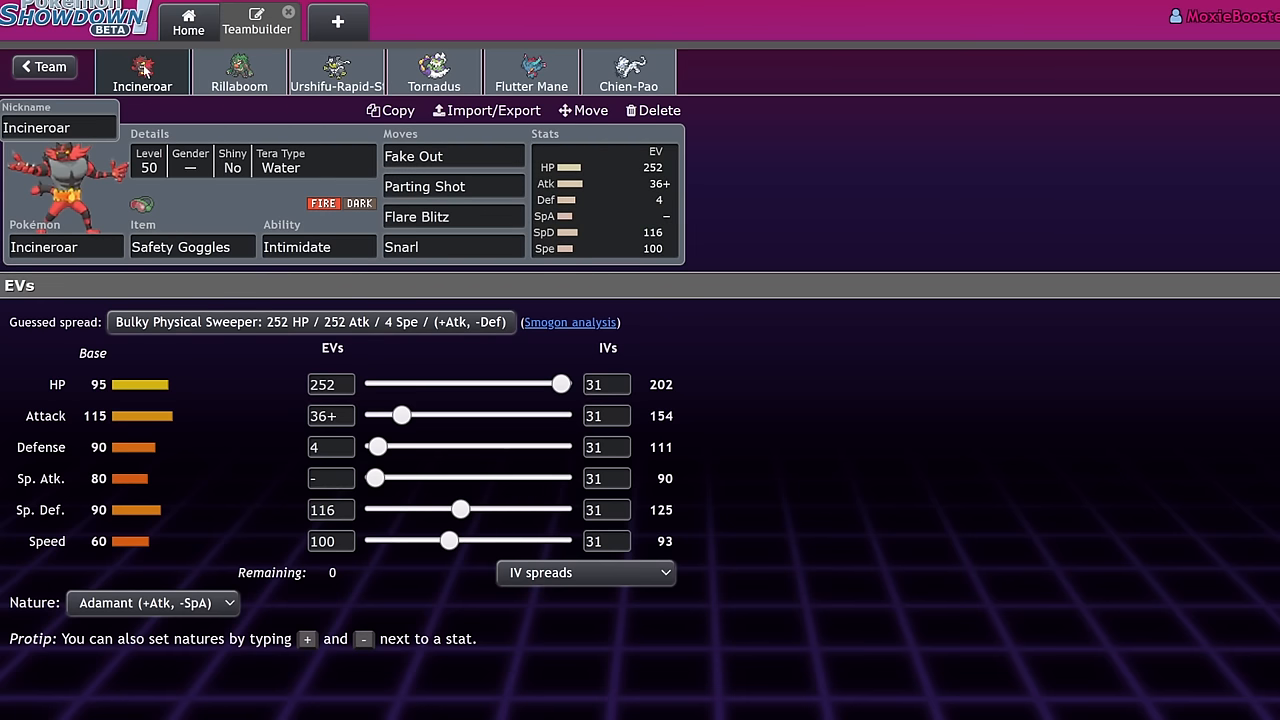
left_click(434, 71)
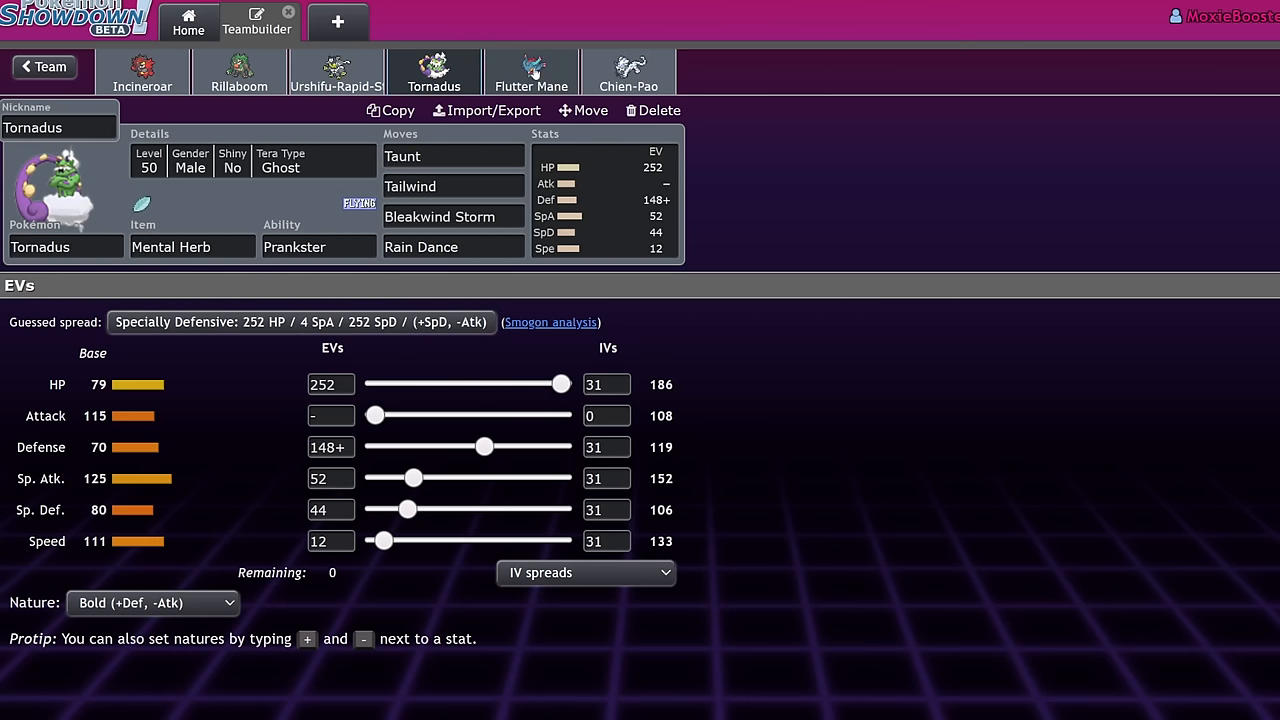
left_click(628, 71)
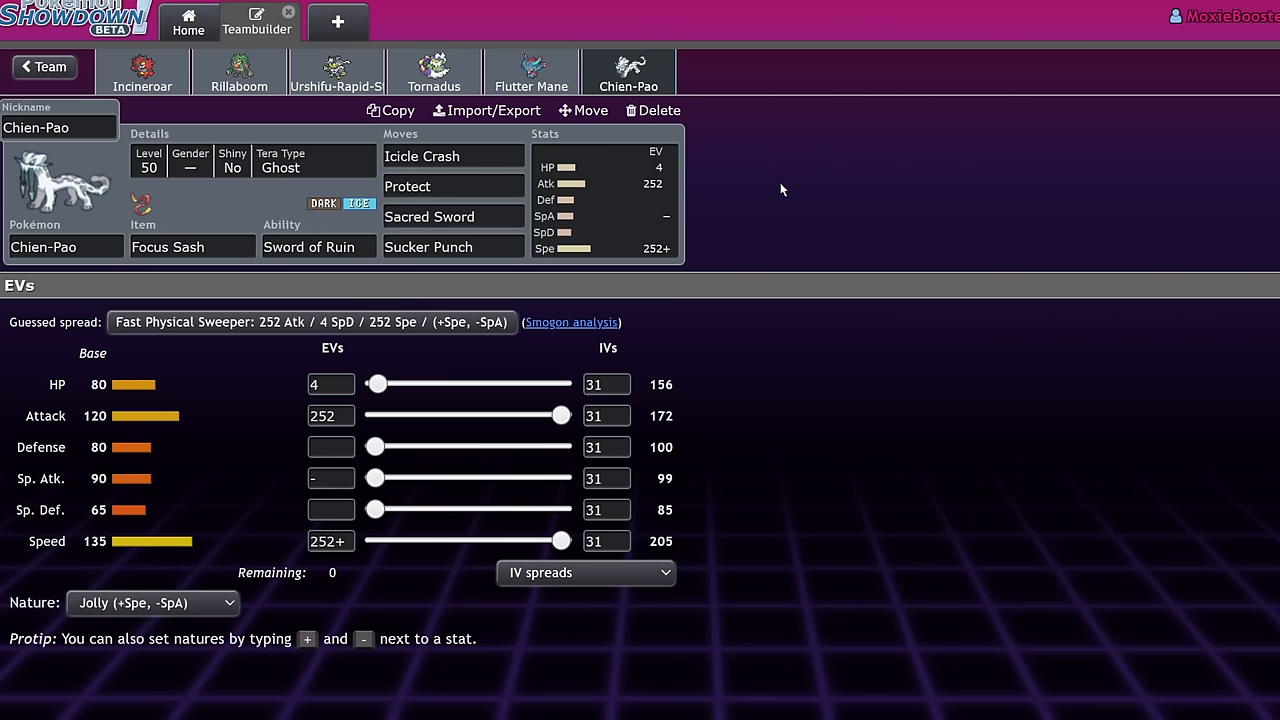
left_click(142, 71)
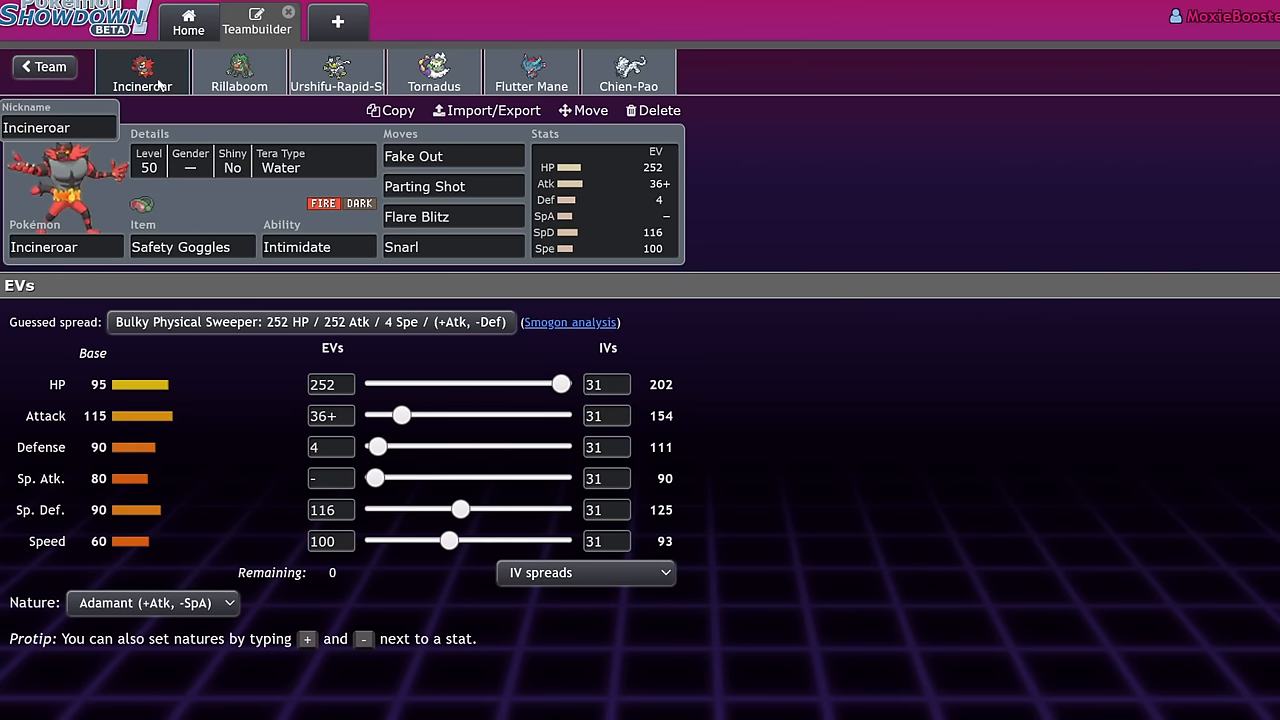
mouse_move(852, 289)
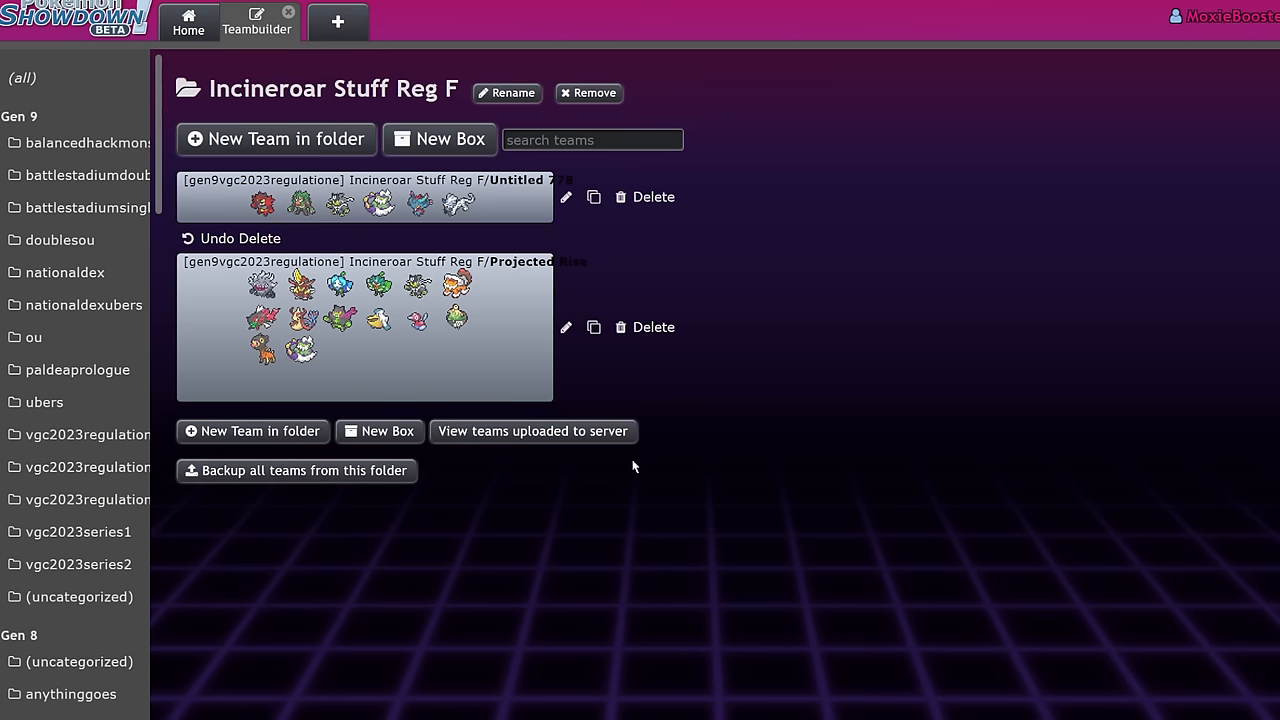
- Open the Untitled 778 team from the Incineroar Stuff Reg F folder
left_click(363, 196)
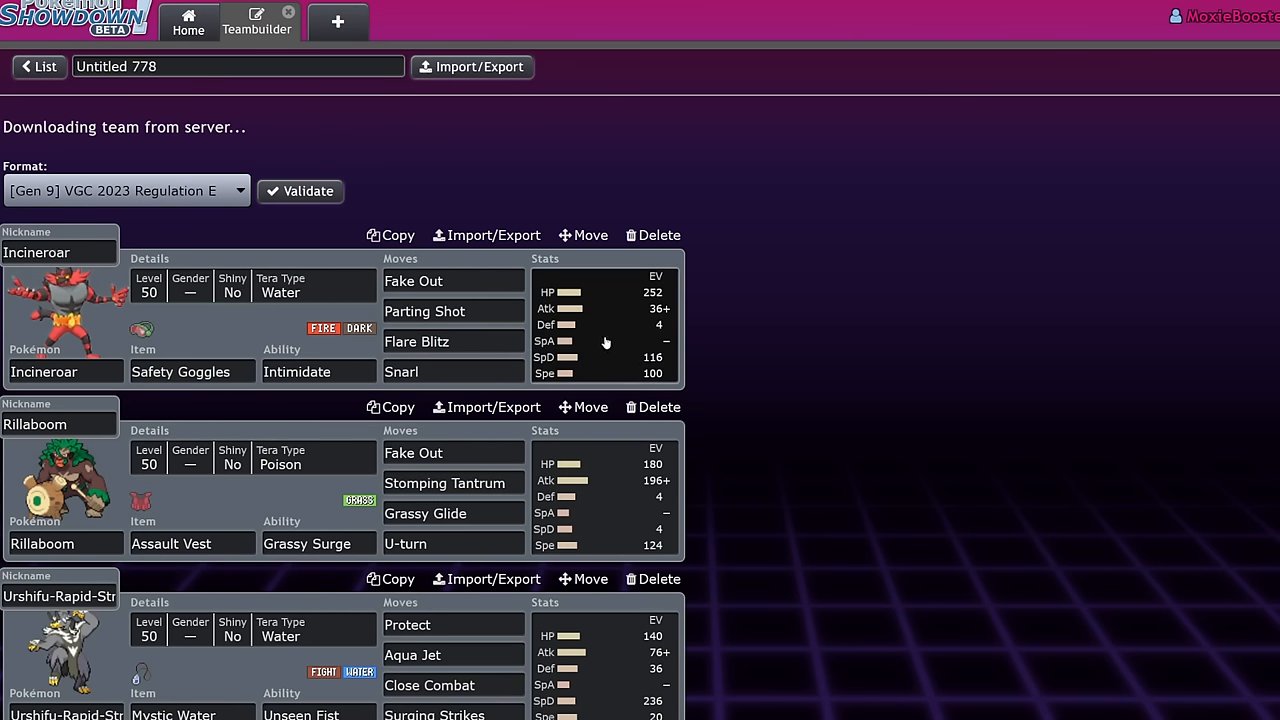
mouse_move(758, 328)
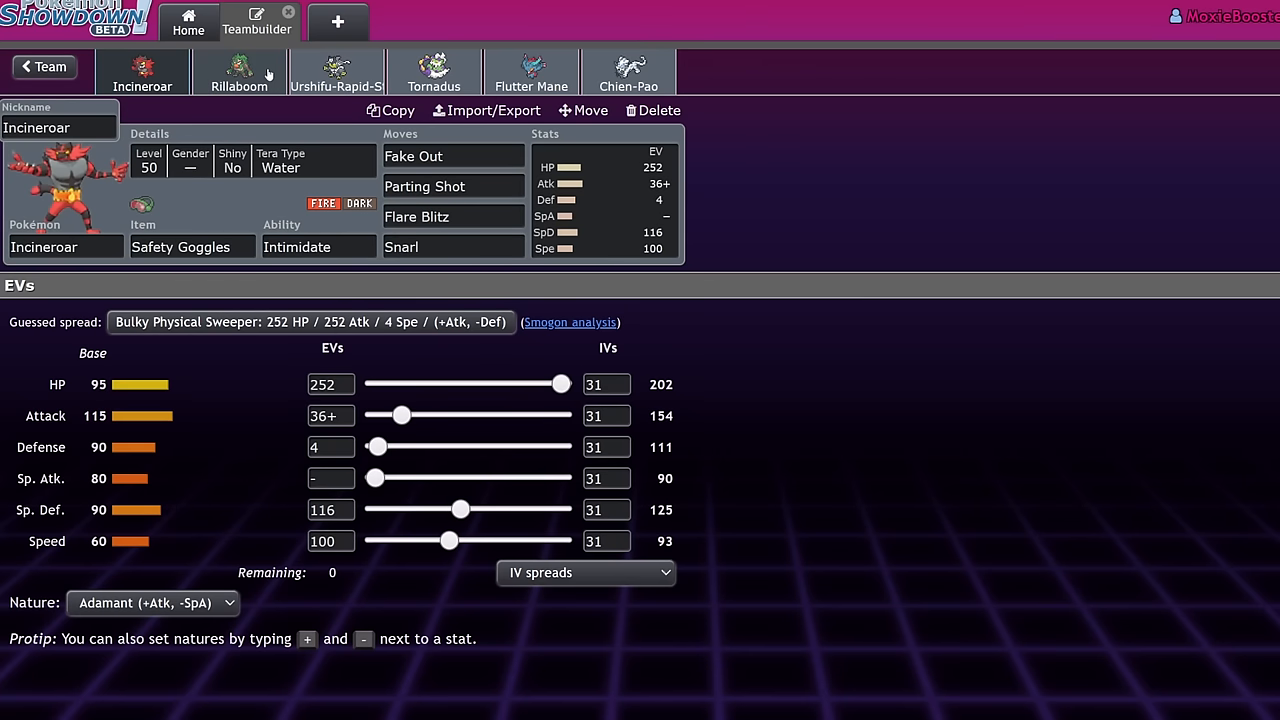
mouse_move(255, 80)
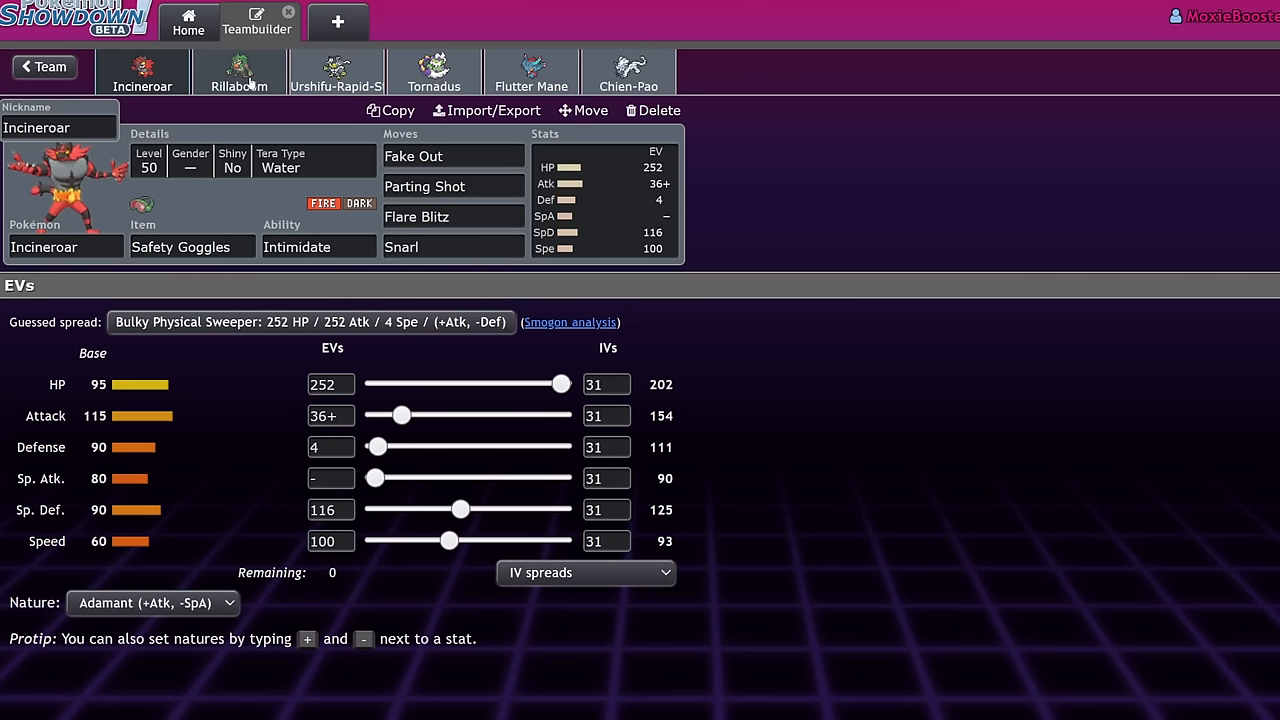
mouse_move(810, 435)
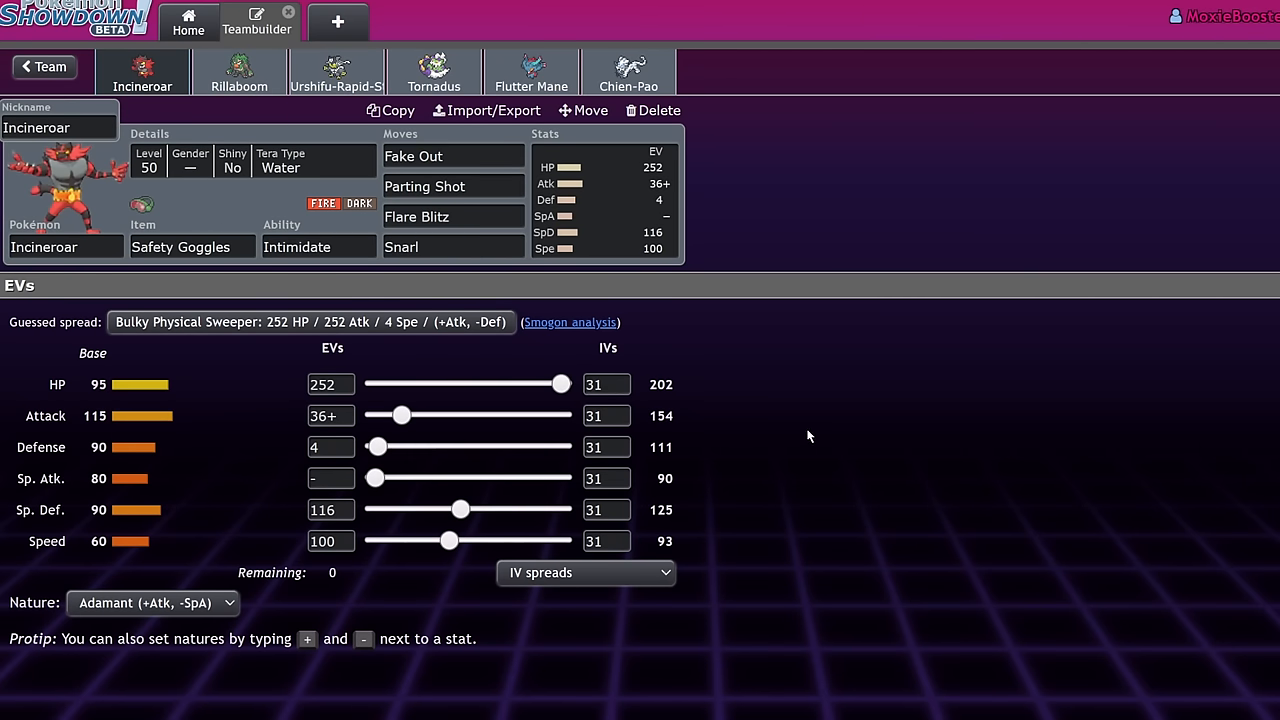
mouse_move(218, 118)
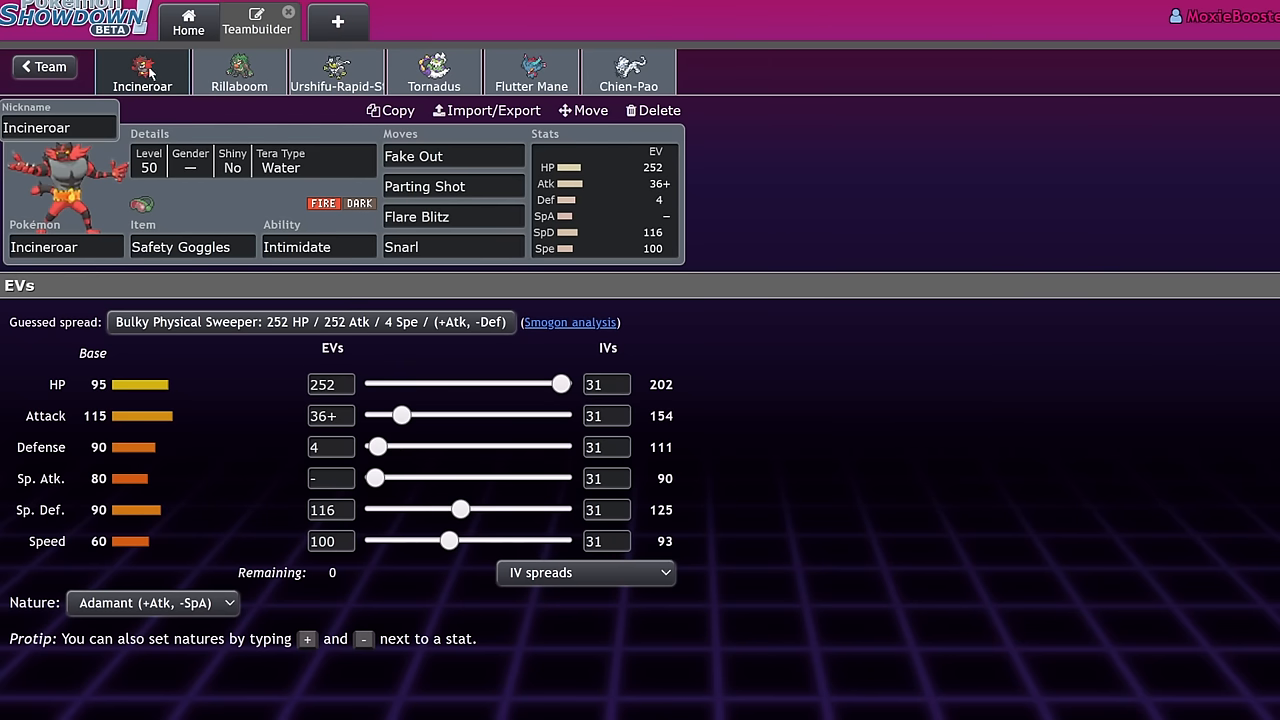
- Compare Rillaboom's ability options, Overgrow and Grassy Surge, against Incineroar's set
left_click(453, 247)
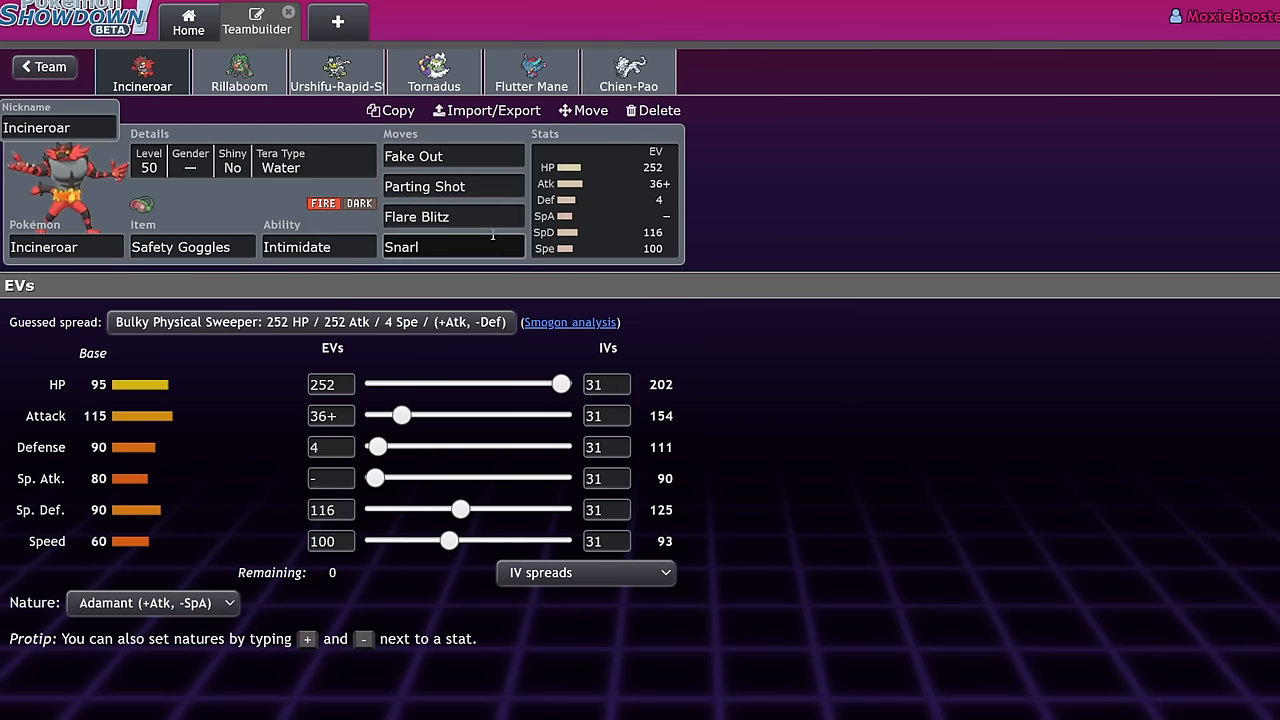
left_click(239, 71)
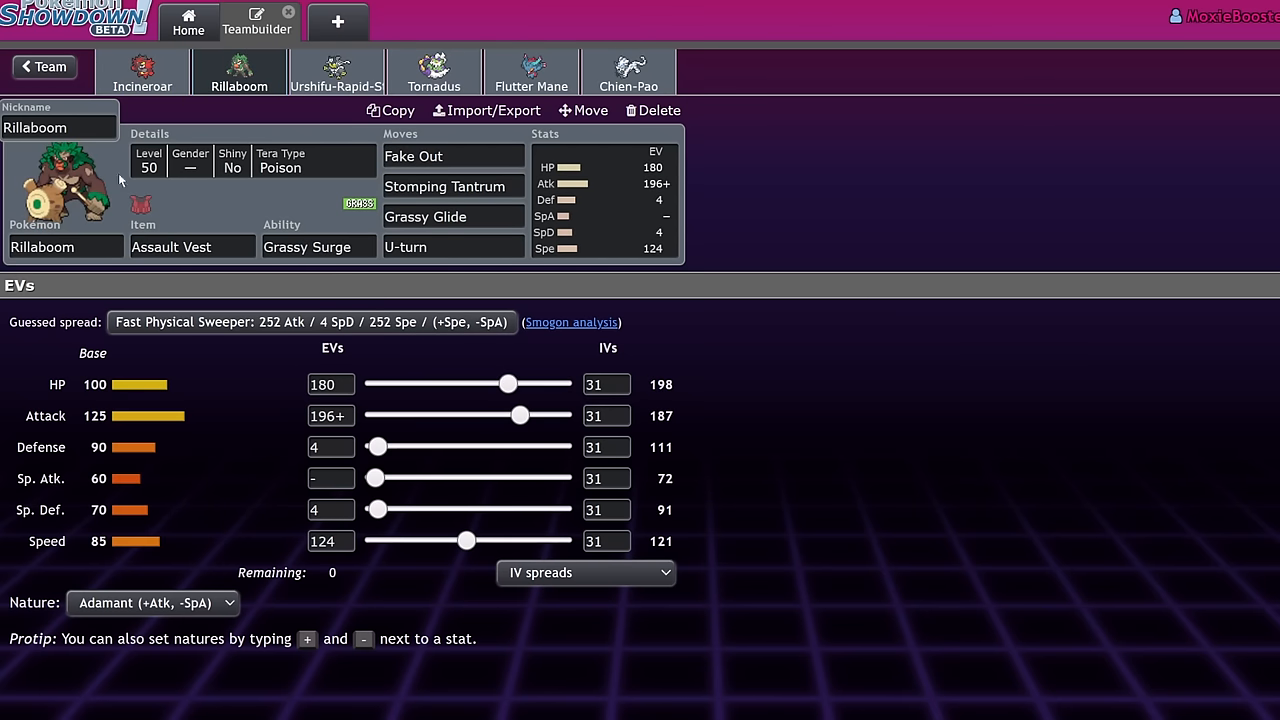
left_click(318, 247)
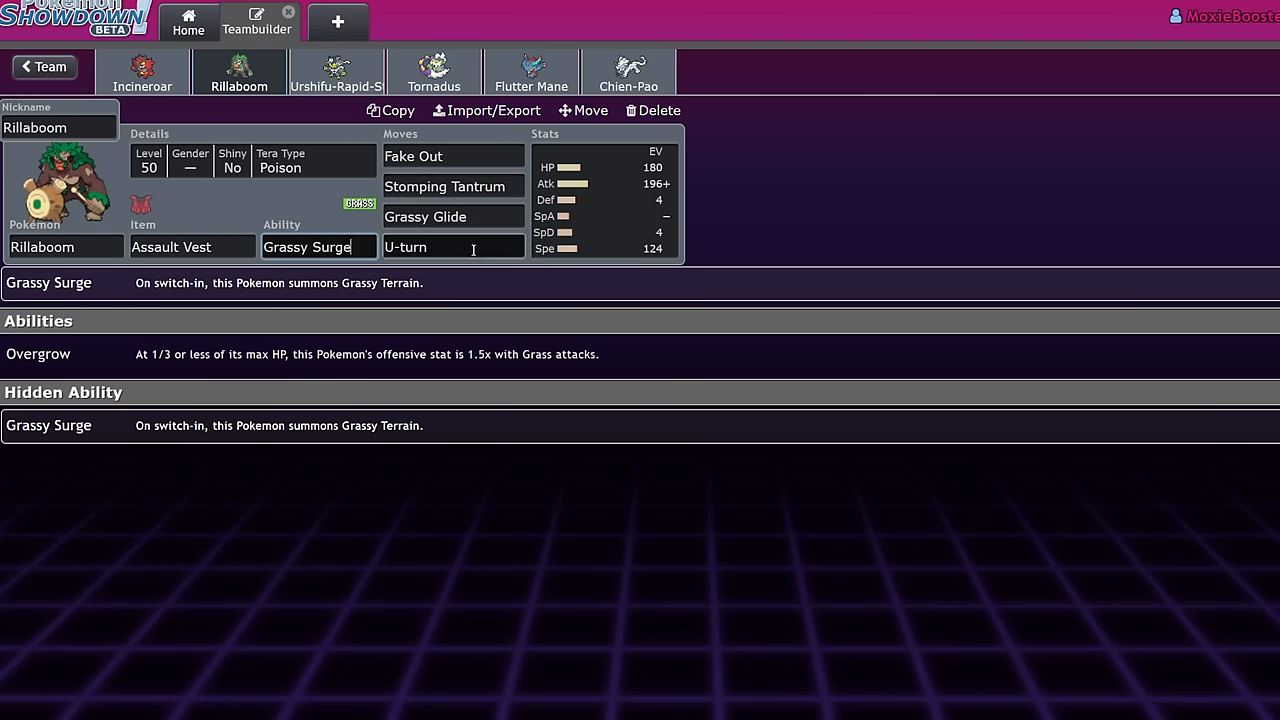
left_click(142, 72)
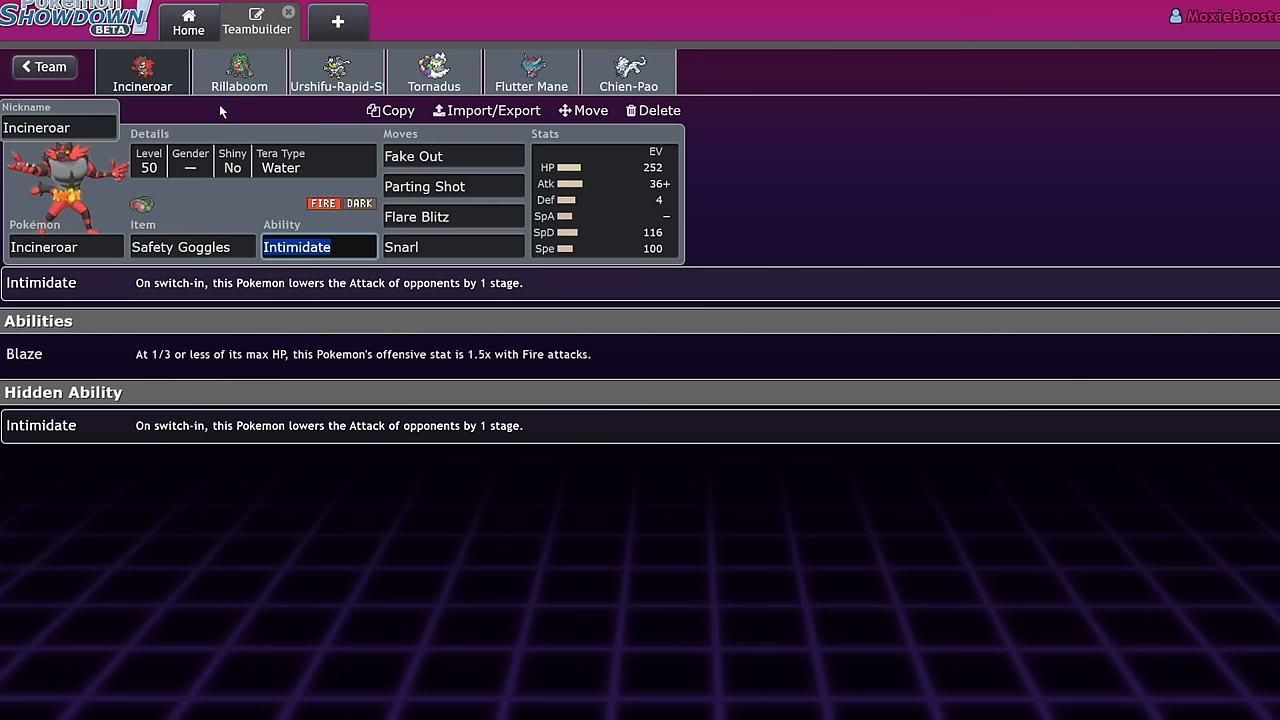
left_click(239, 71)
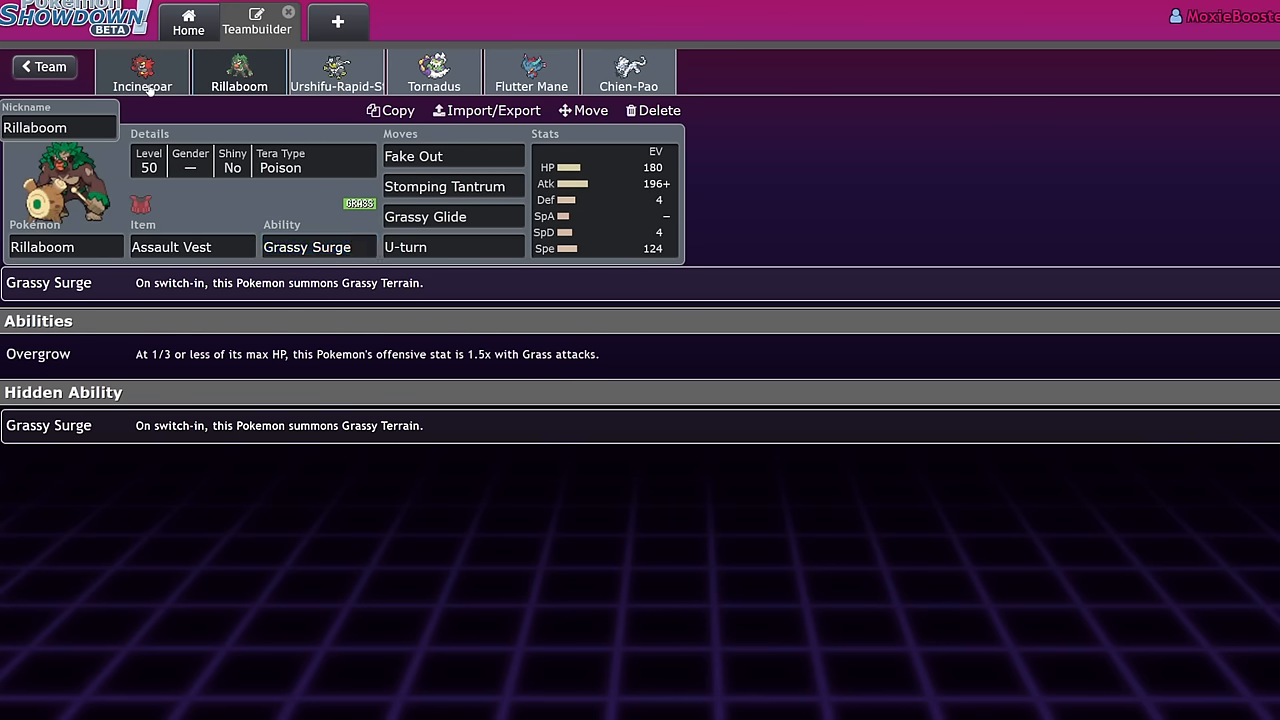
left_click(318, 247)
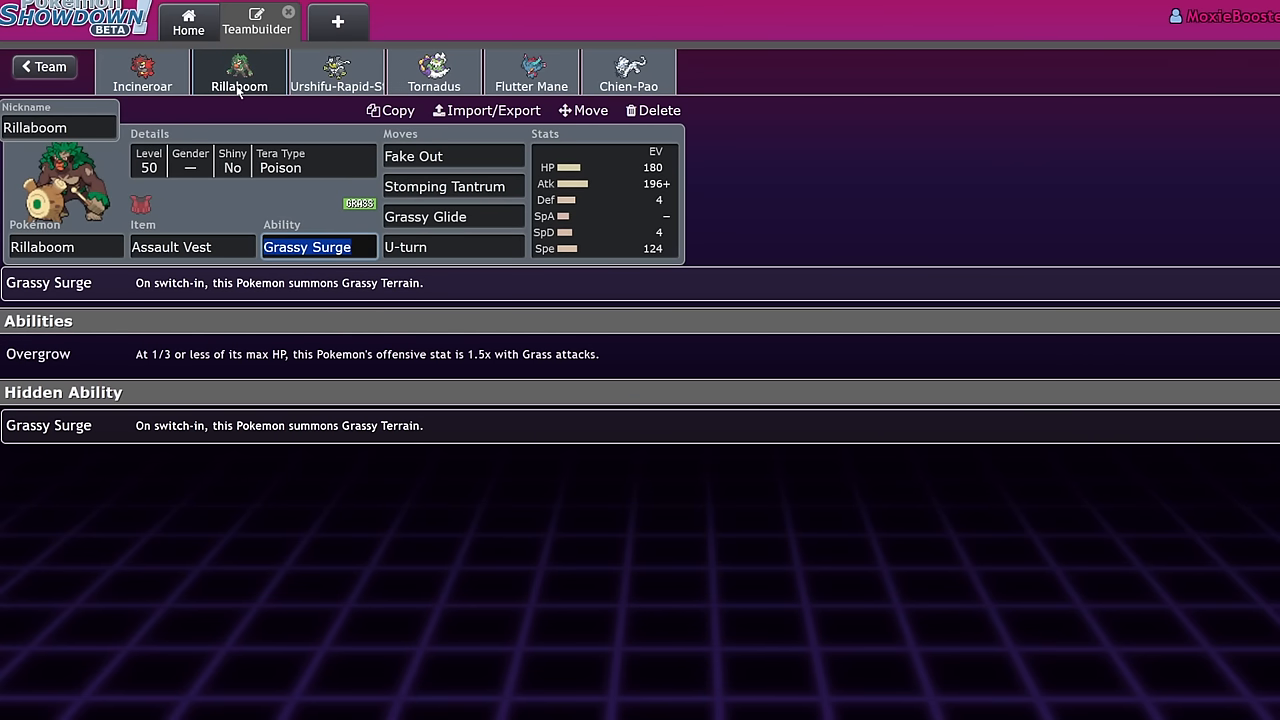
mouse_move(197, 100)
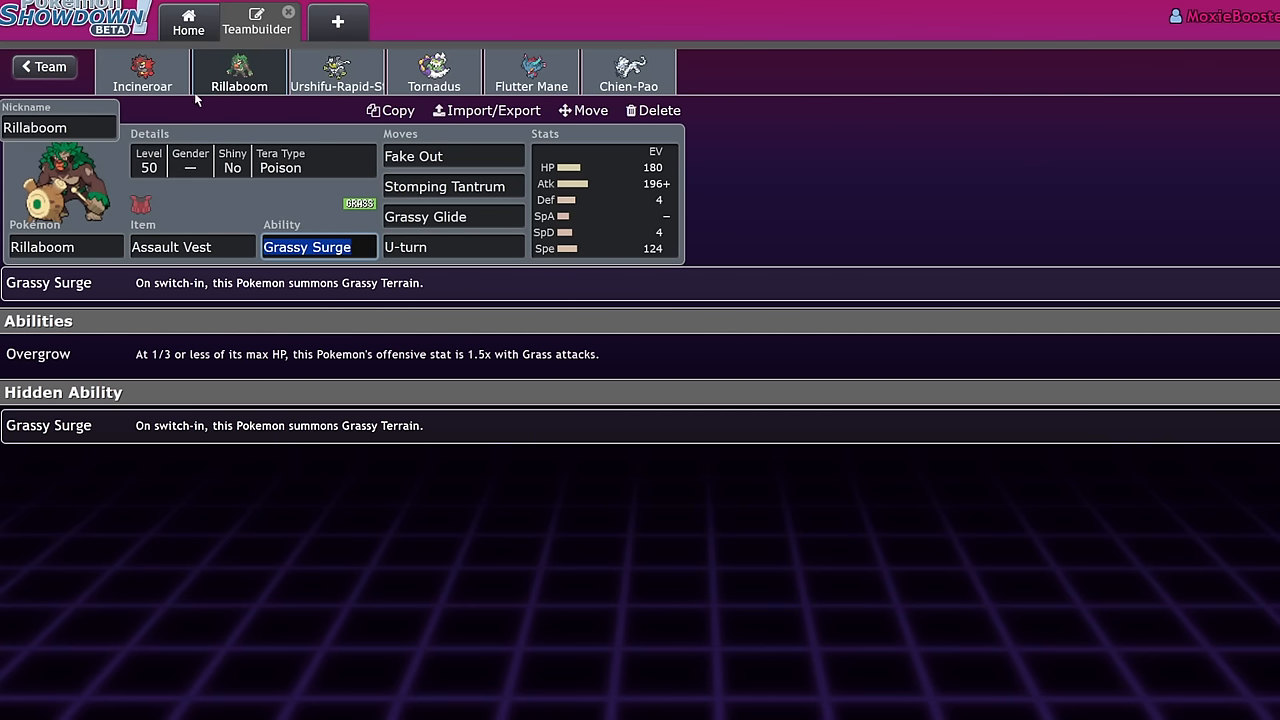
left_click(142, 71)
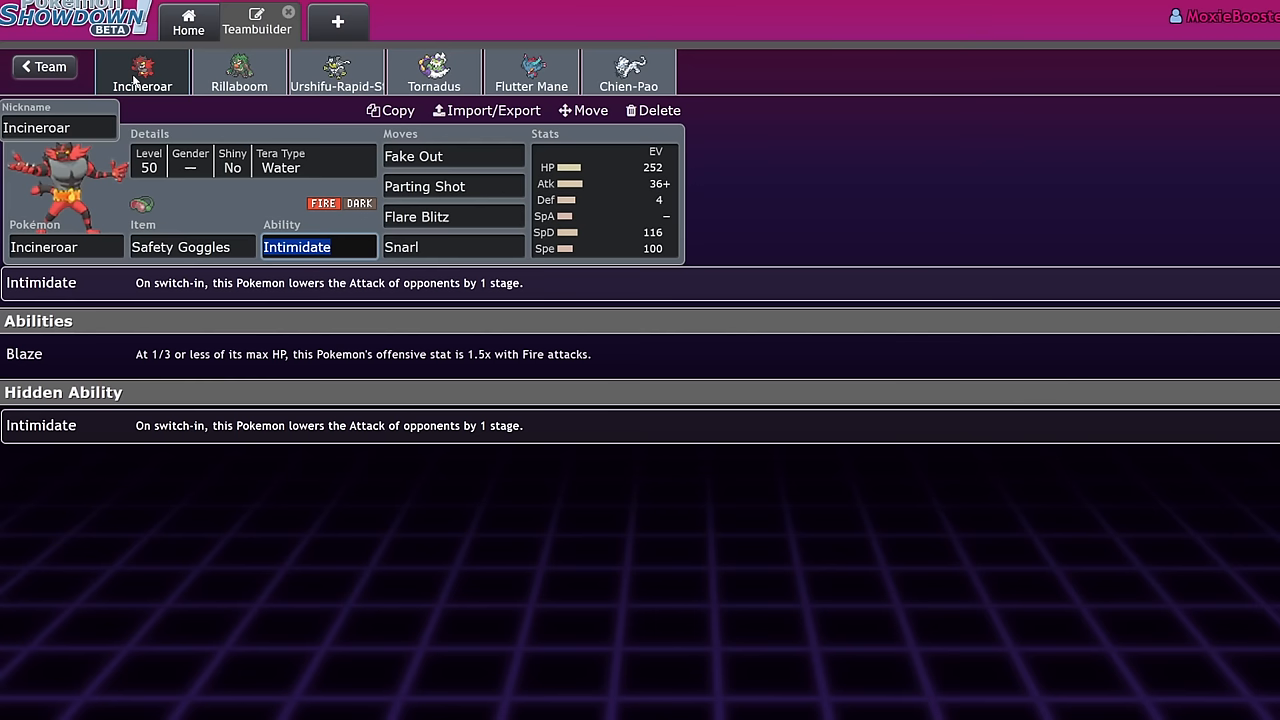
mouse_move(232, 167)
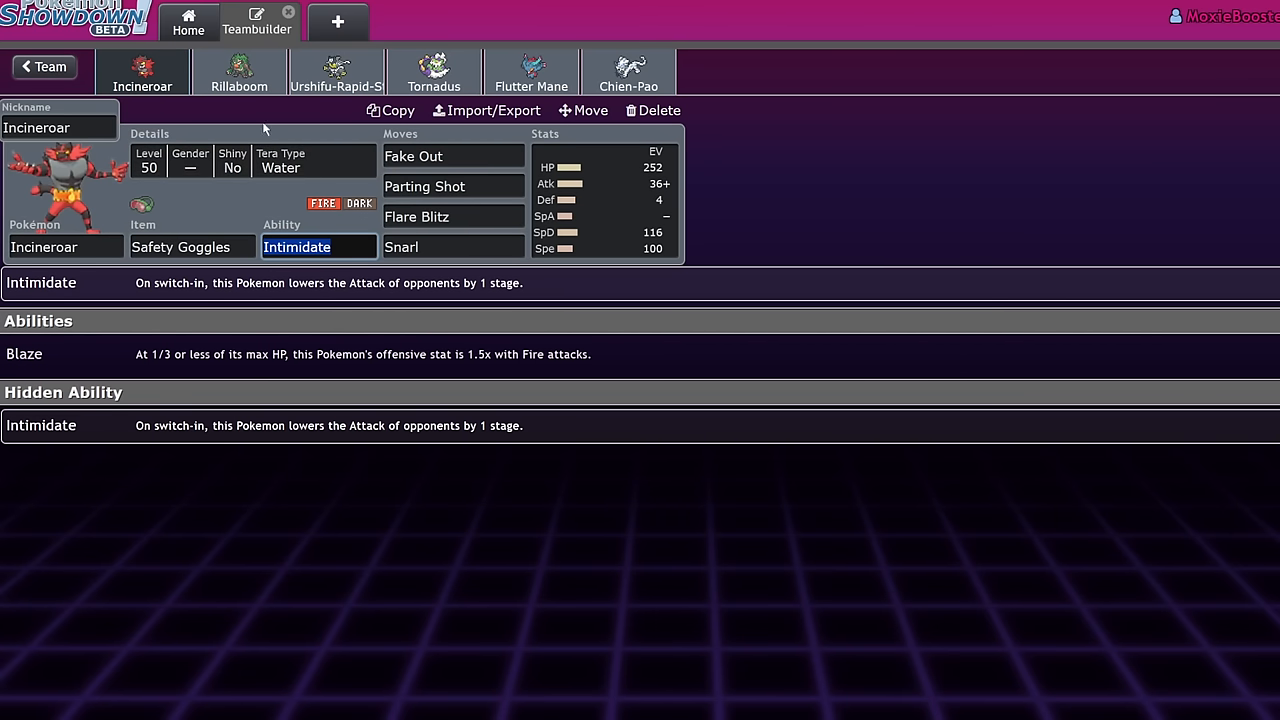
left_click(239, 72)
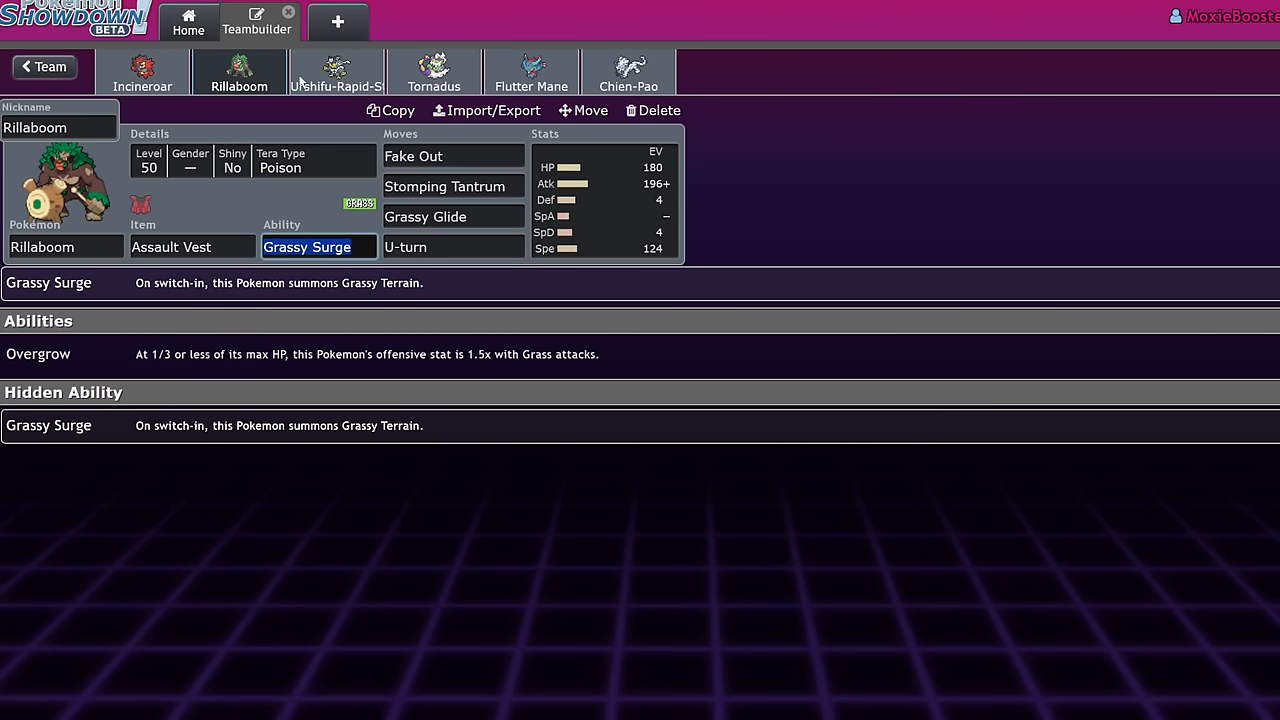
- Review Urshifu's ability details, switching between the Incineroar and Rillaboom sets
left_click(336, 71)
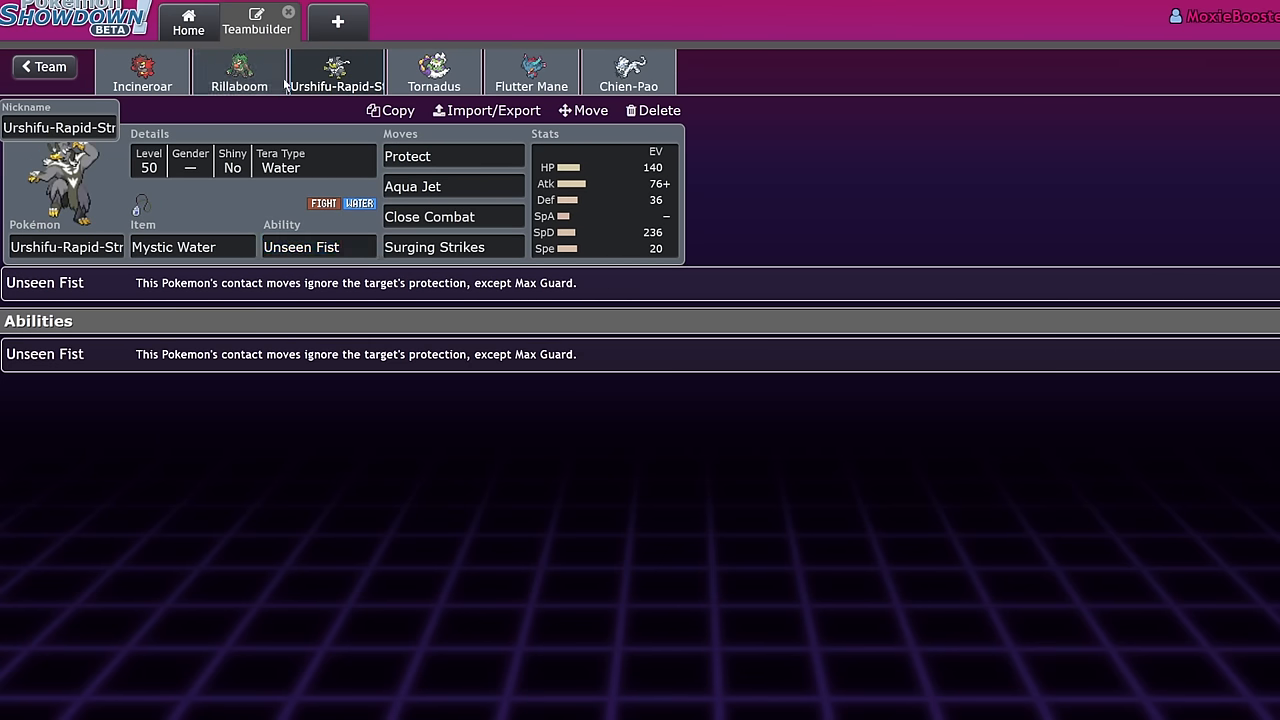
left_click(318, 247)
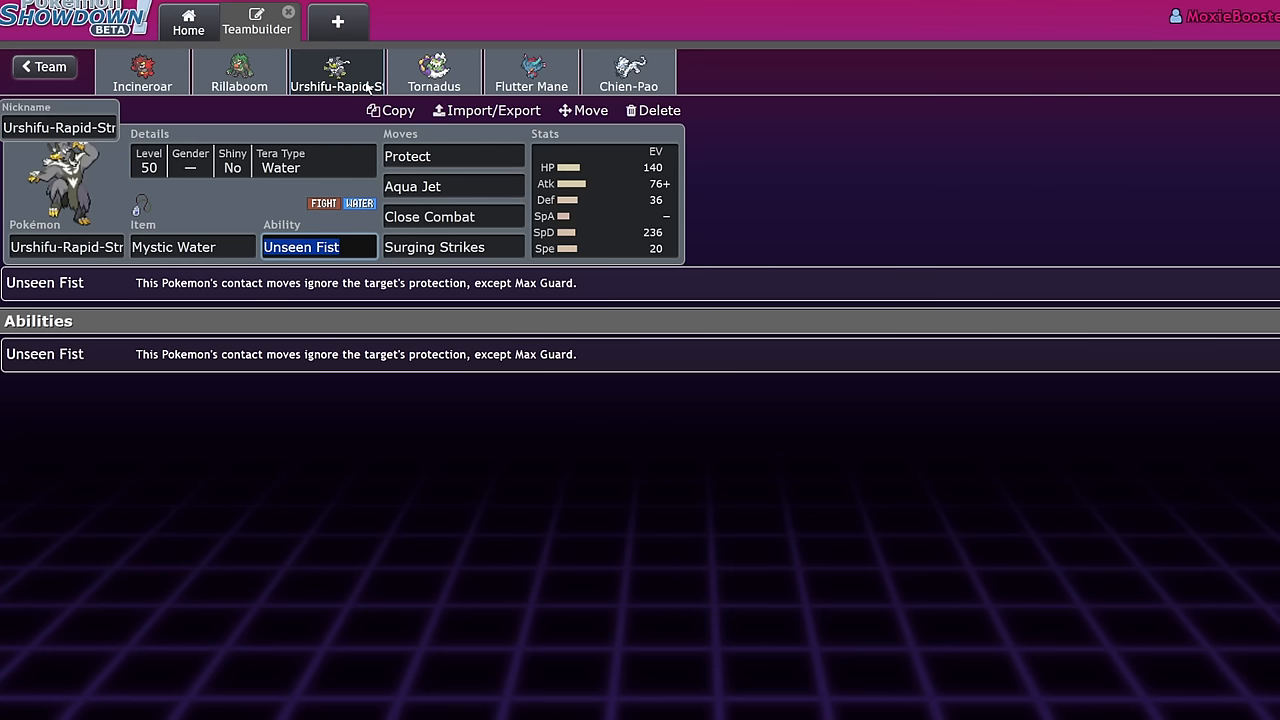
left_click(142, 72)
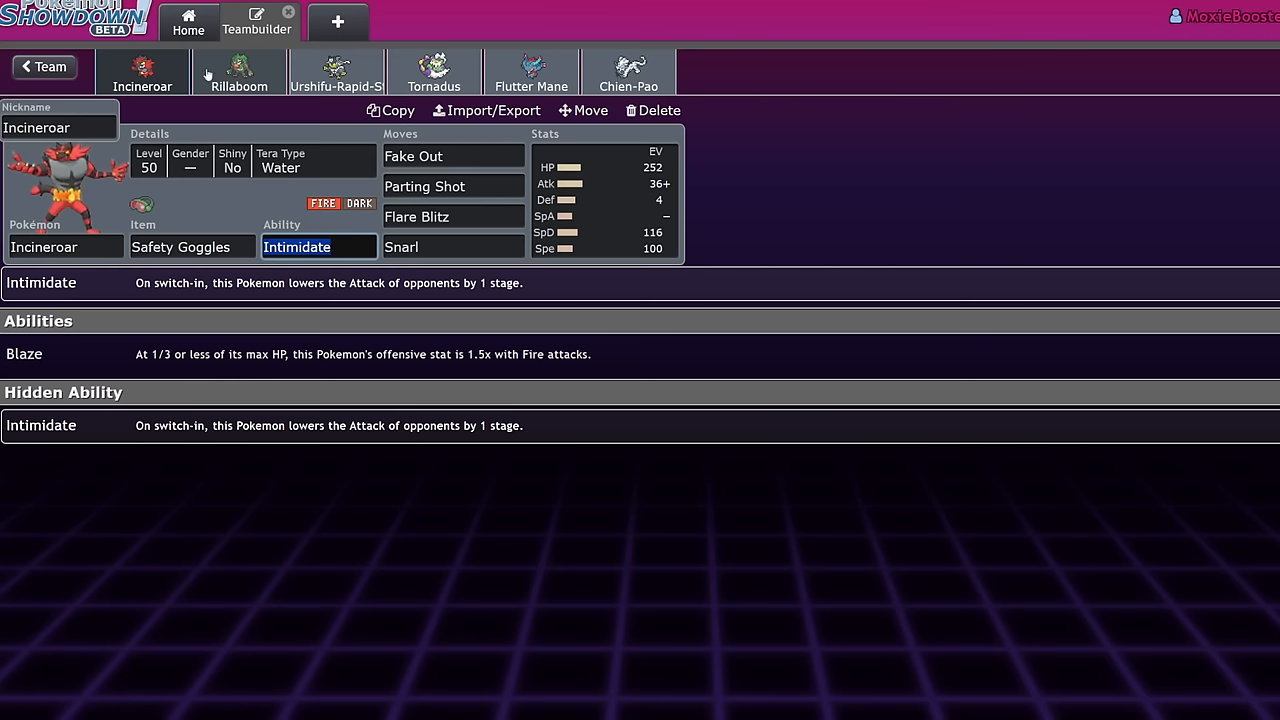
left_click(336, 72)
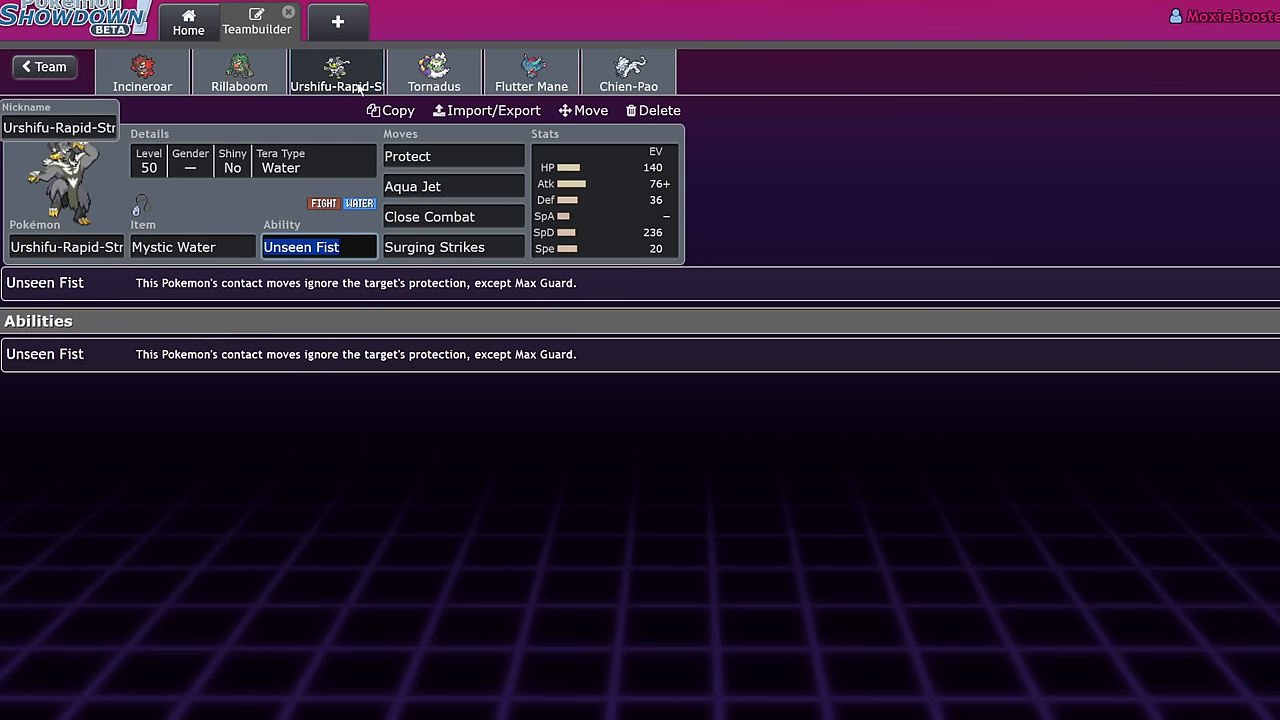
left_click(142, 71)
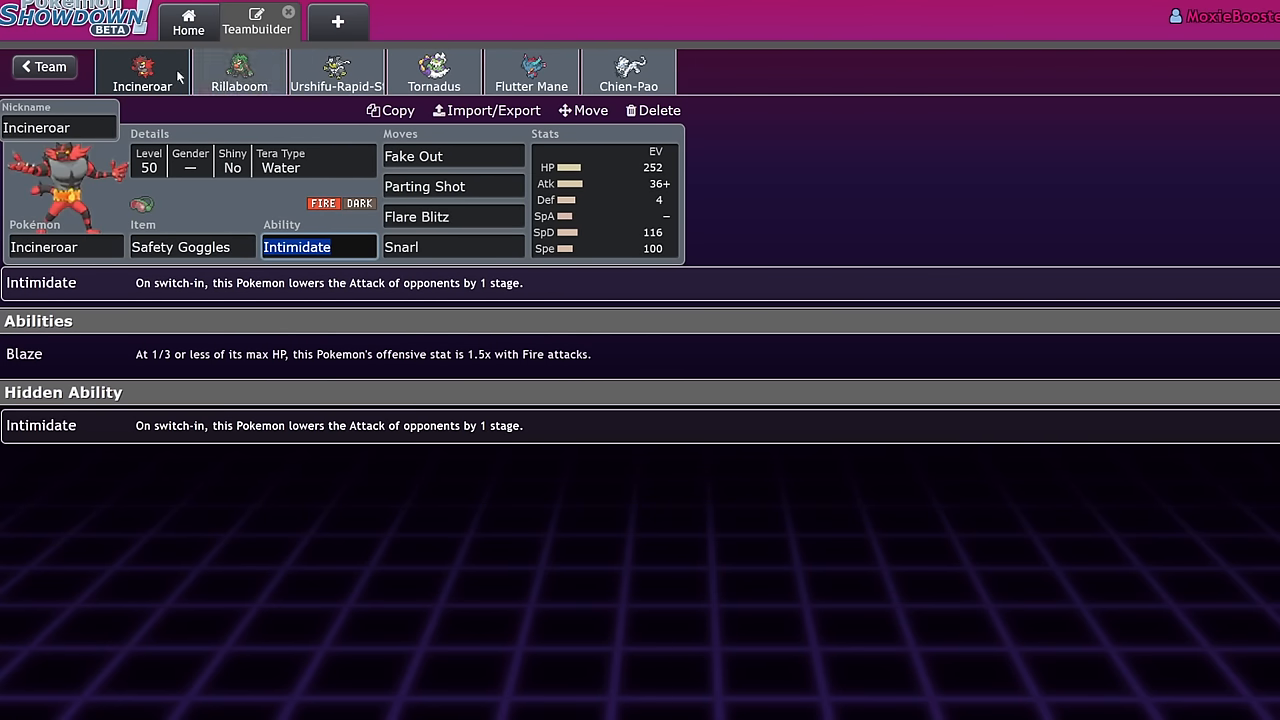
left_click(239, 72)
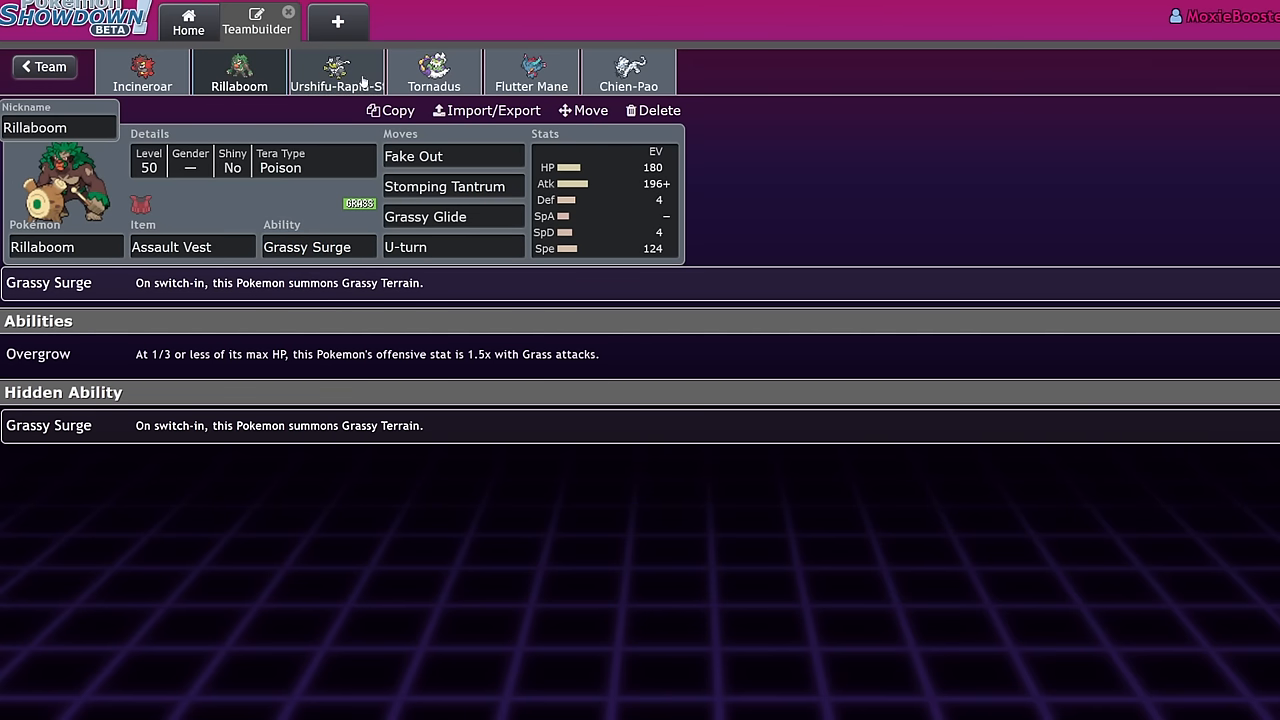
left_click(336, 72)
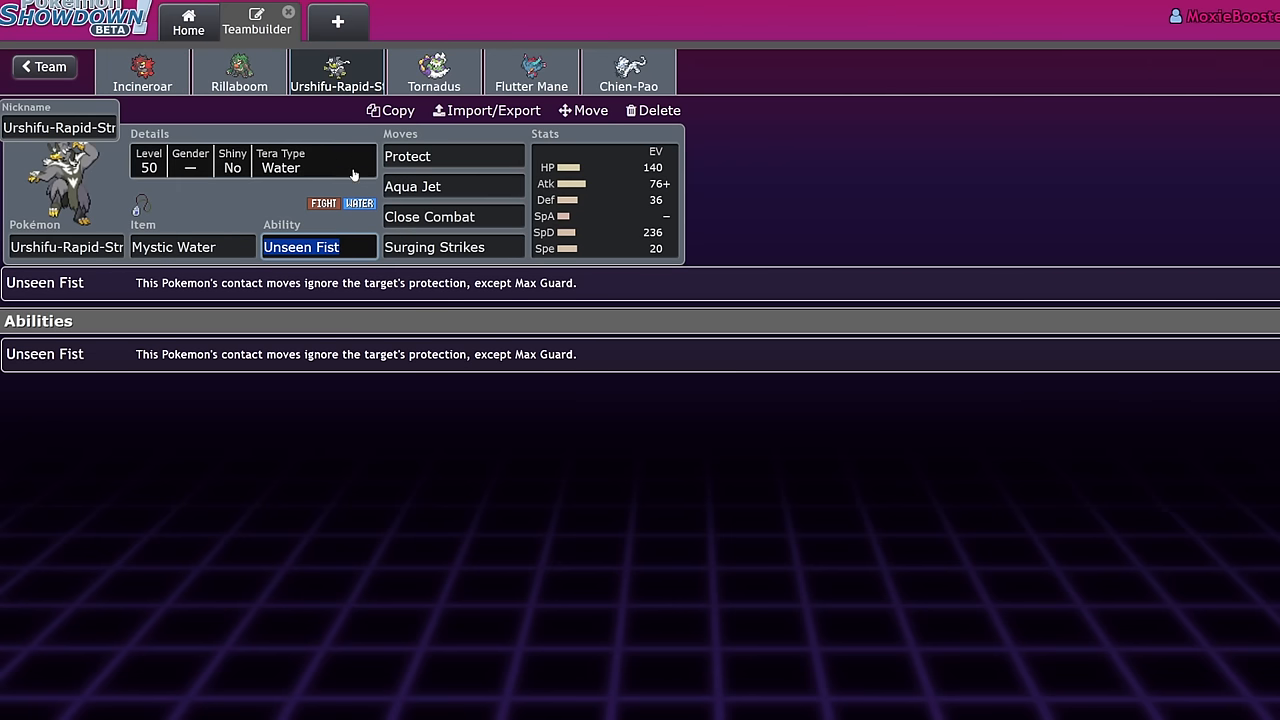
- List Tornadus's Mental Herb alternatives, comparing against Rillaboom's Assault Vest
left_click(434, 71)
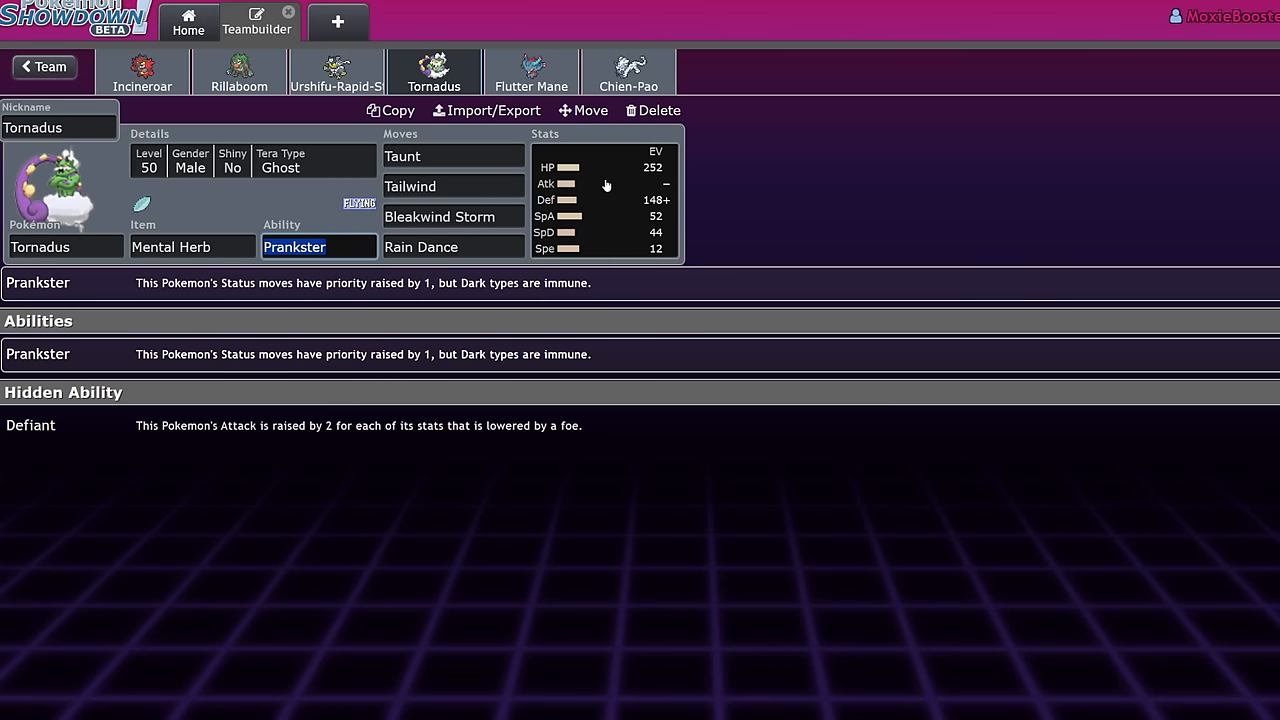
left_click(452, 156)
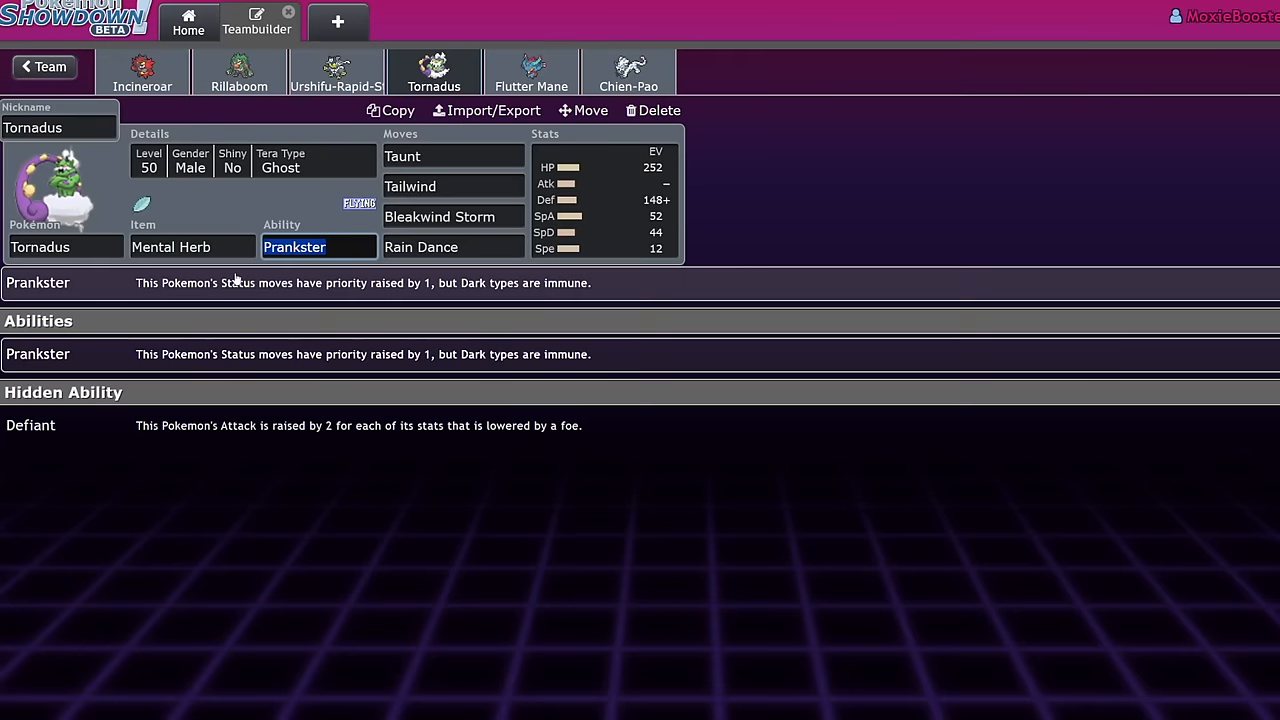
left_click(192, 247)
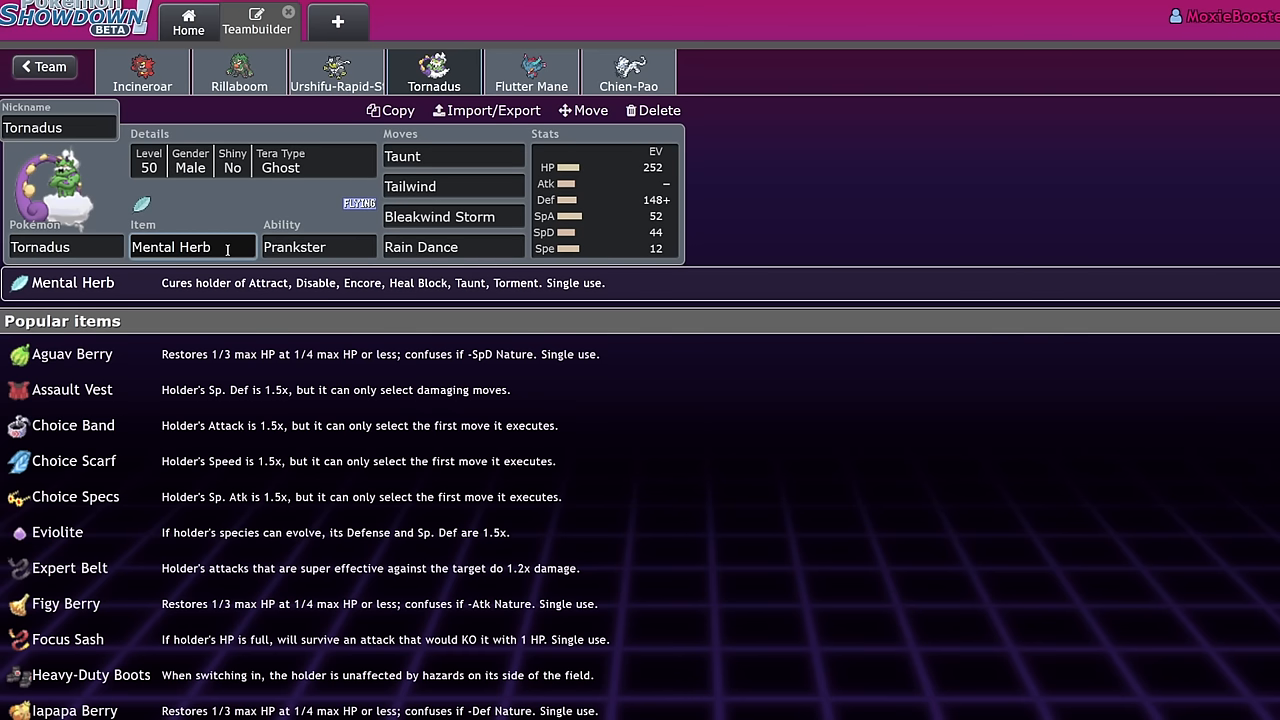
mouse_move(725, 169)
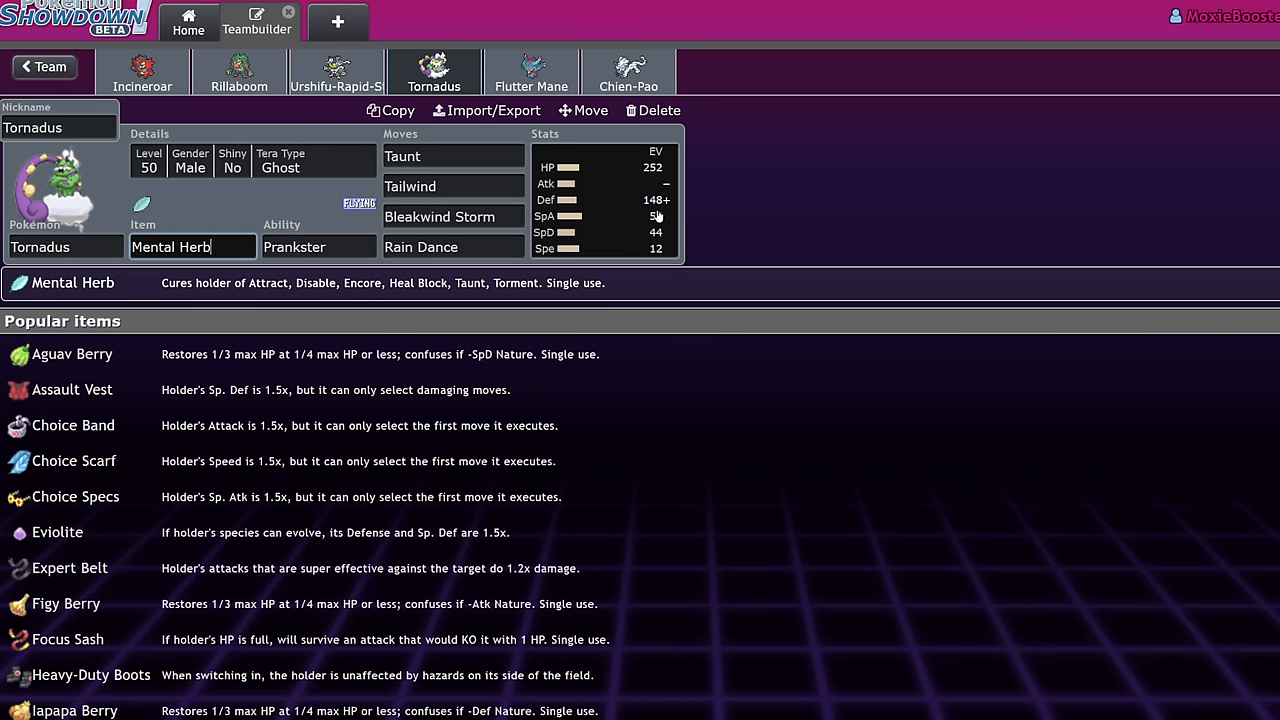
mouse_move(620, 210)
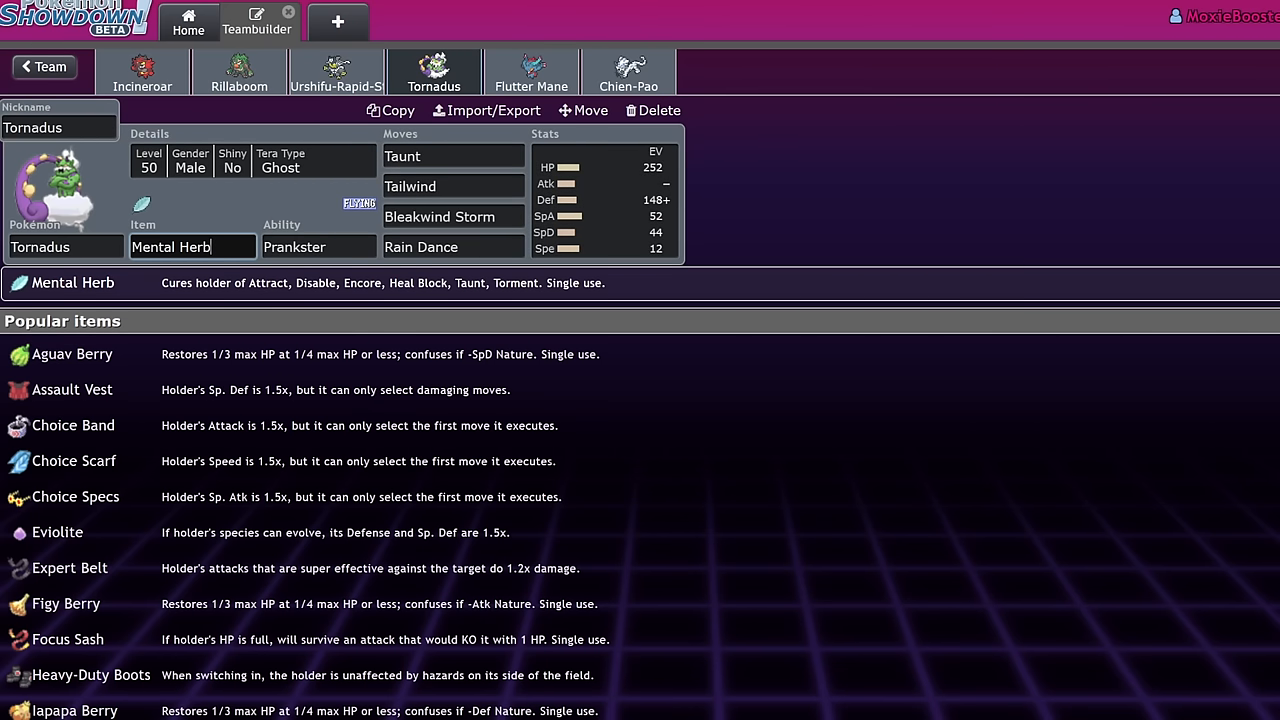
mouse_move(455, 174)
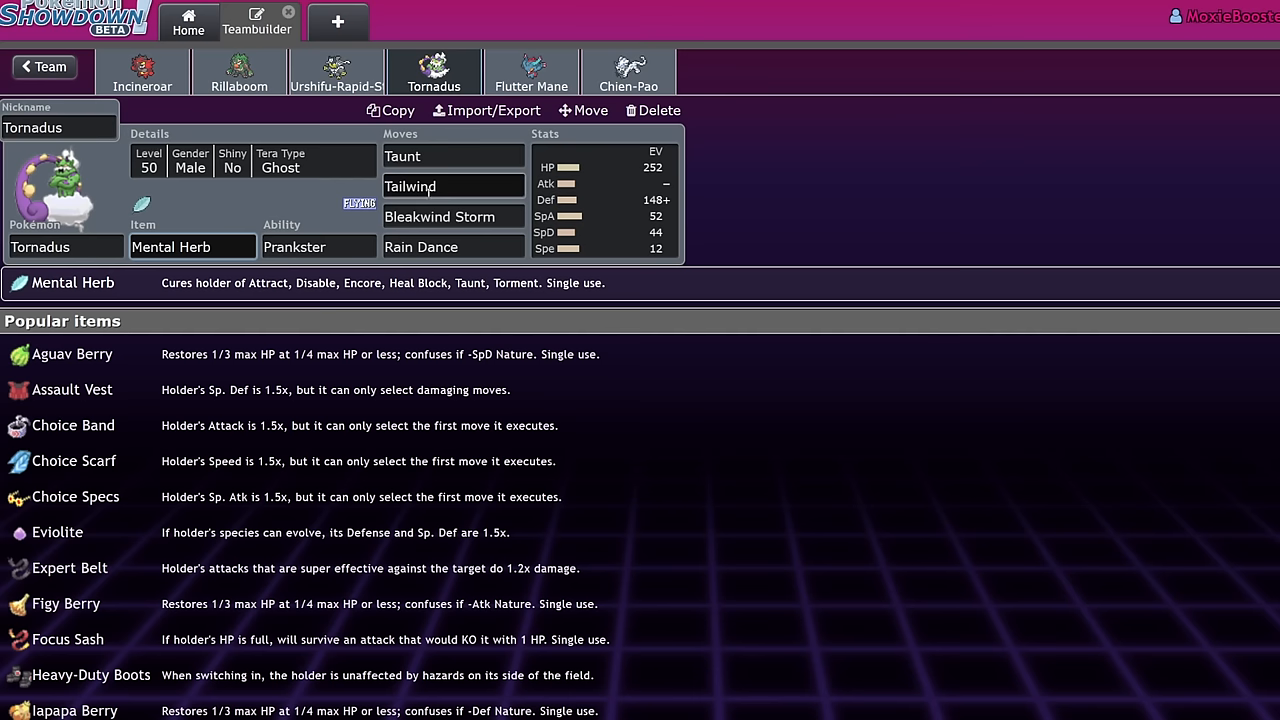
left_click(239, 71)
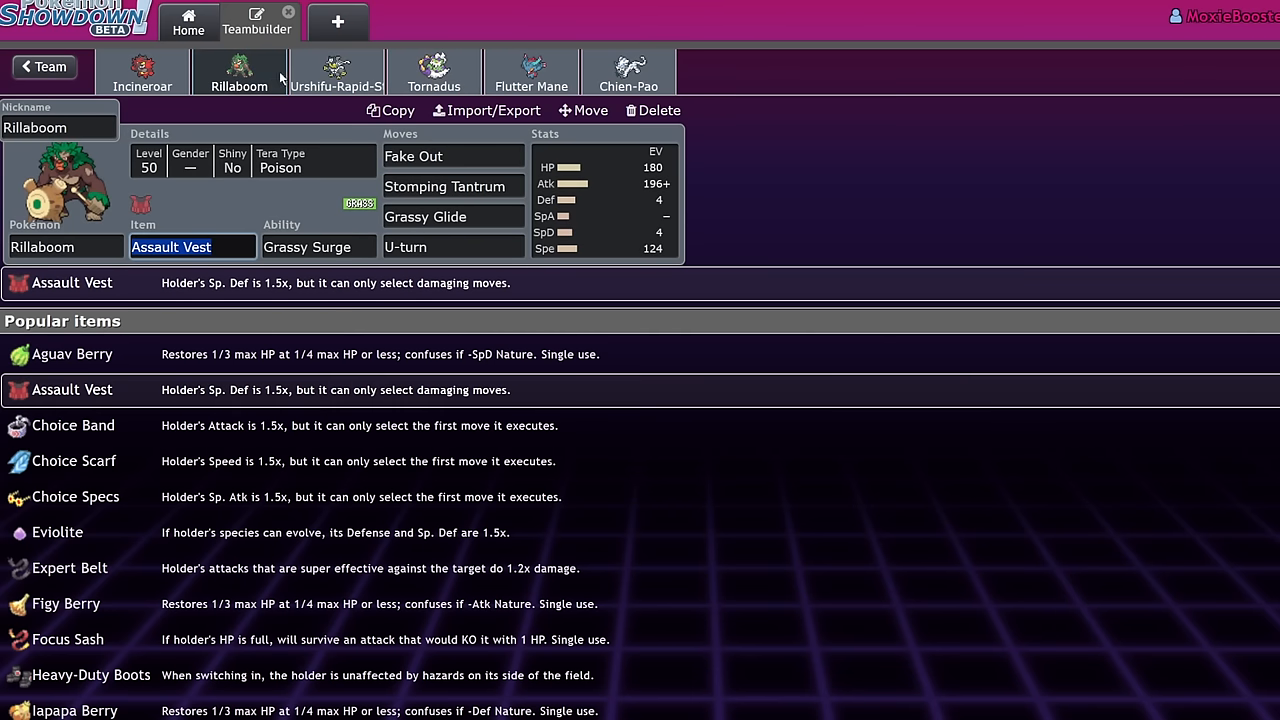
left_click(434, 71)
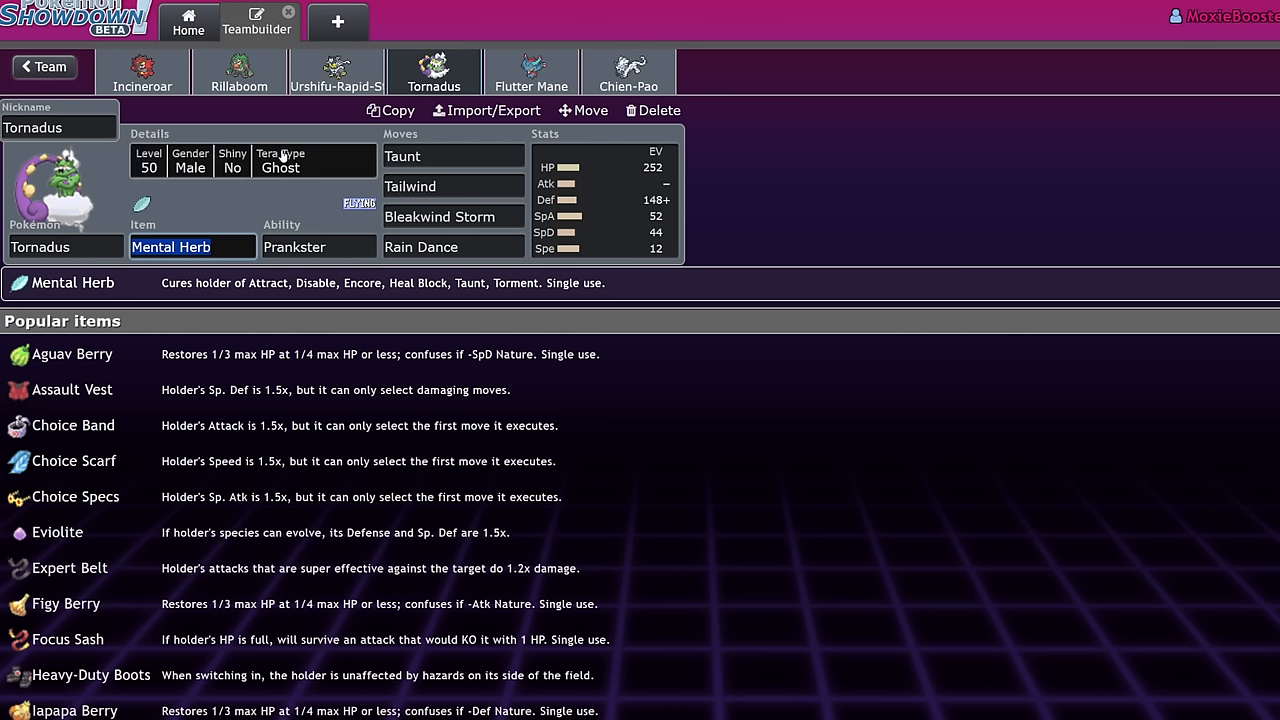
mouse_move(313, 107)
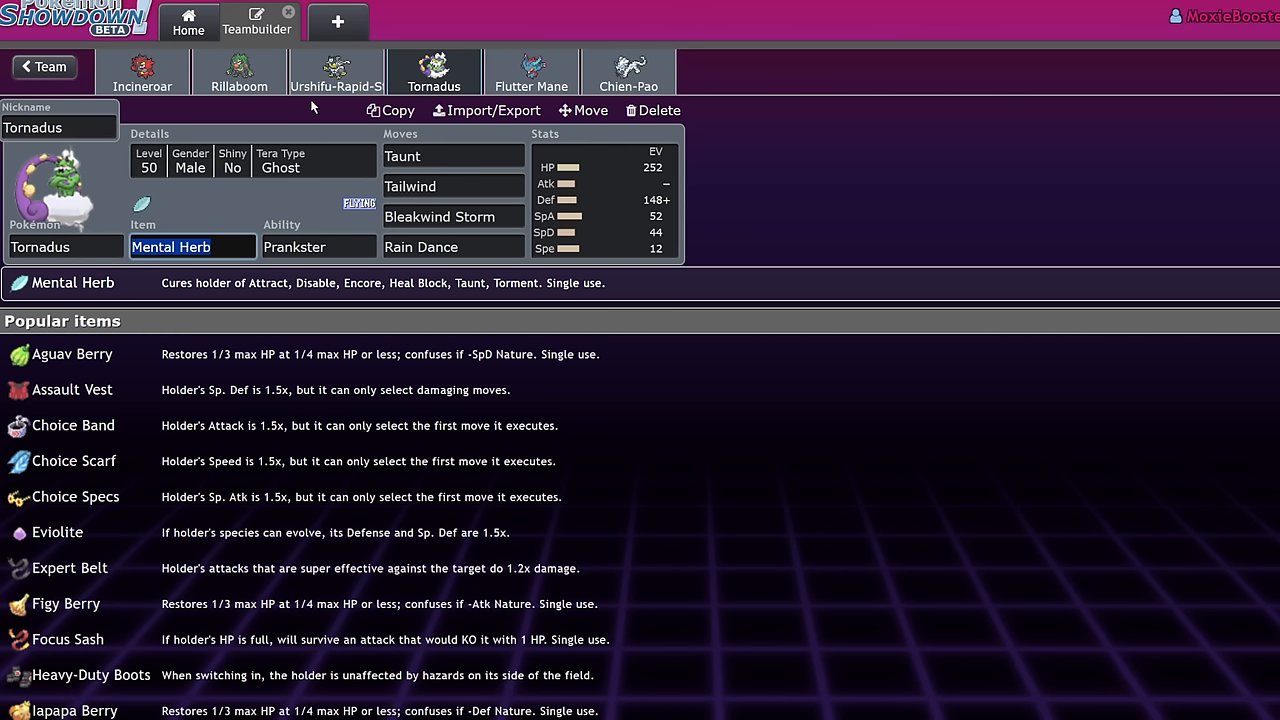
mouse_move(511, 135)
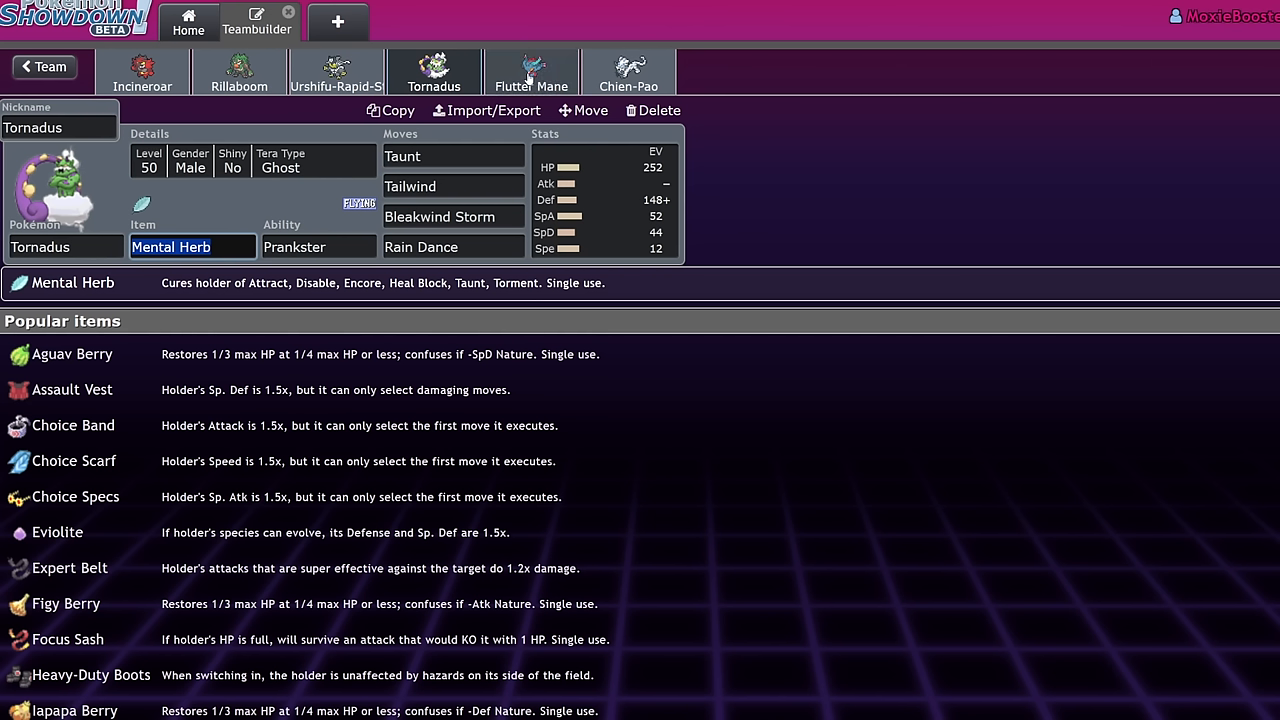
left_click(531, 71)
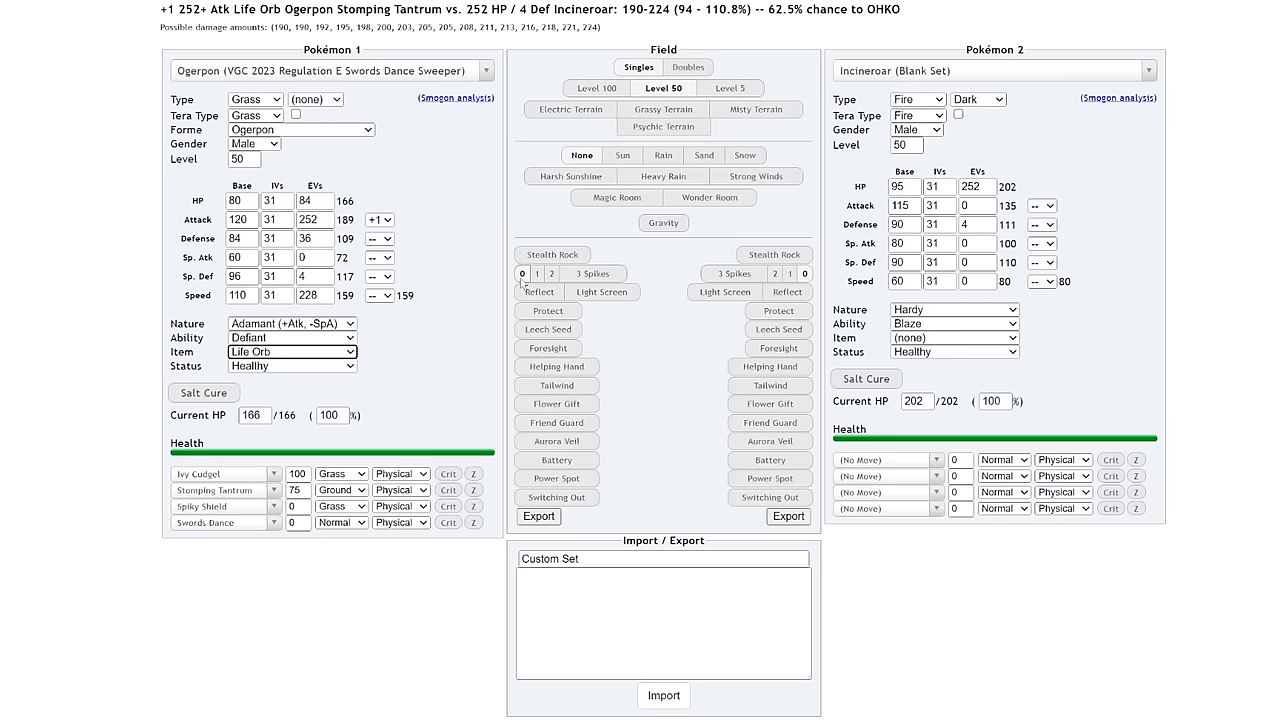
- Set level 50, Tera Fairy and Modest nature for Flutter Mane, and Incineroar's Sp. Def EVs to 136
scroll("up", 3)
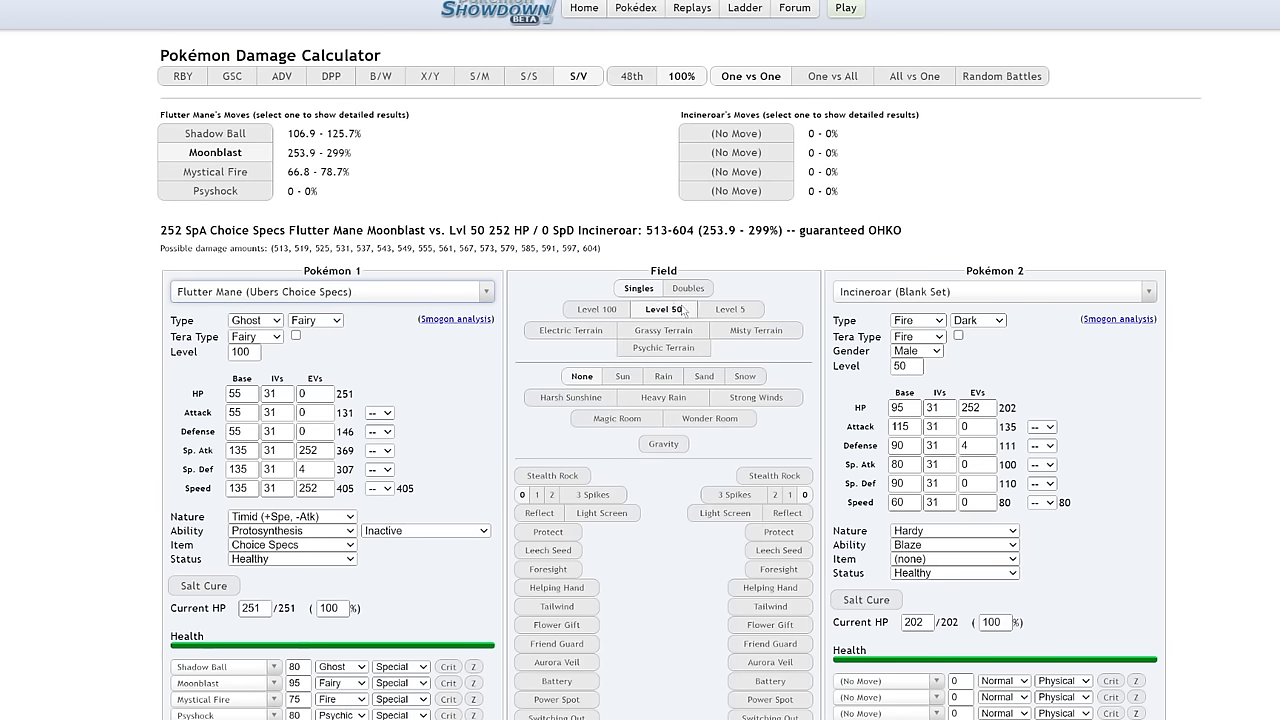
left_click(595, 308)
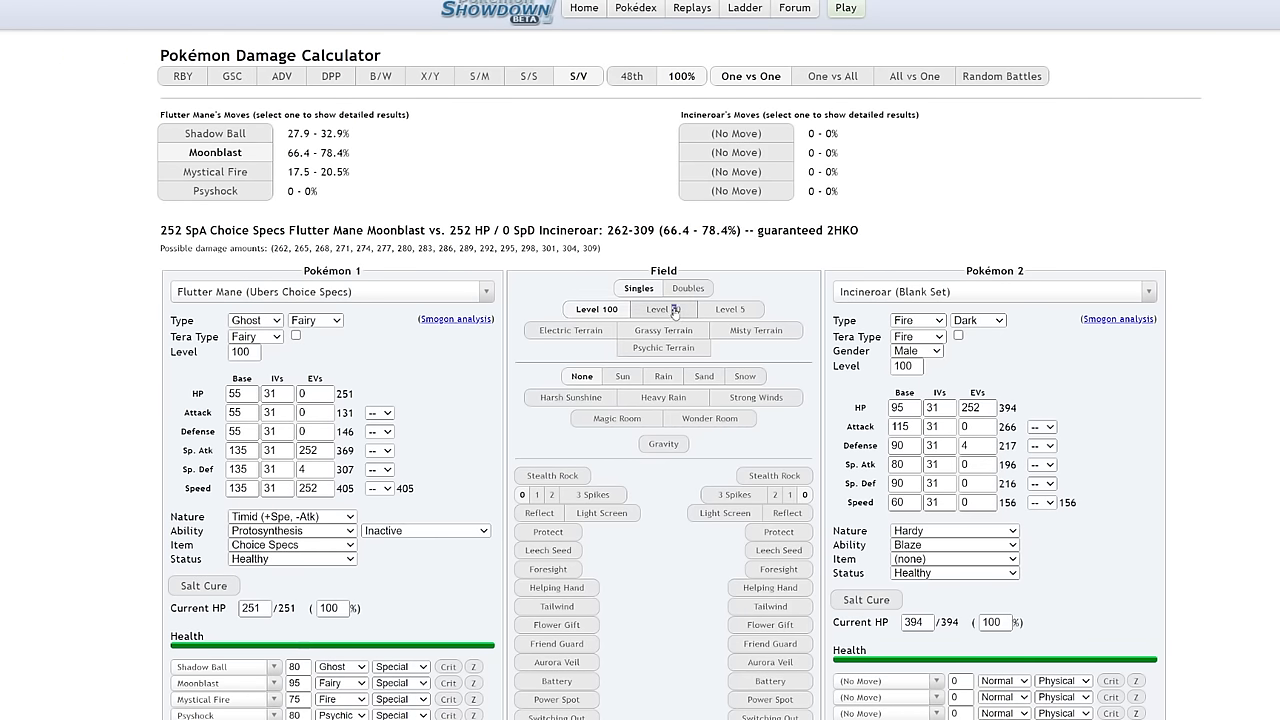
left_click(663, 308)
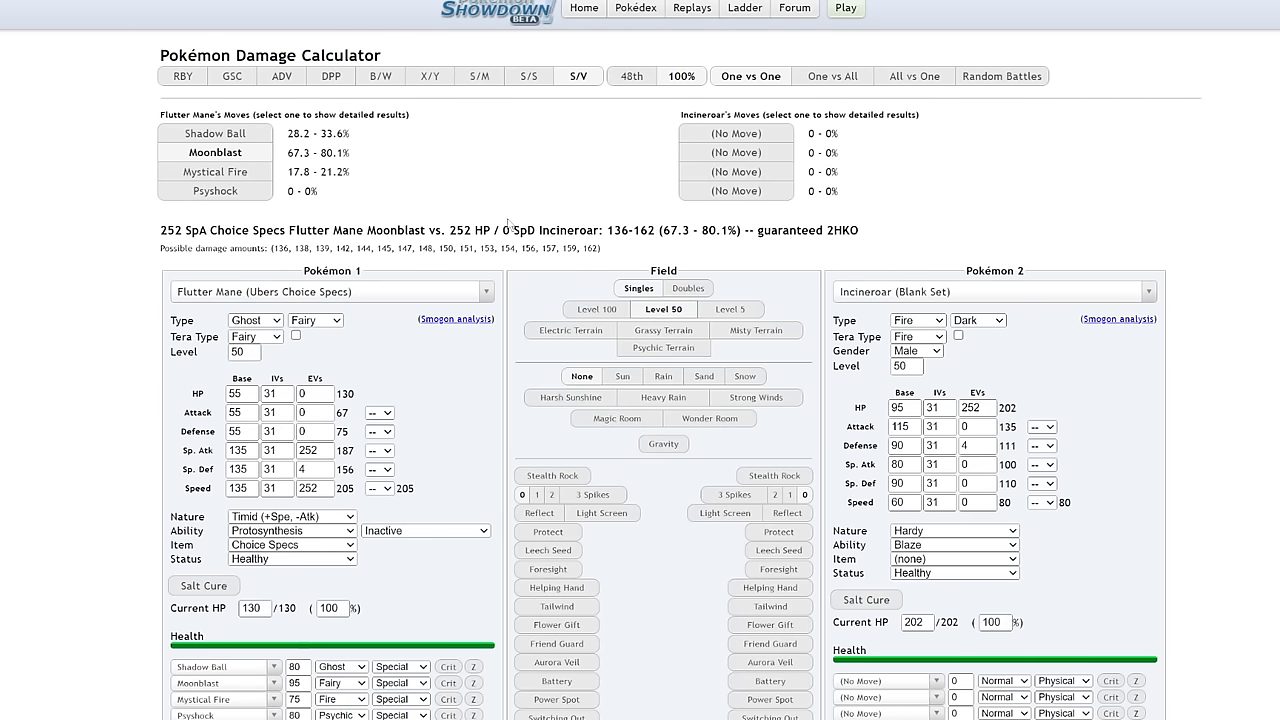
mouse_move(345, 346)
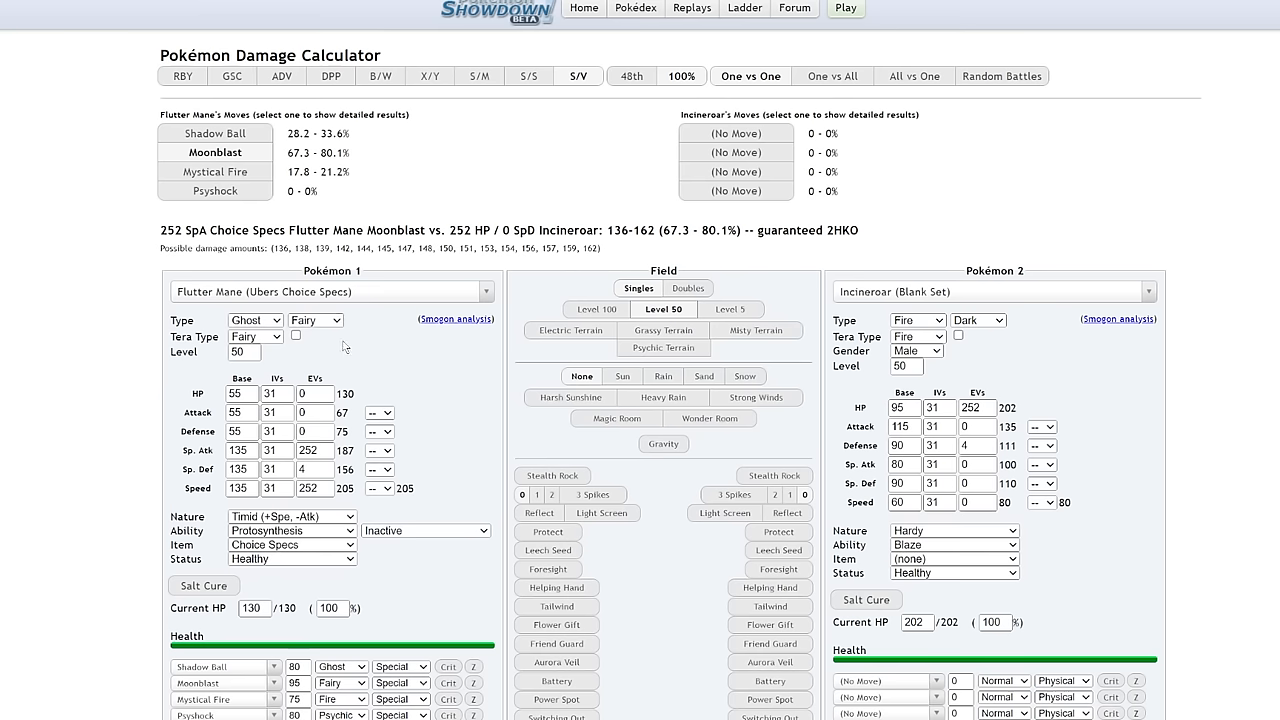
left_click(295, 334)
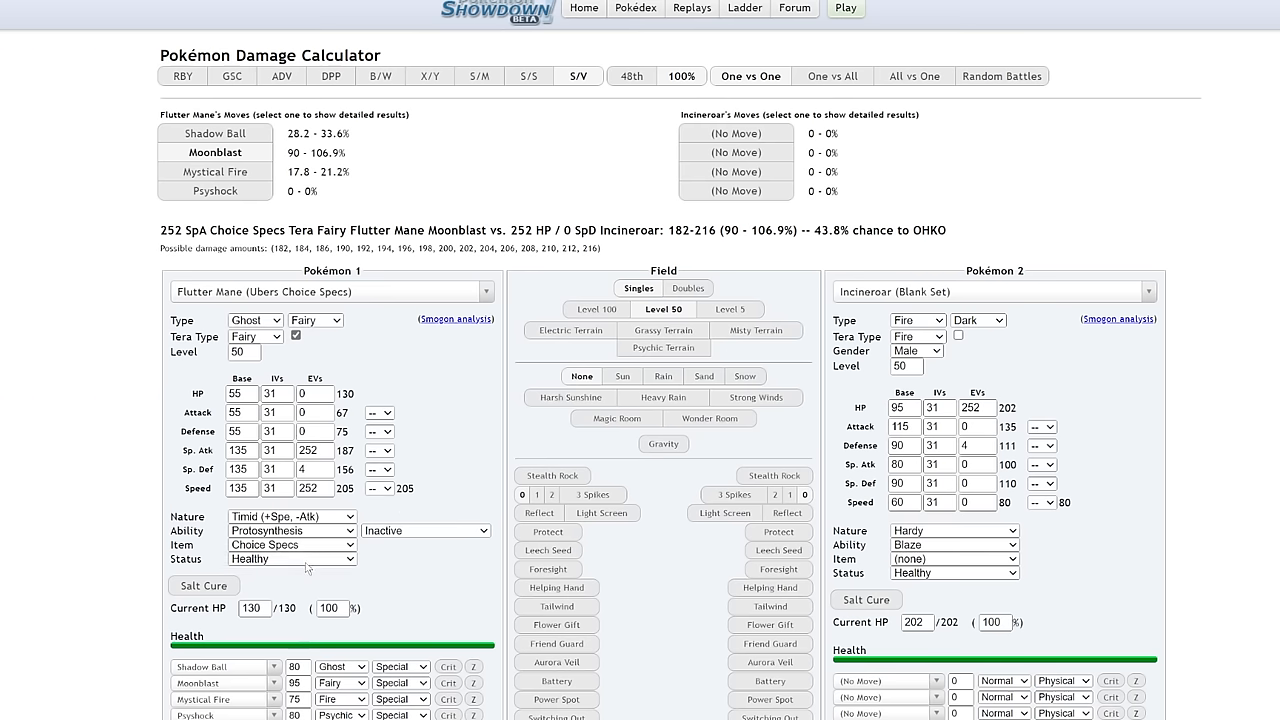
left_click(291, 530)
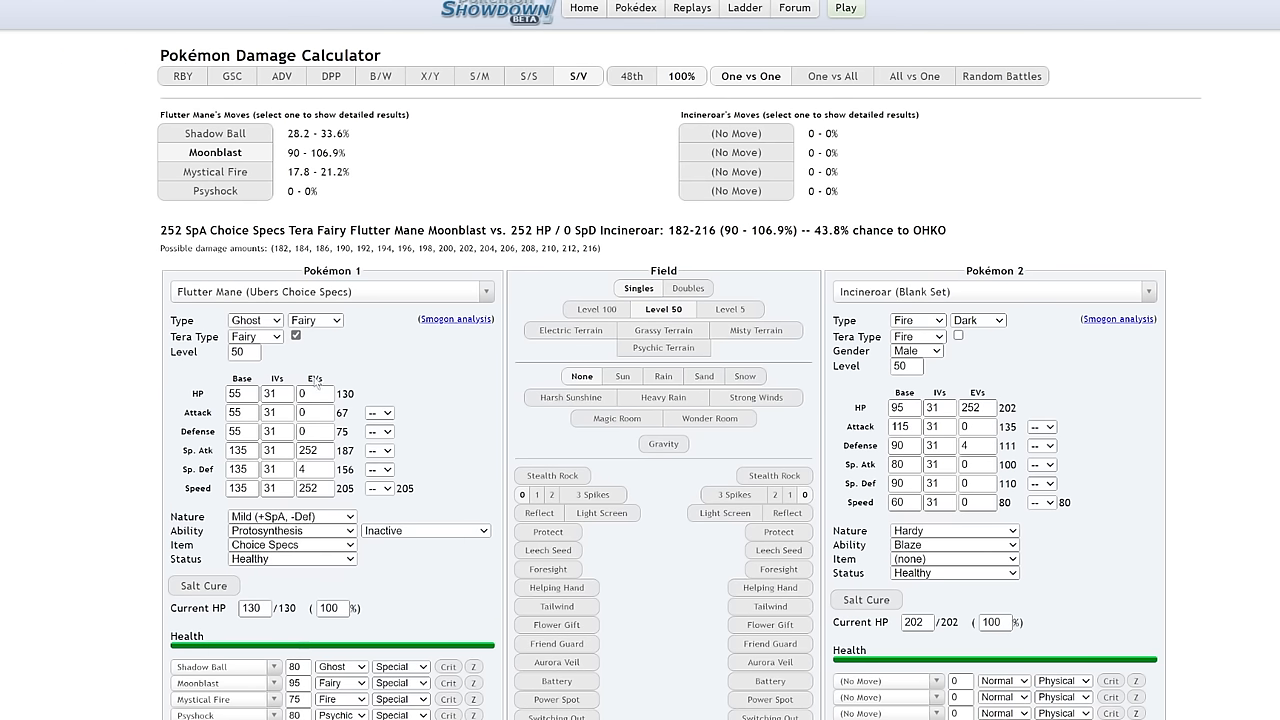
left_click(291, 516)
type("136")
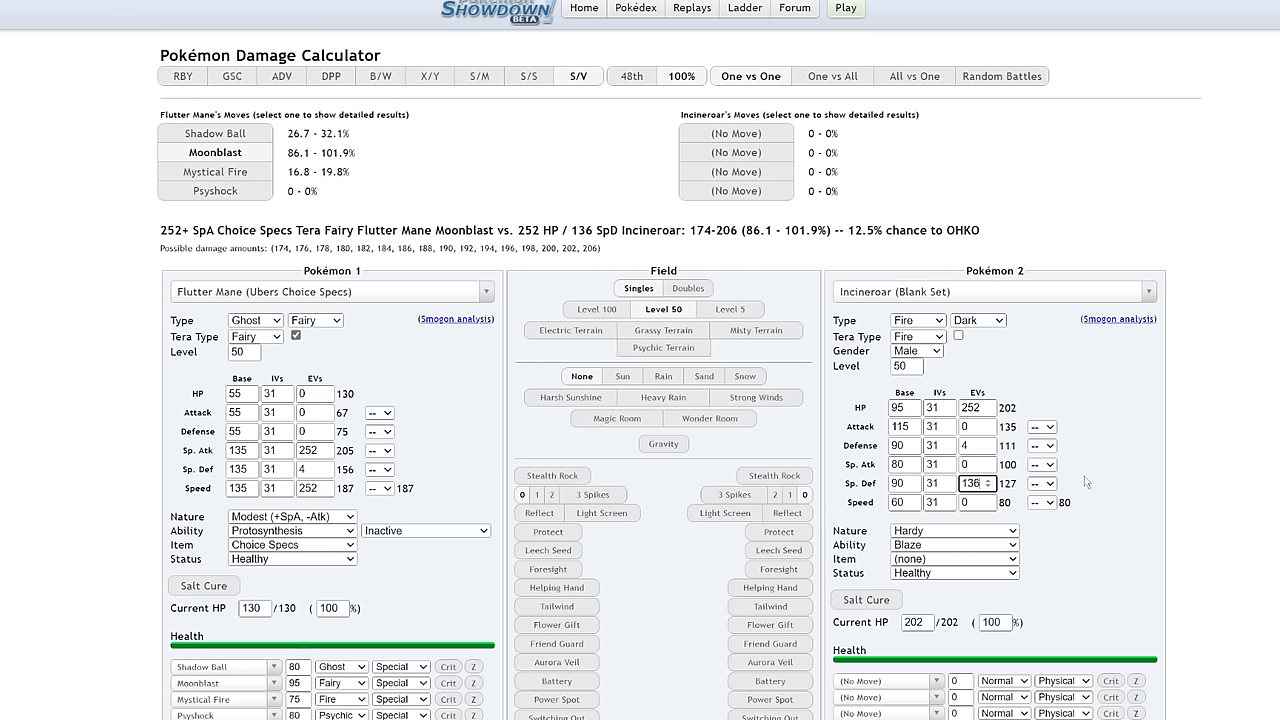
left_click(987, 483)
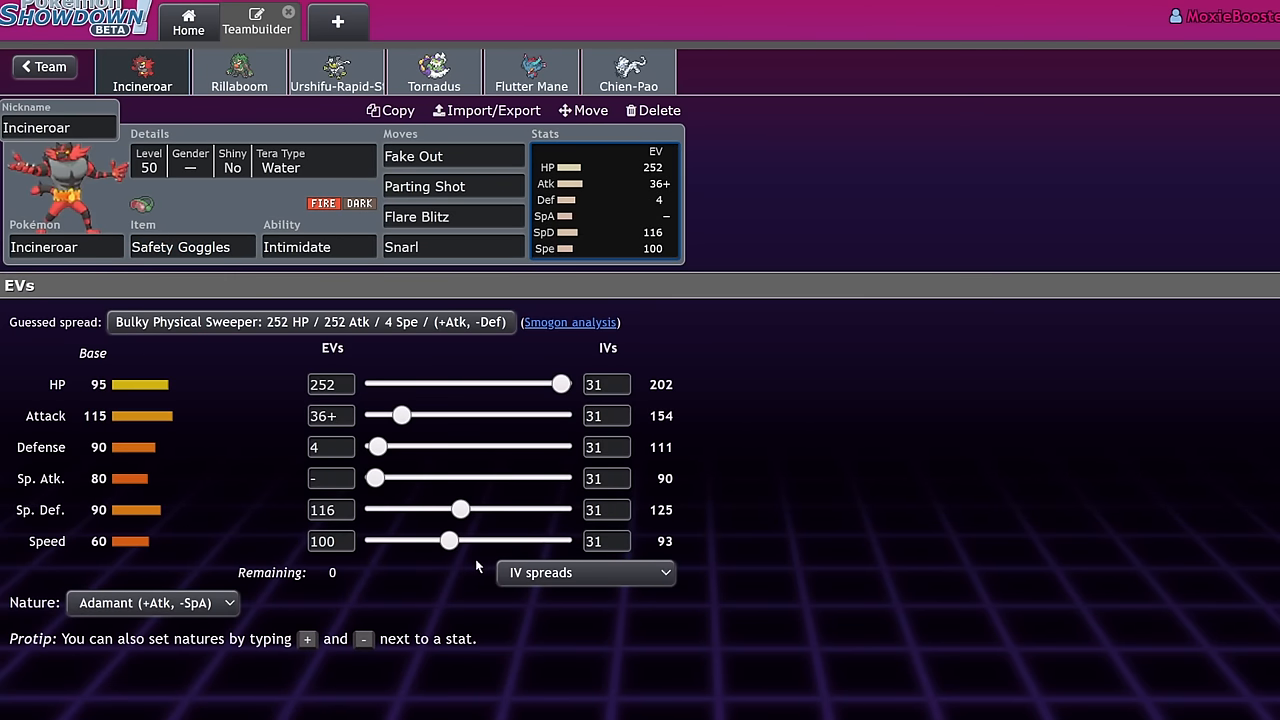
- Drag Incineroar's EVs to 156 Sp. Def and 60 Speed, leaving none remaining
left_click_drag(460, 509, 490, 509)
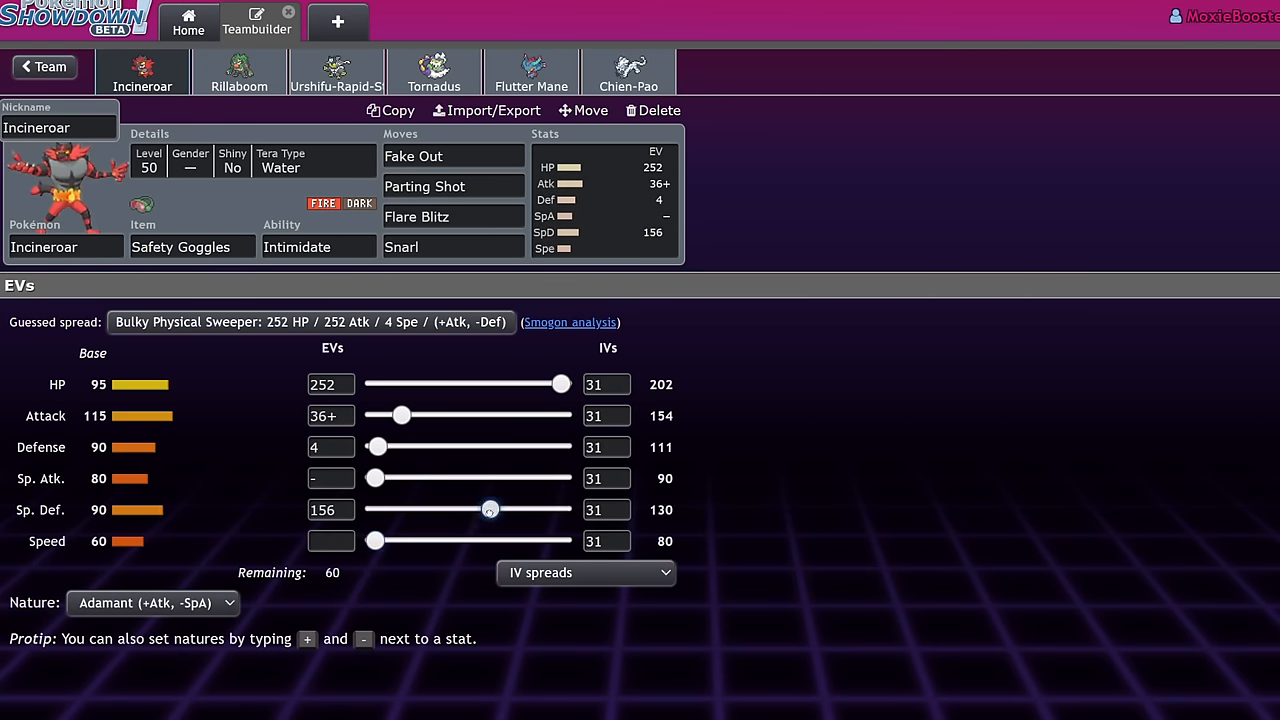
left_click_drag(375, 541, 419, 541)
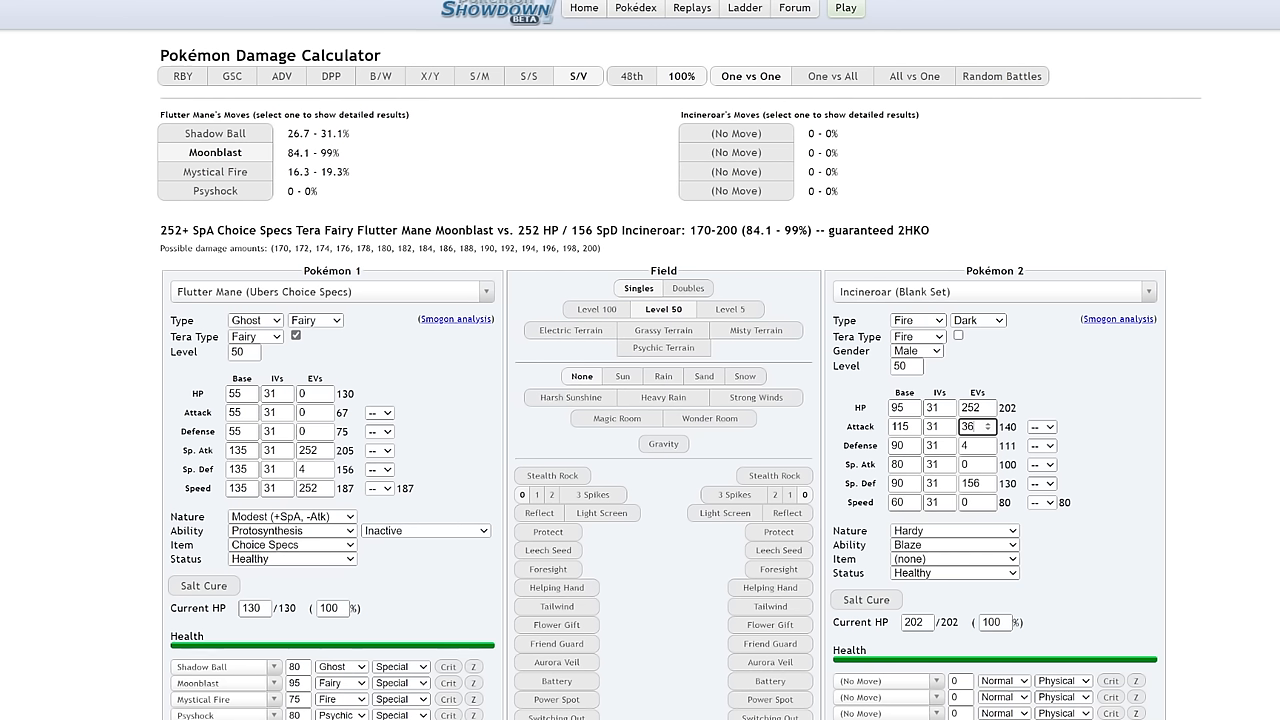
left_click(256, 20)
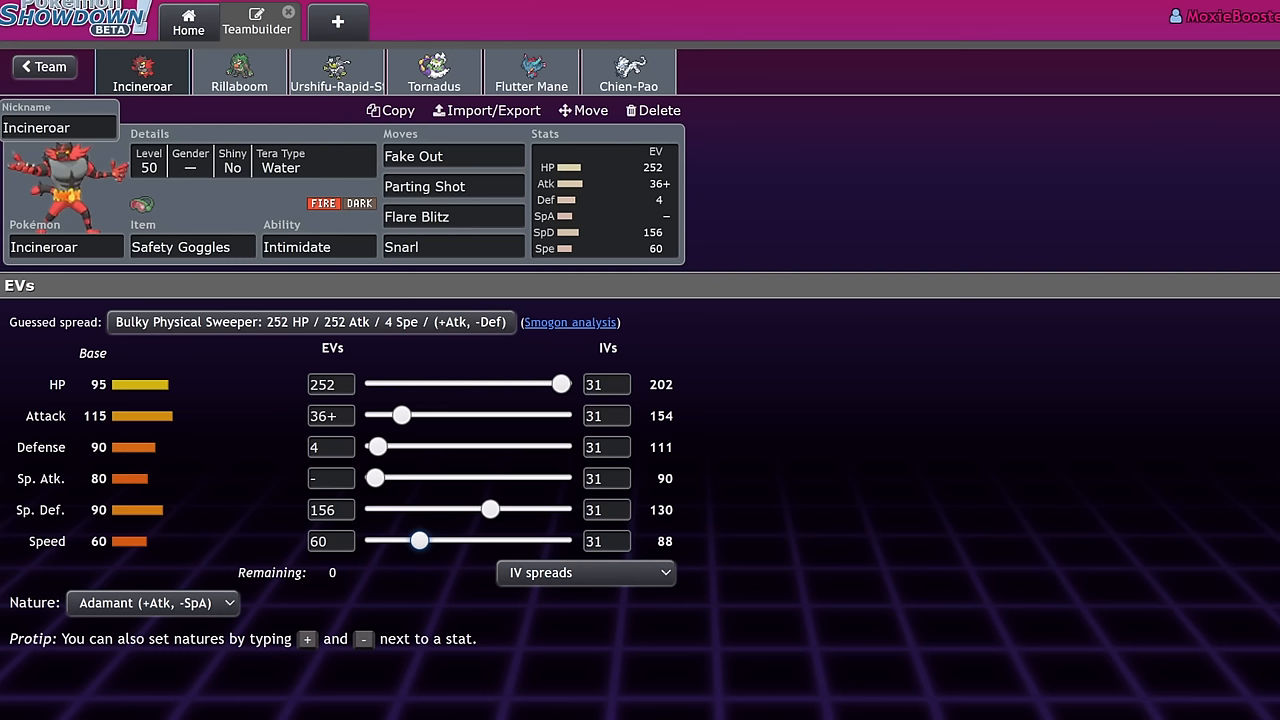
- Open Chien-Pao's Pokémon field and scroll the Speed-ranked Pokémon list
left_click(629, 71)
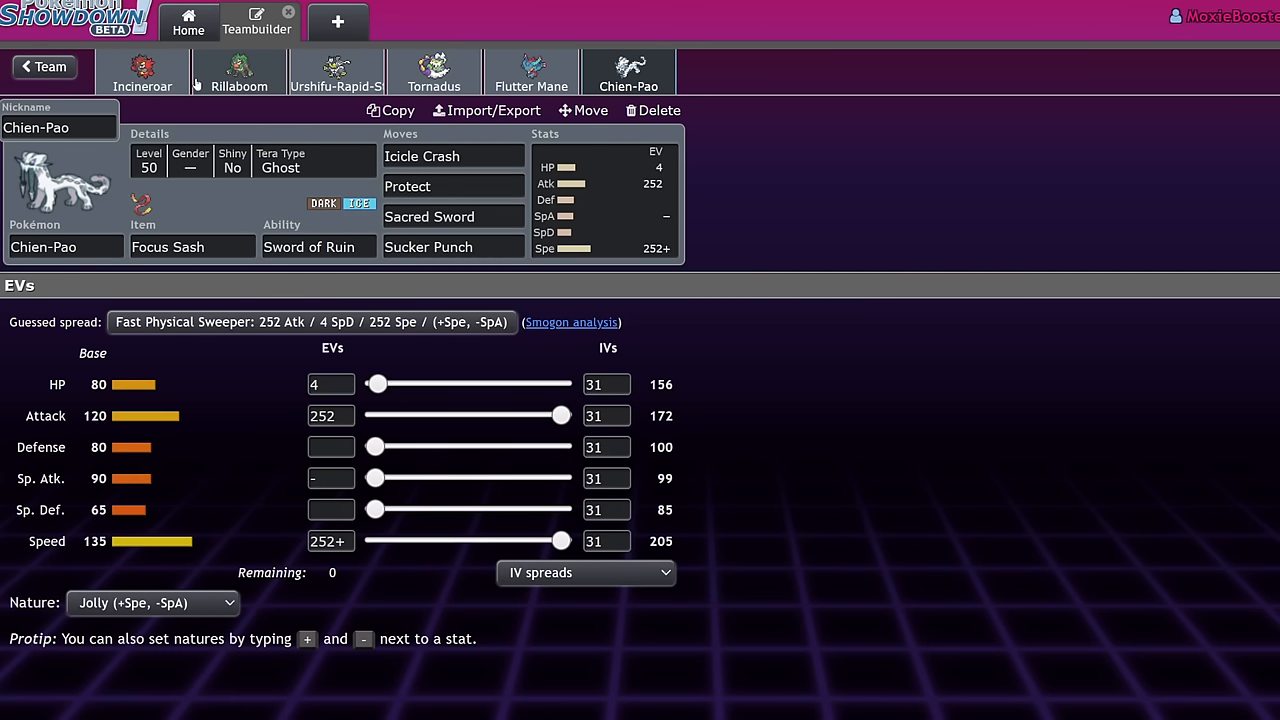
left_click(65, 247)
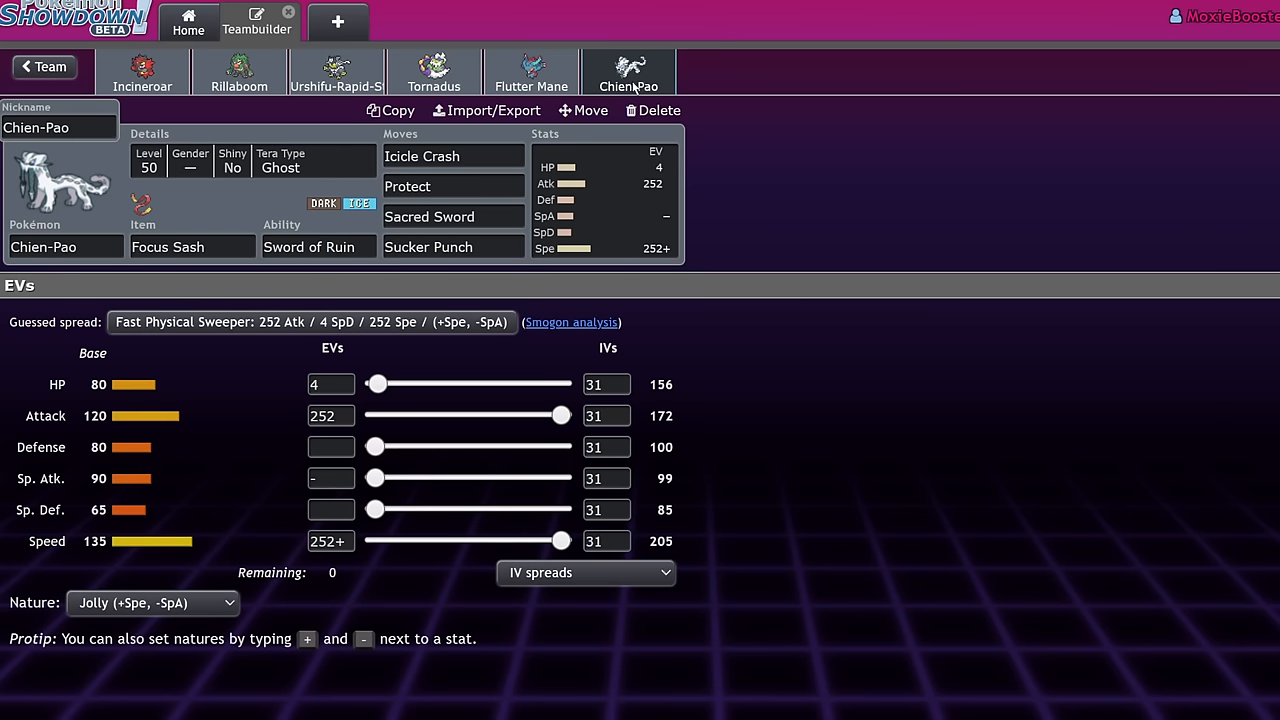
left_click(64, 247)
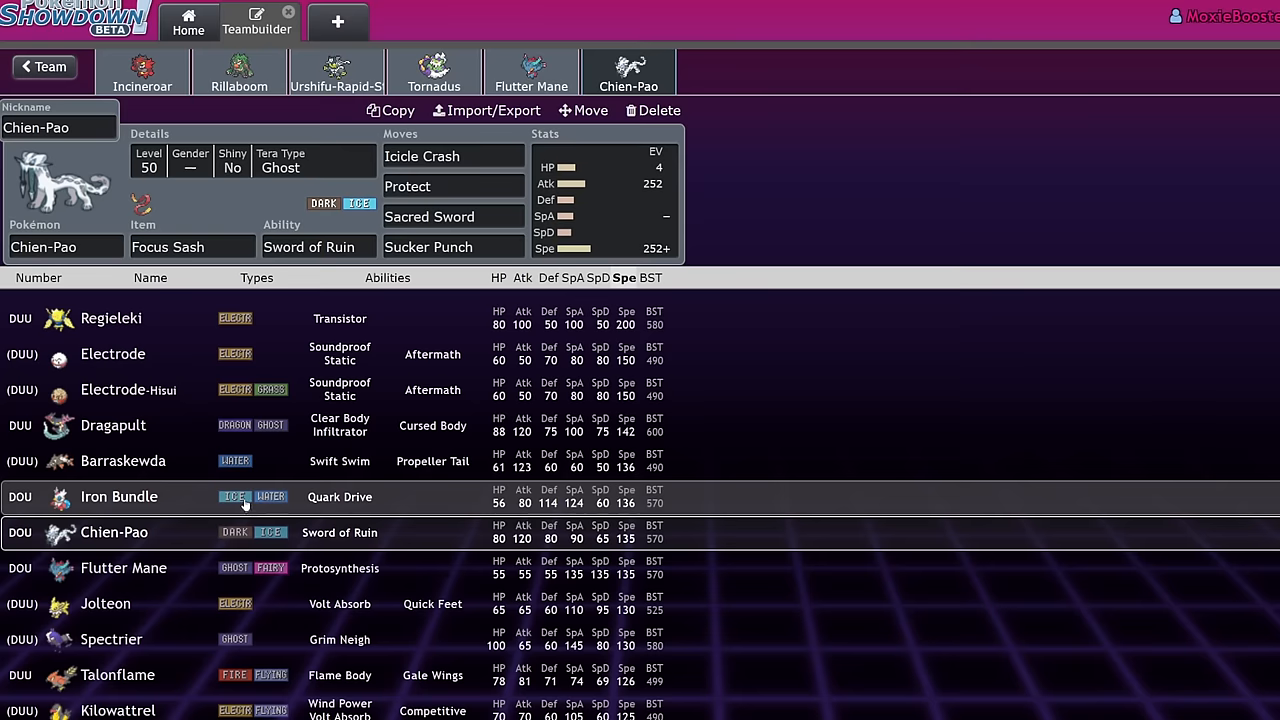
scroll("down", 3)
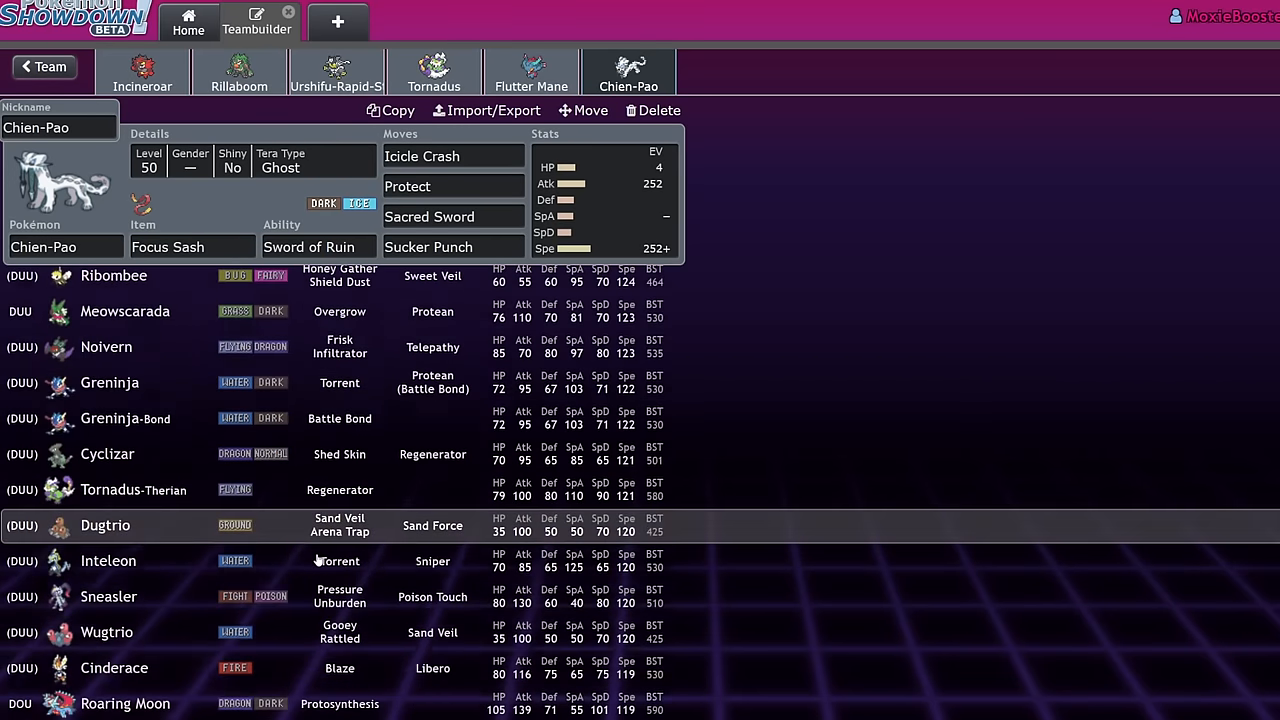
scroll("down", 3)
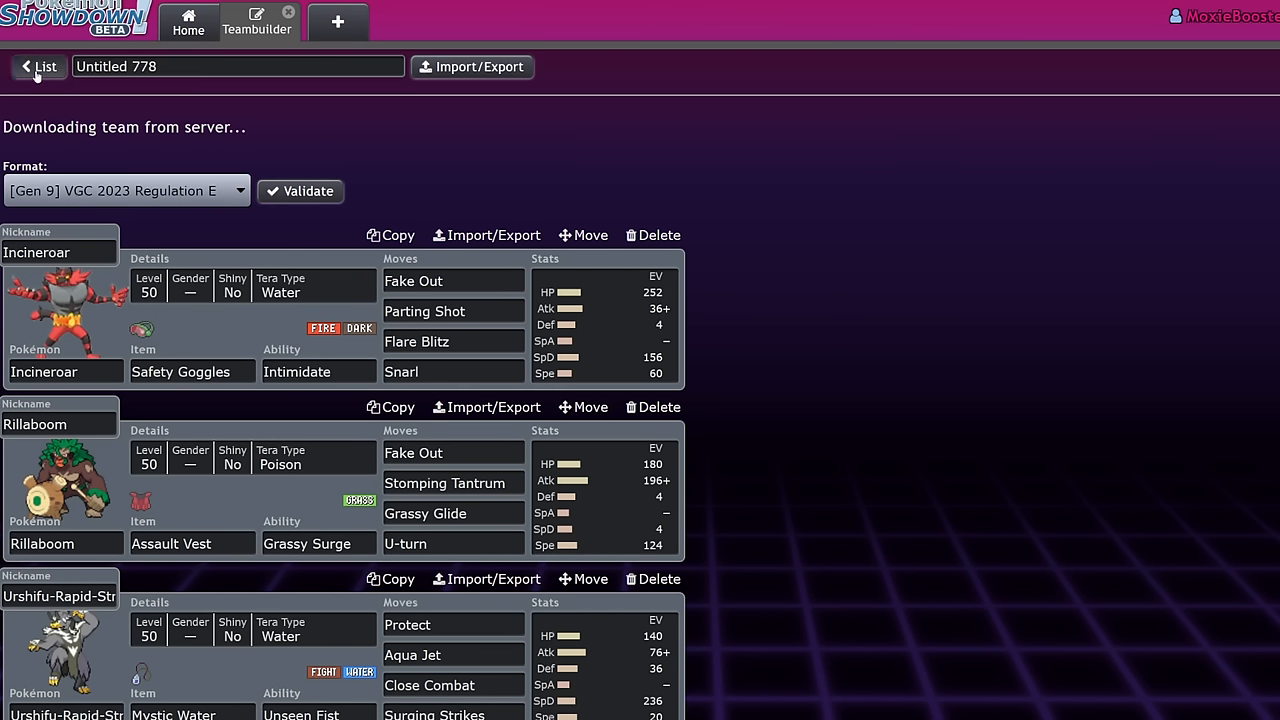
- Open the Annihilape team, view its abilities, and select the first move slot
left_click(39, 66)
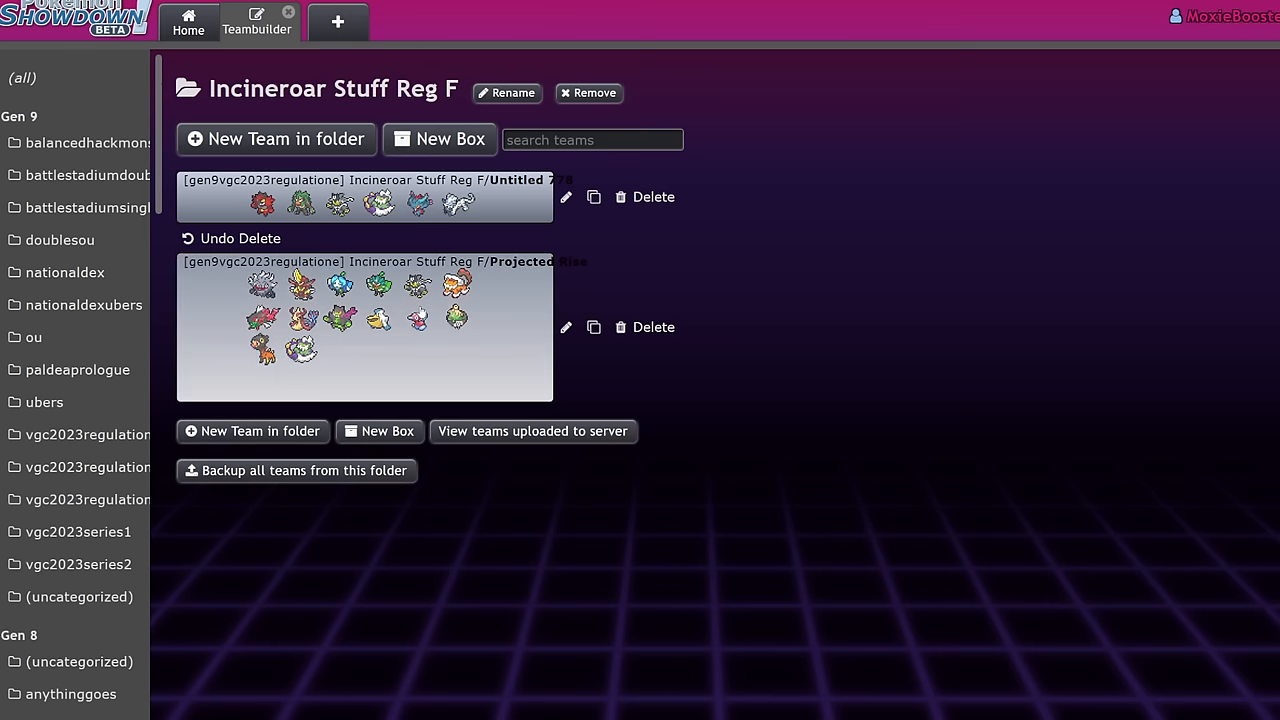
left_click(364, 327)
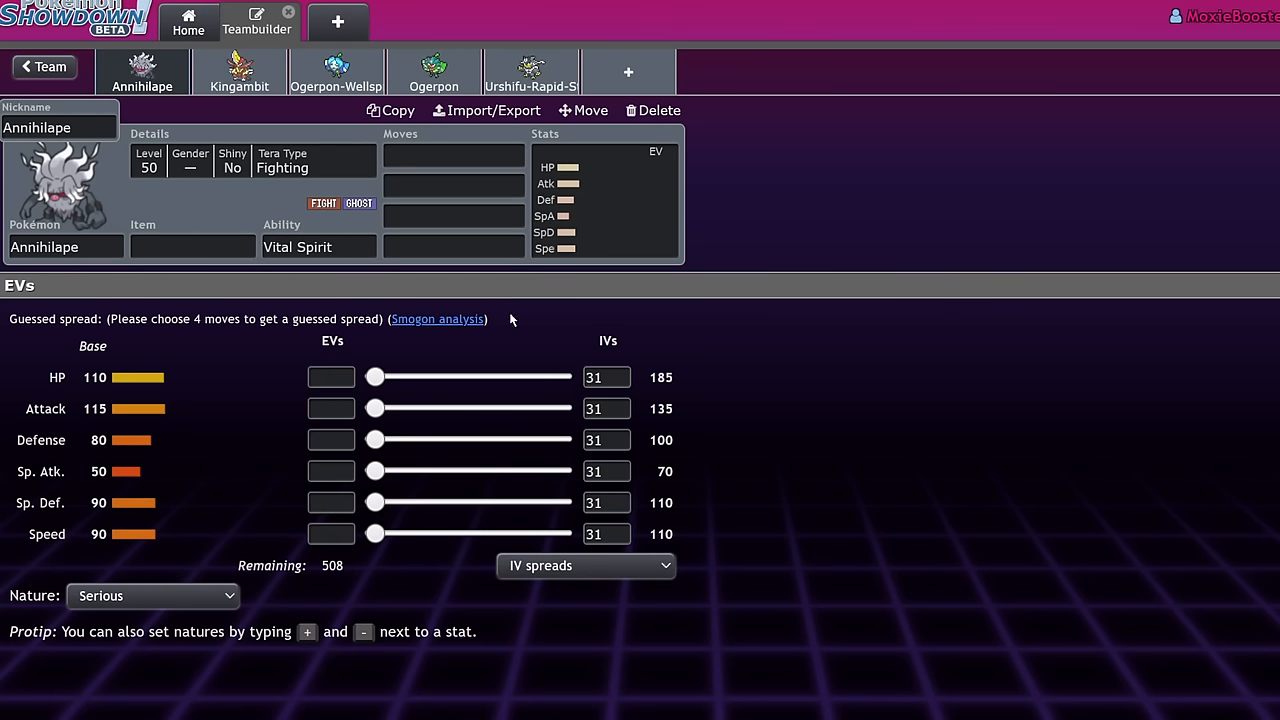
left_click(318, 247)
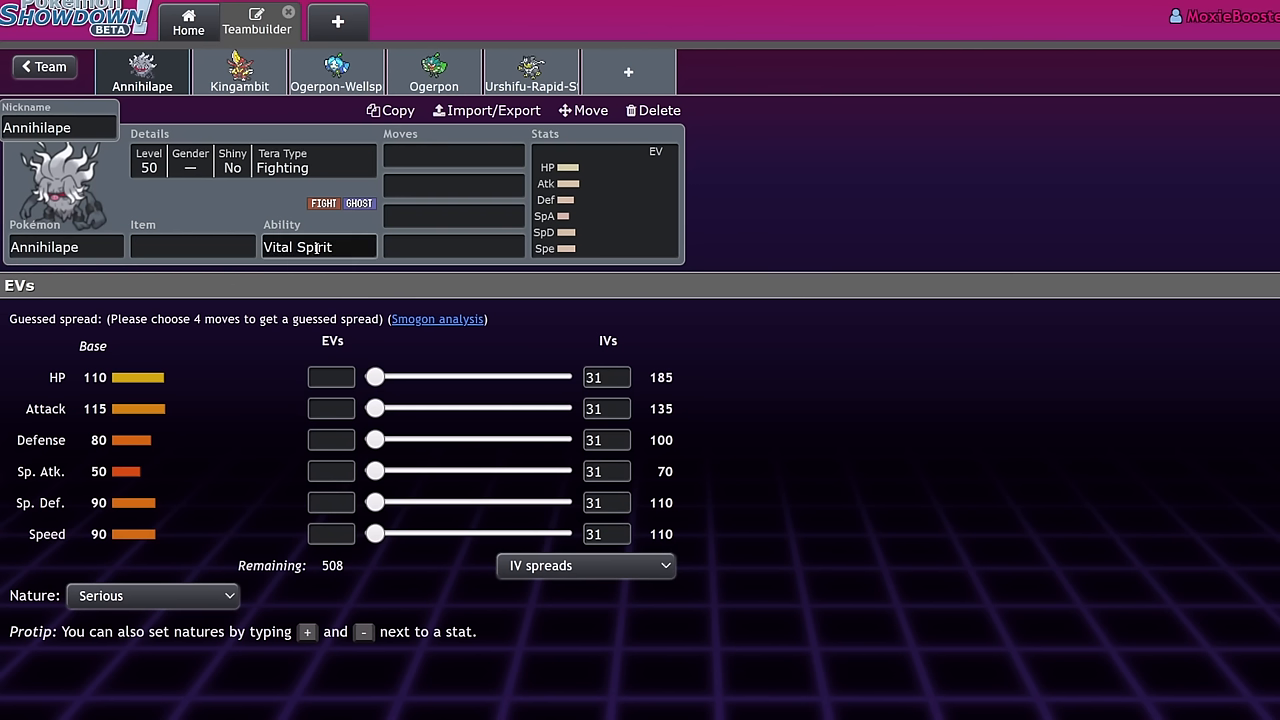
left_click(318, 247)
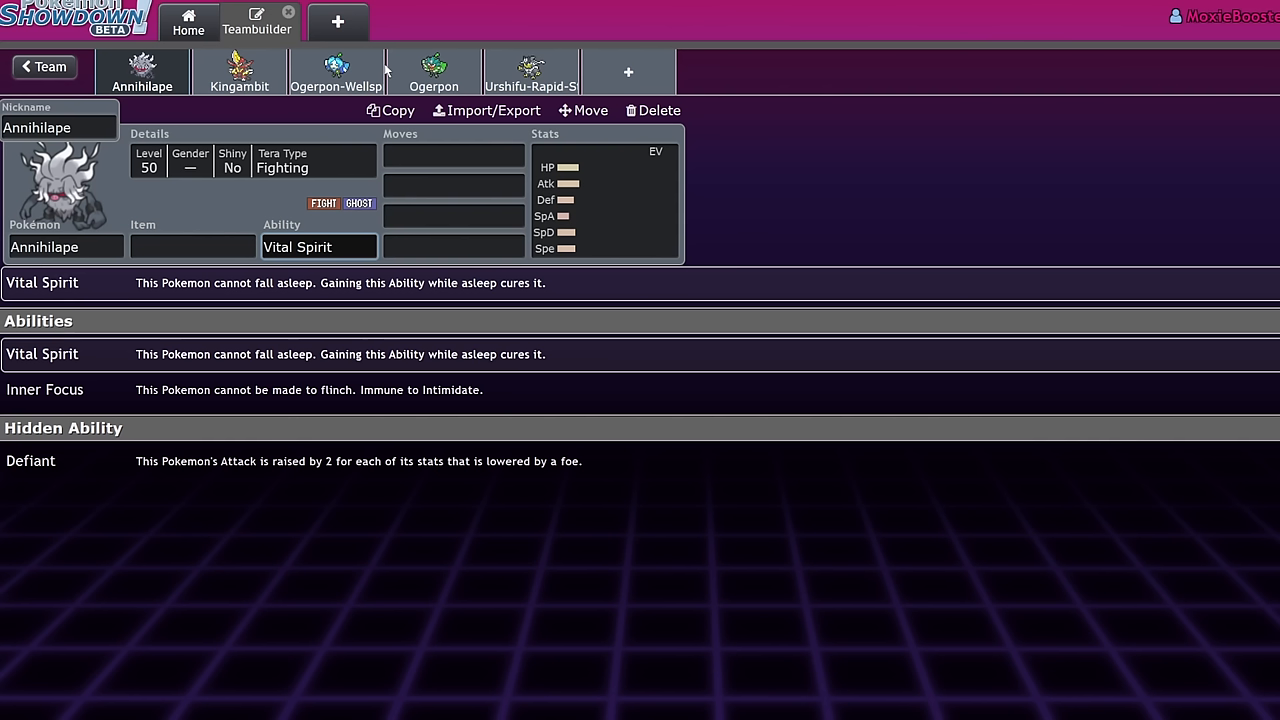
left_click(453, 155)
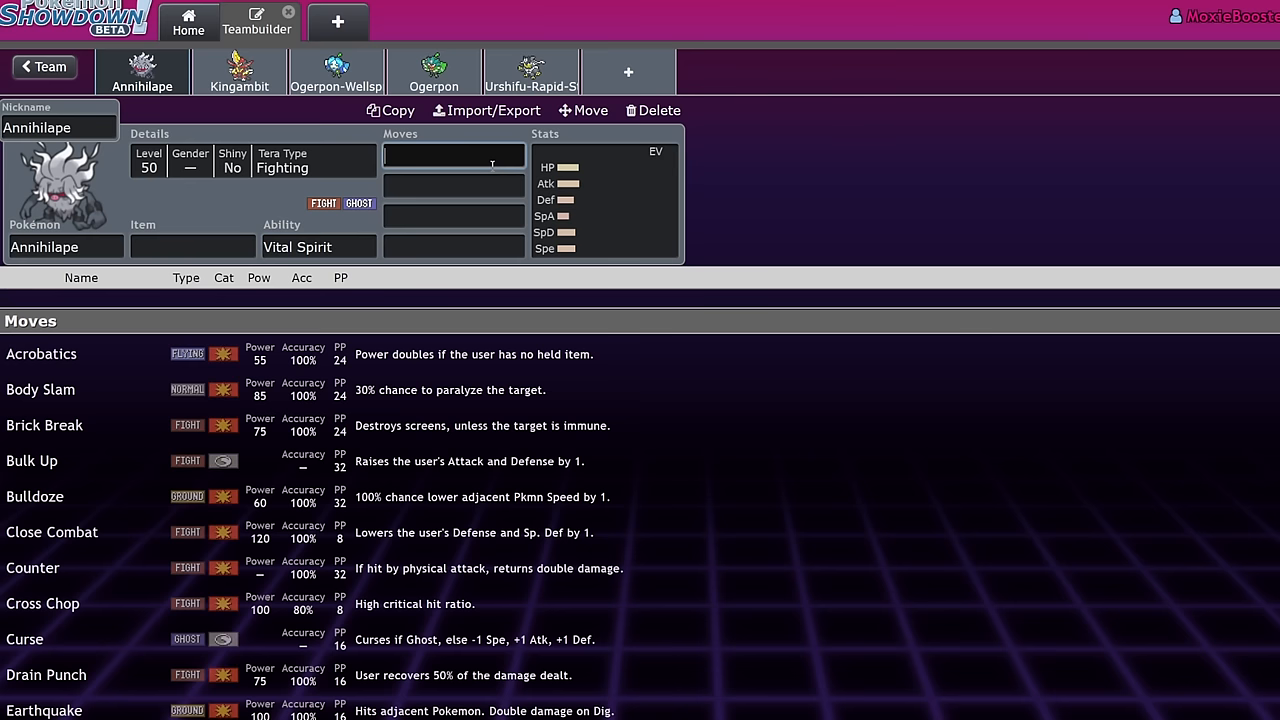
- Give Annihilape the moves Rage Fist, Bulk Up, Protect and Drain Punch
type("Rage Fist")
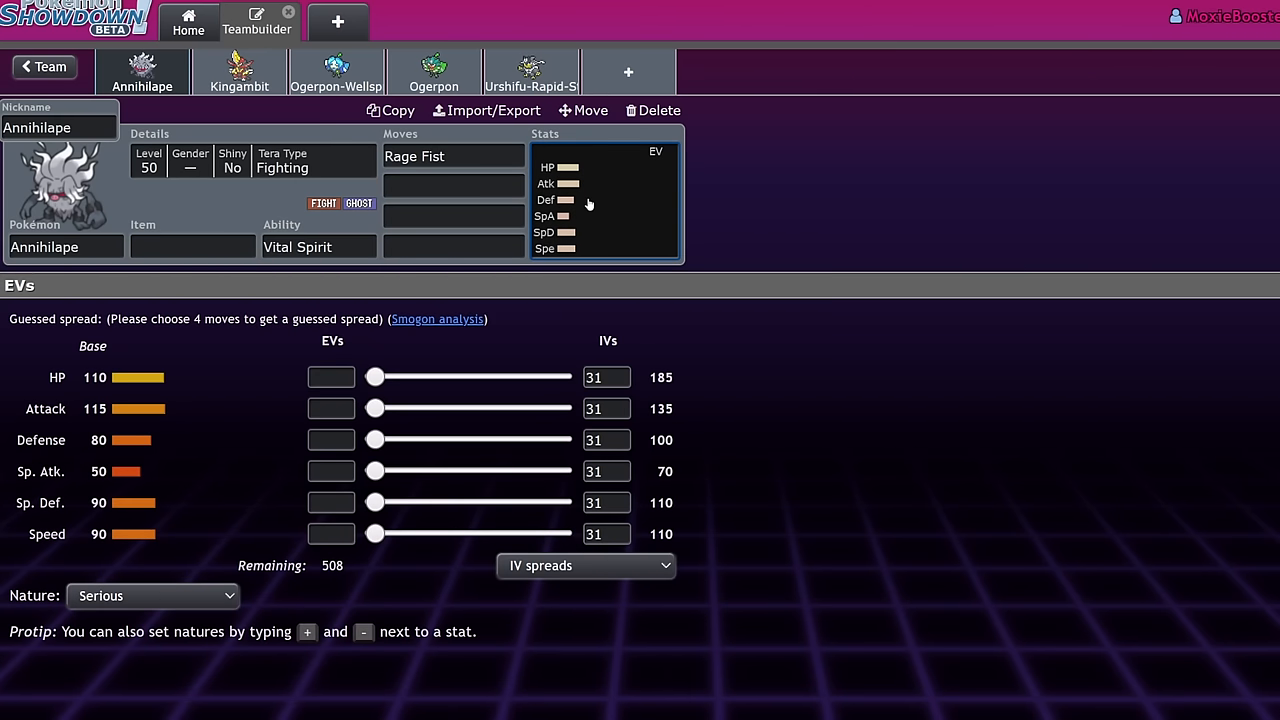
mouse_move(168, 268)
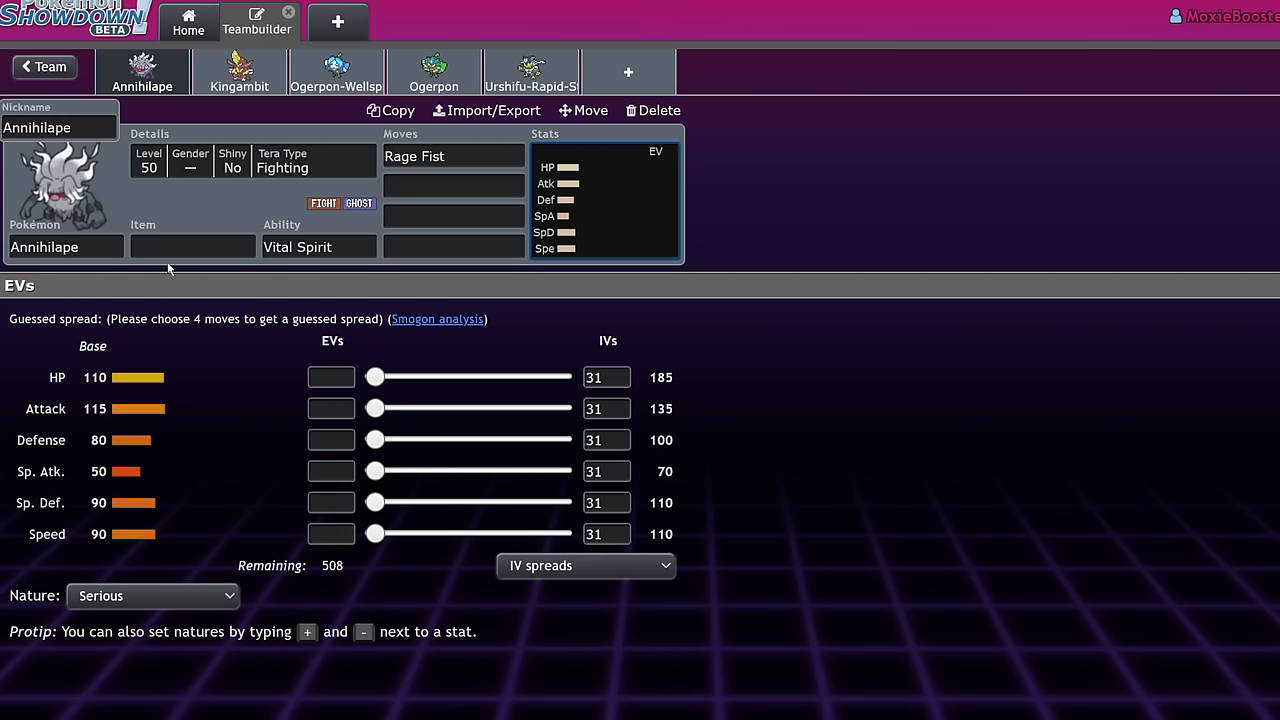
mouse_move(578, 310)
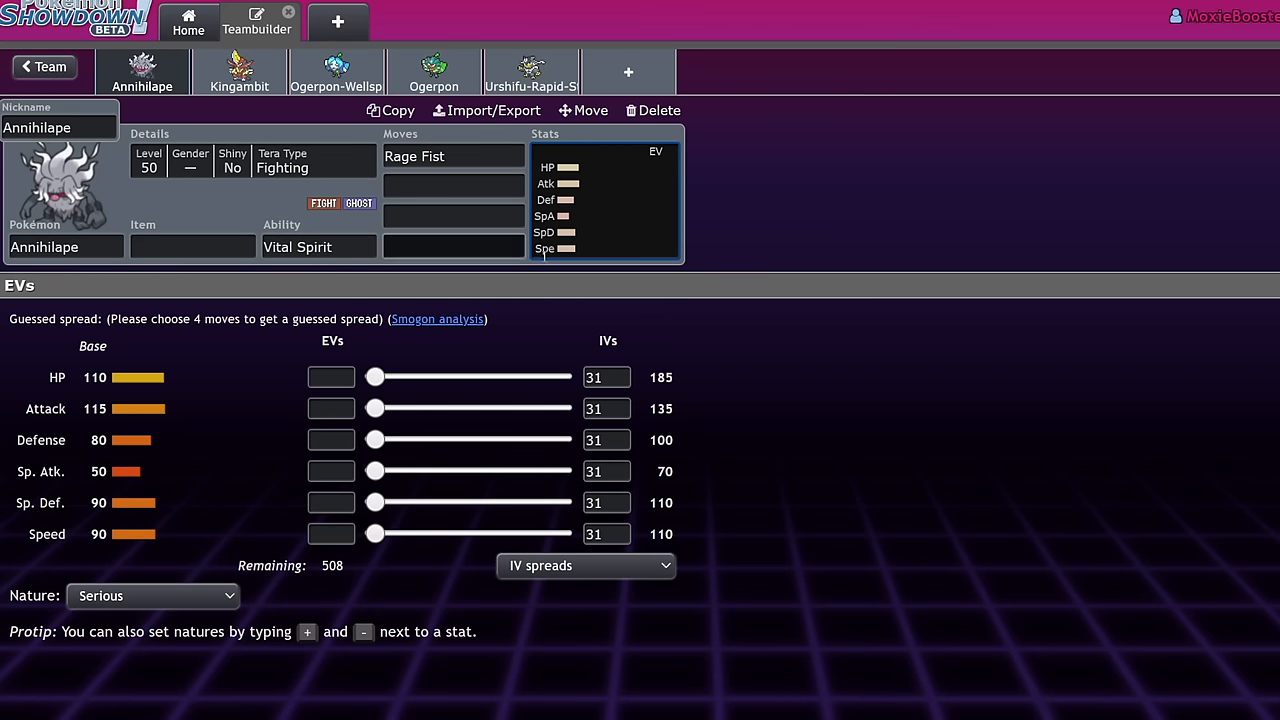
left_click(192, 247)
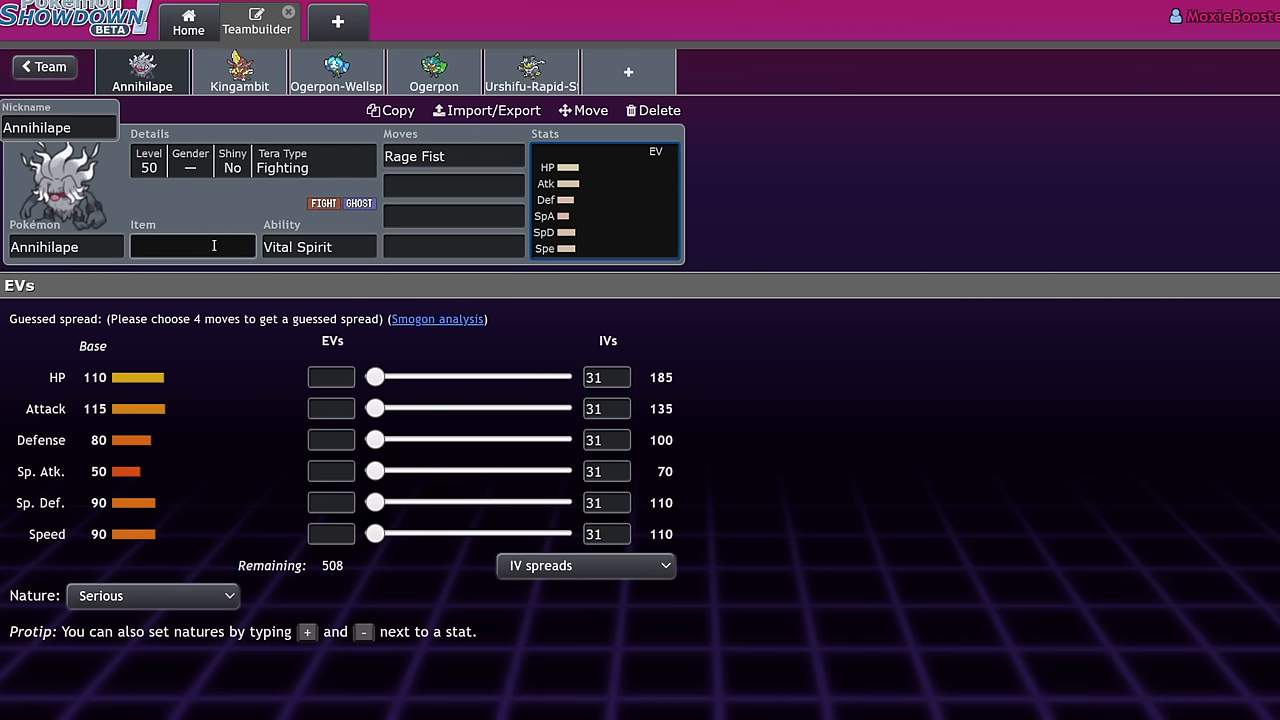
left_click(453, 185)
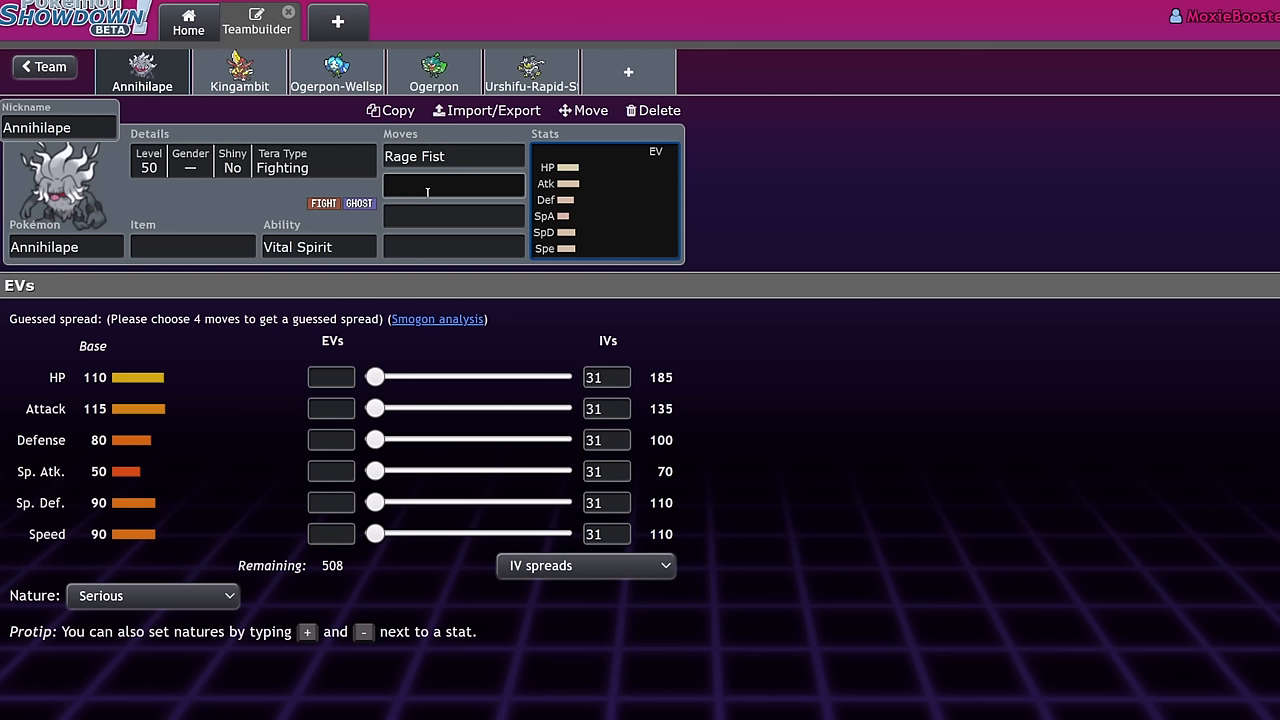
left_click(453, 185)
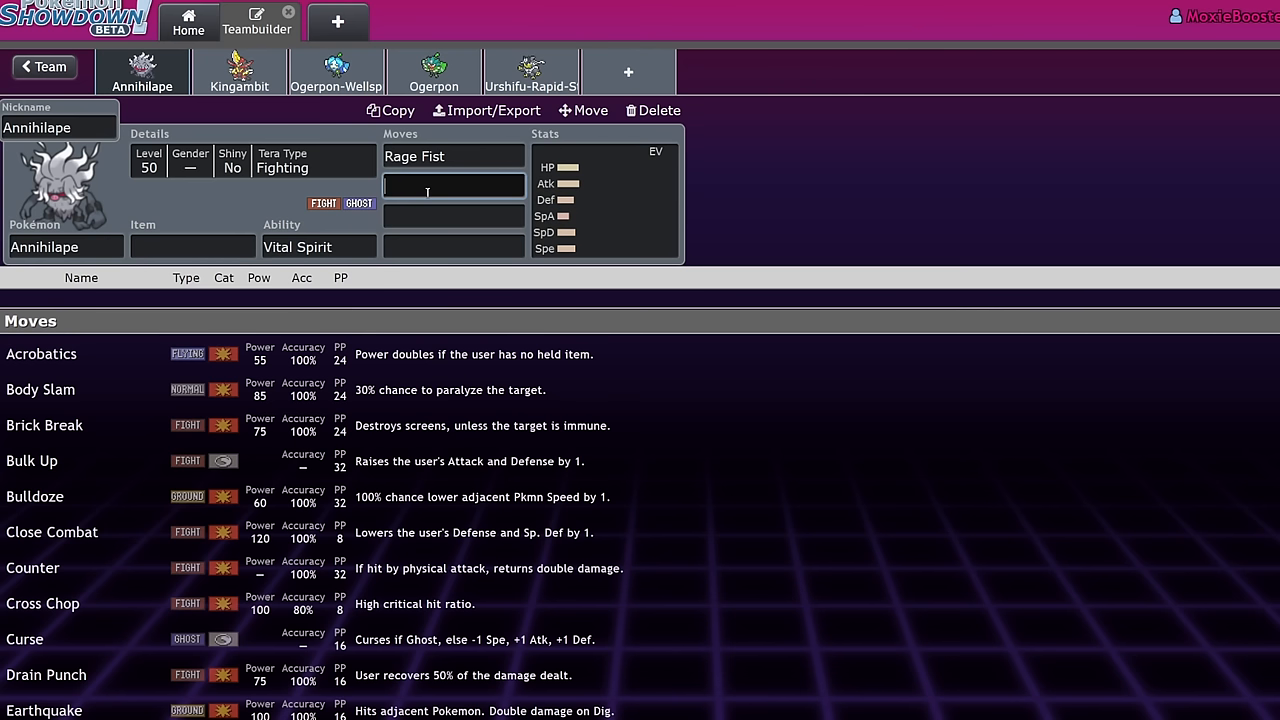
type("bulk")
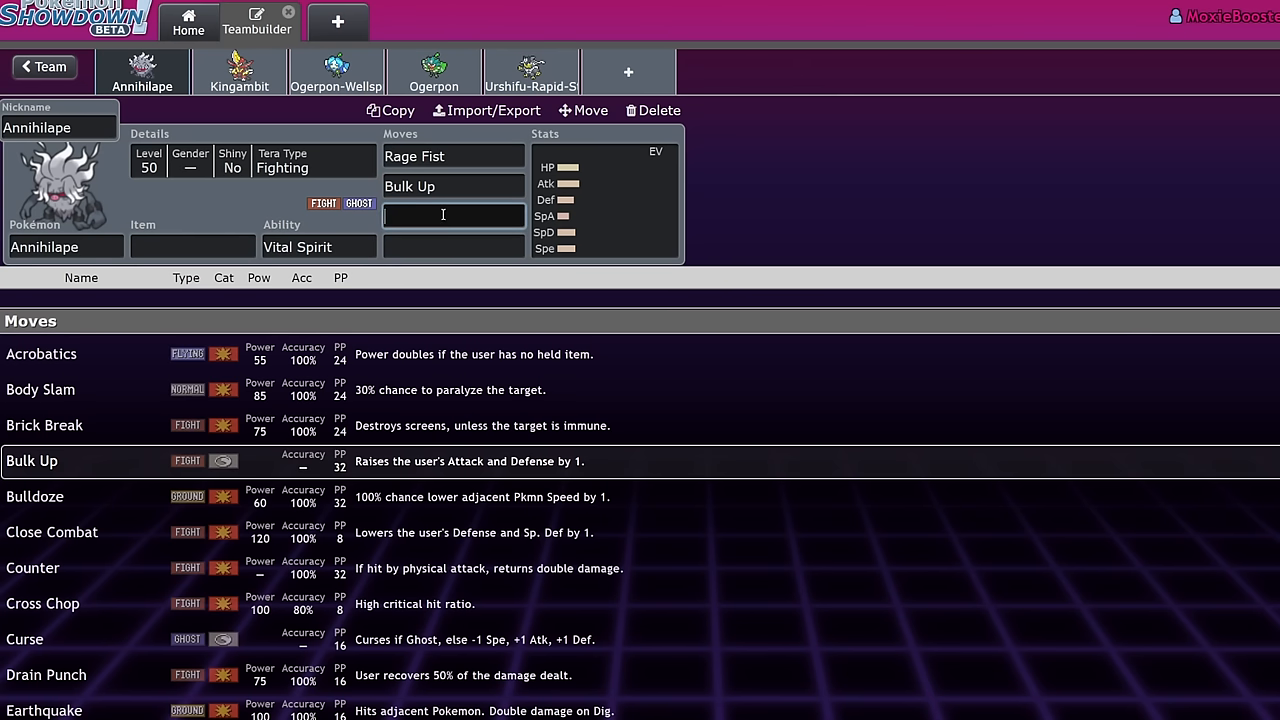
type("Protect")
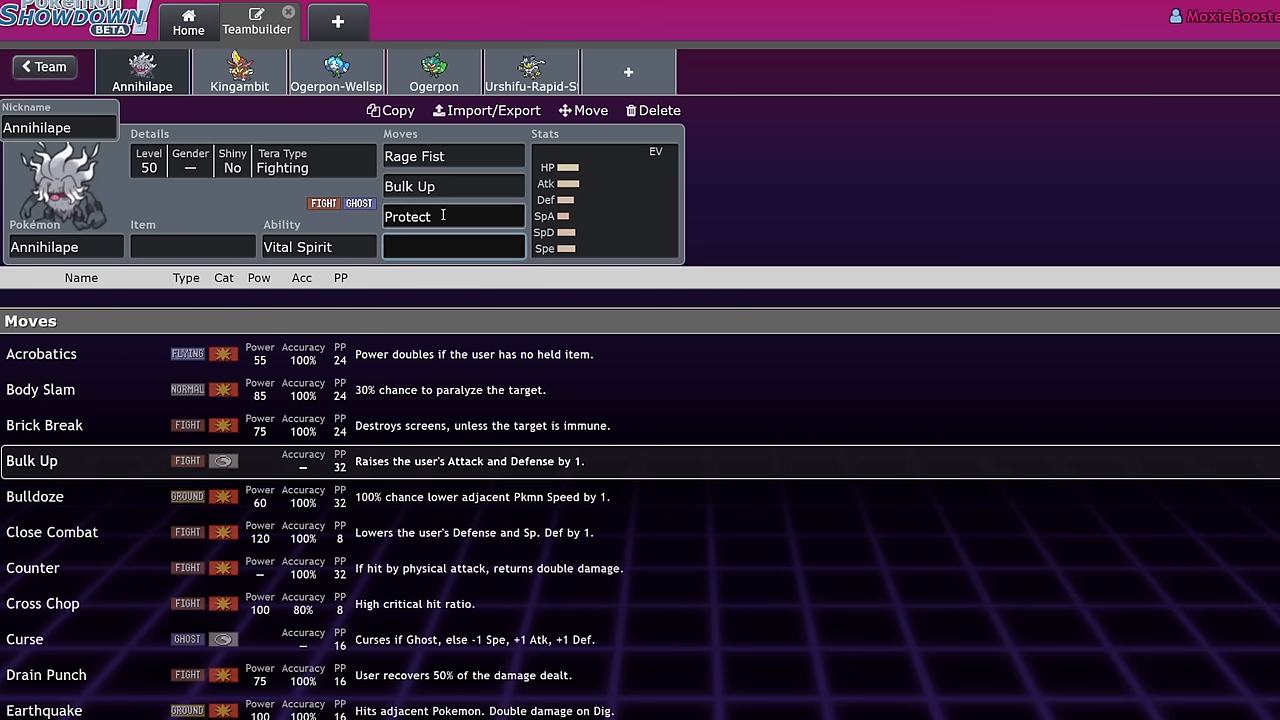
type("d")
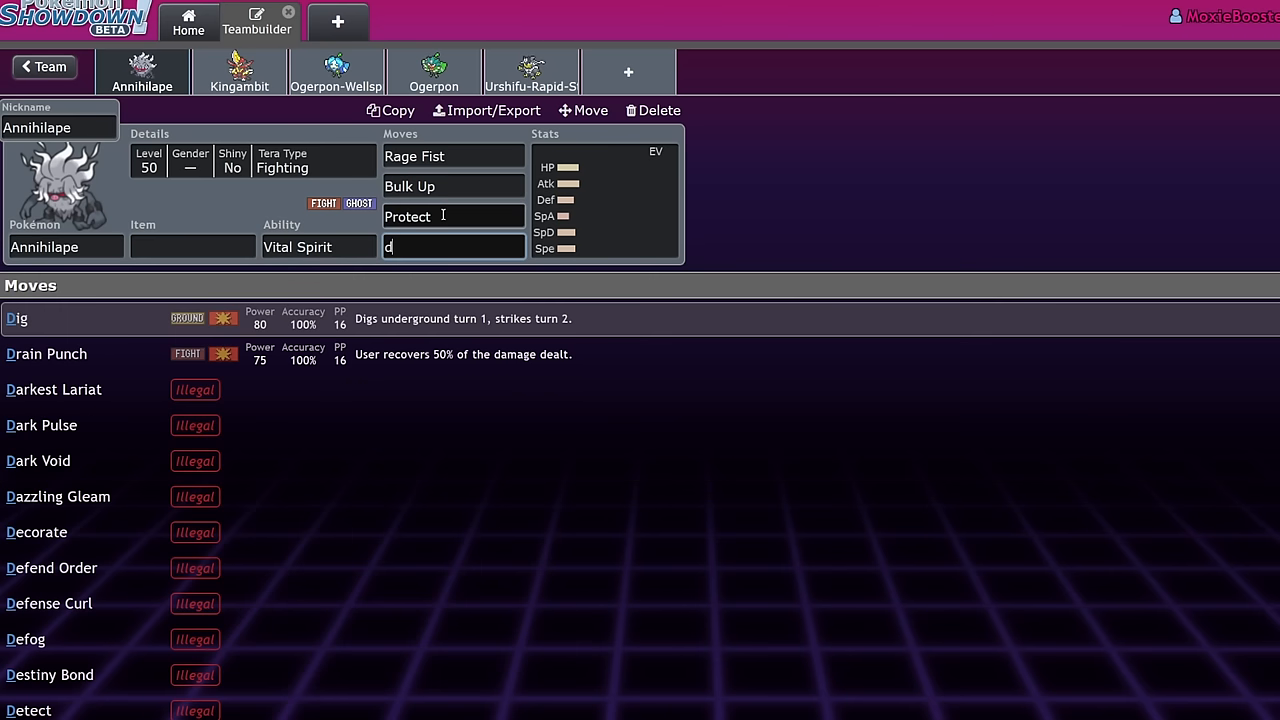
left_click(46, 353)
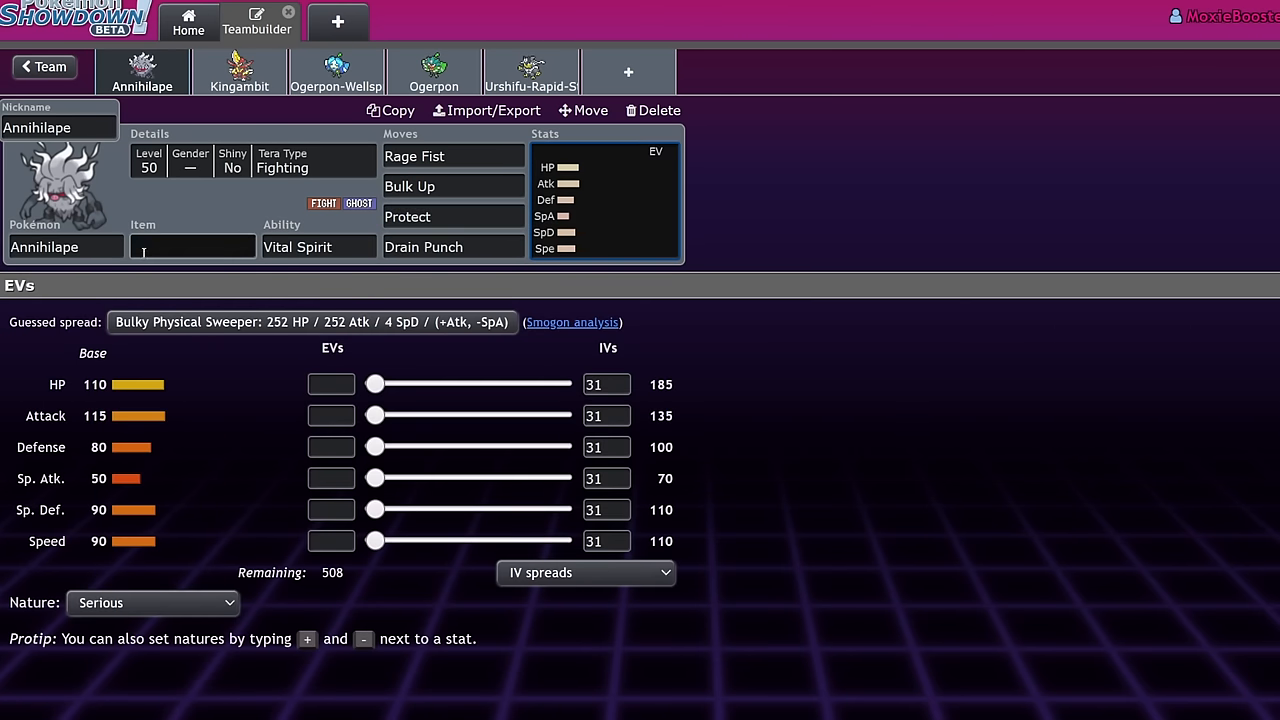
- Give Annihilape Leftovers and set its Tera Type to Poison
type("le")
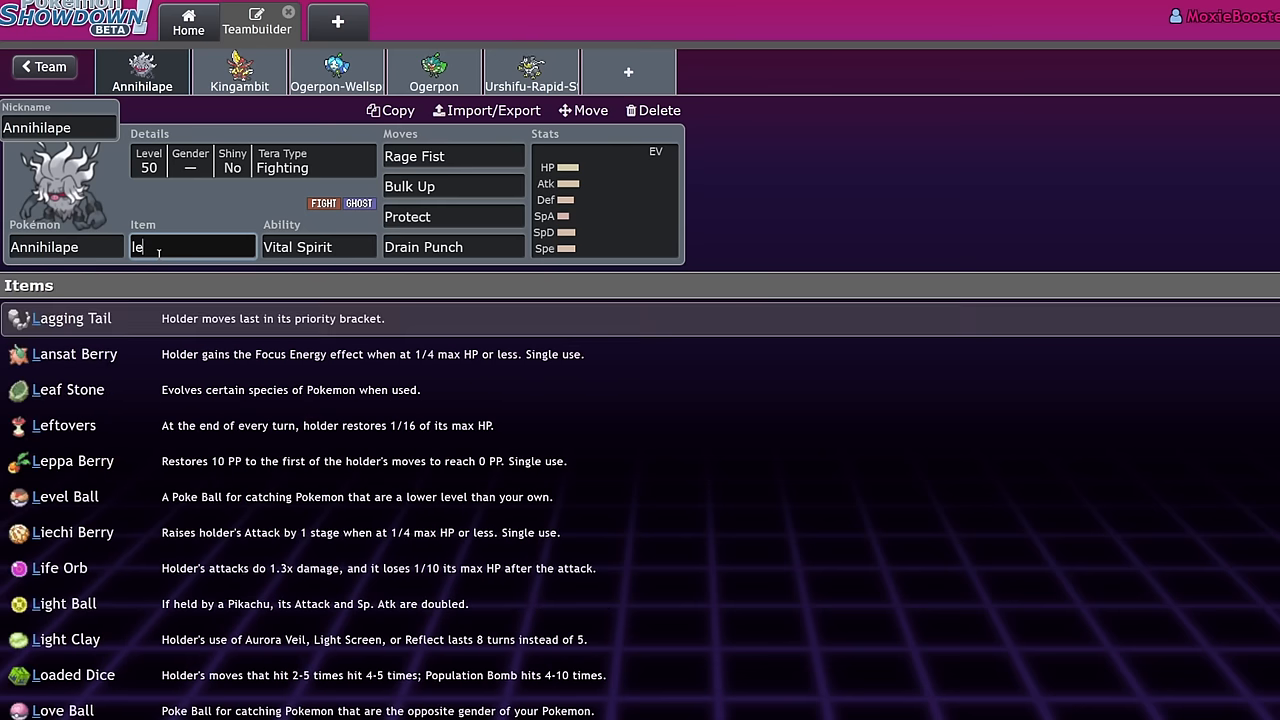
left_click(64, 425)
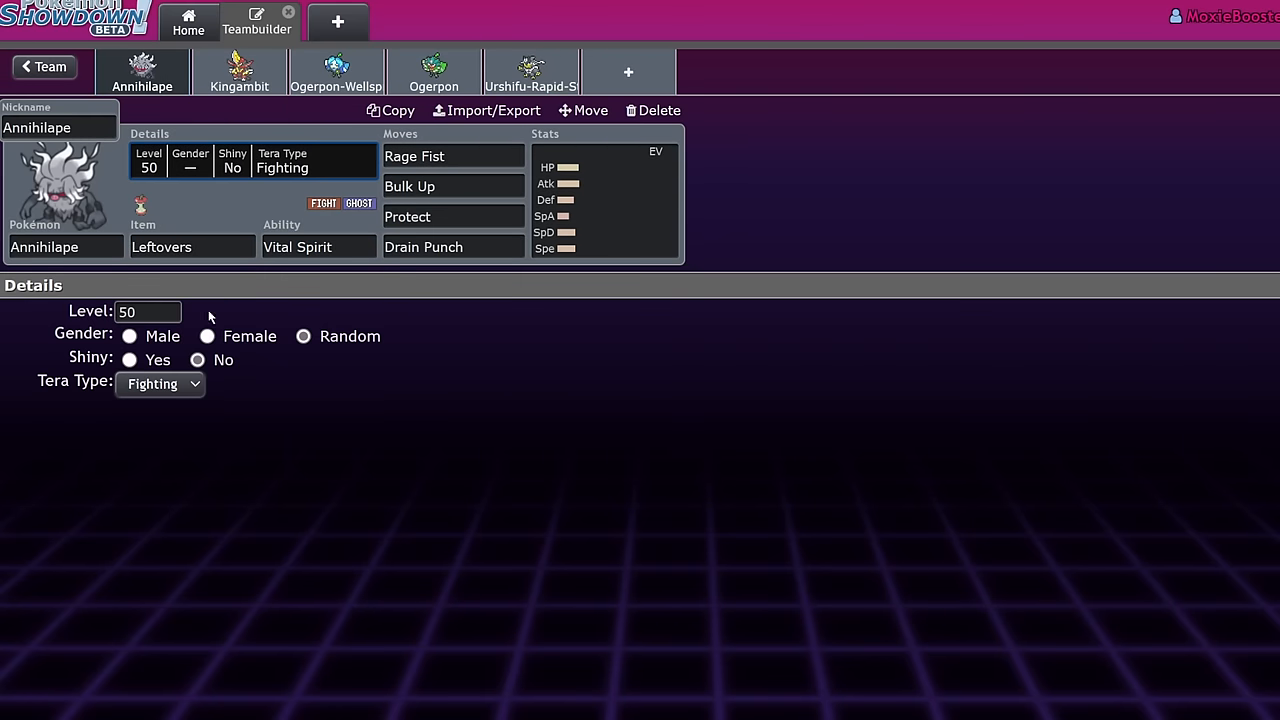
mouse_move(185, 585)
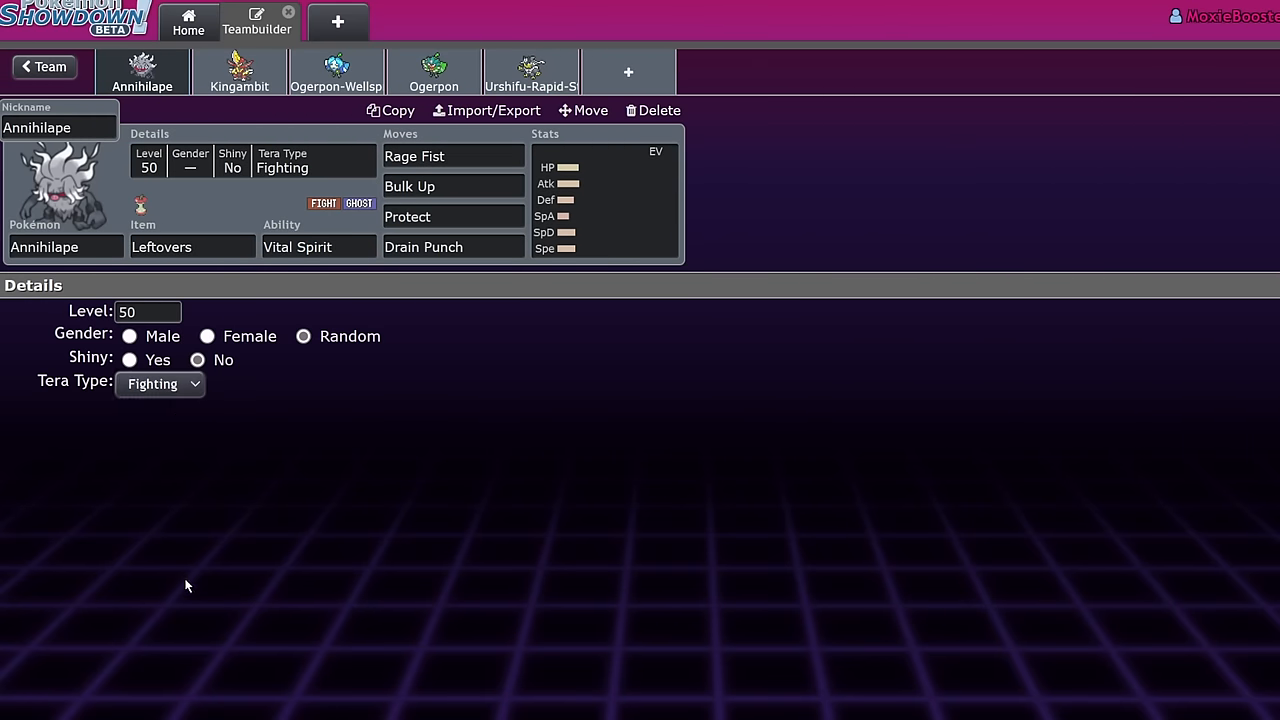
left_click(160, 384)
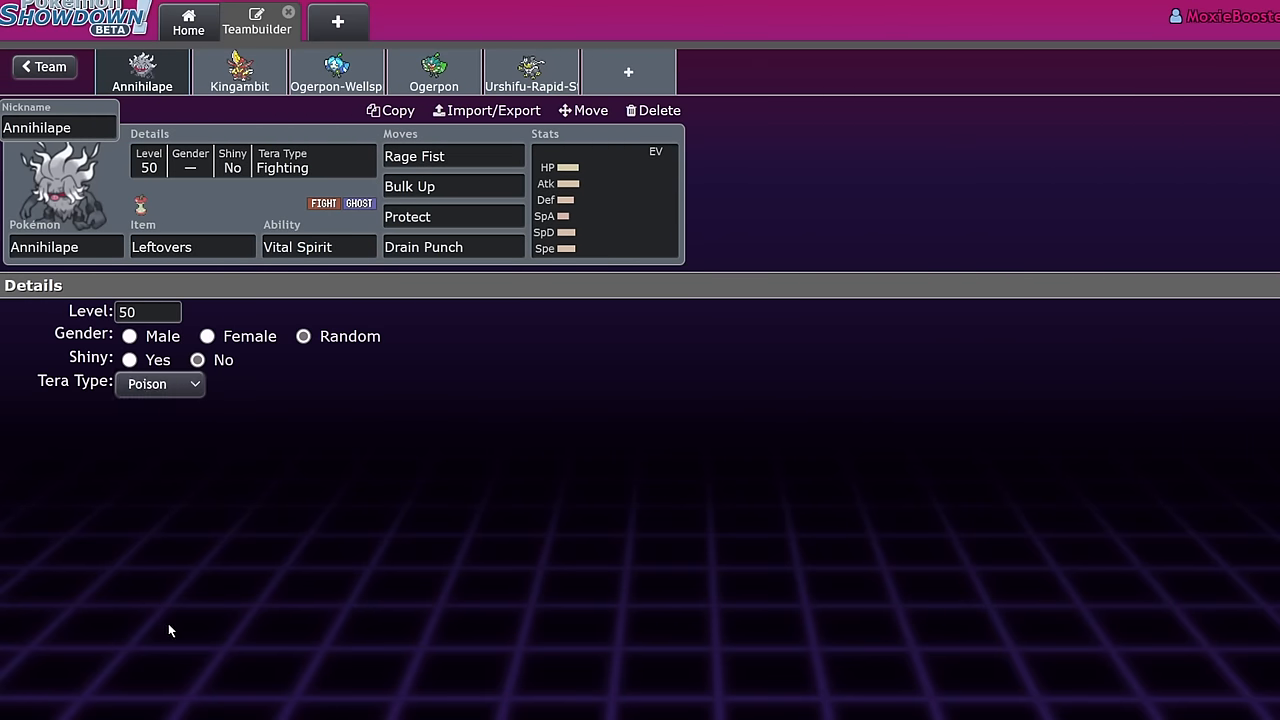
left_click(159, 383)
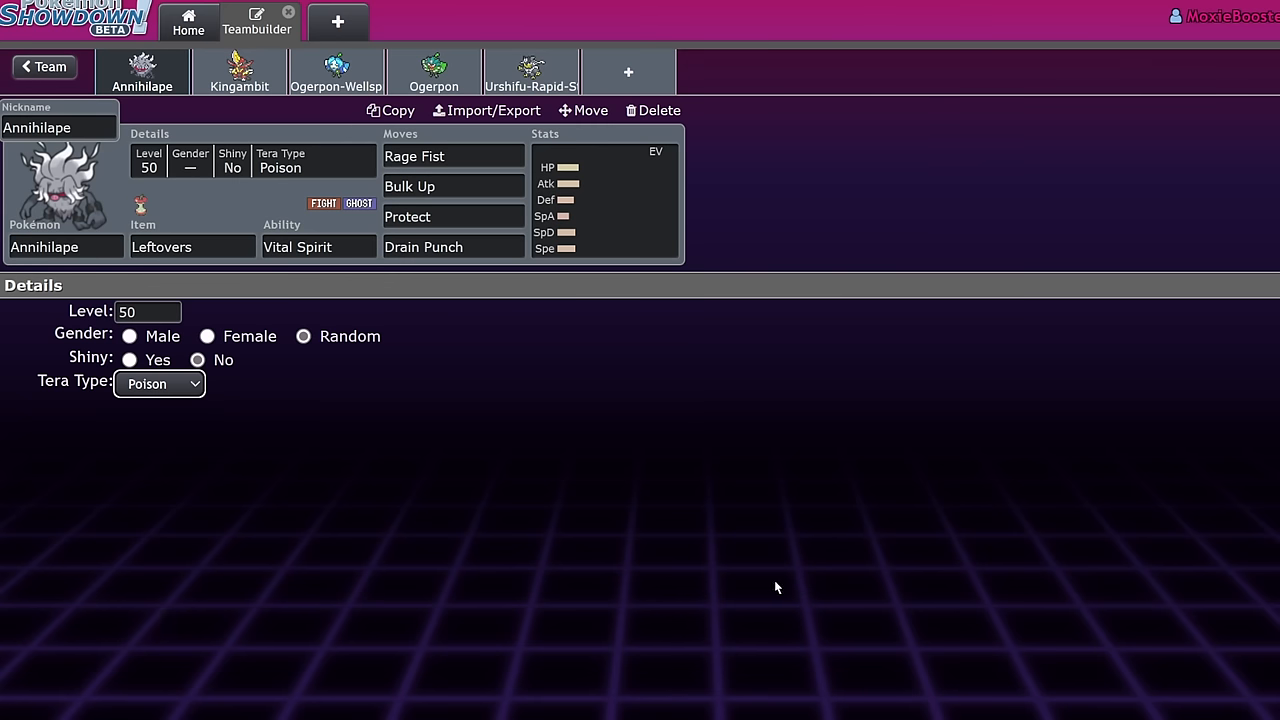
mouse_move(790, 153)
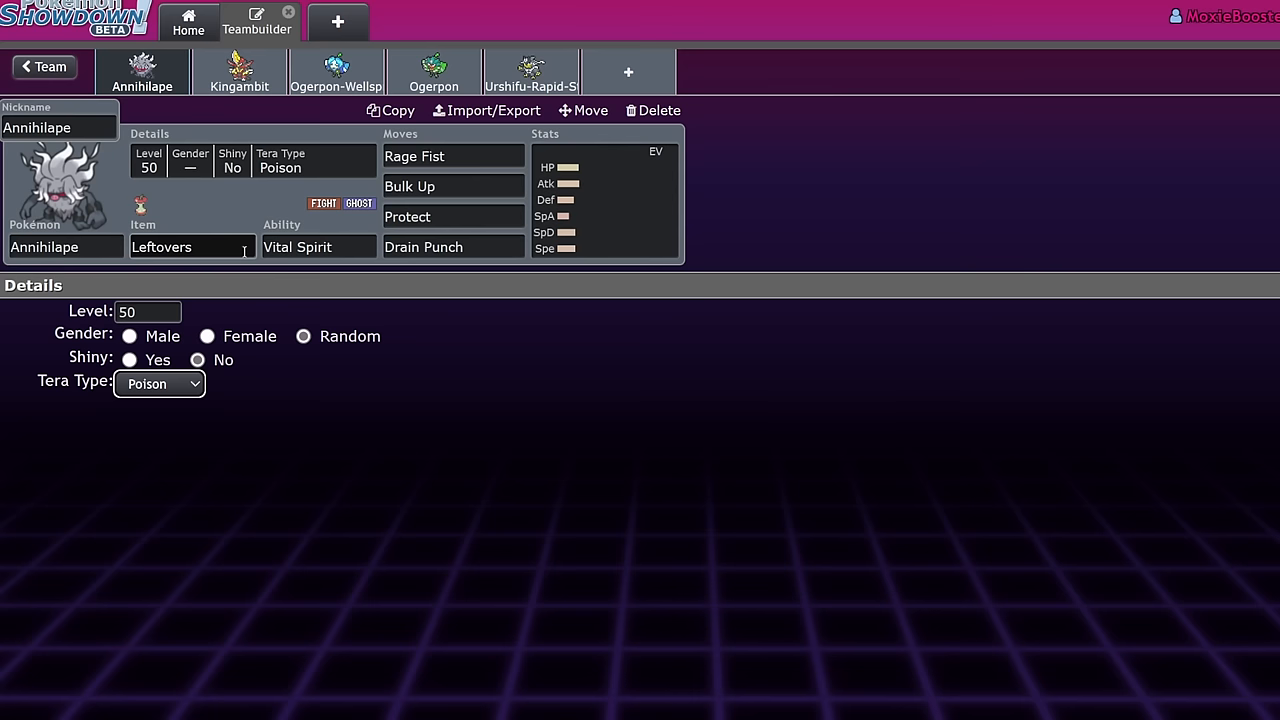
mouse_move(272, 202)
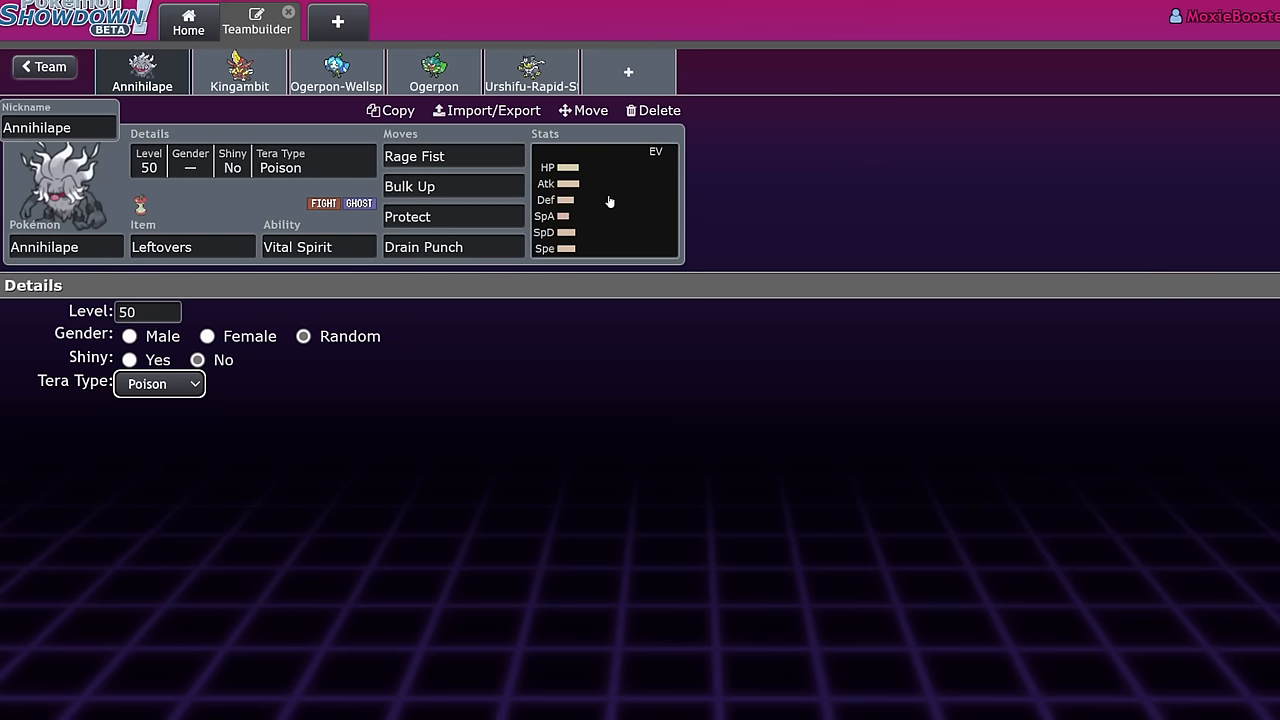
mouse_move(630, 288)
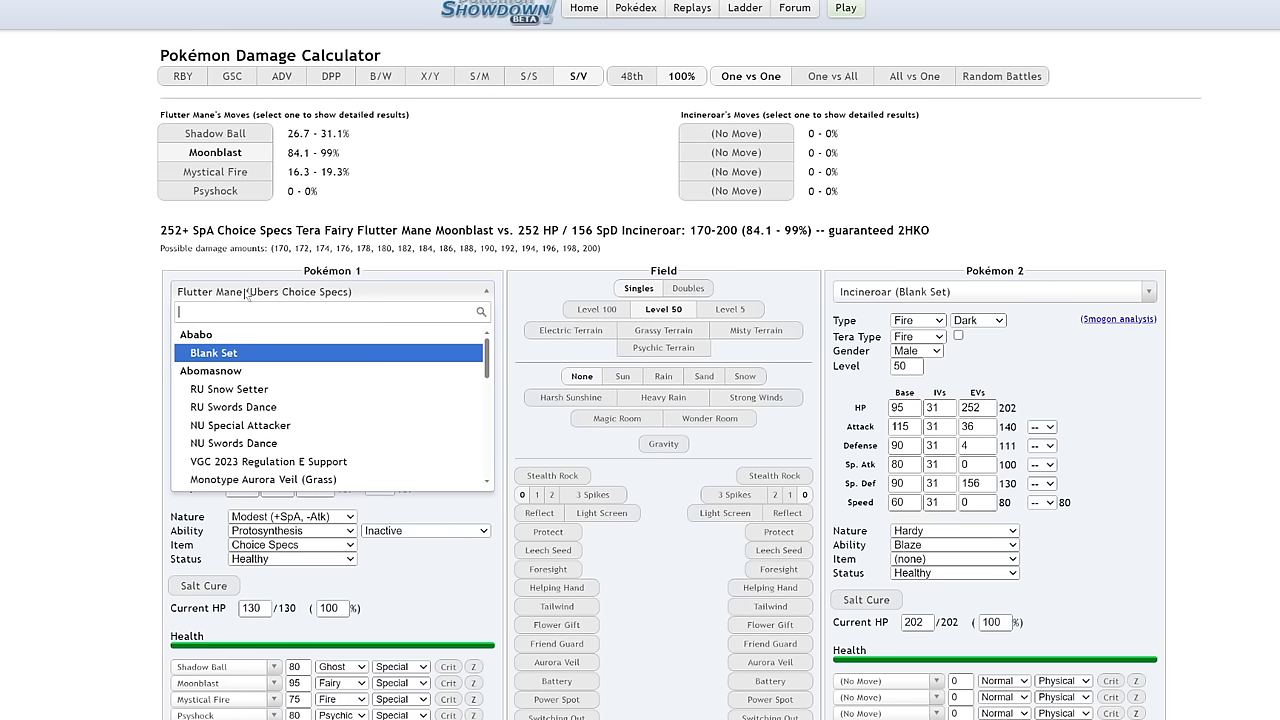
- Load the Ubers Bulk Up Annihilape set into the damage calculator
type("ann")
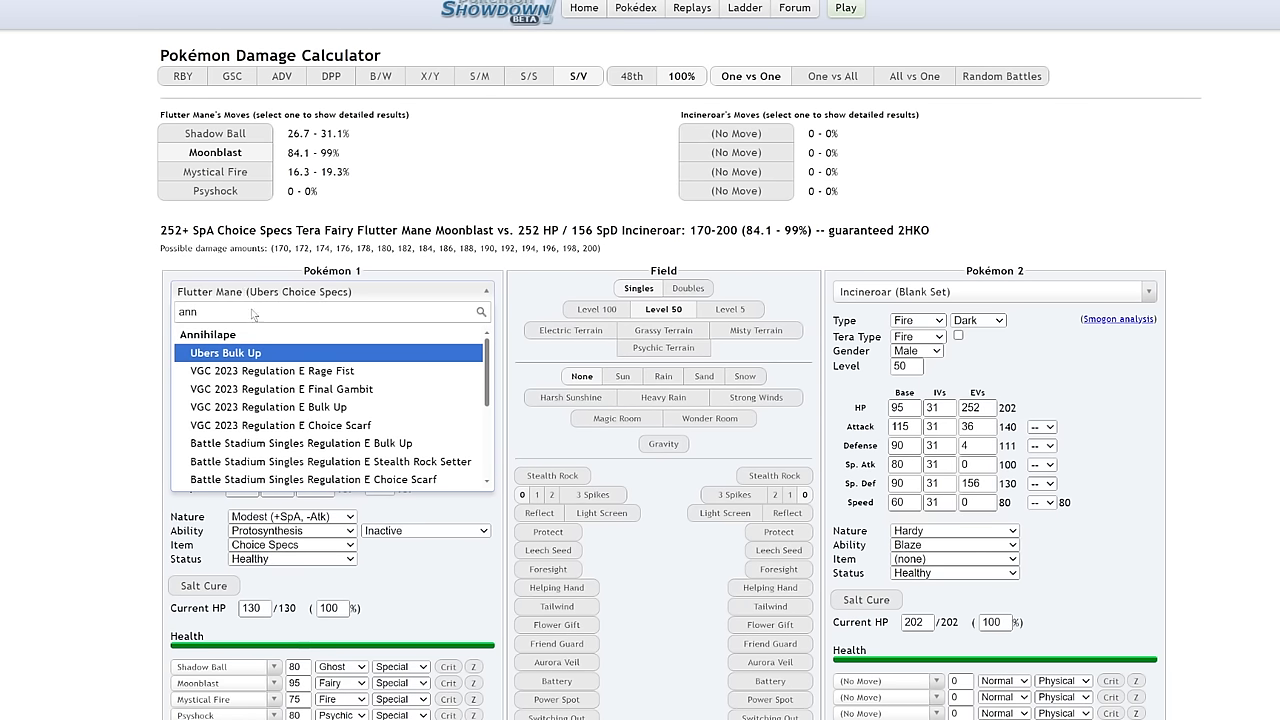
left_click(225, 352)
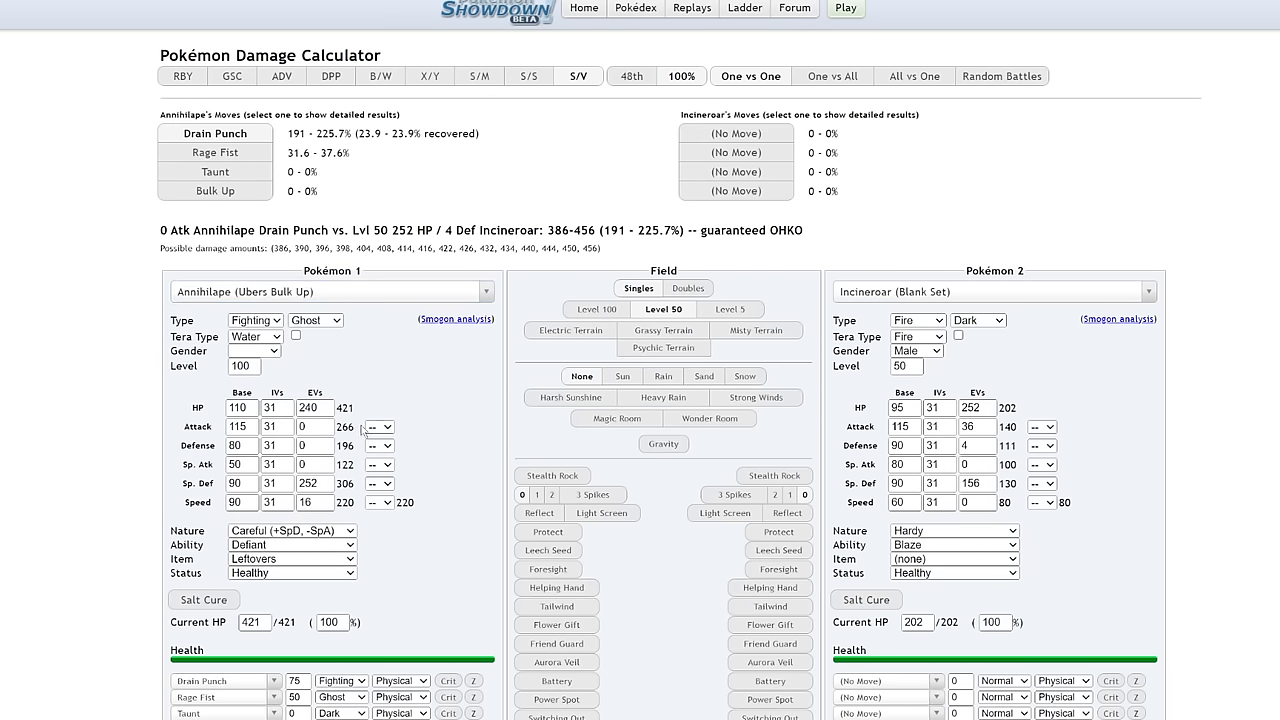
left_click(975, 445)
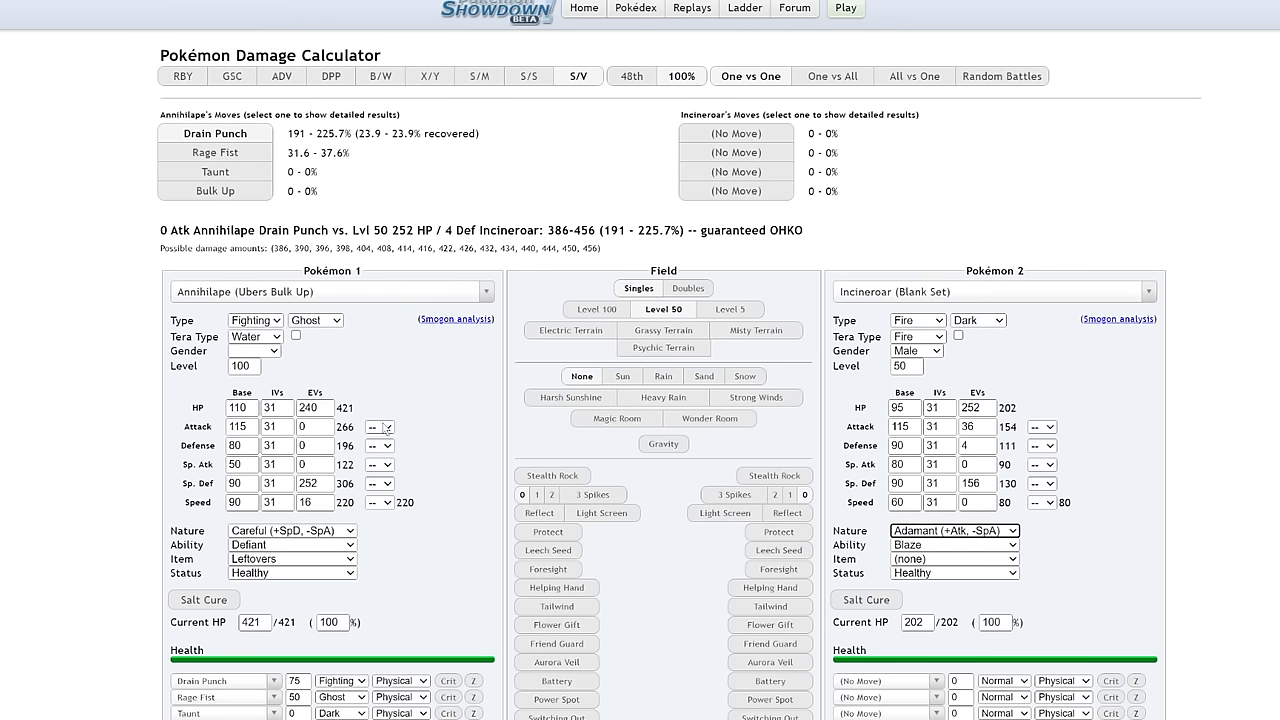
- Give Annihilape +1 Attack and 196 Attack EVs so Drain Punch OHKOs Incineroar
left_click(379, 427)
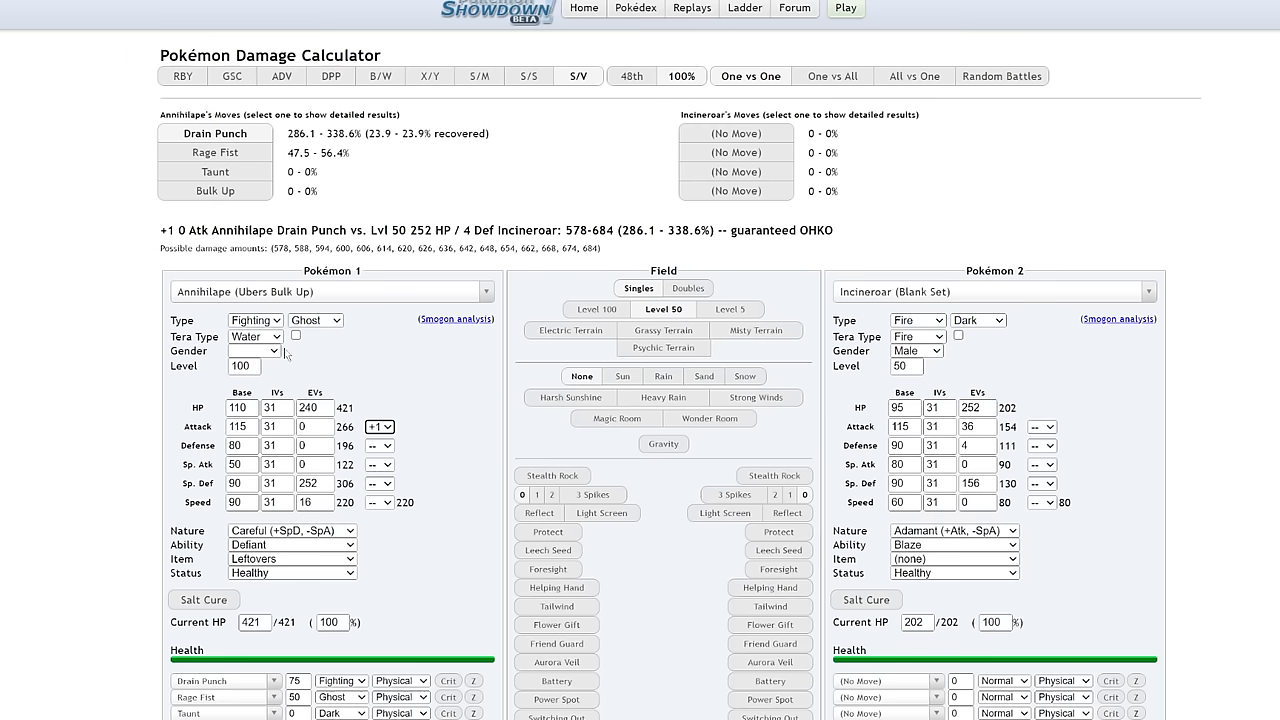
type("50")
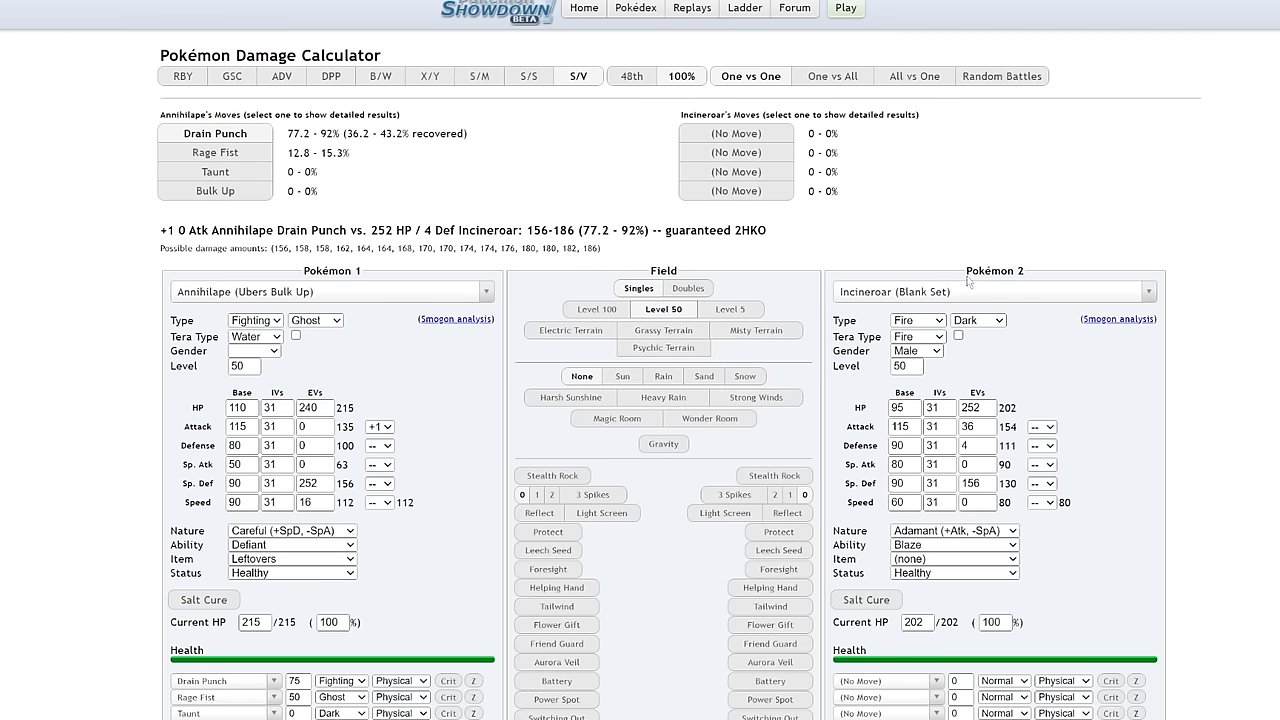
left_click(215, 133)
type("204")
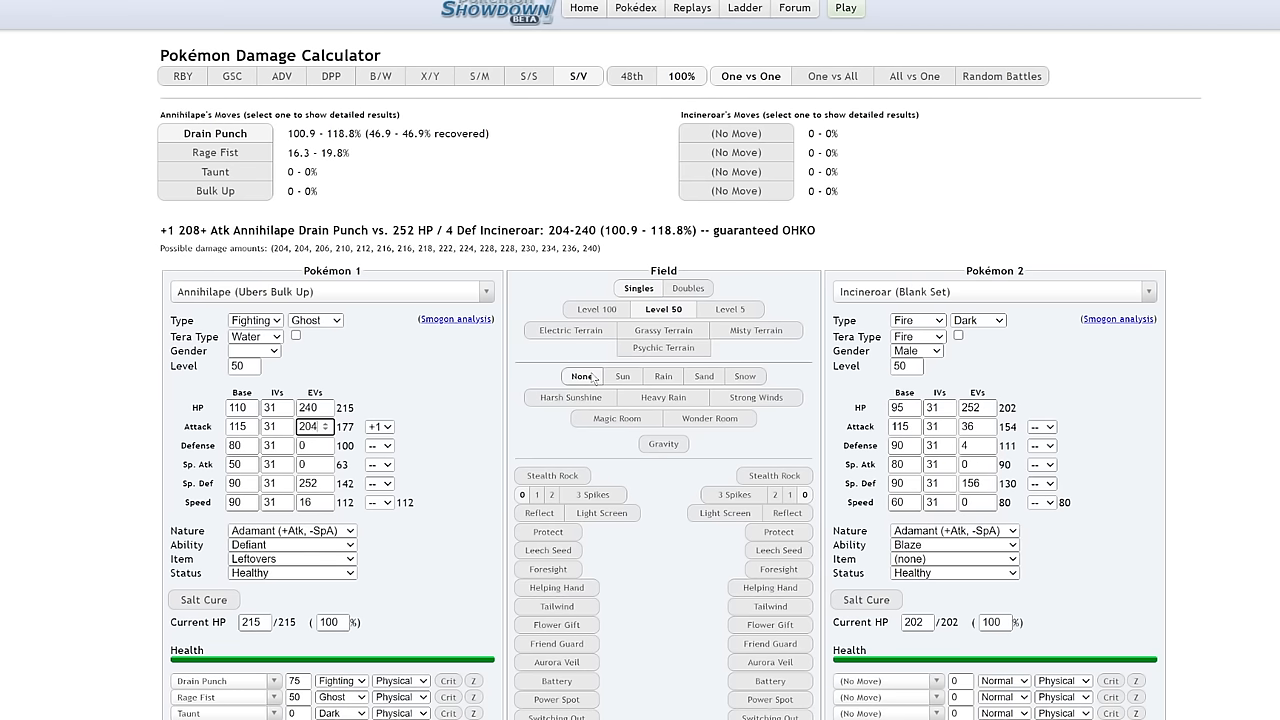
left_click(315, 427)
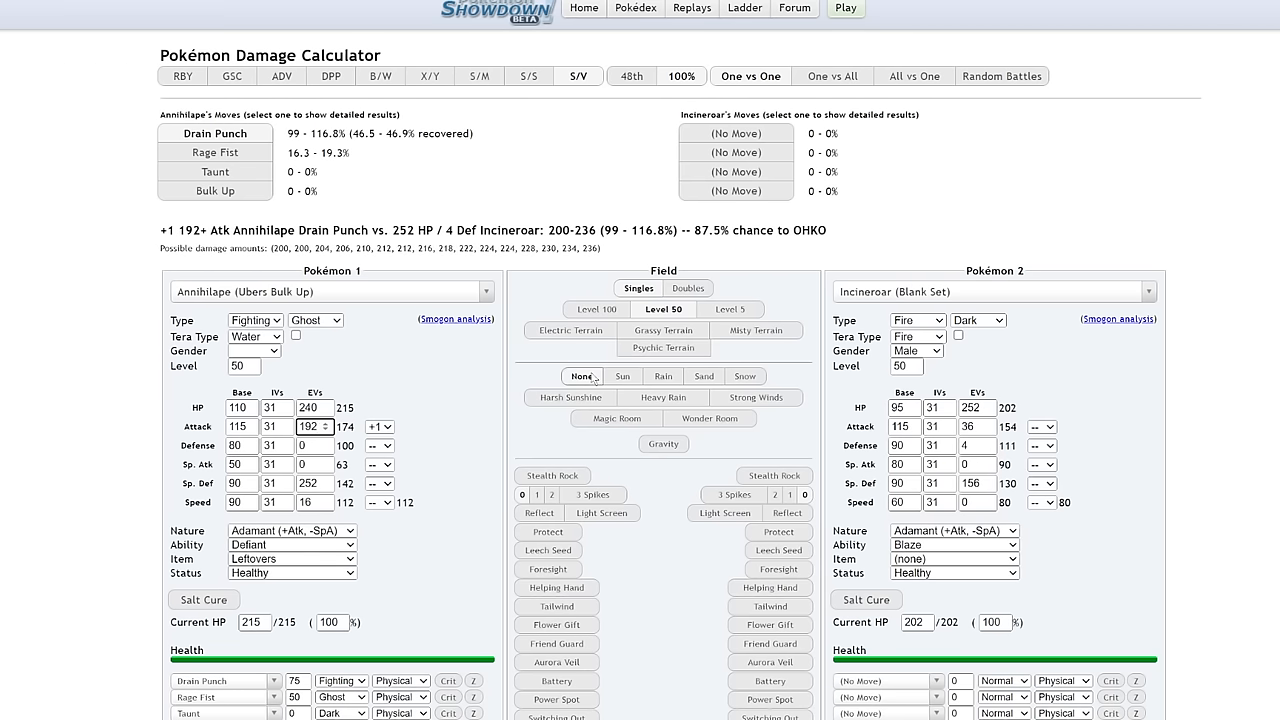
left_click(329, 422)
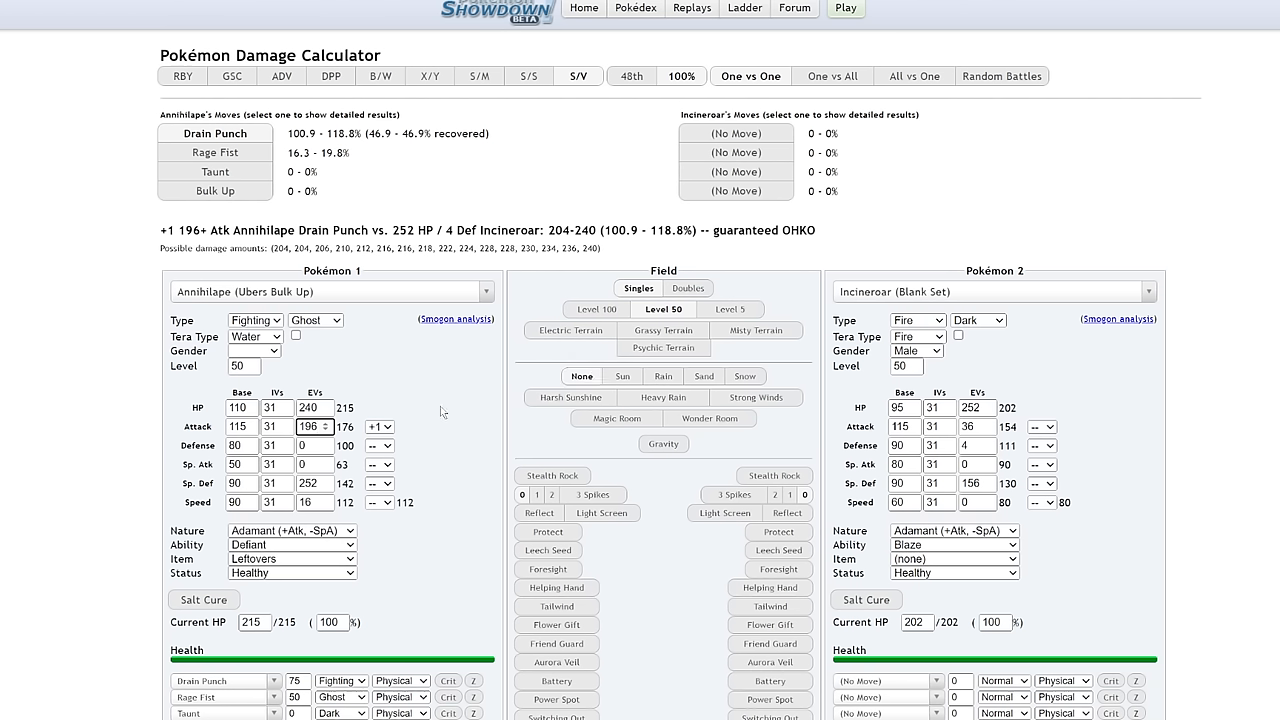
mouse_move(430, 392)
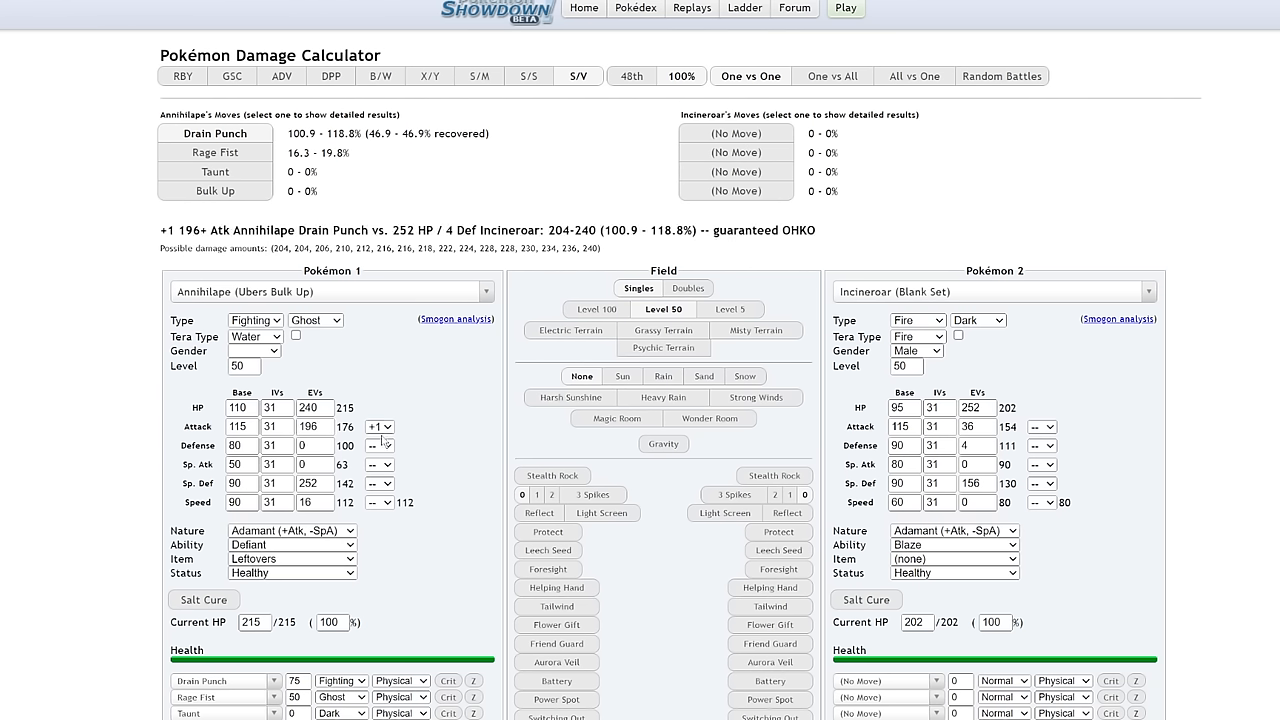
mouse_move(1005, 249)
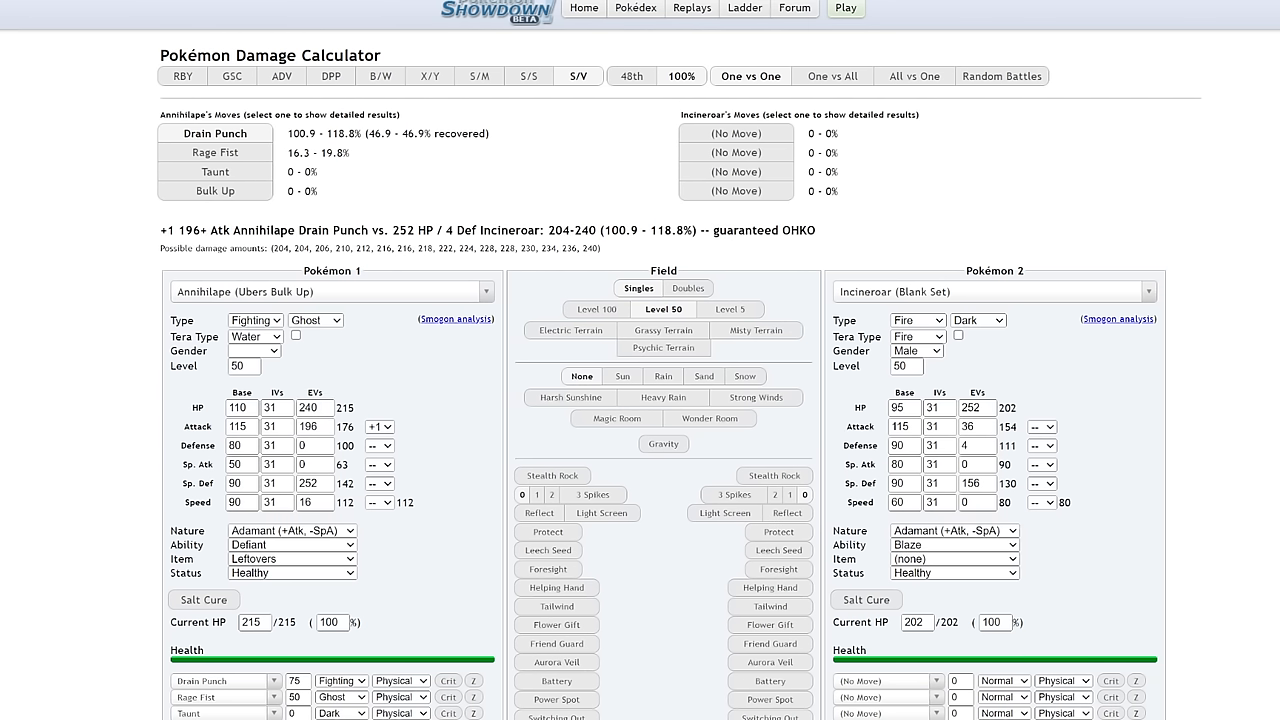
left_click(256, 22)
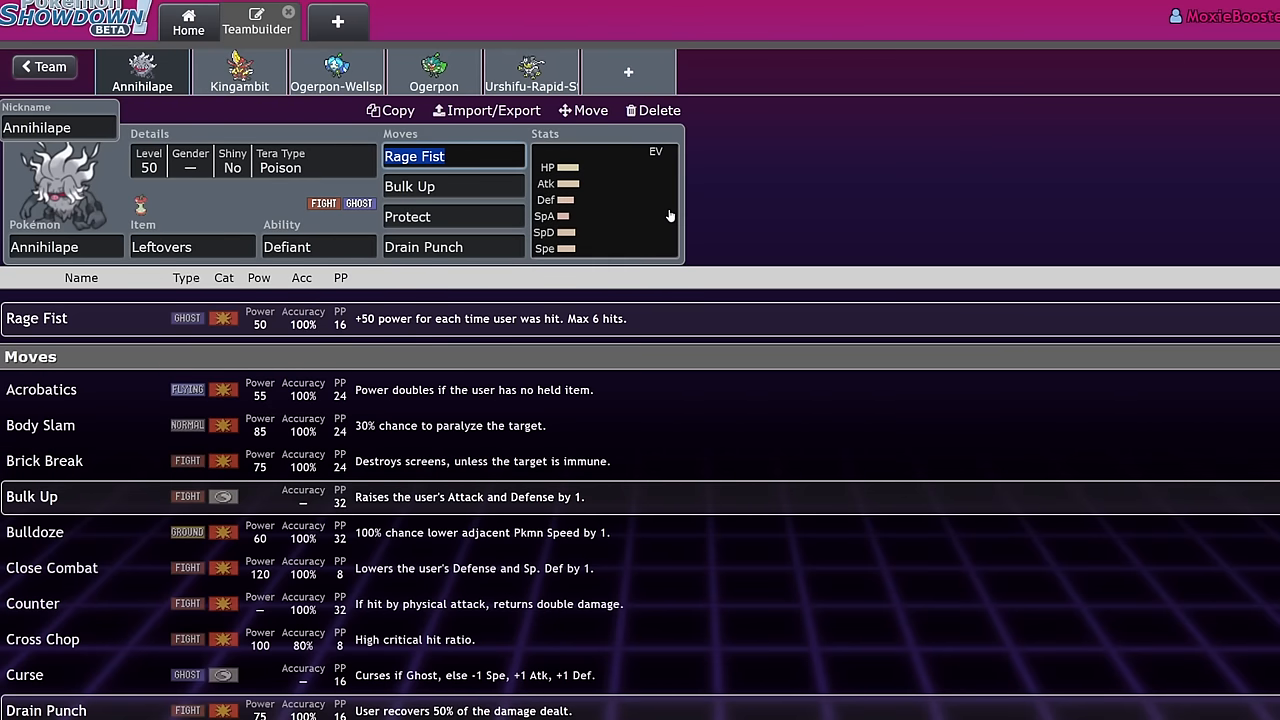
- Set Annihilape's ability to Defiant, then move on to Kingambit's set
left_click(318, 247)
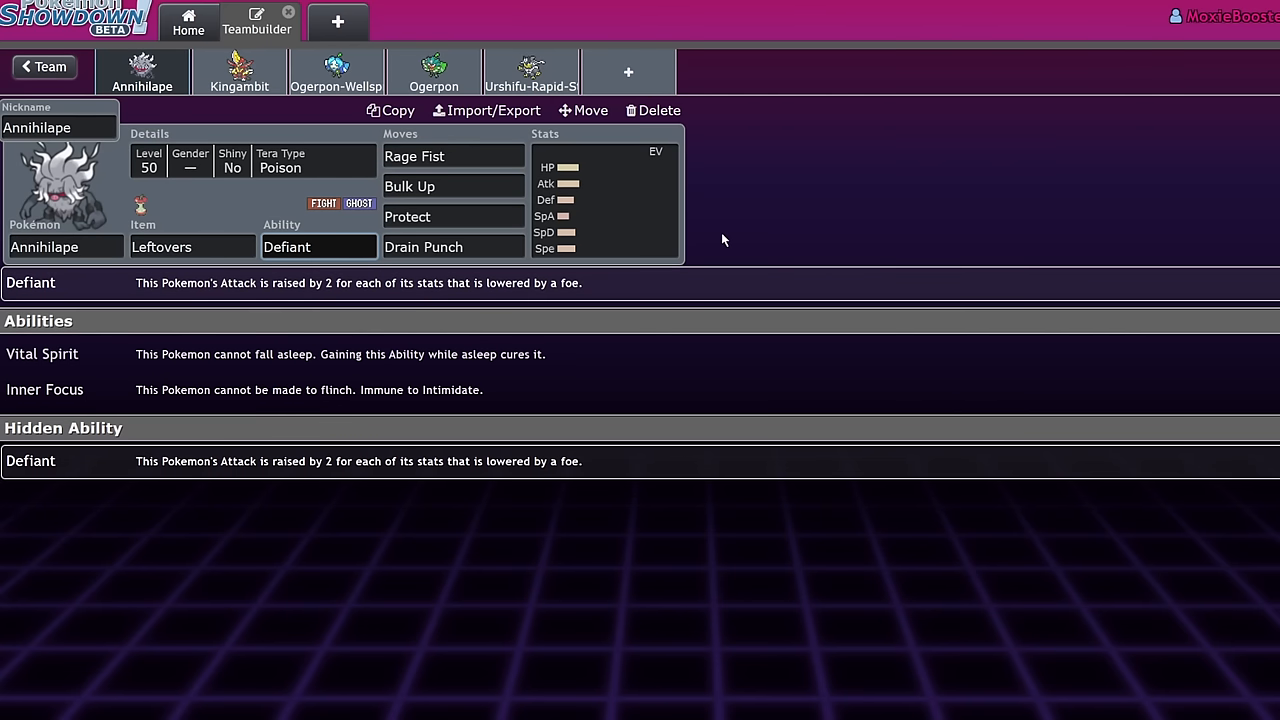
mouse_move(370, 203)
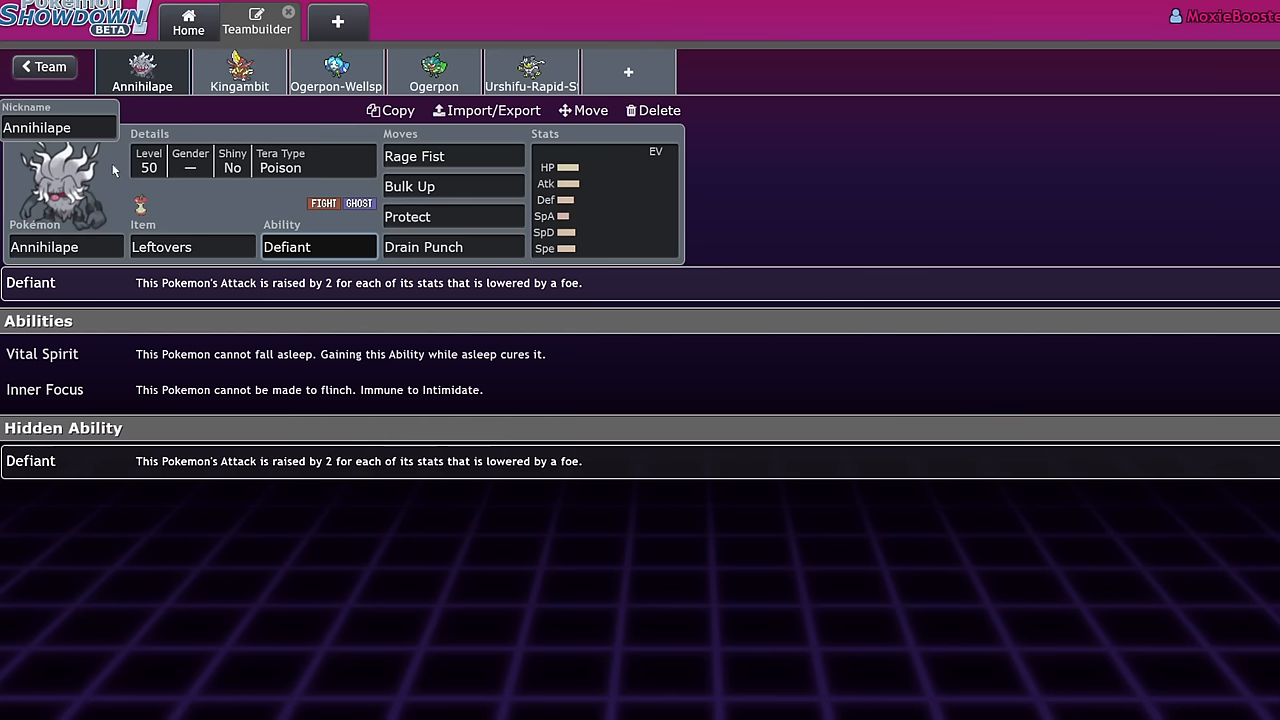
mouse_move(120, 178)
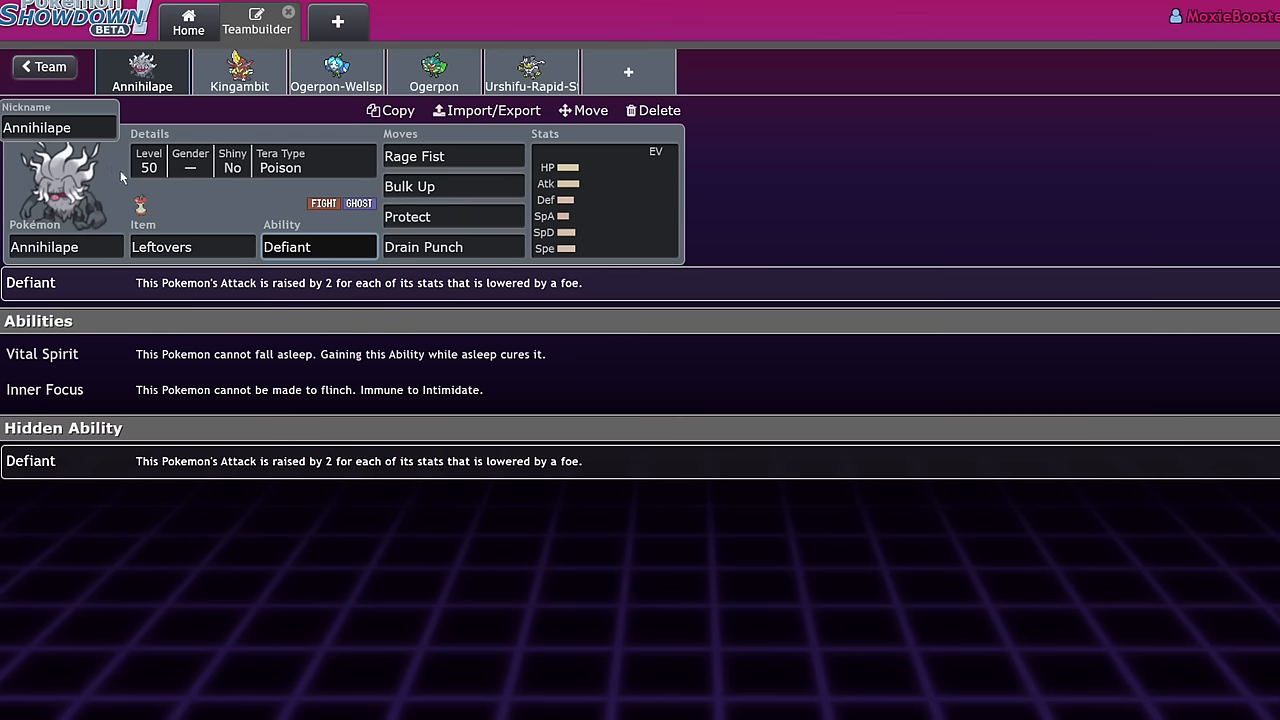
mouse_move(120, 170)
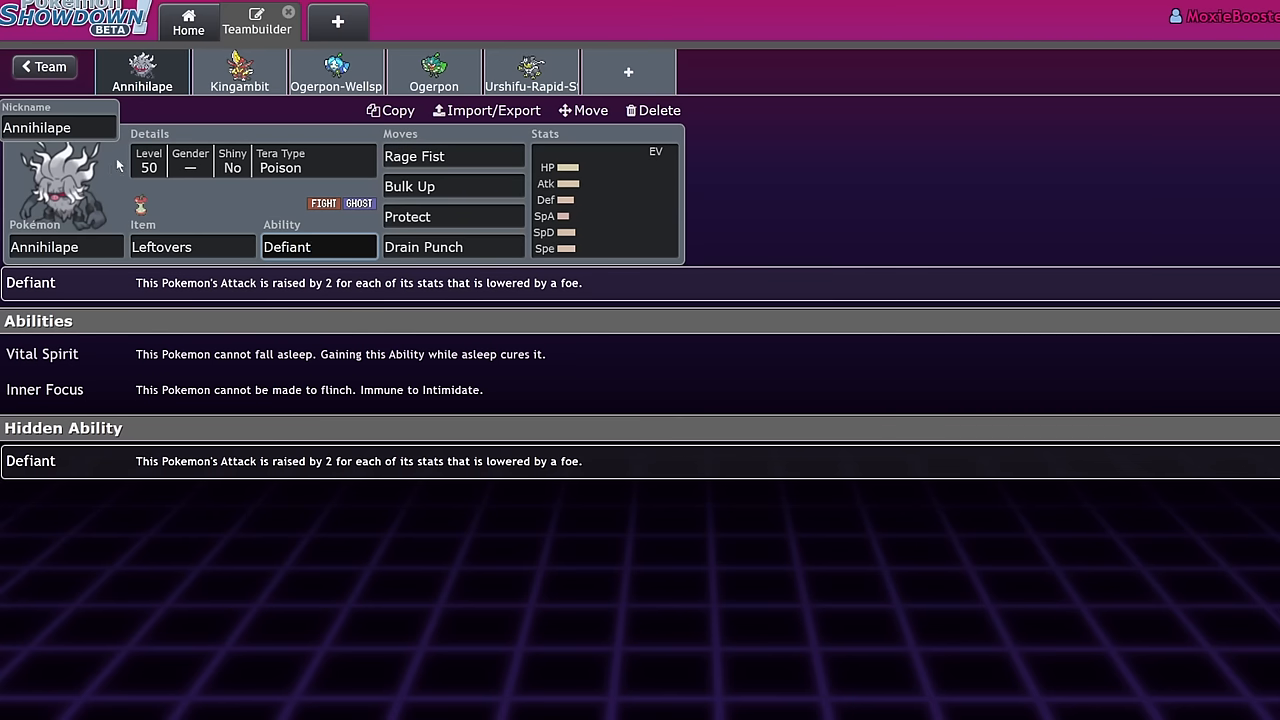
left_click(318, 247)
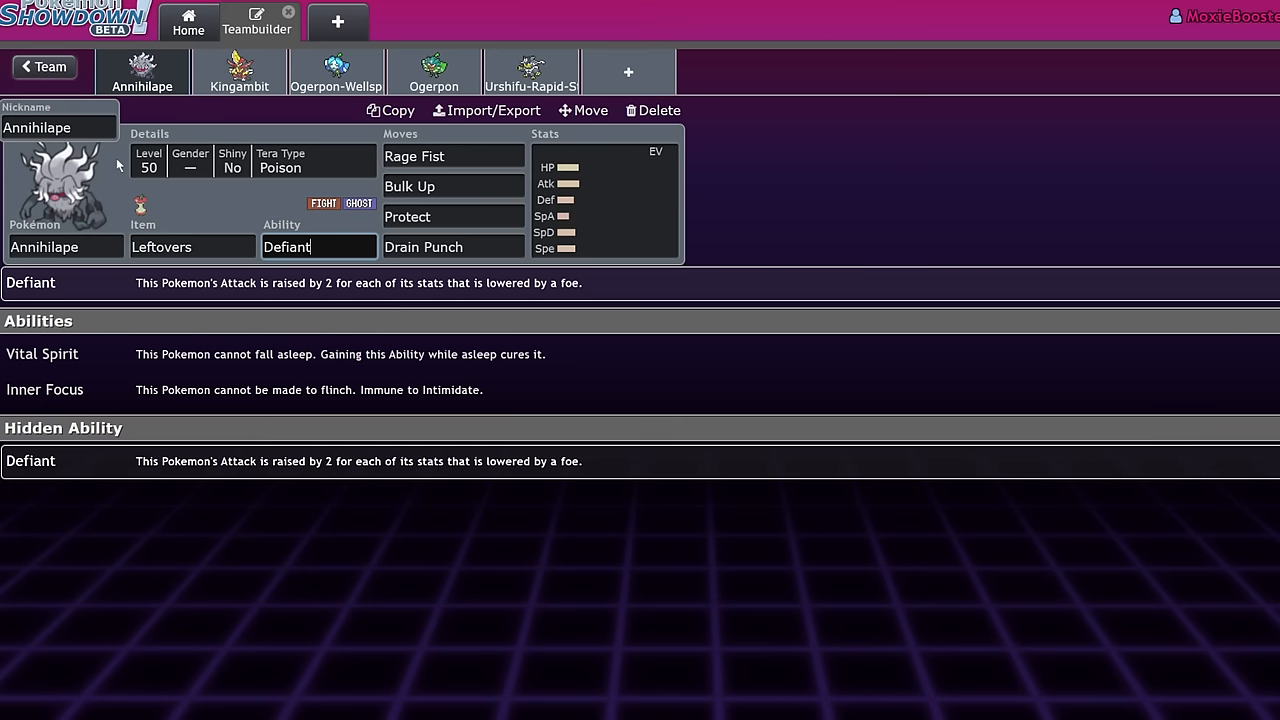
mouse_move(184, 107)
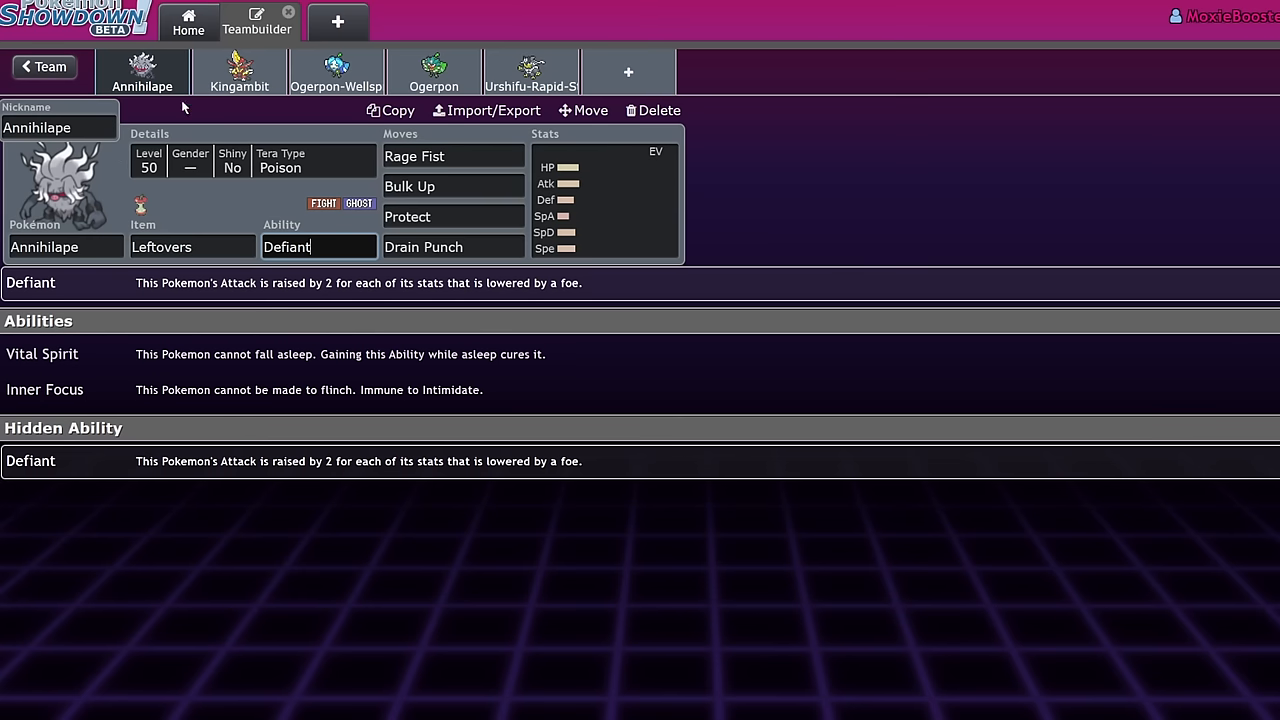
left_click(239, 71)
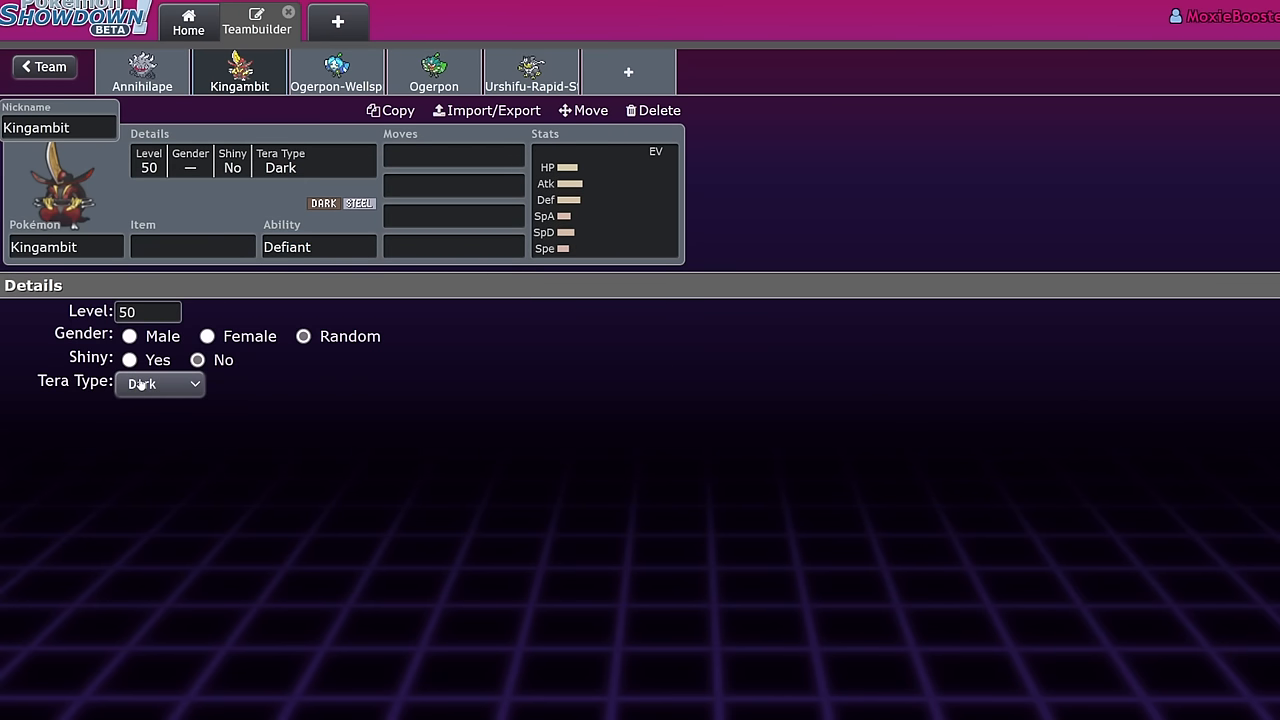
- Set Kingambit's Tera Type to Fairy and give it a Dread Plate
left_click(160, 383)
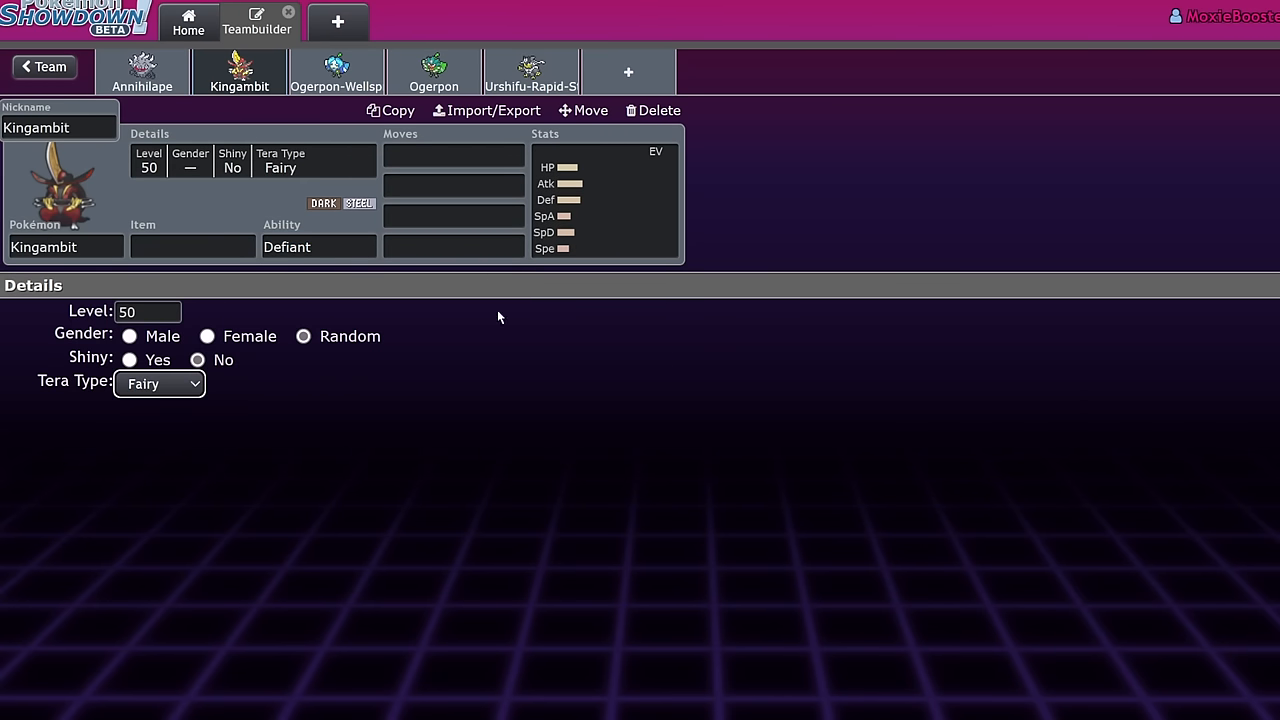
type("dr")
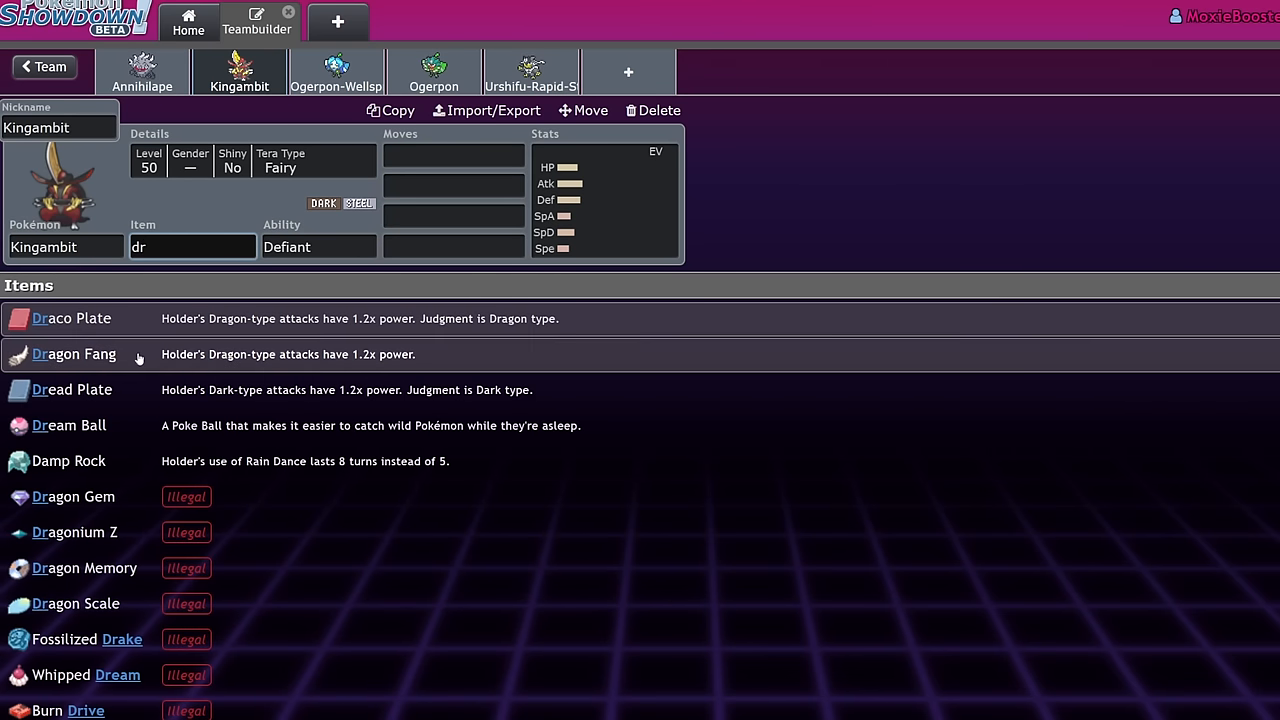
left_click(71, 389)
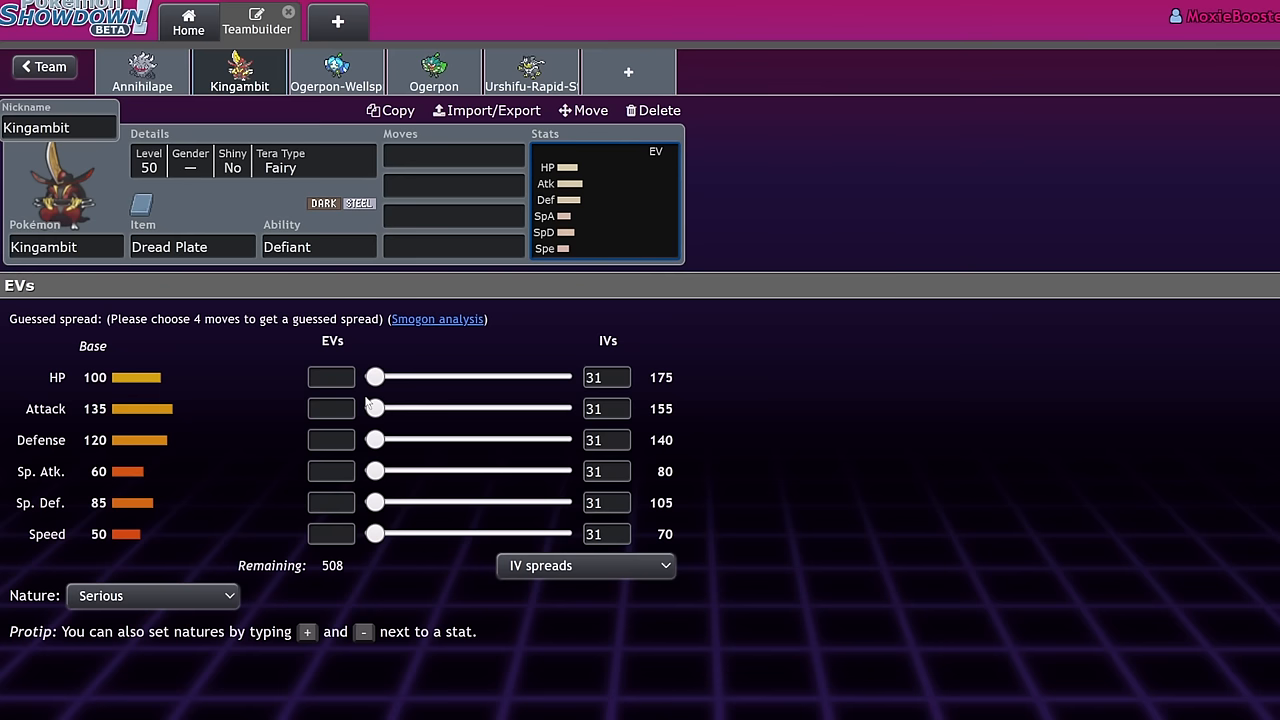
- Give Kingambit 252 HP / 196+ Atk EVs and add Swords Dance
left_click_drag(375, 408, 525, 408)
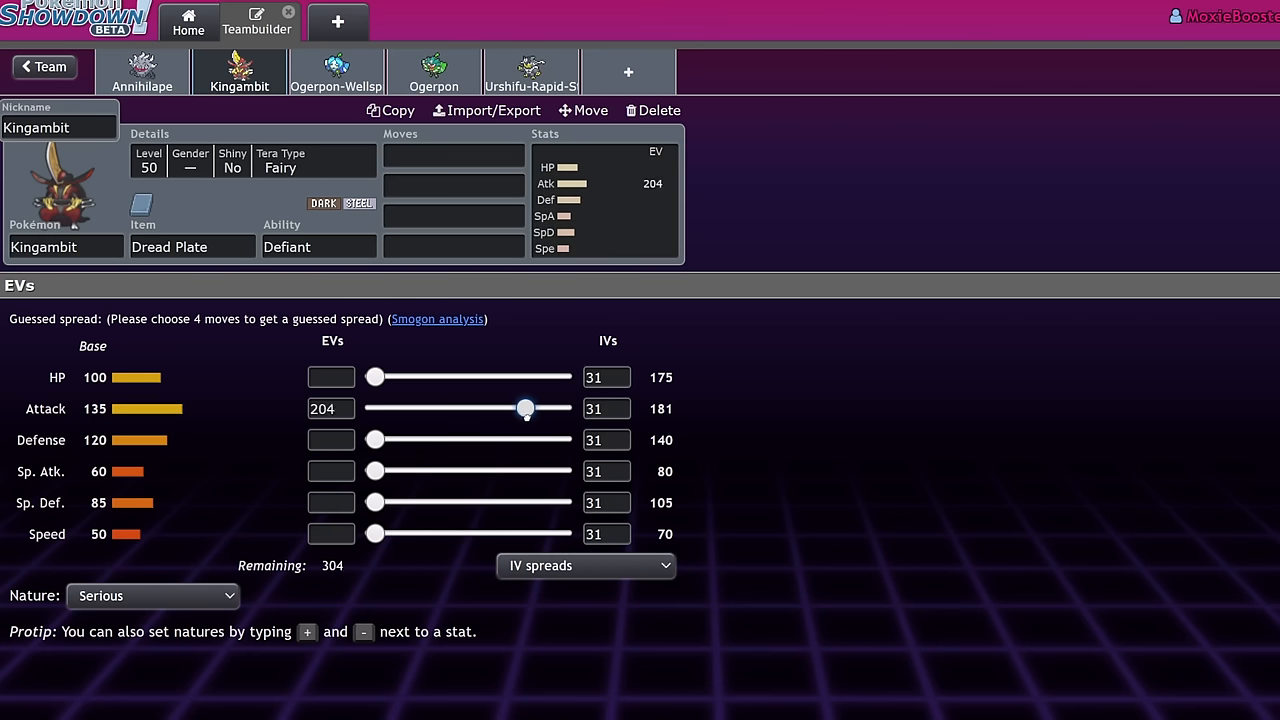
left_click_drag(525, 408, 519, 408)
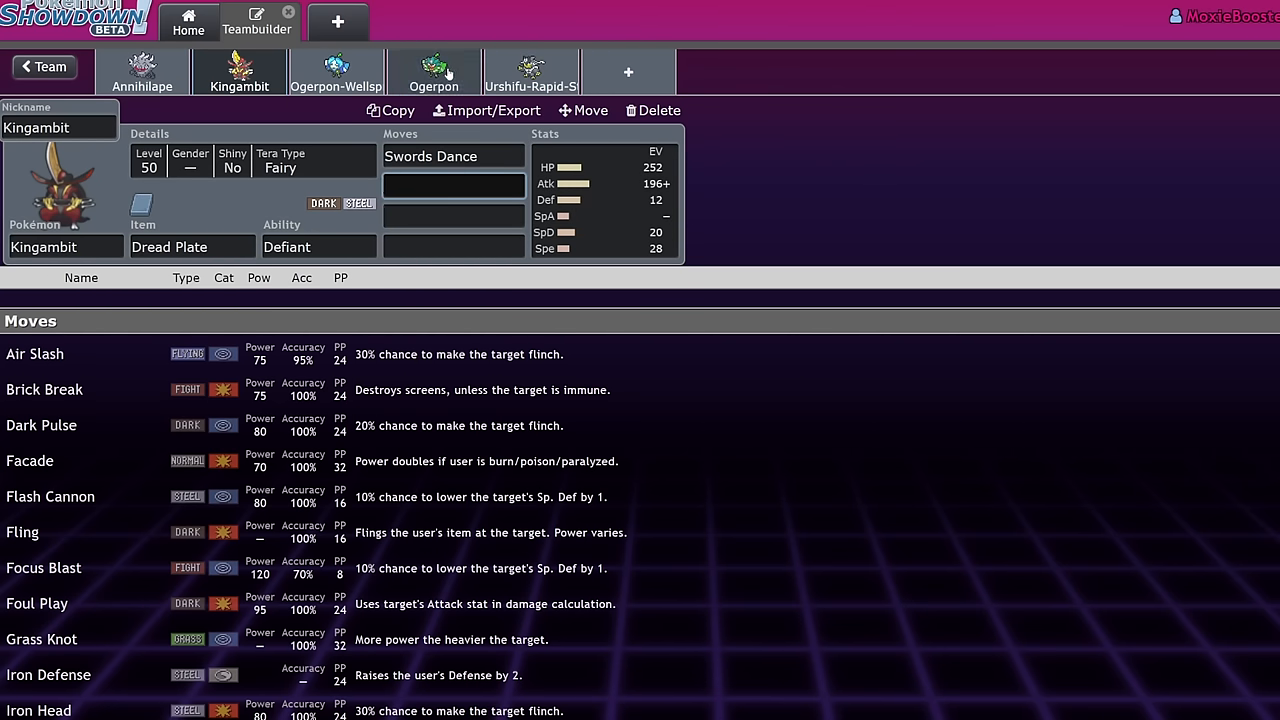
left_click(453, 185)
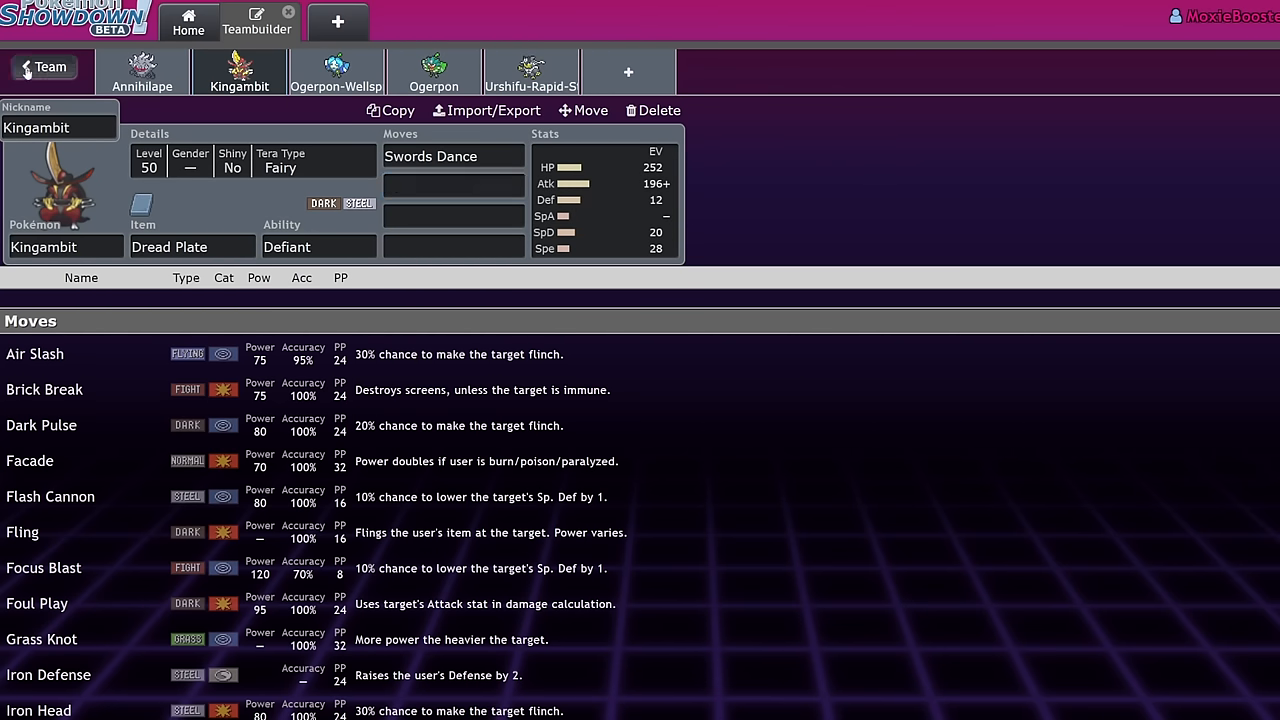
- Scroll through the Projected Rise team overview to review every member
left_click(42, 66)
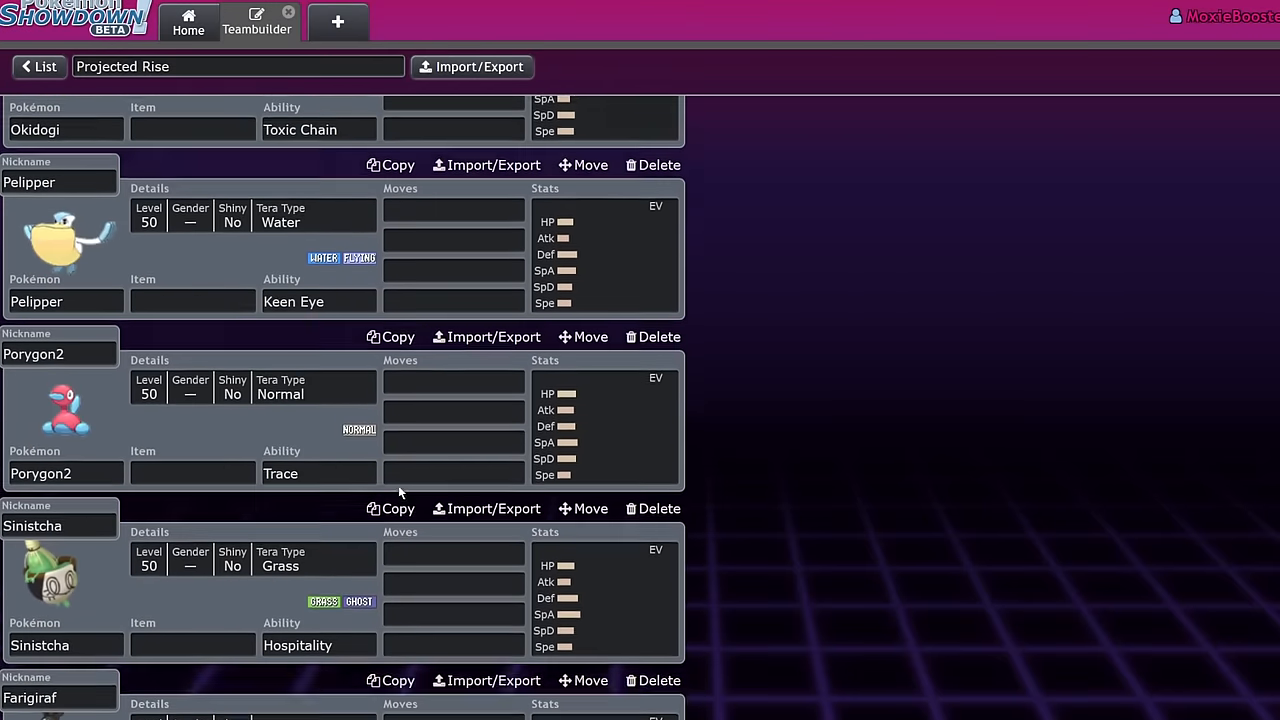
scroll("down", 3)
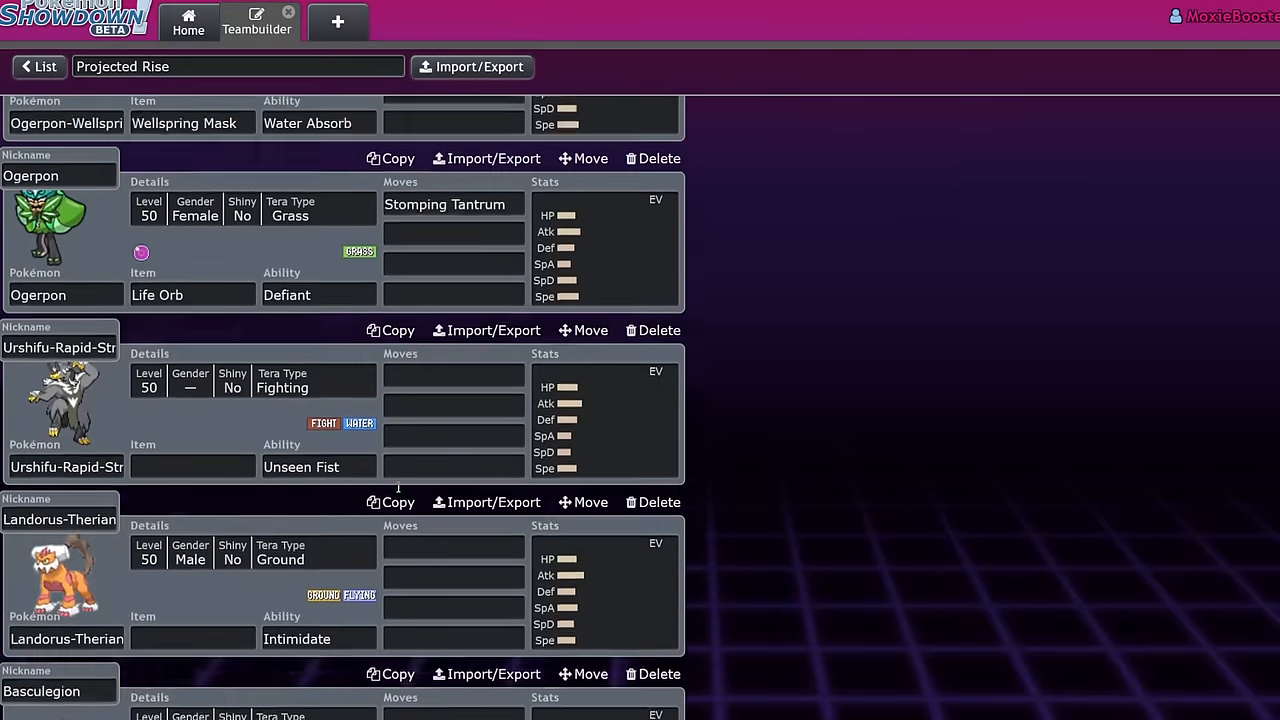
scroll("up", 3)
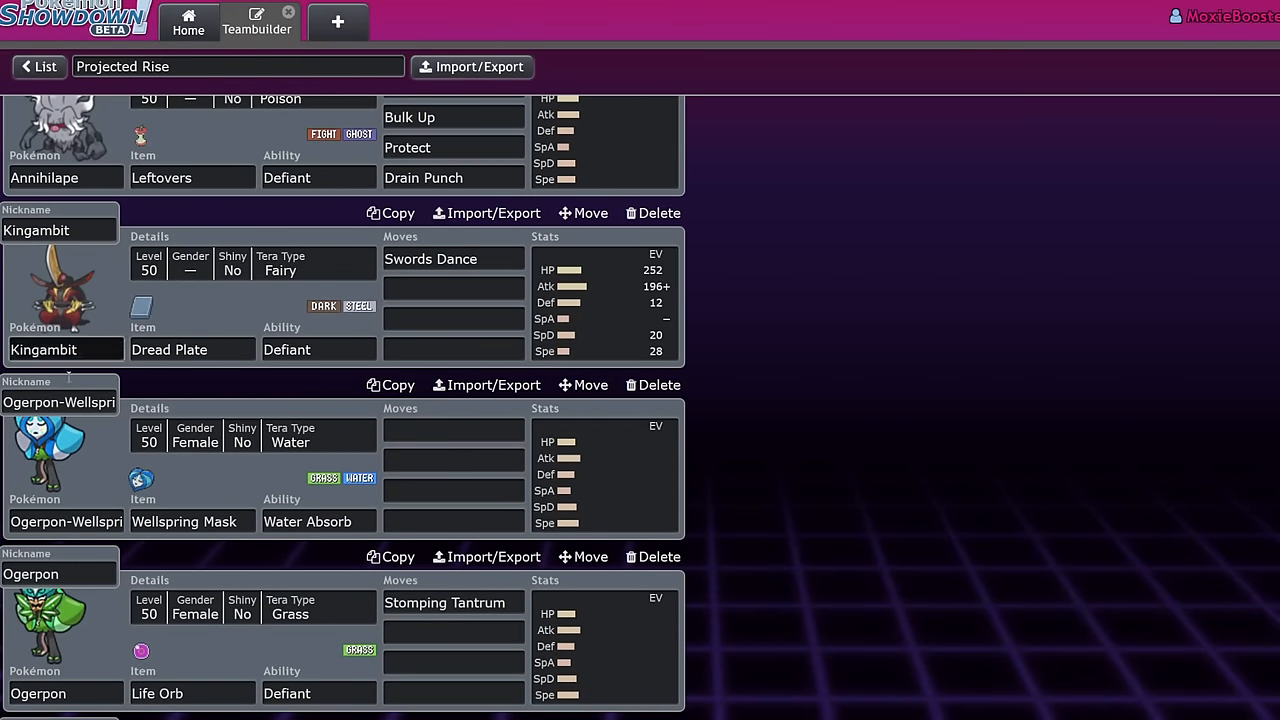
scroll("down", 3)
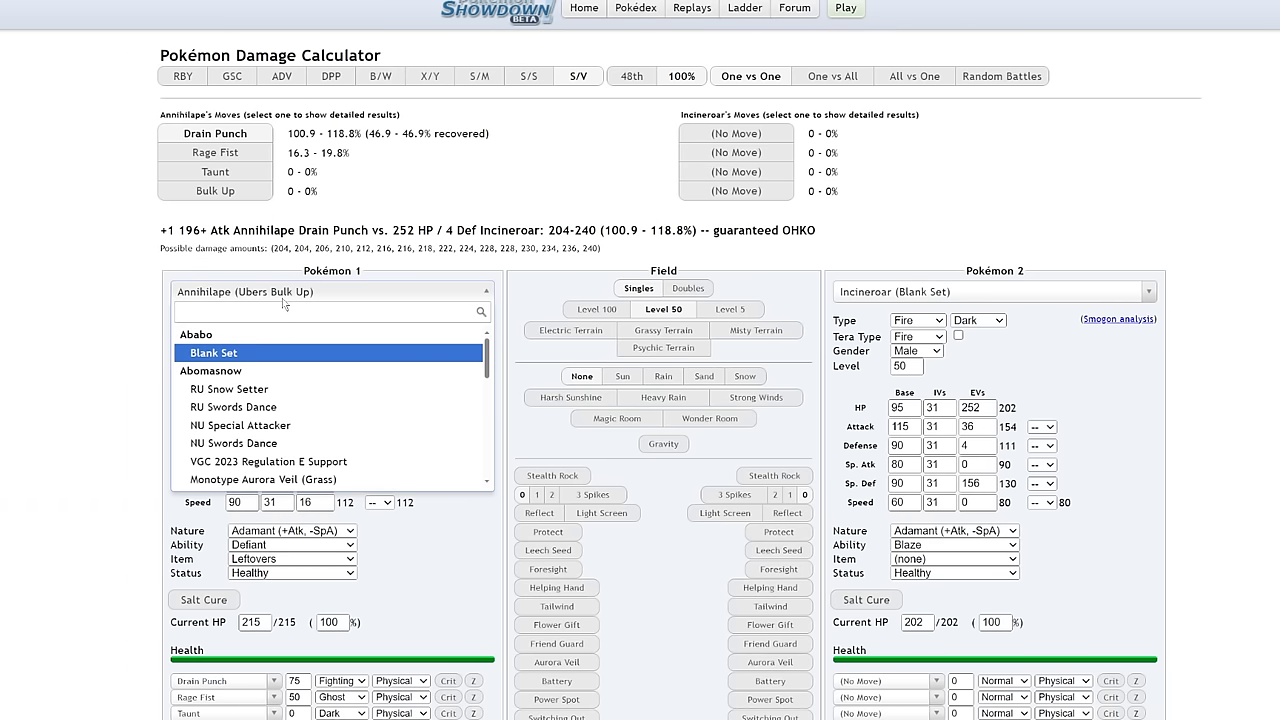
- Load level 50 Ogerpon with Life Orb and +1 Attack, checking Stomping Tantrum on Incineroar
type("oger")
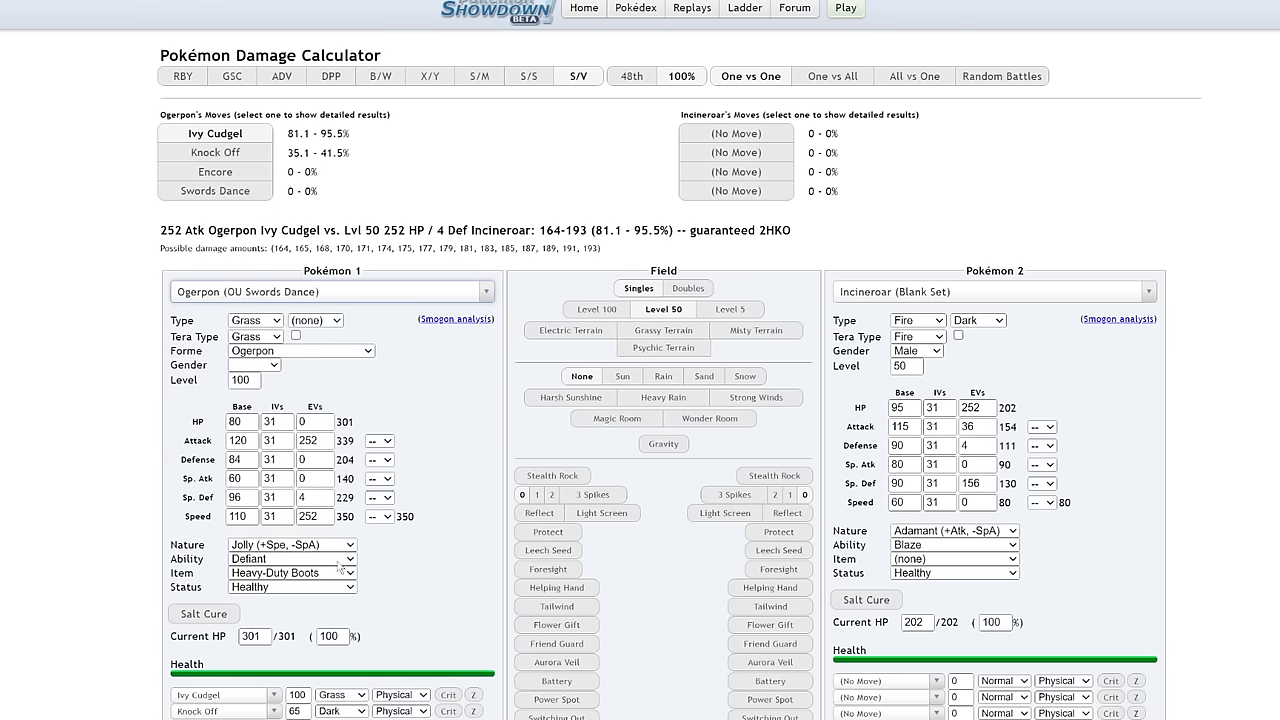
left_click(595, 308)
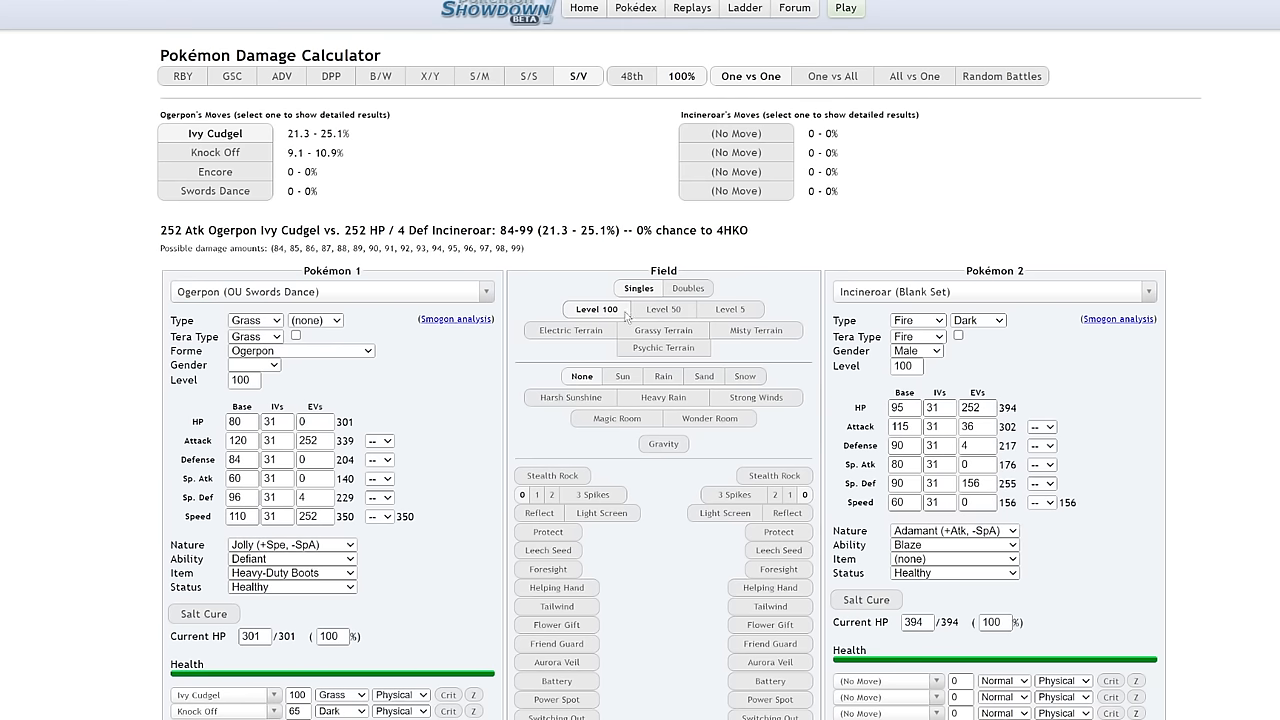
left_click(662, 308)
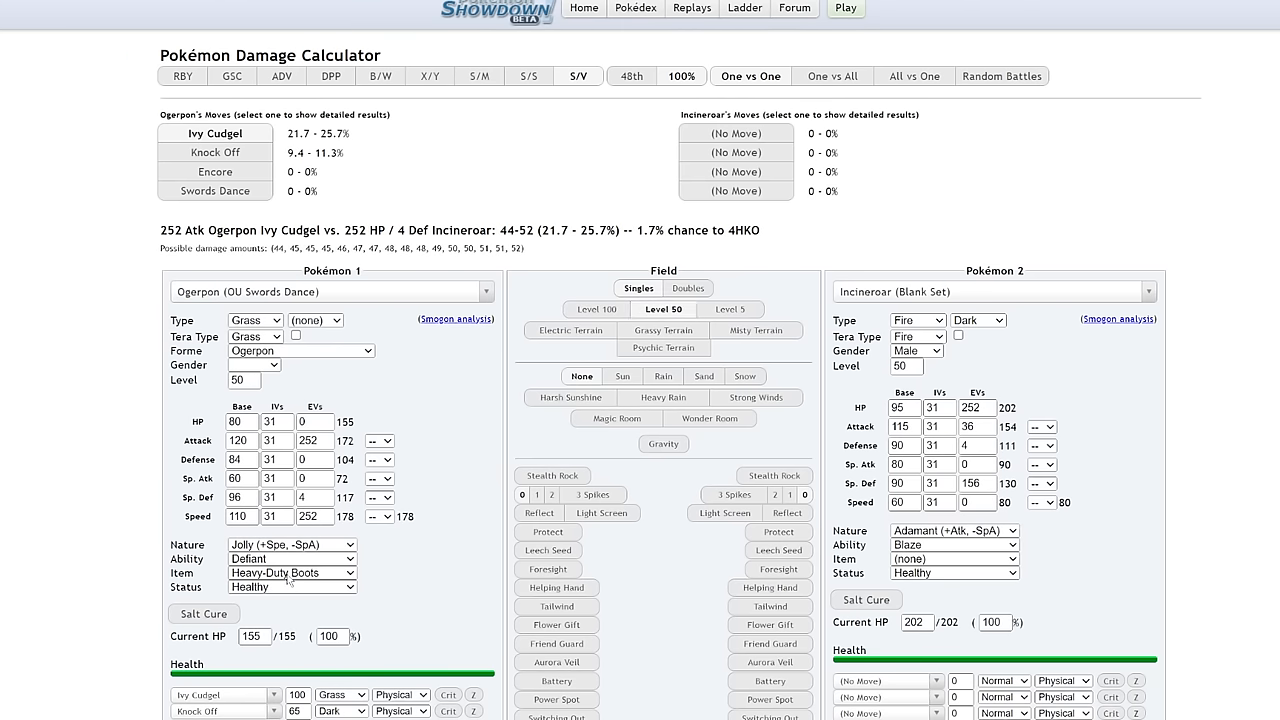
left_click(291, 572)
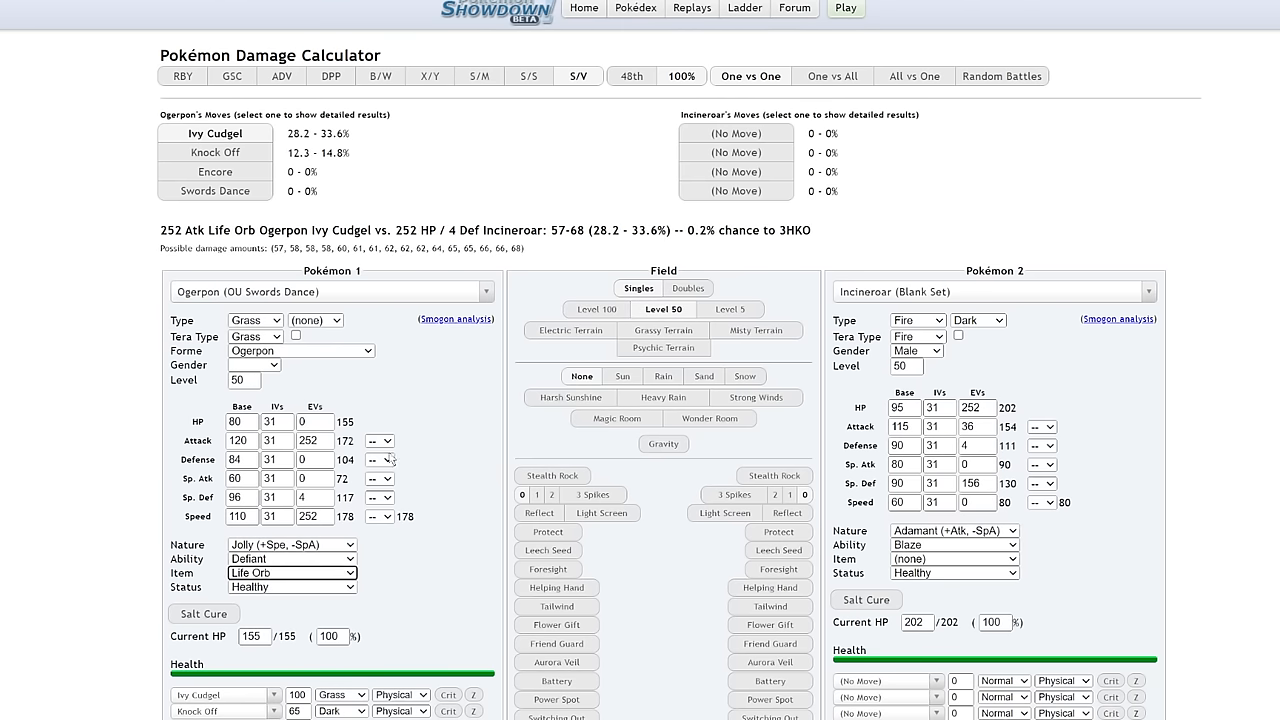
left_click(378, 440)
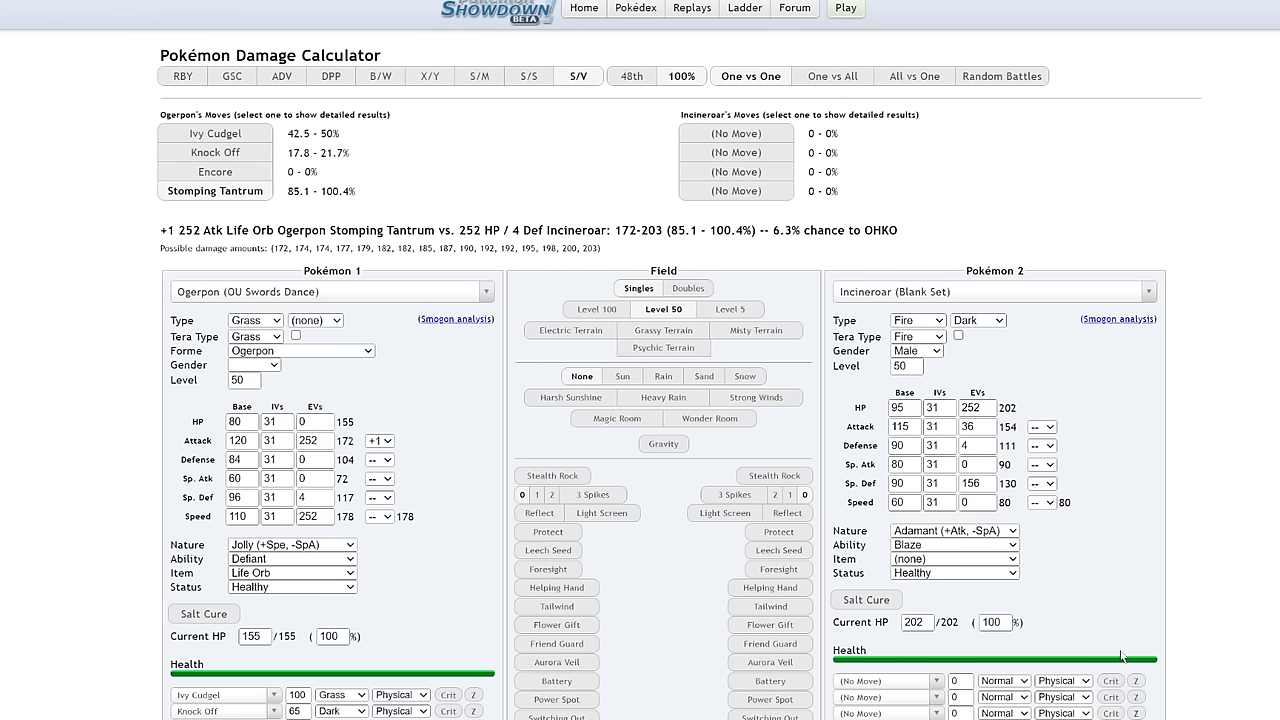
left_click(993, 622)
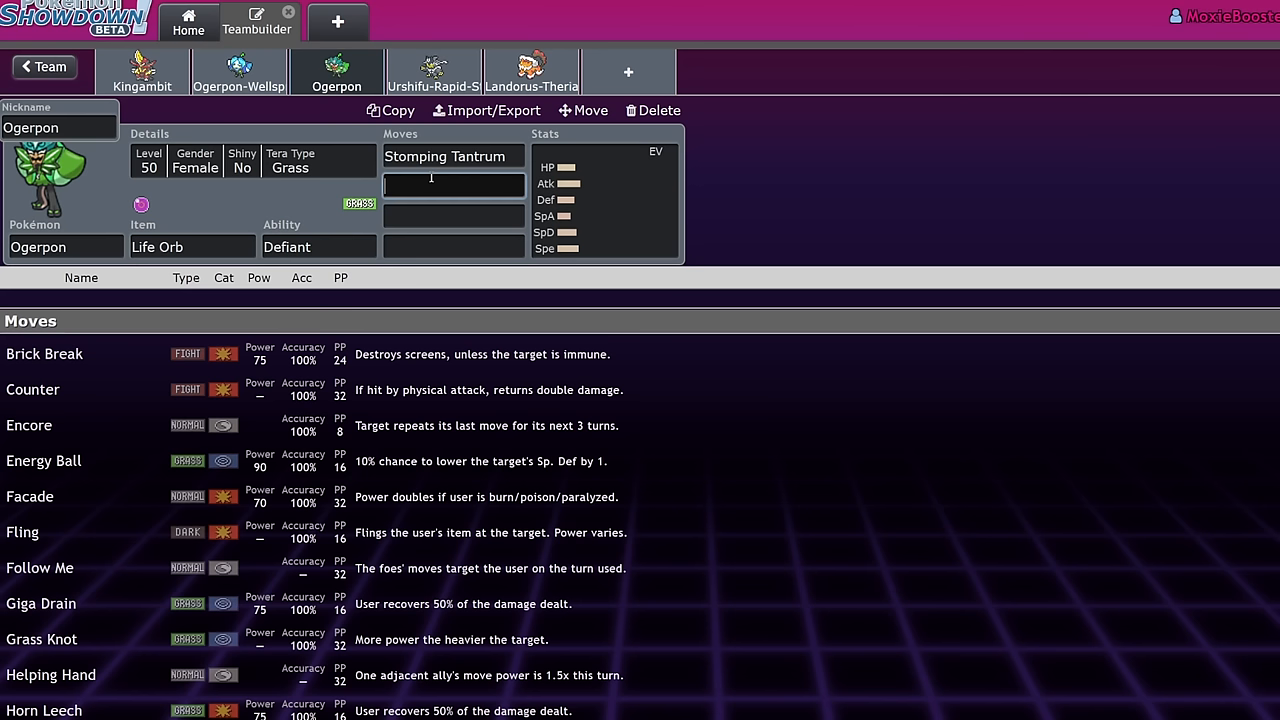
- Give Ogerpon Ivy Cudgel, Spiky Shield and Encore, then view the whole team
type("icy")
left_click(454, 216)
type("spi")
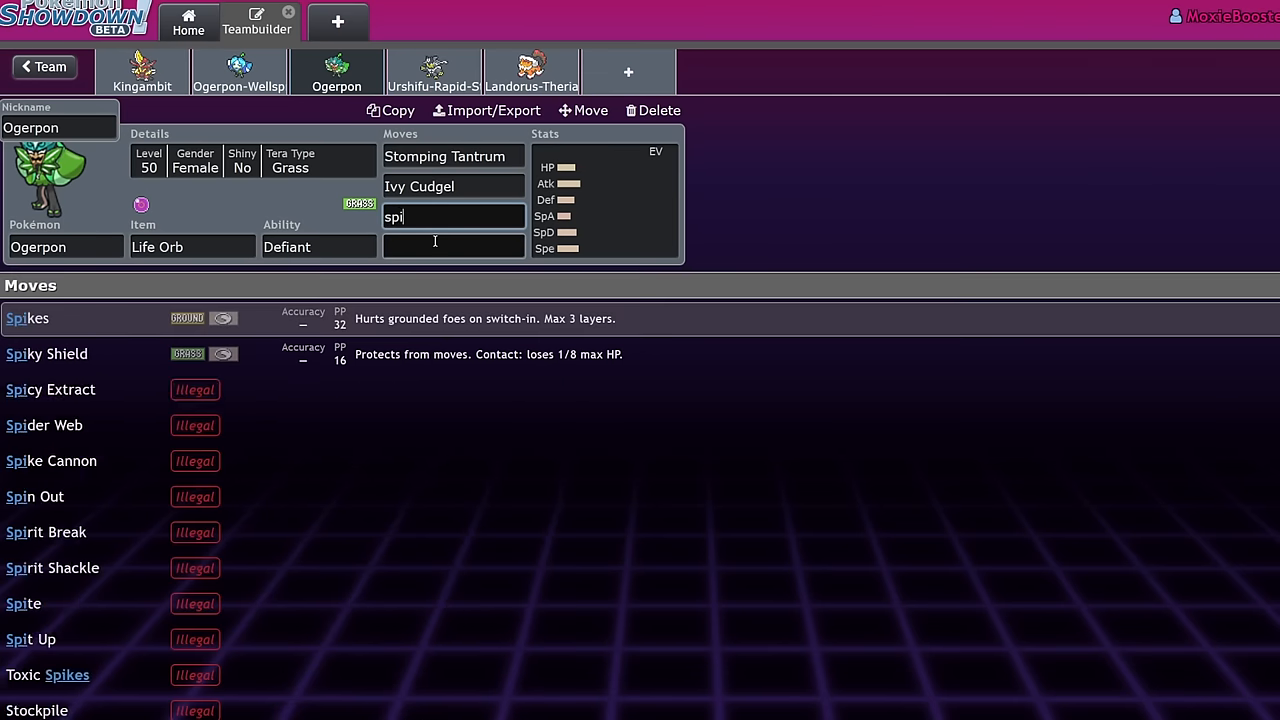
left_click(51, 461)
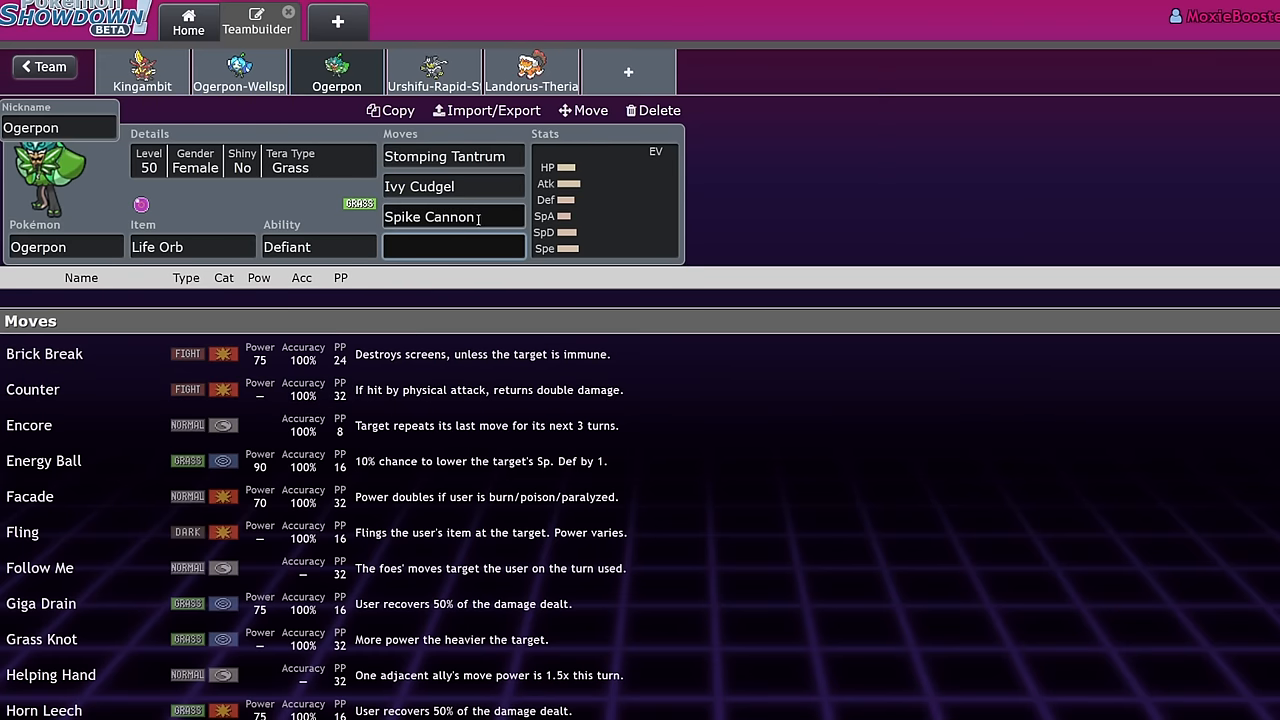
type("spik")
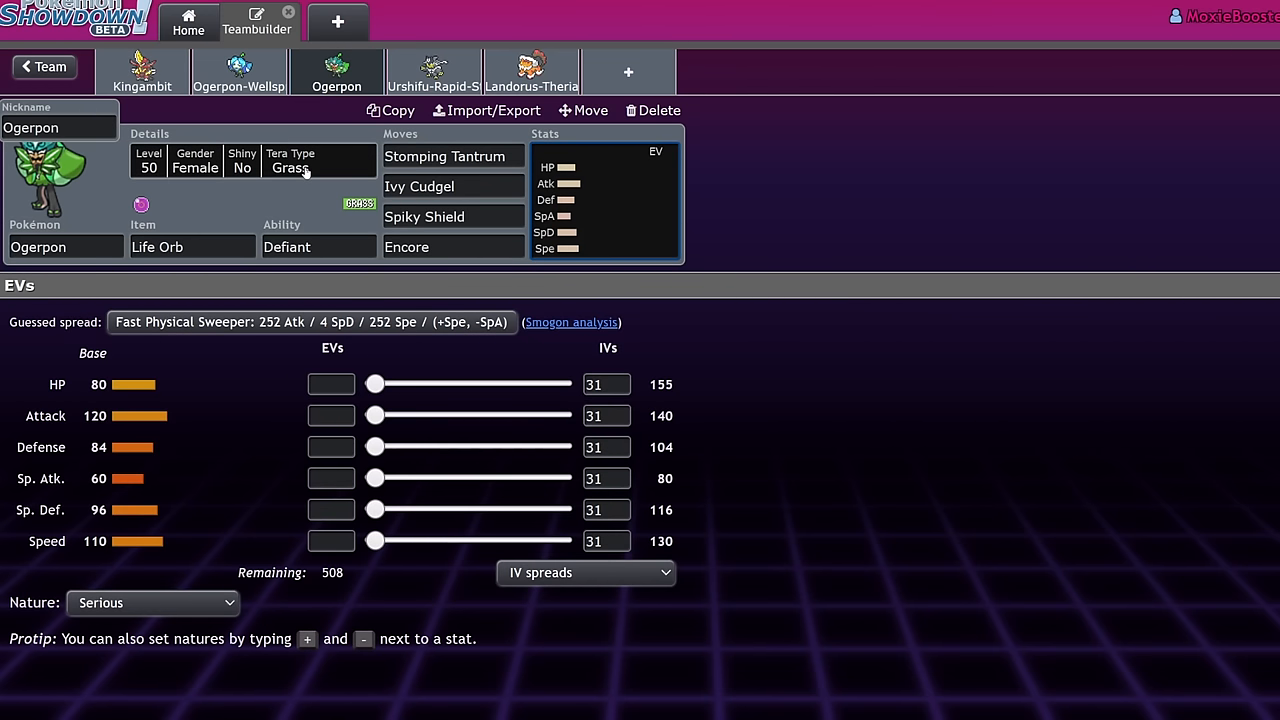
mouse_move(750, 210)
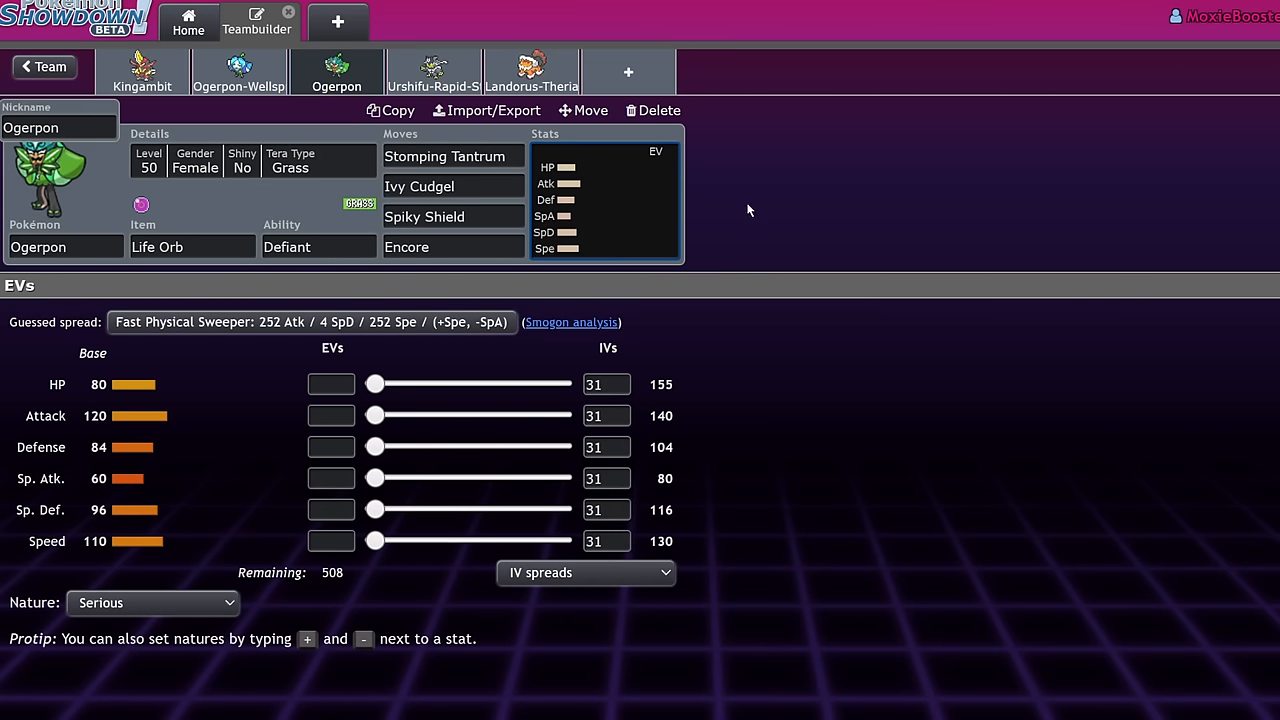
mouse_move(363, 268)
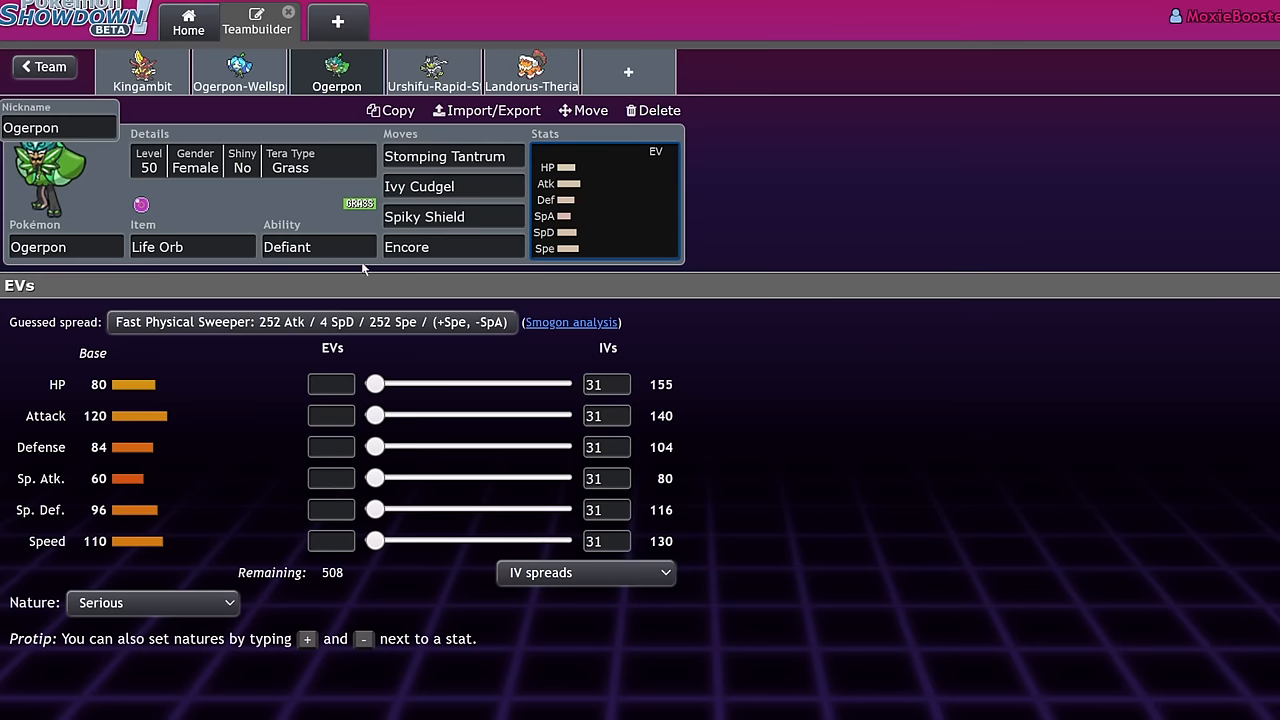
left_click(453, 217)
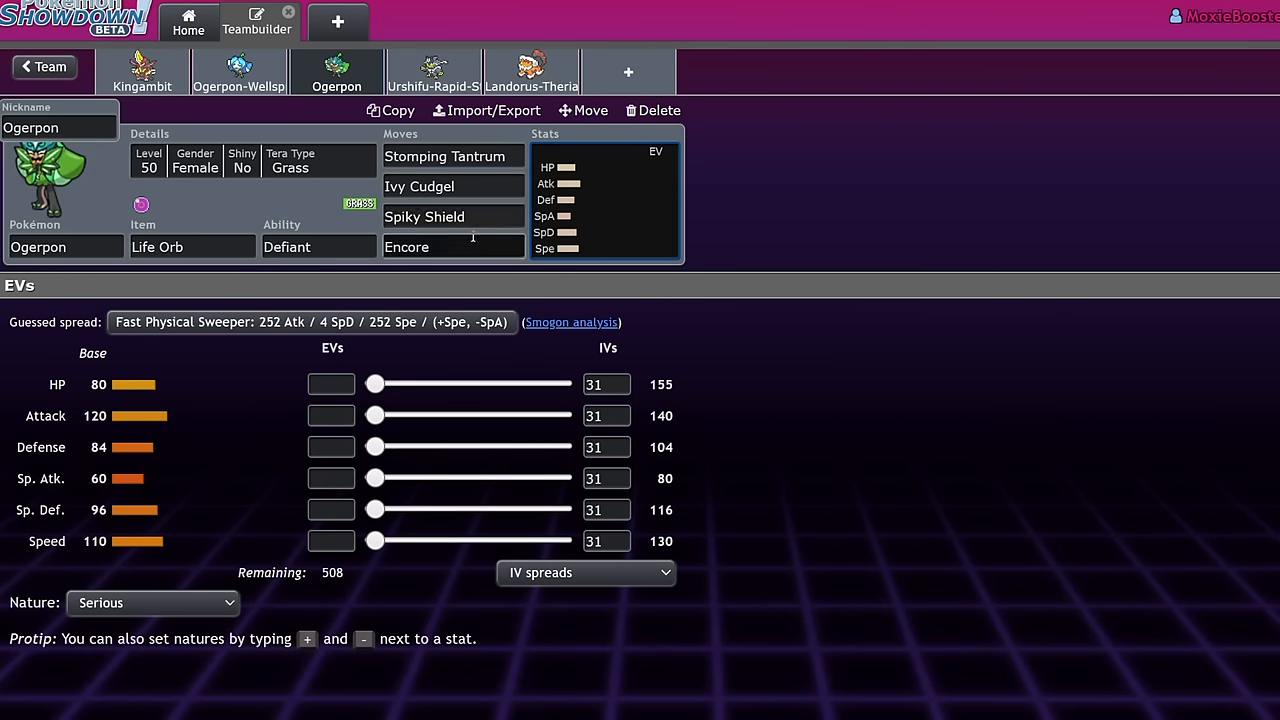
left_click(453, 247)
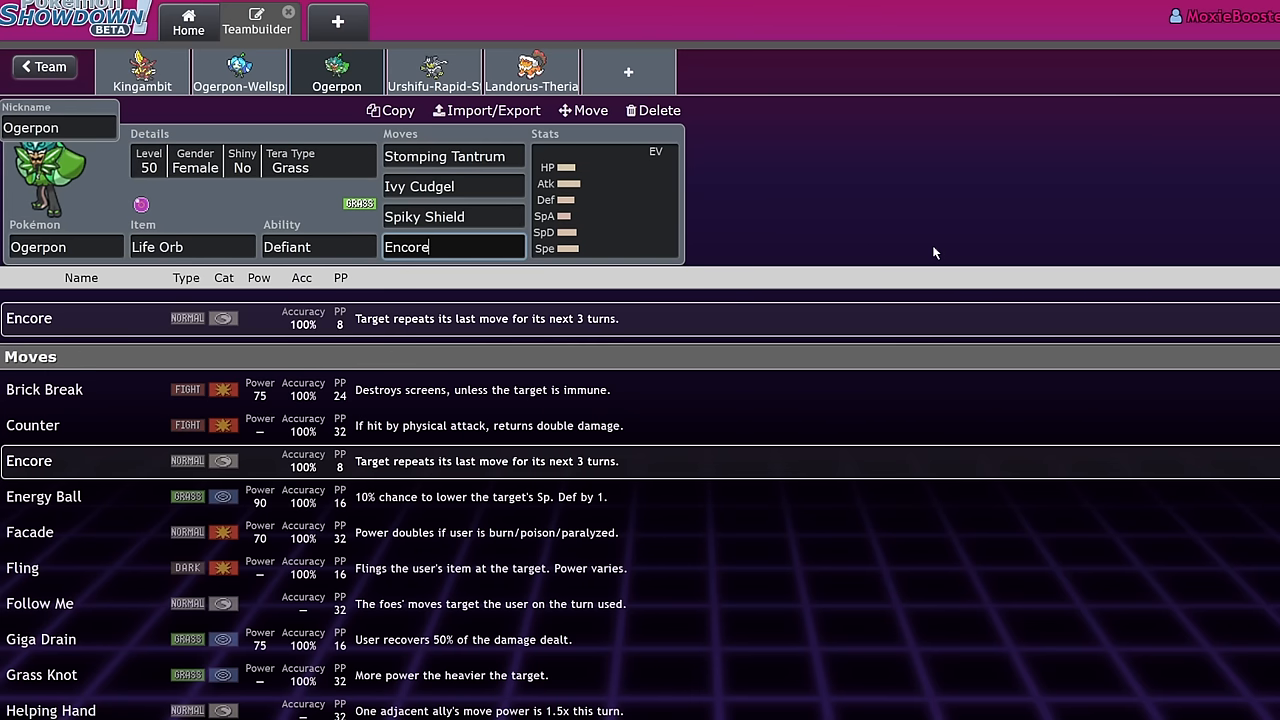
mouse_move(934, 251)
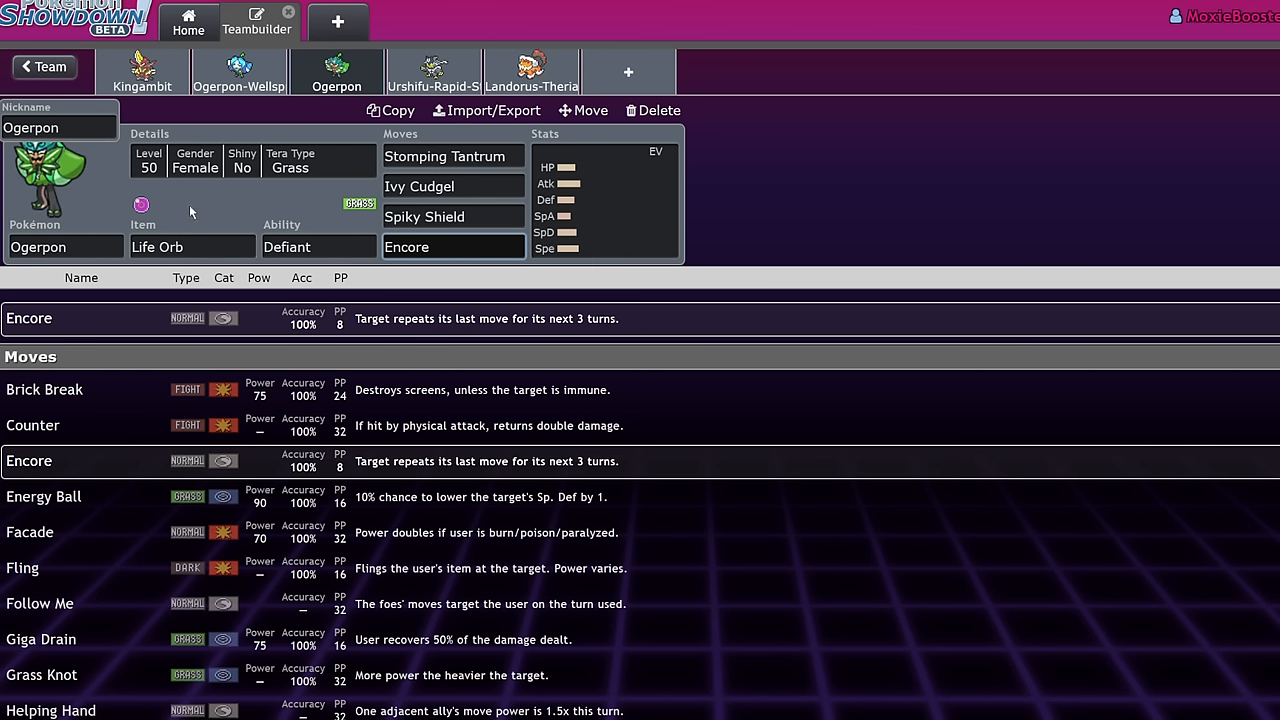
mouse_move(220, 228)
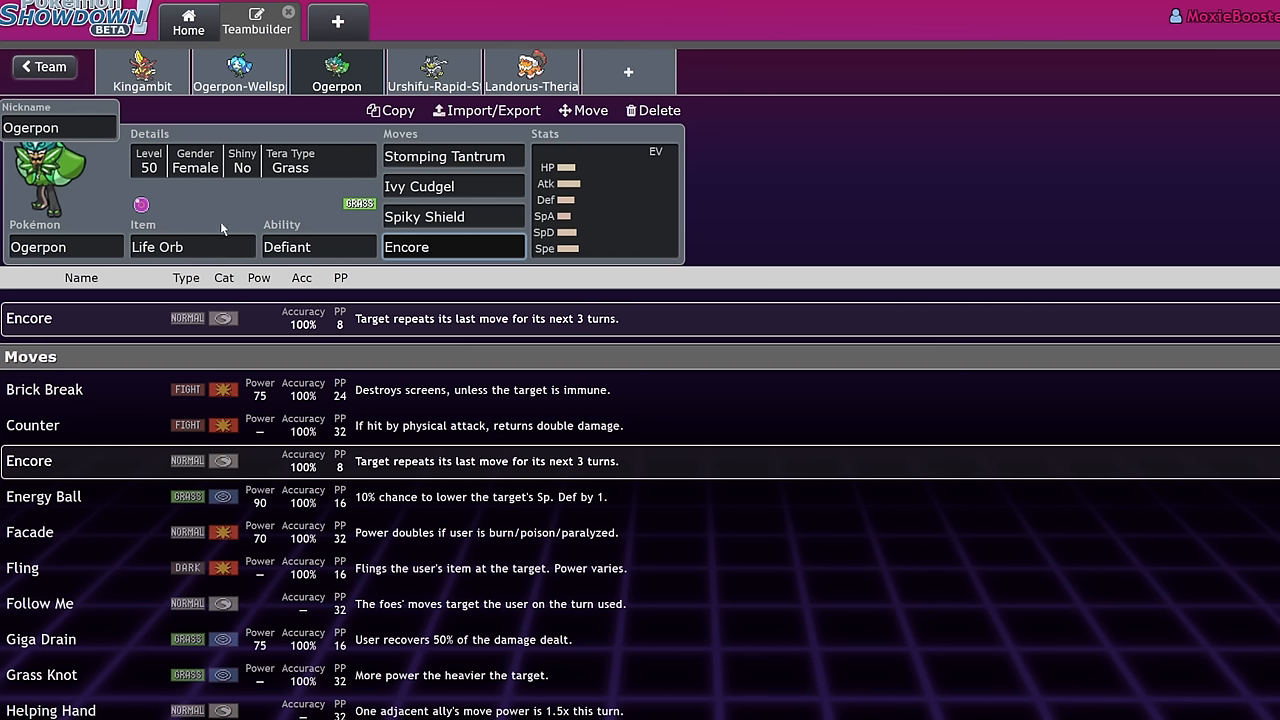
mouse_move(447, 52)
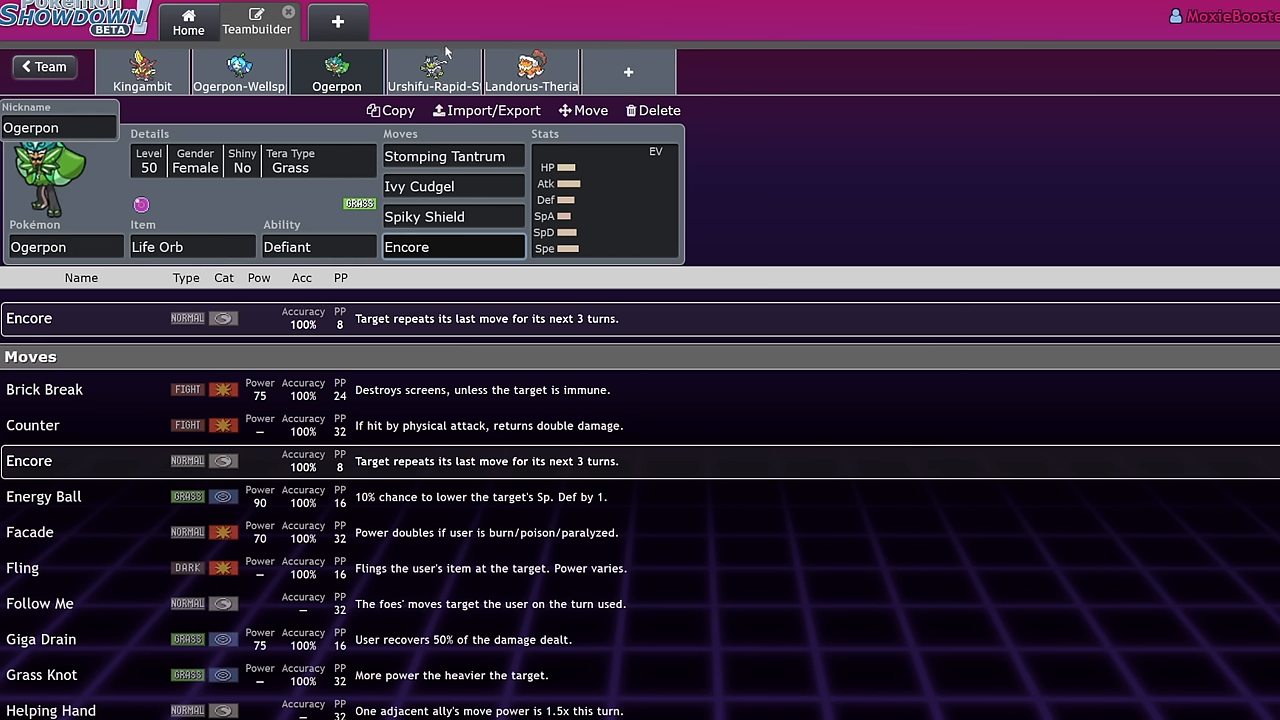
left_click(453, 247)
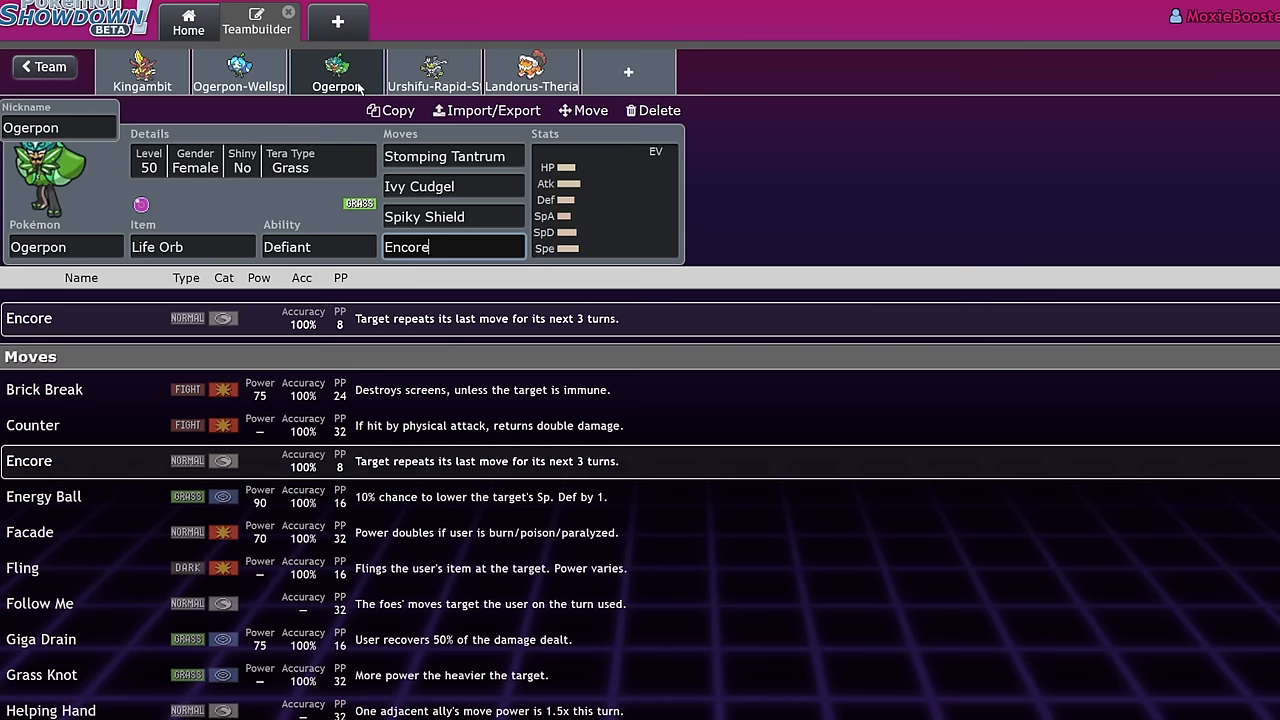
mouse_move(255, 145)
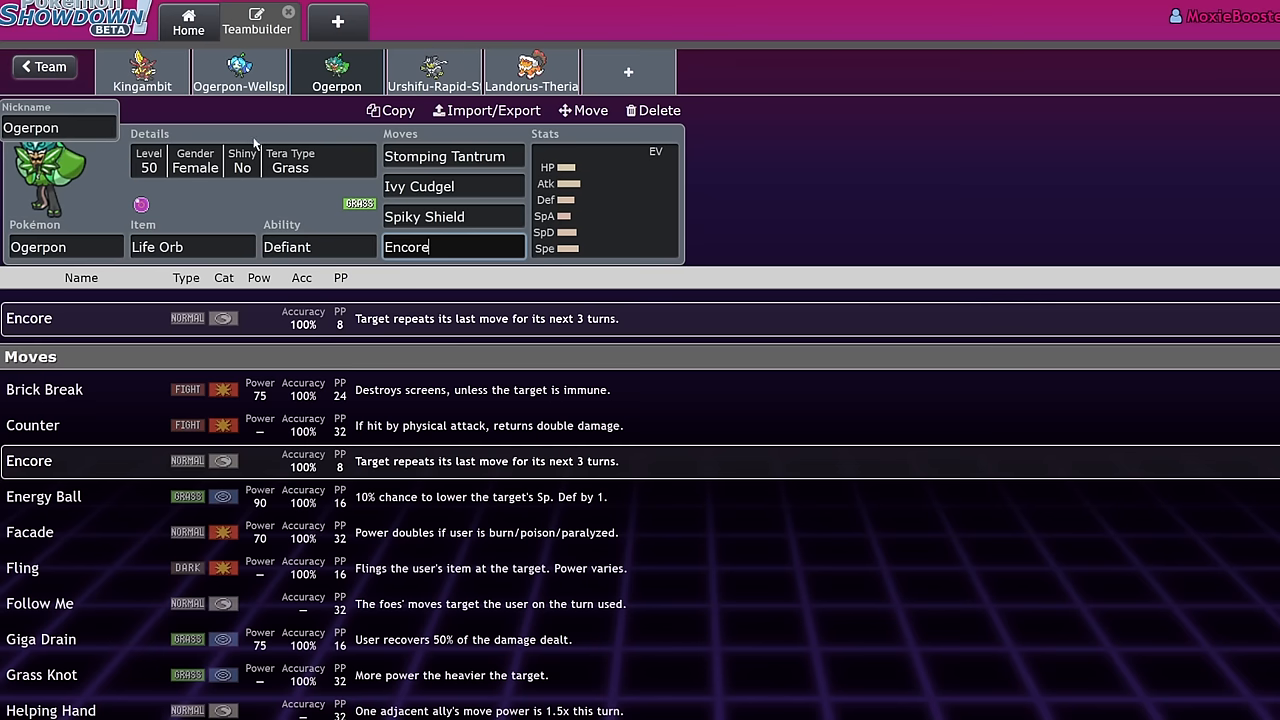
left_click(43, 66)
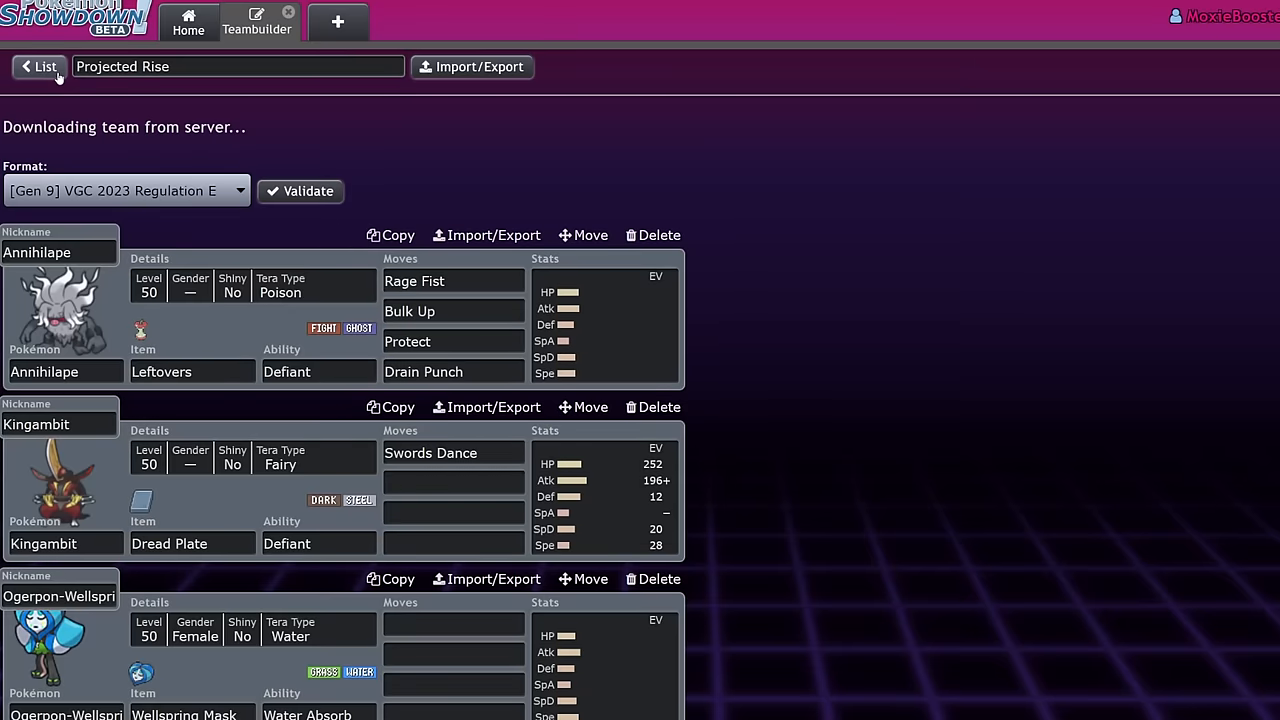
- Give Milotic Scald as its first move with 252 HP and 4 Speed EVs
scroll("down", 3)
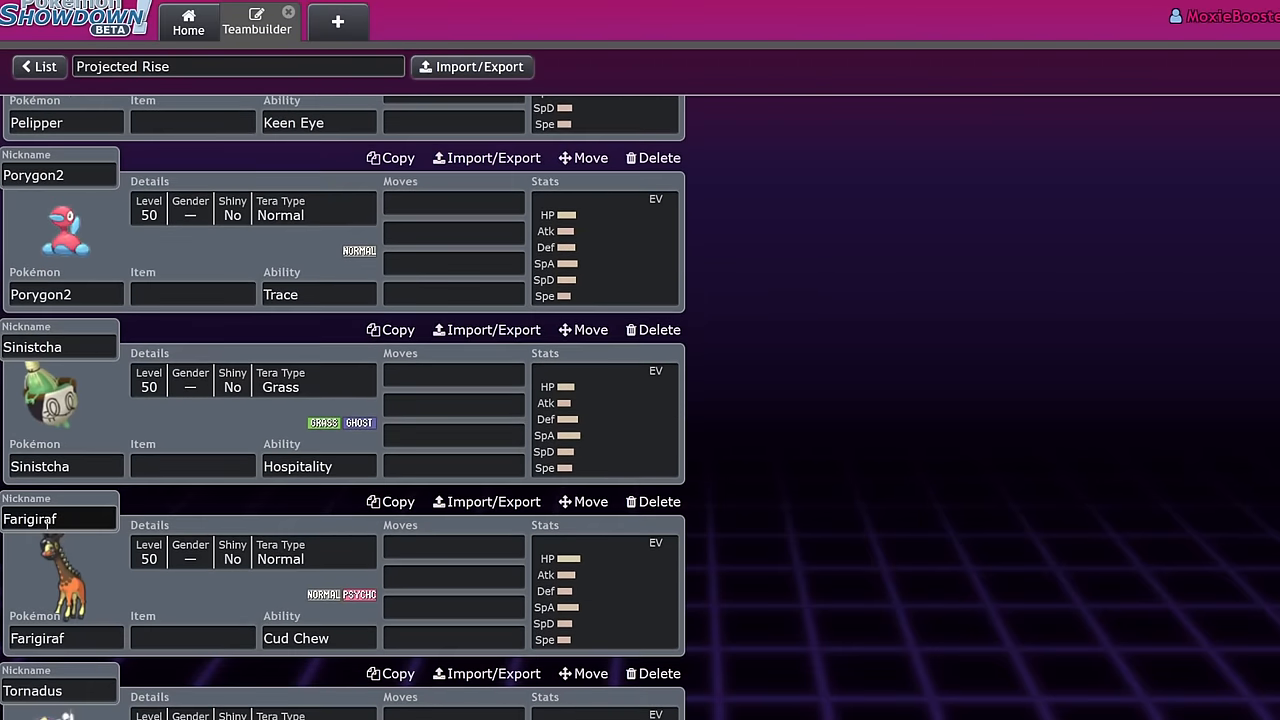
scroll("up", 3)
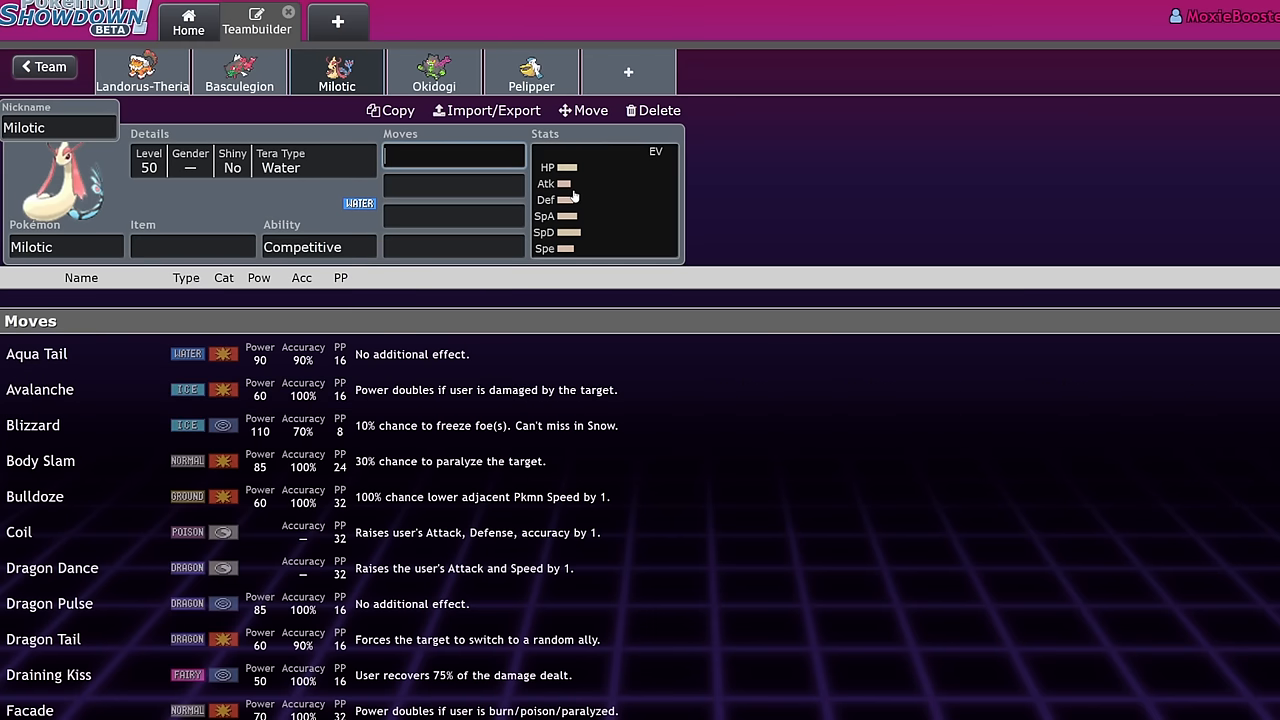
left_click(454, 155)
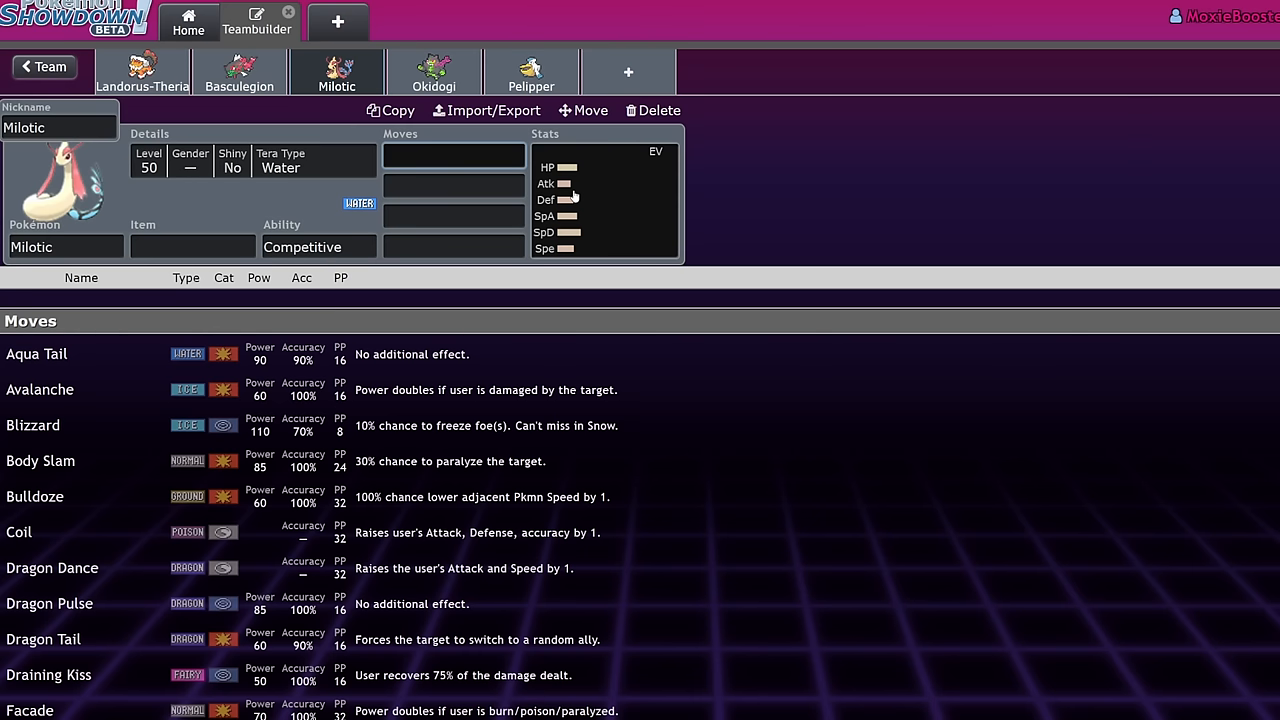
left_click(605, 200)
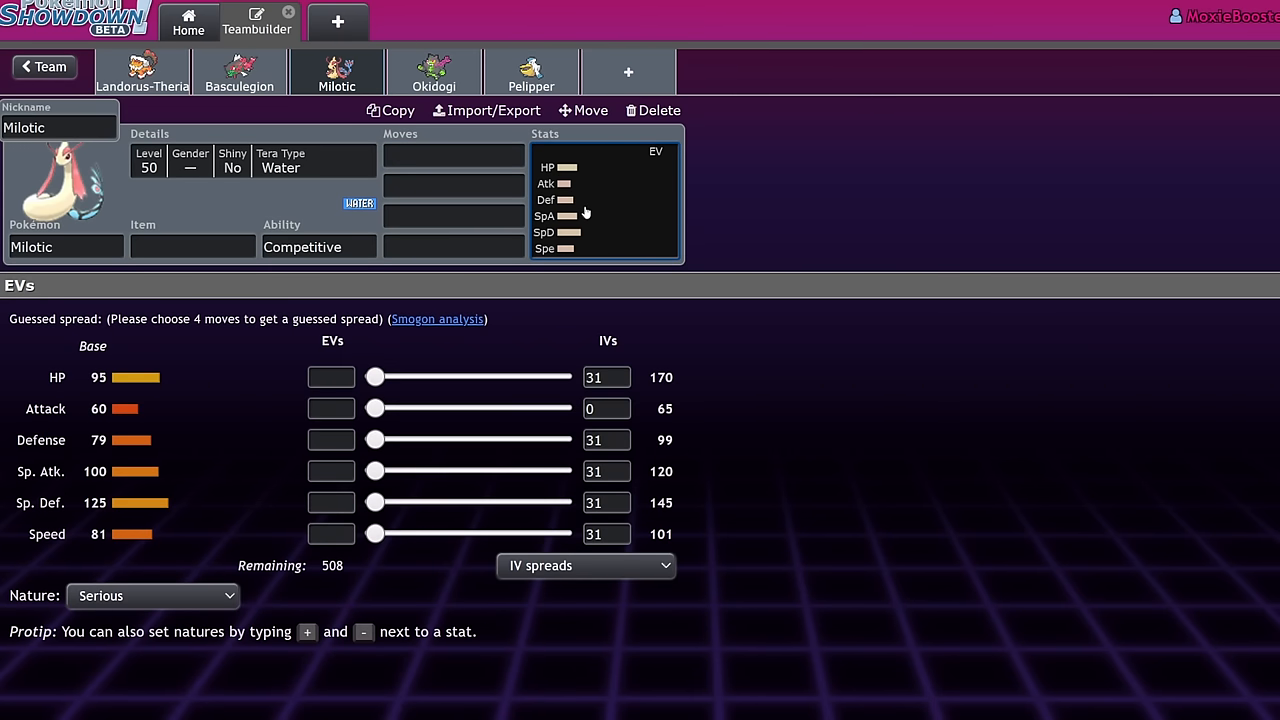
left_click(453, 155)
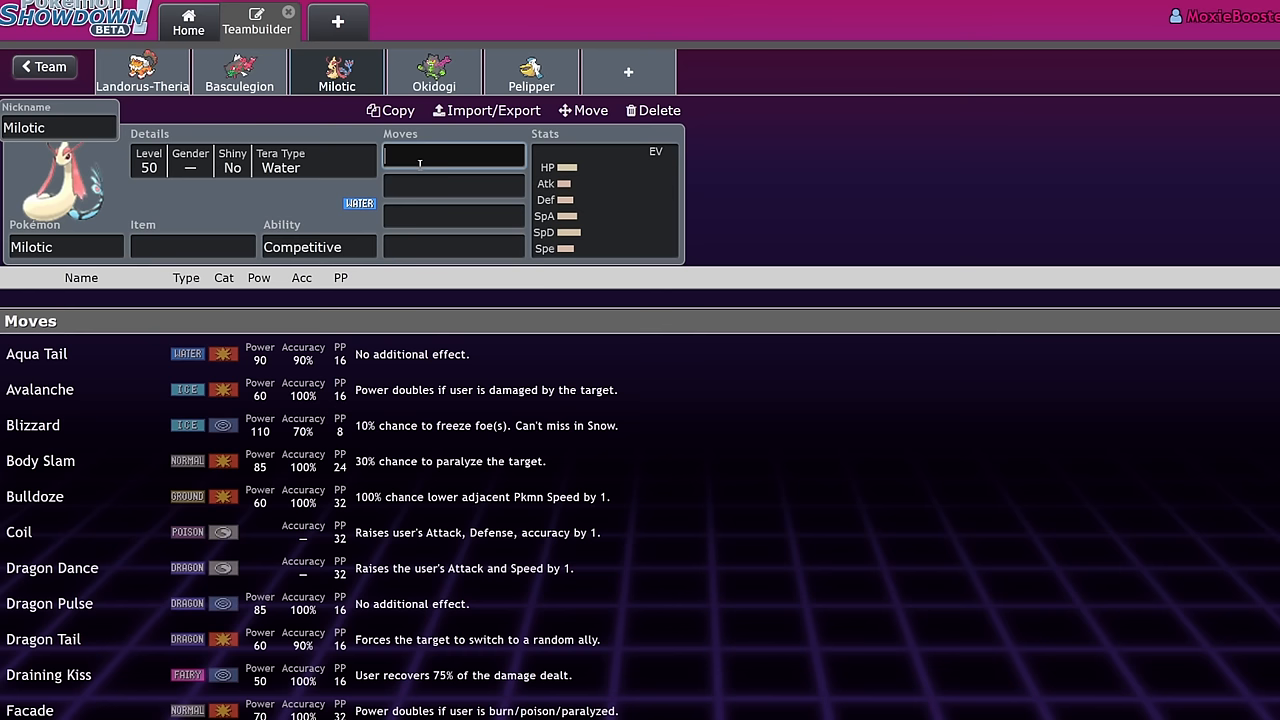
type("sca")
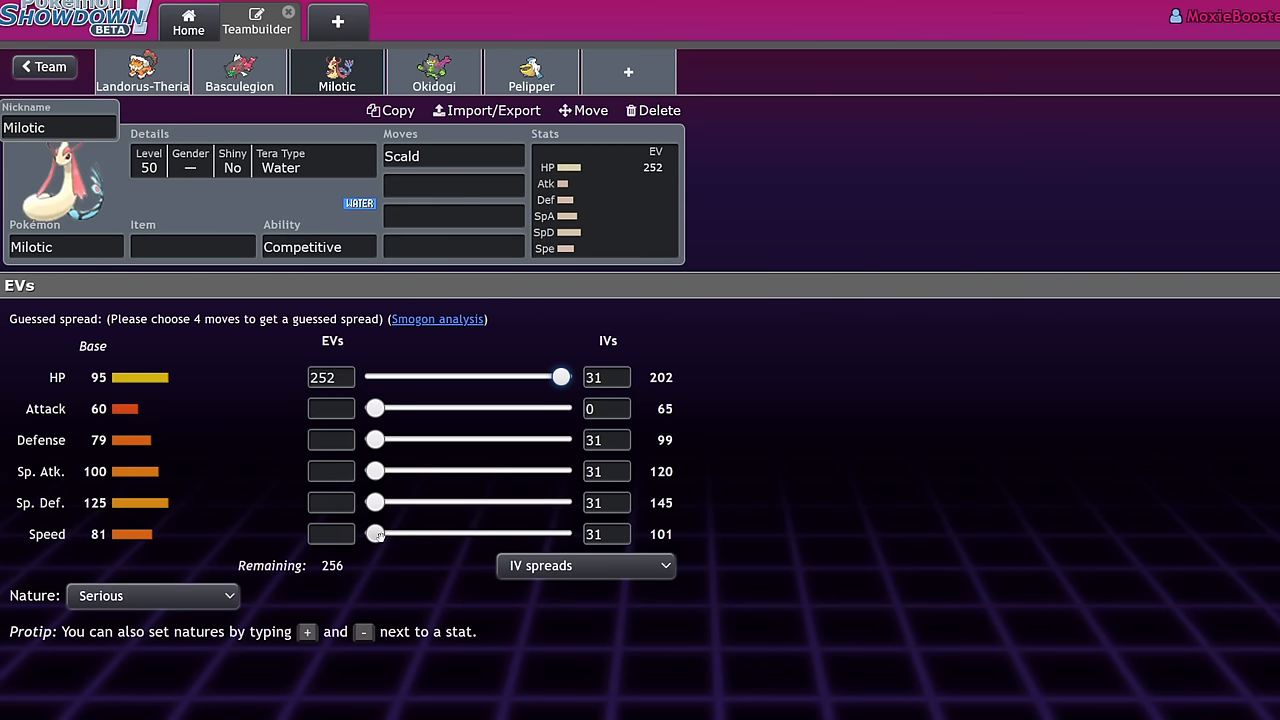
left_click_drag(375, 534, 378, 534)
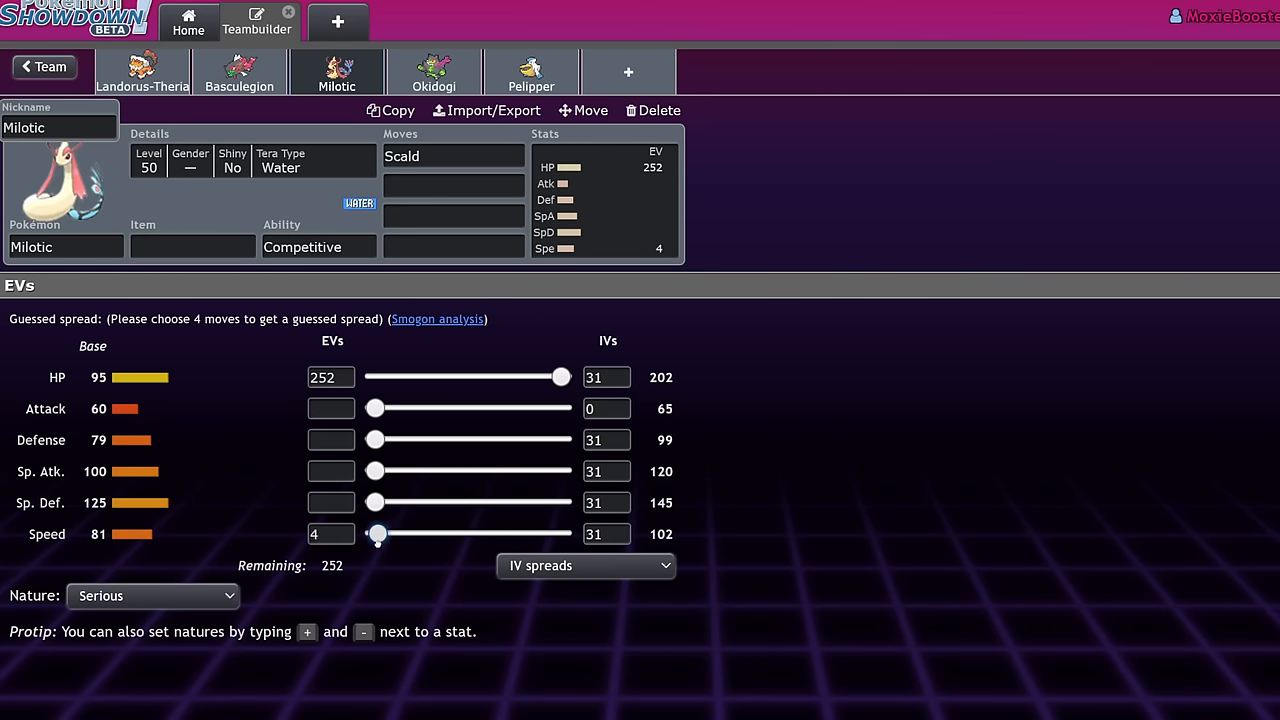
left_click_drag(378, 533, 386, 533)
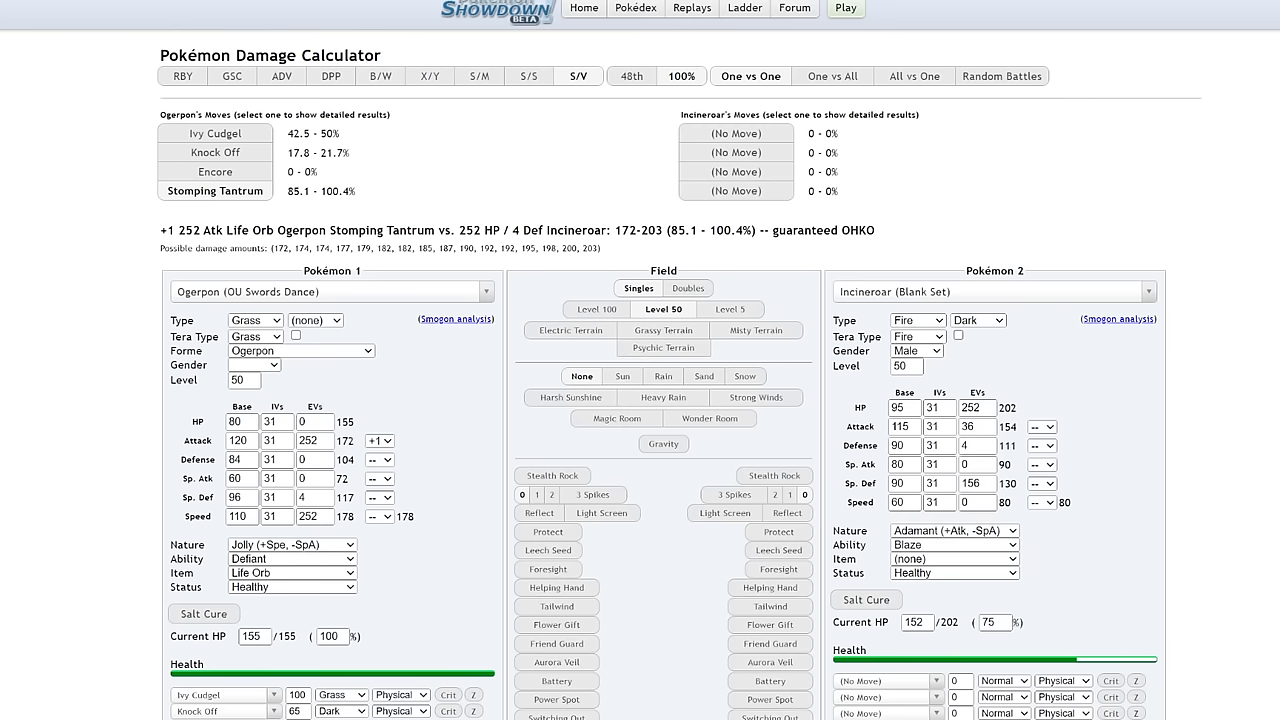
- Load level 50 OU Defensive Milotic with +2 Sp. Atk and 196 Sp. Atk EVs
type("m")
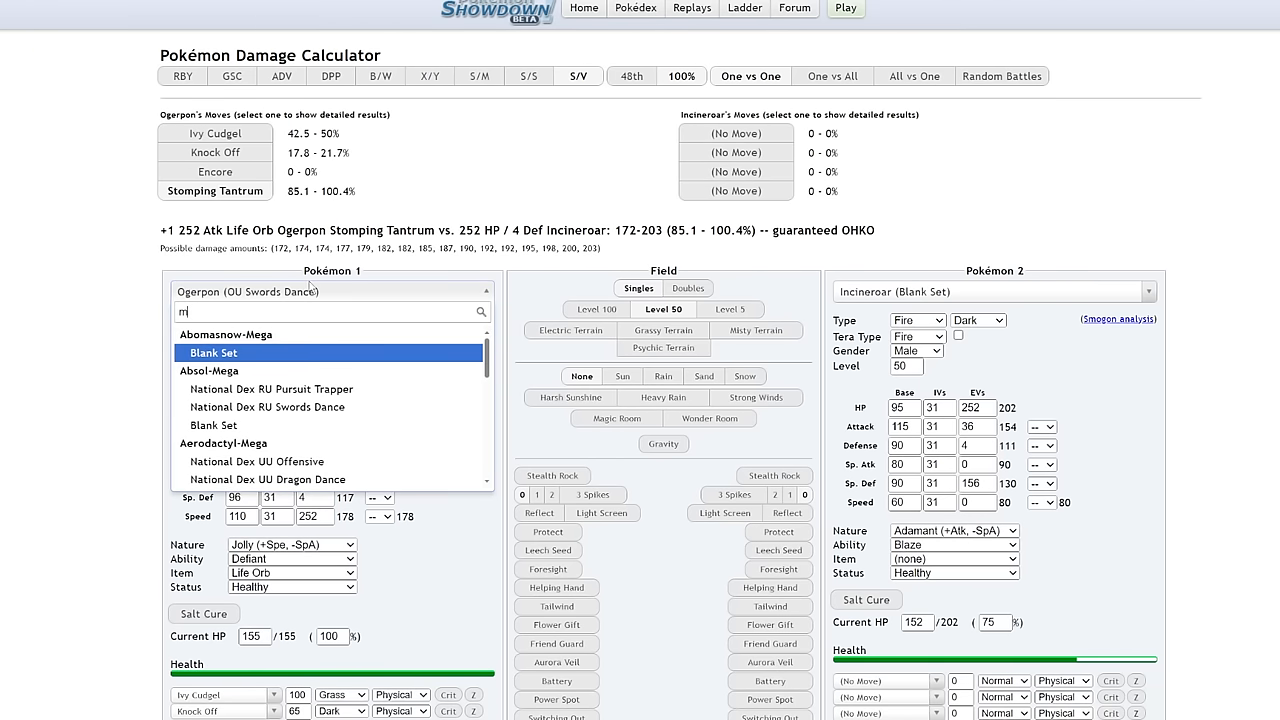
type("ilot")
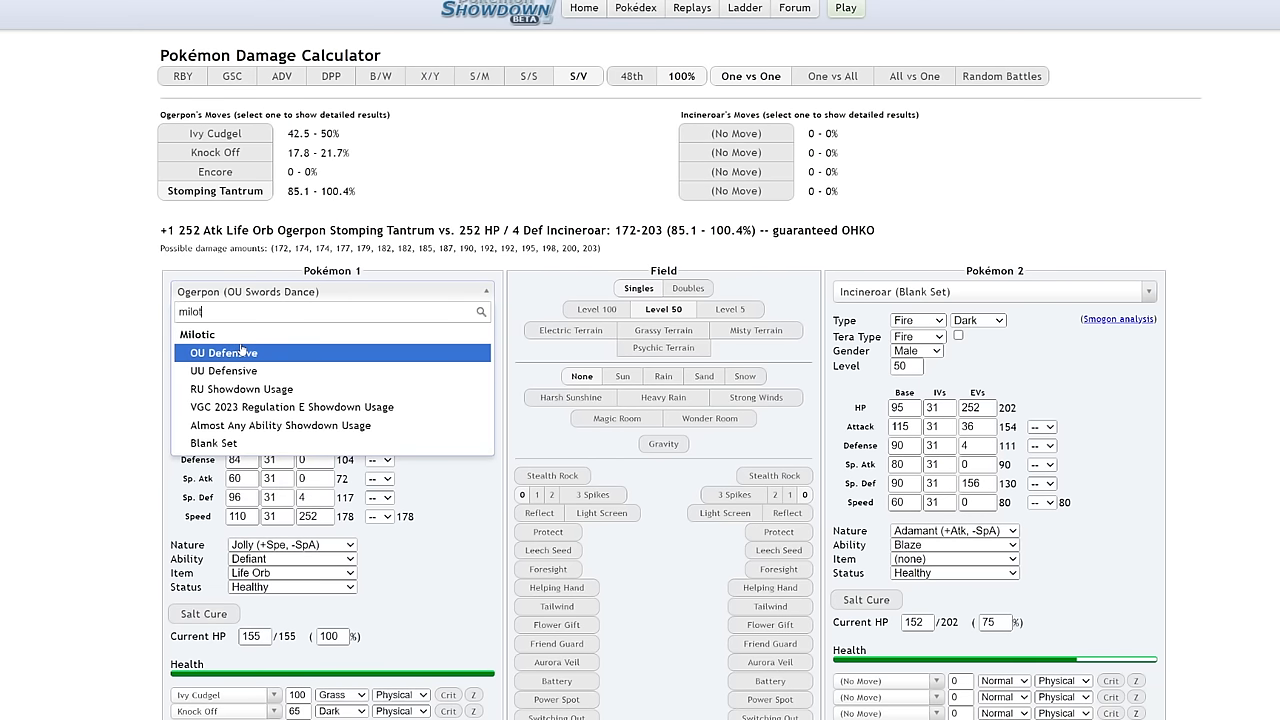
left_click(222, 352)
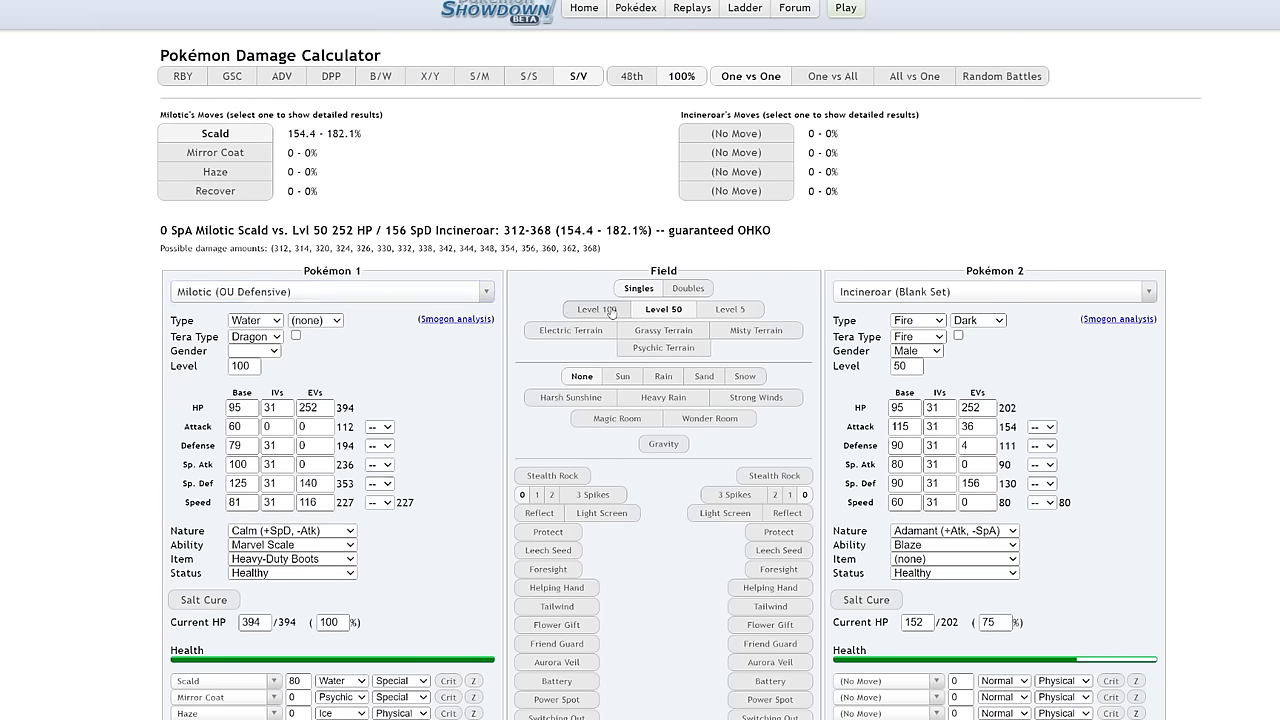
left_click(662, 308)
type("4")
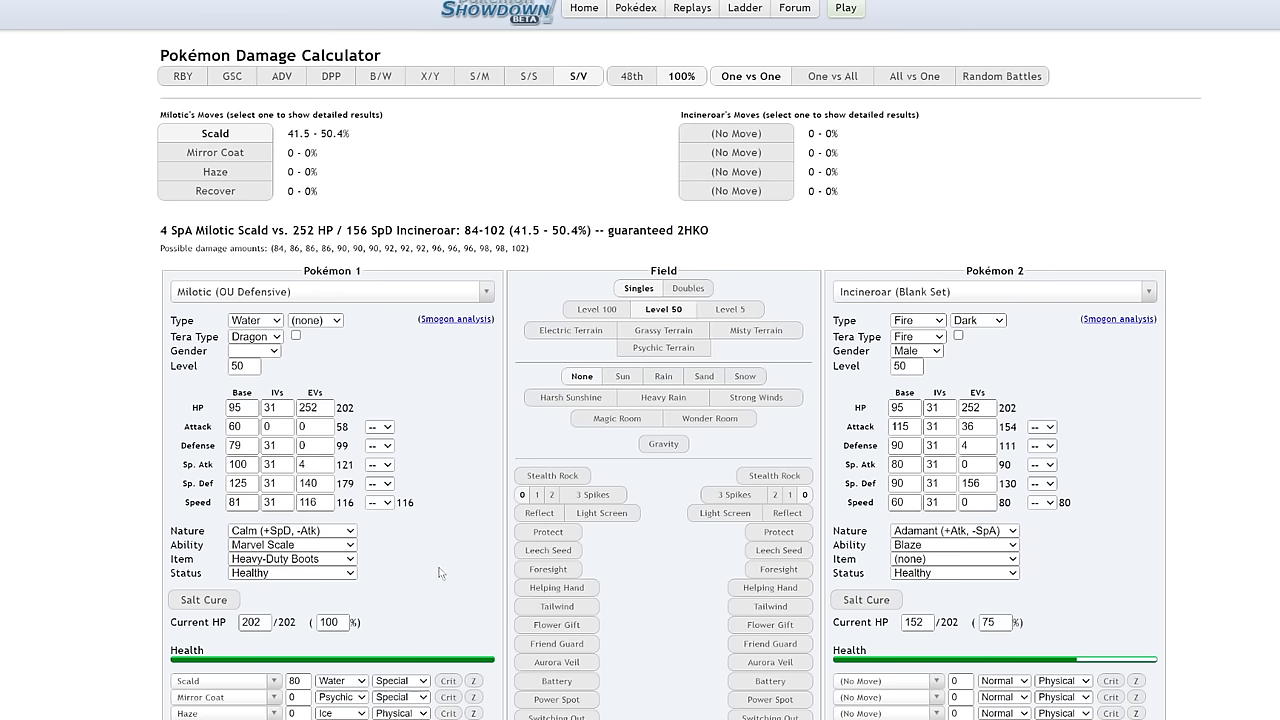
mouse_move(380, 478)
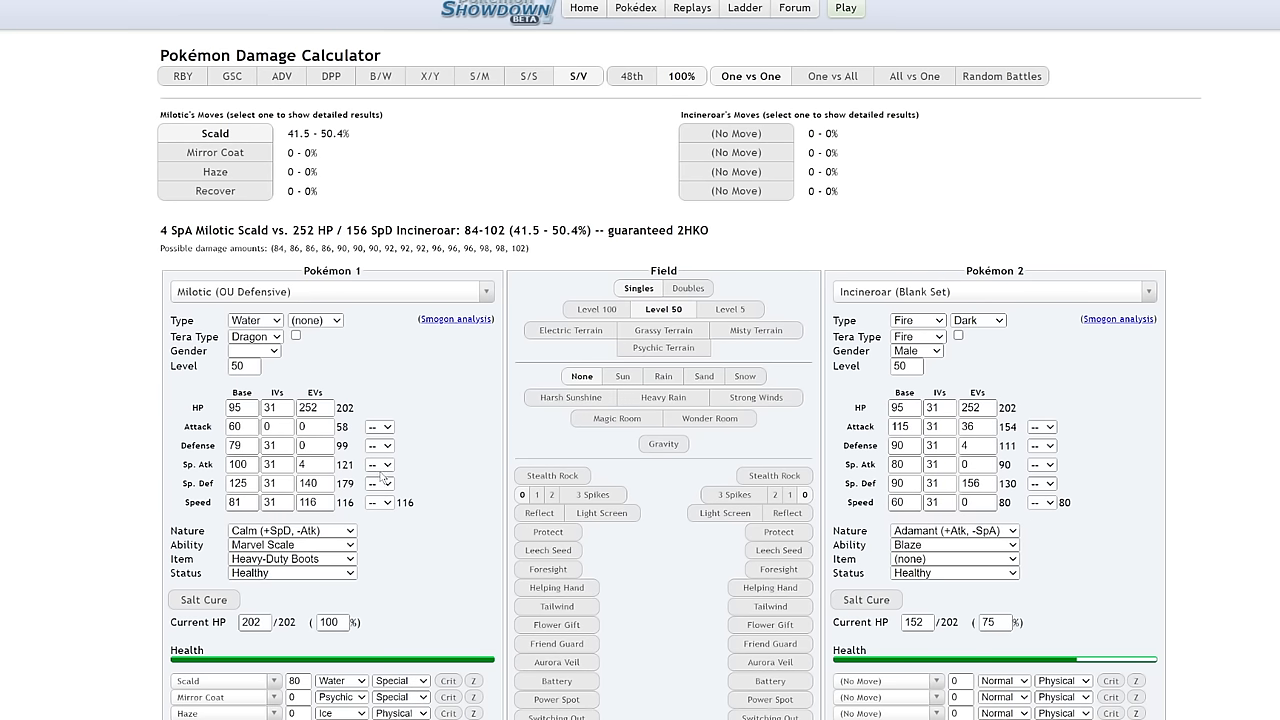
left_click(378, 464)
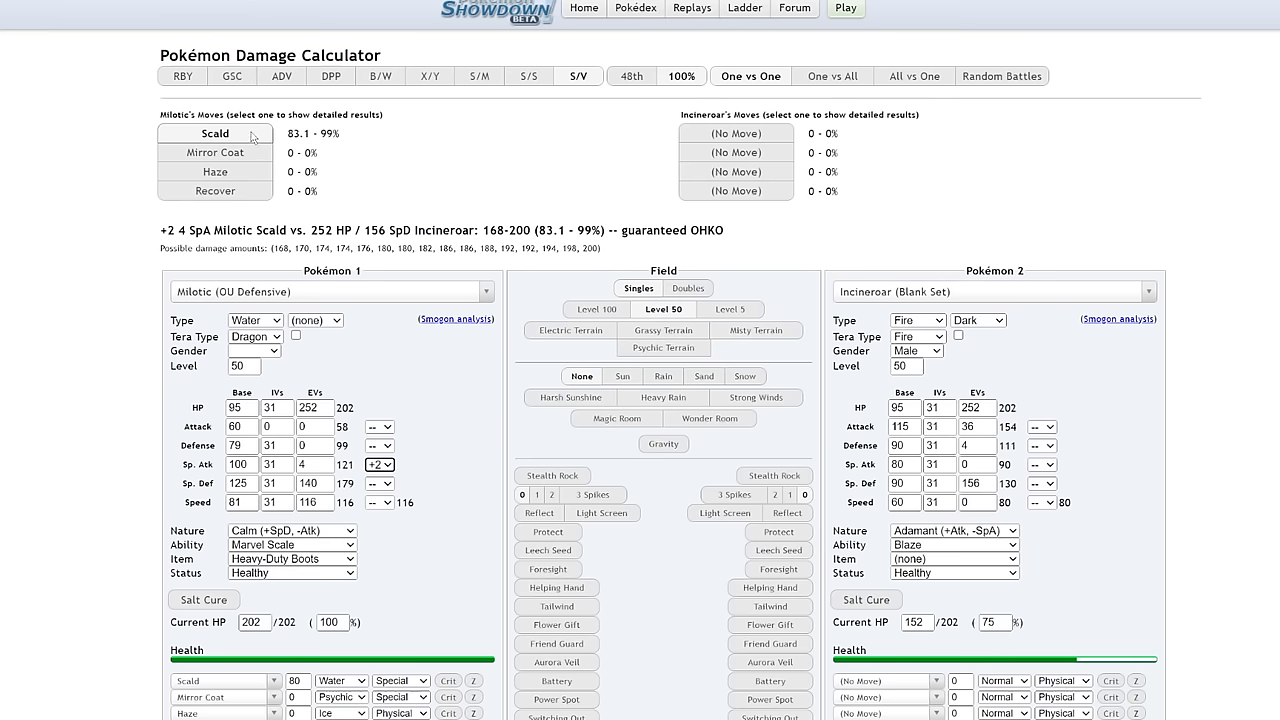
mouse_move(978, 520)
type("4")
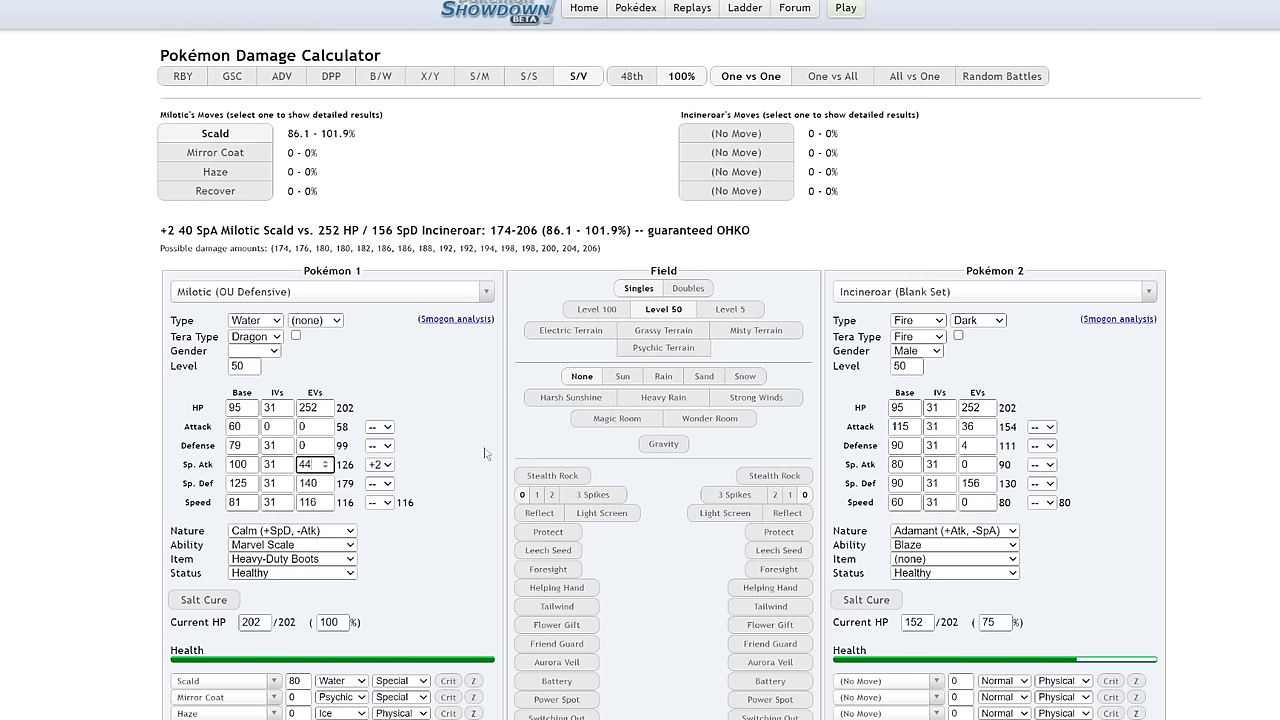
type("200")
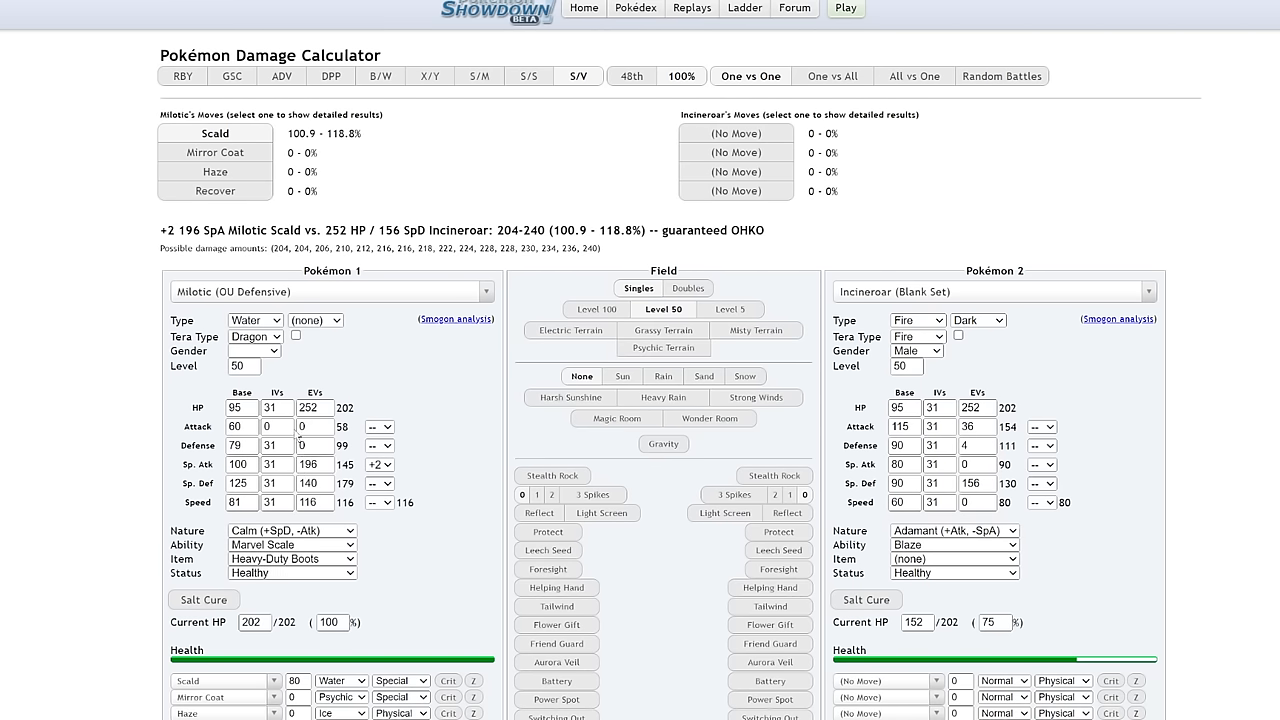
- Switch Milotic to Modest with 92 Sp. Atk EVs, still OHKOing Incineroar
left_click(290, 530)
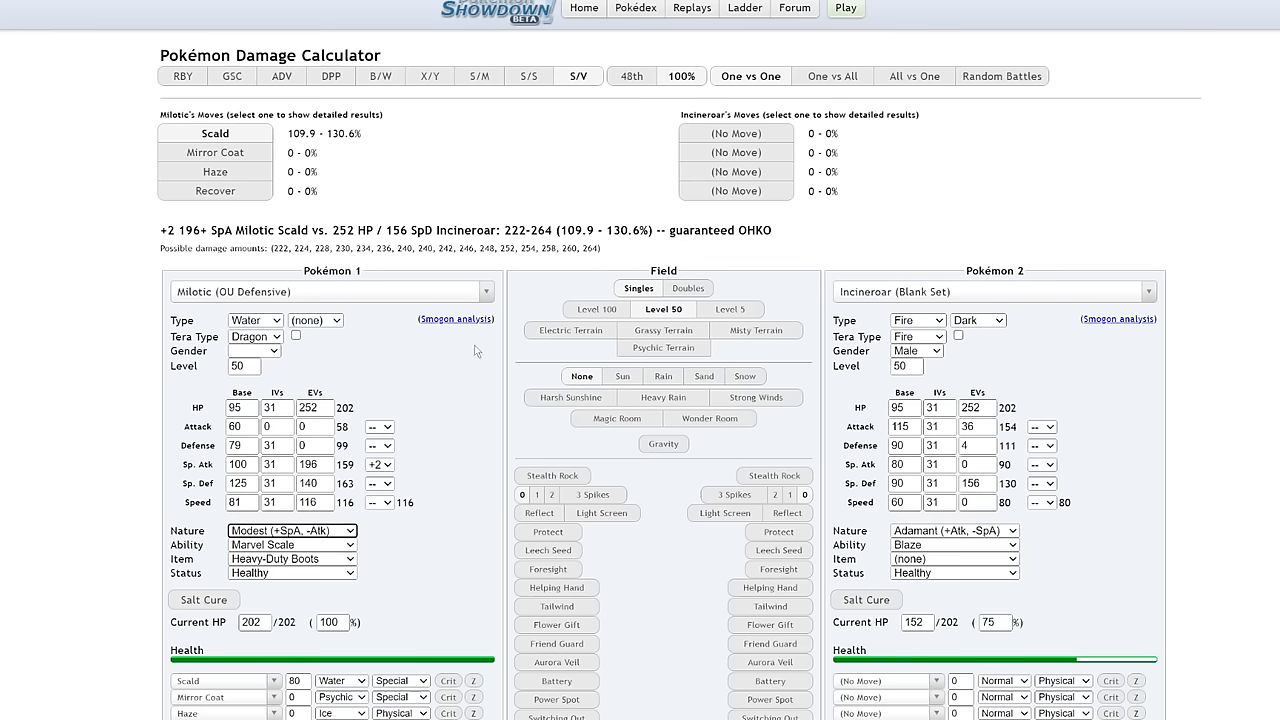
left_click(325, 468)
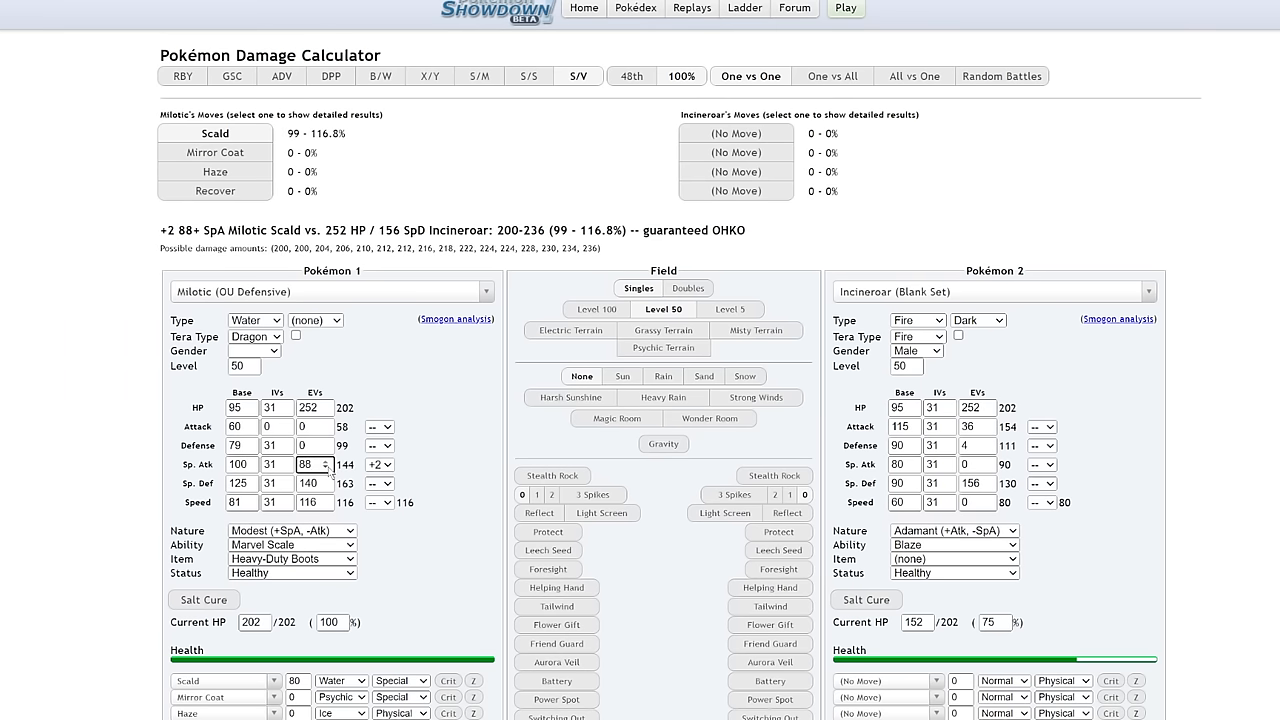
left_click(324, 460)
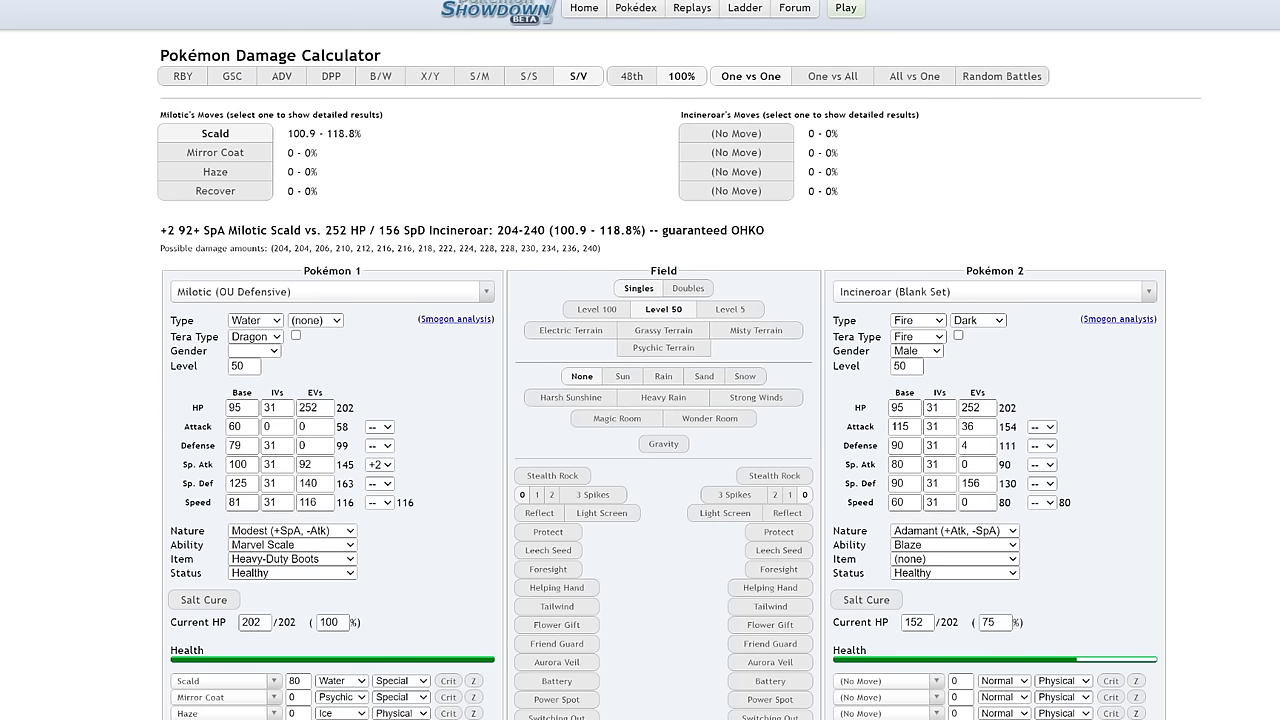
left_click(256, 21)
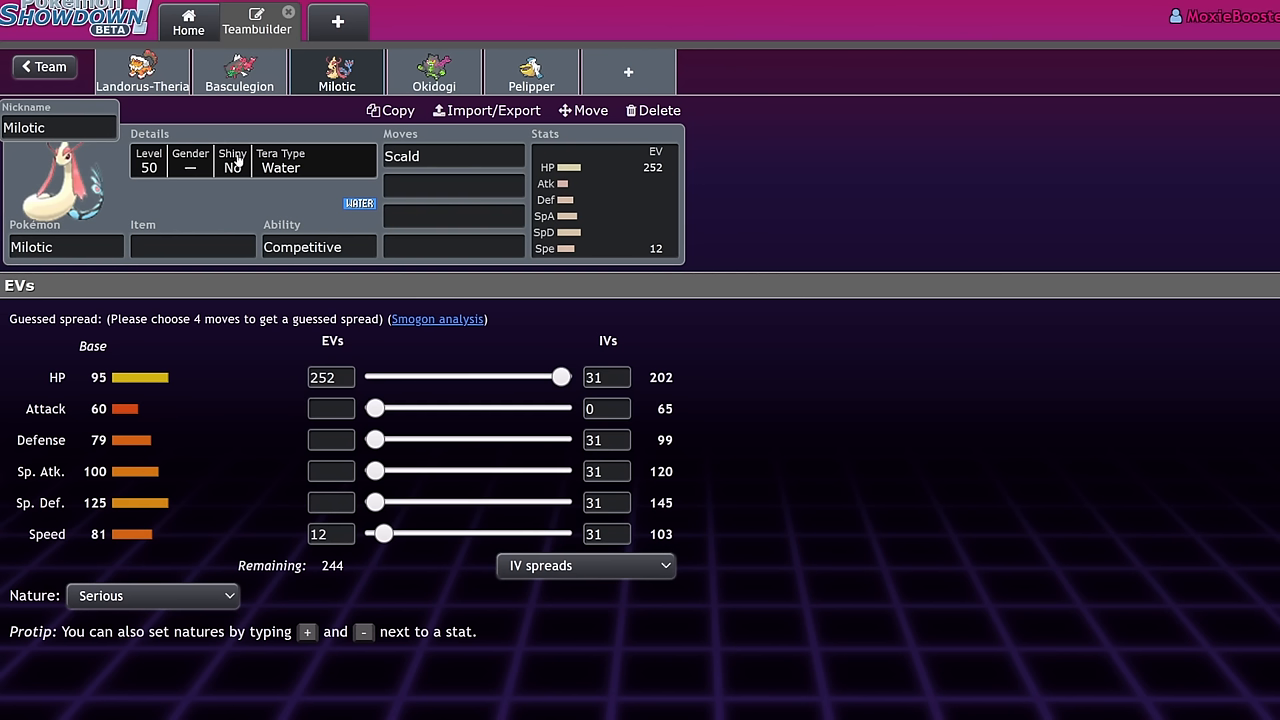
mouse_move(322, 184)
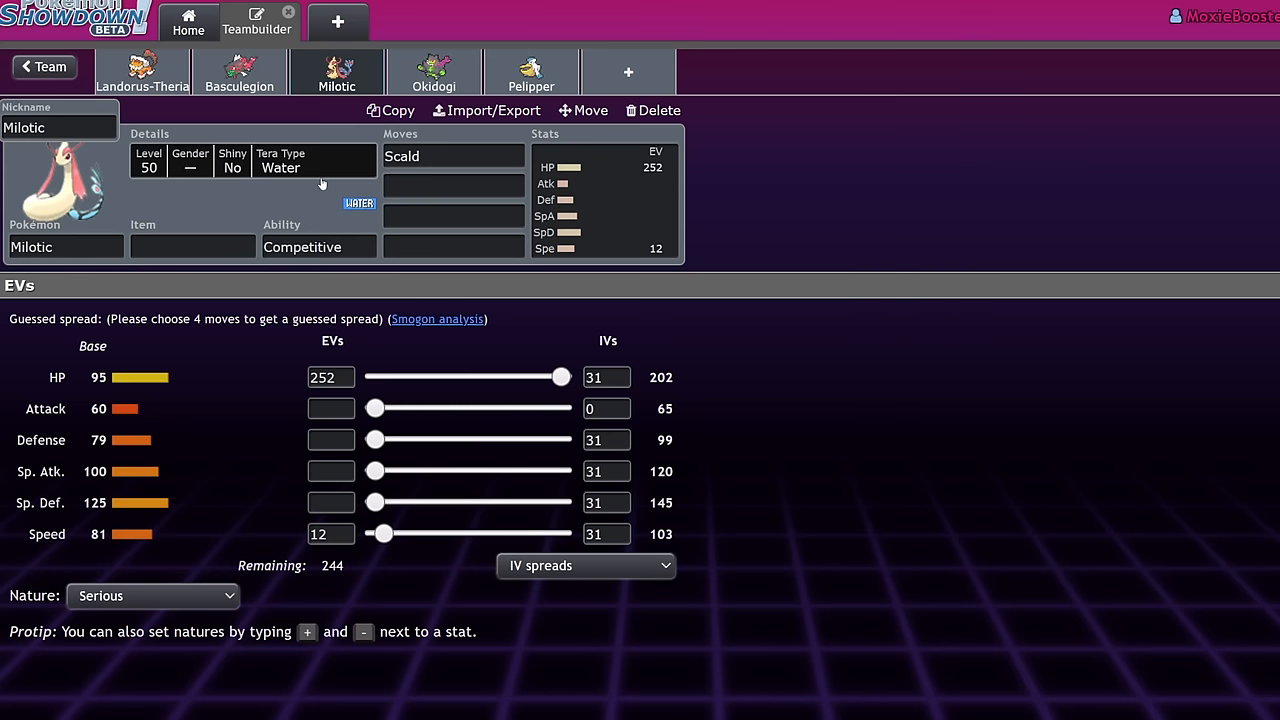
mouse_move(128, 266)
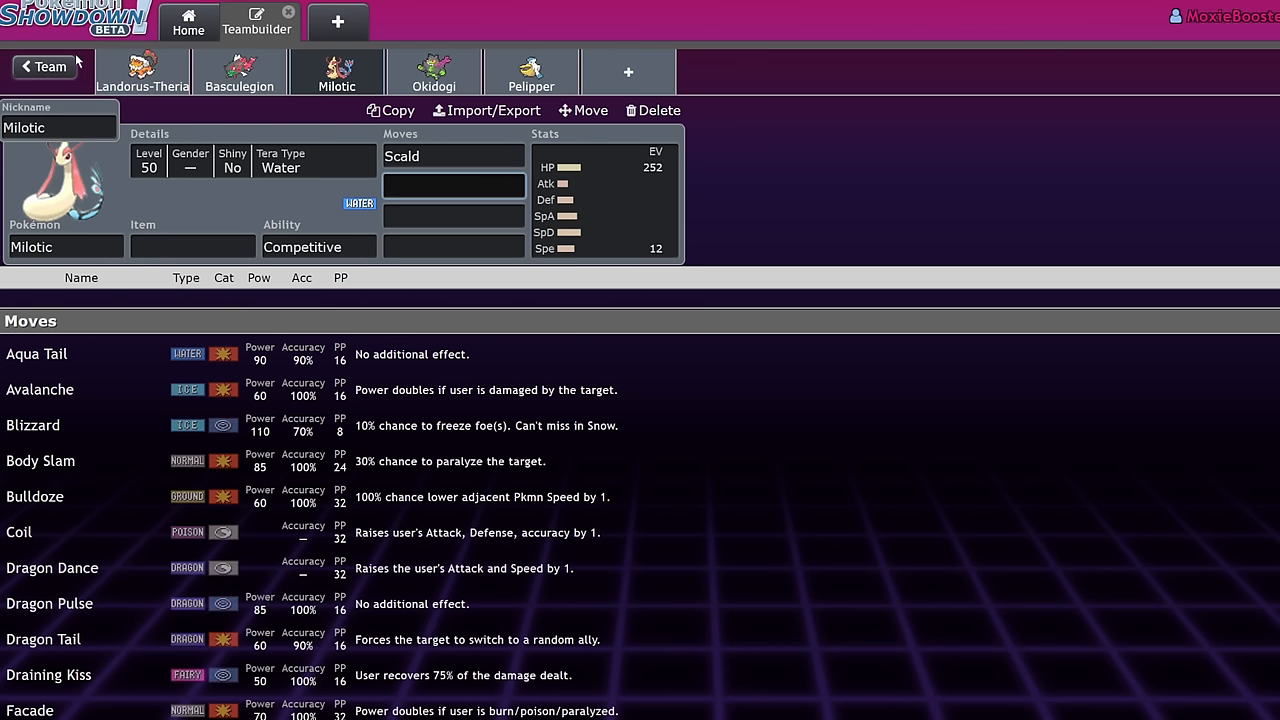
- Switch to Okidogi and set its ability to Guard Dog
left_click(337, 71)
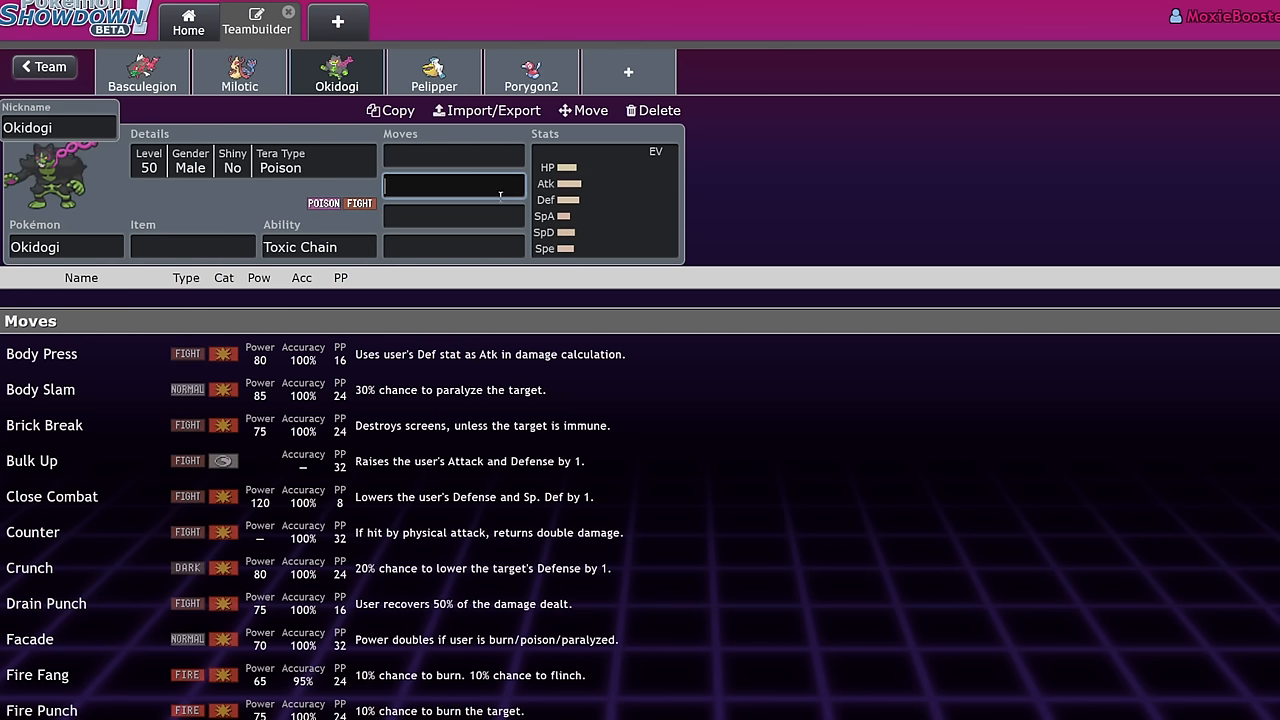
left_click(318, 247)
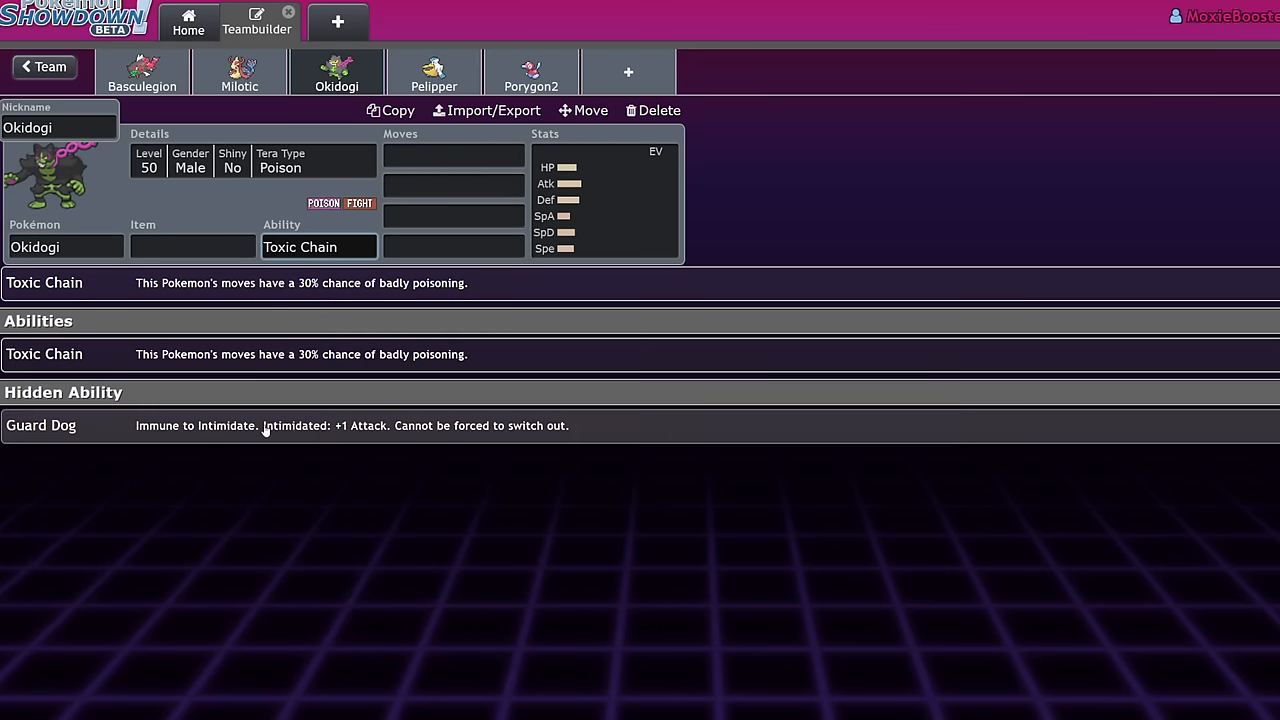
left_click(41, 425)
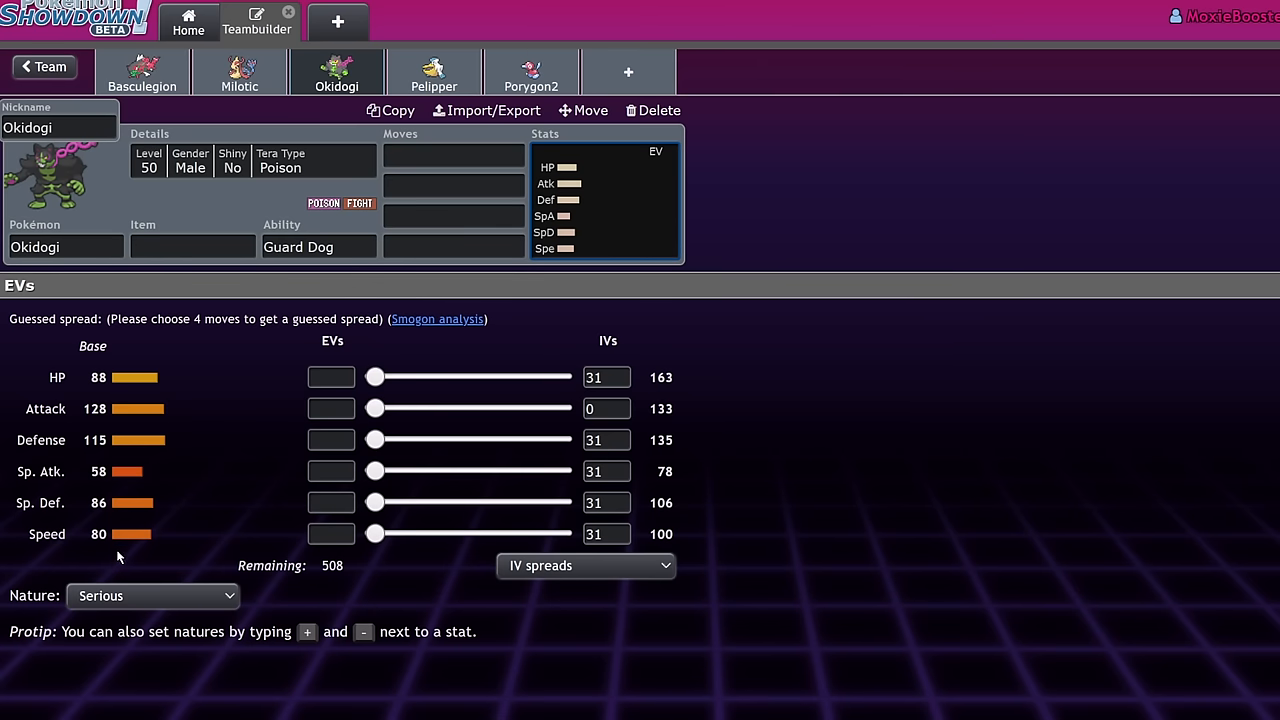
- Fill in Okidogi's moves: Drain Punch, Bulk Up, Poison Jab and Protect
left_click(318, 247)
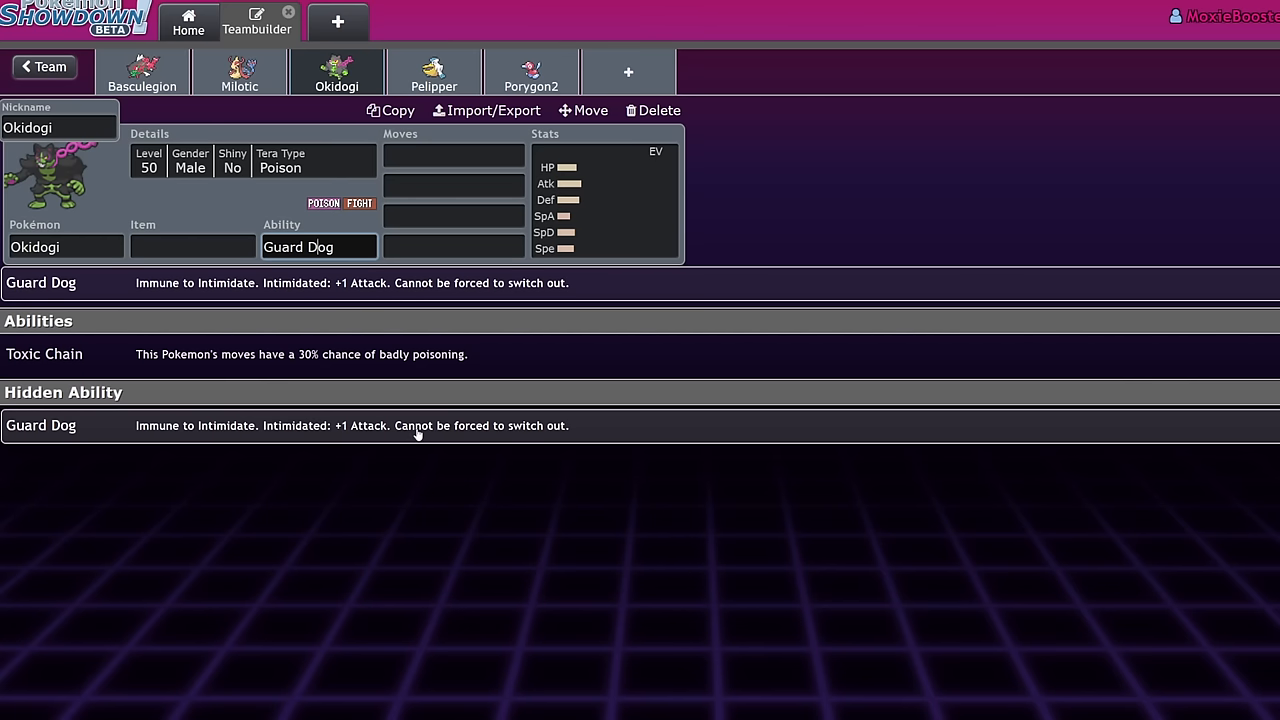
type("dra")
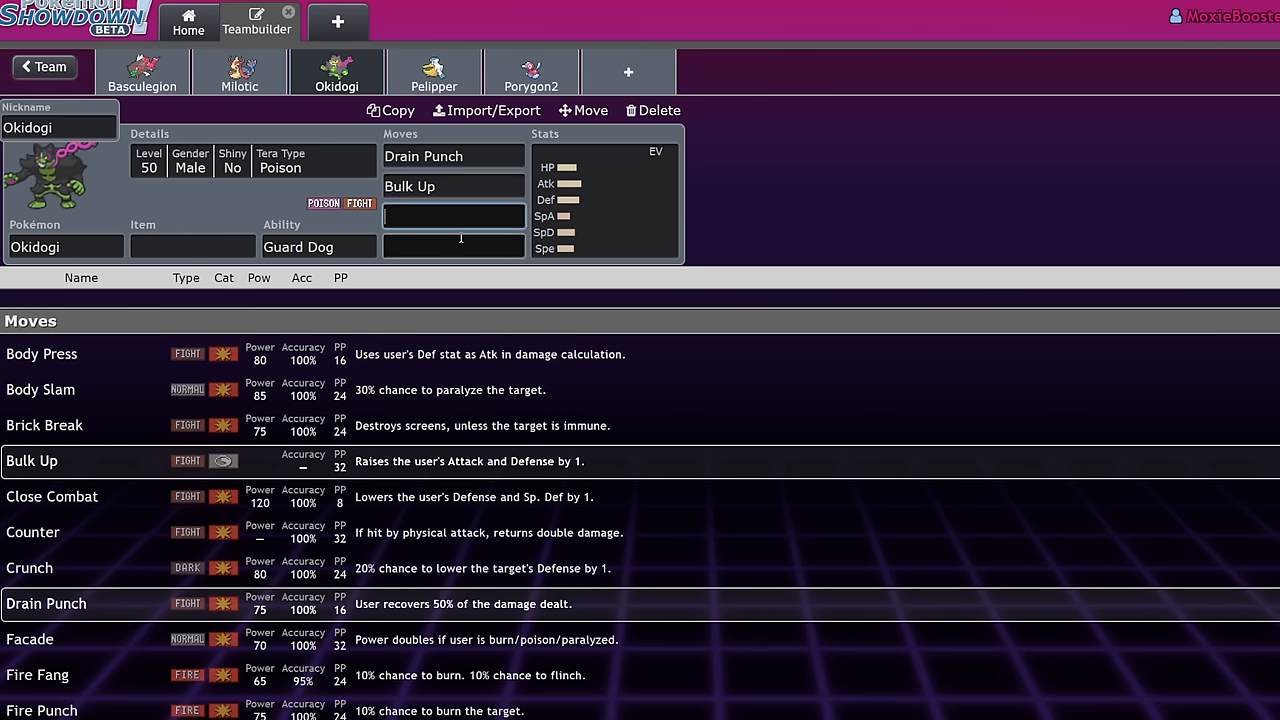
type("p")
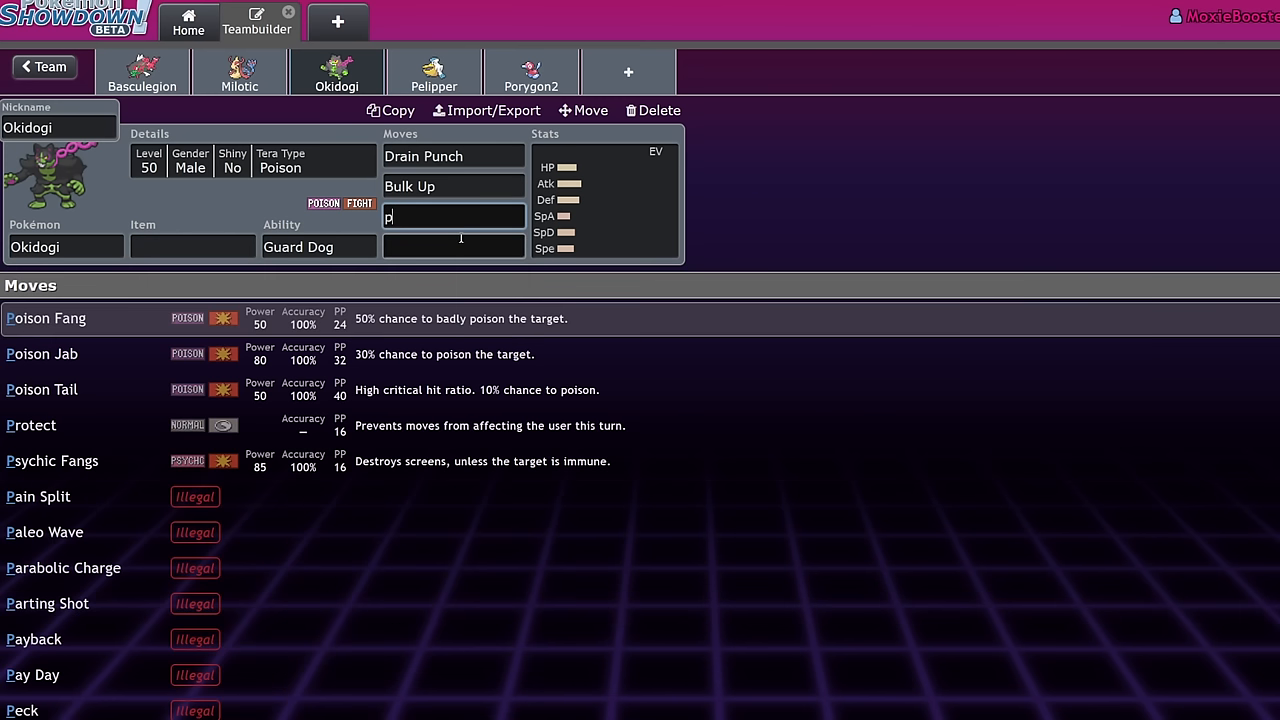
type("oison Jab")
left_click(454, 247)
type("Protect")
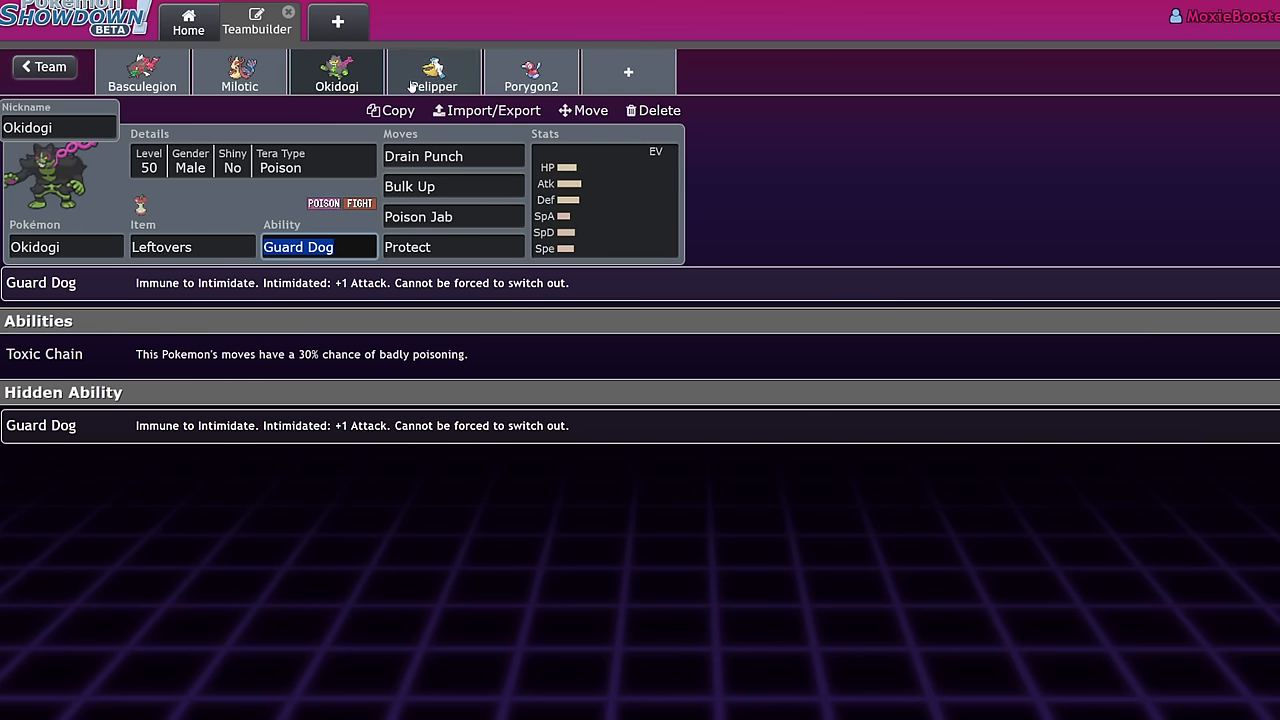
- Return to the full team overview and scroll down through all the sets
left_click(43, 66)
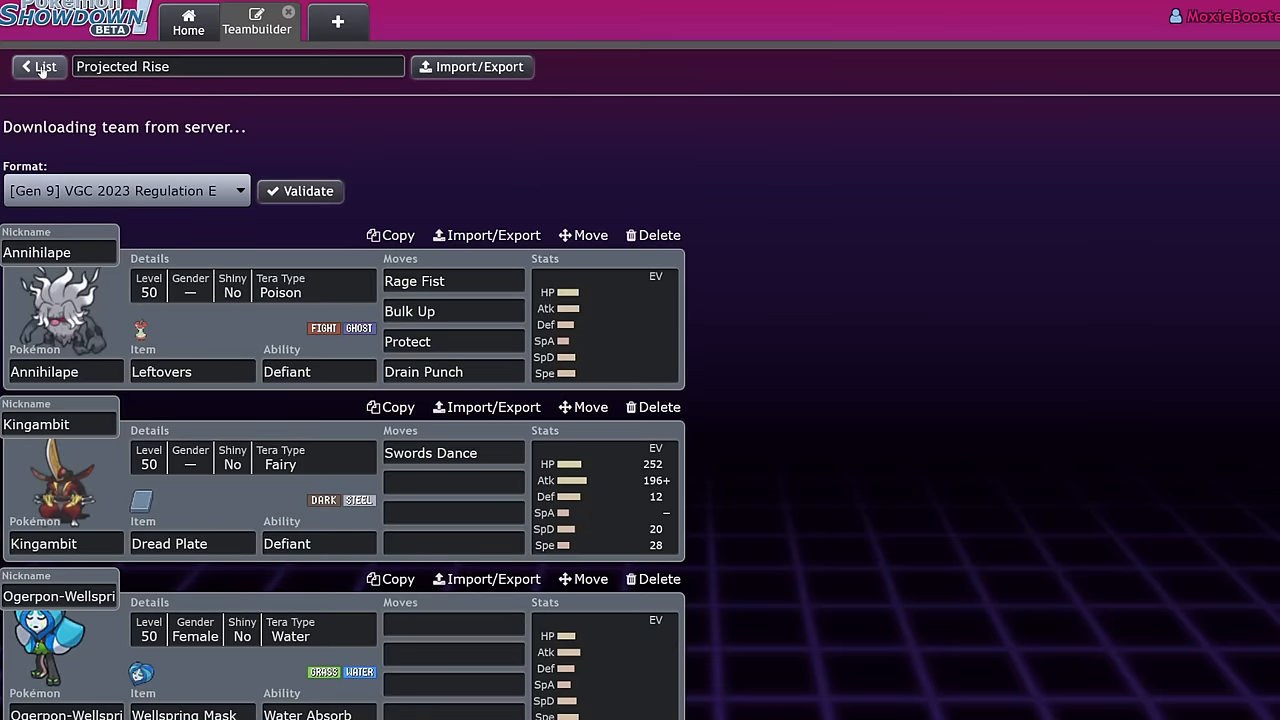
scroll("down", 3)
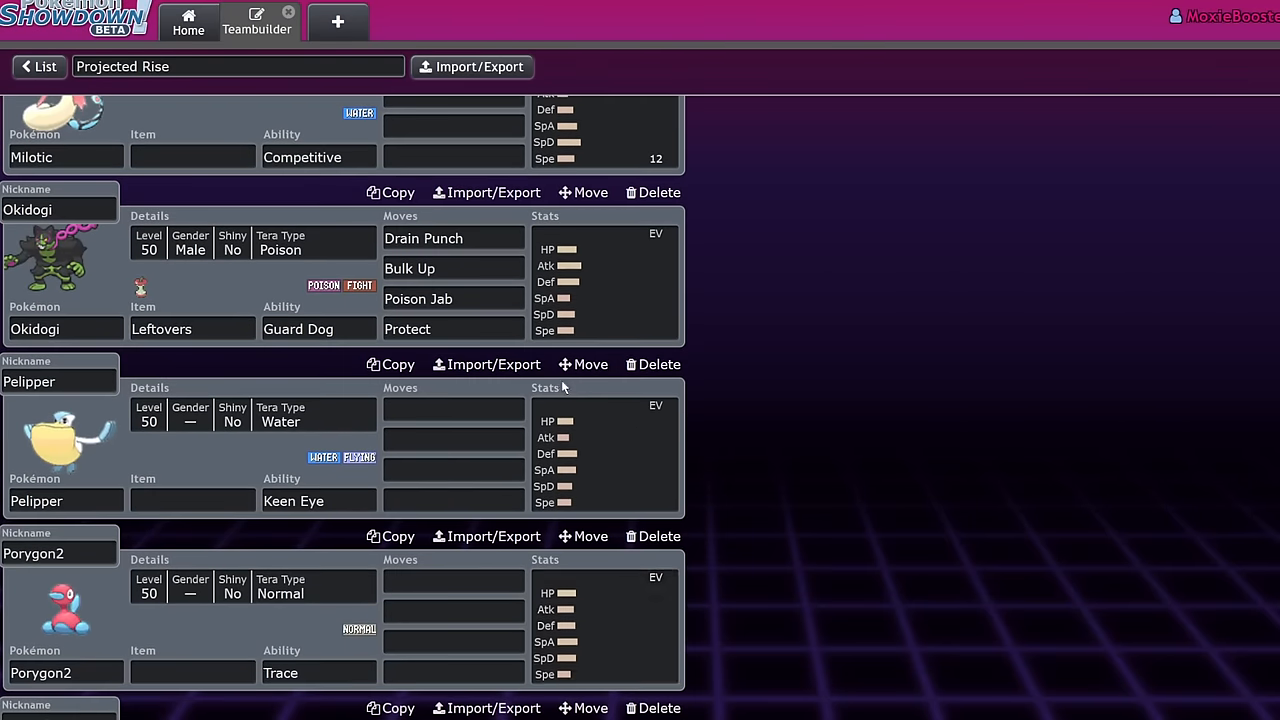
scroll("down", 3)
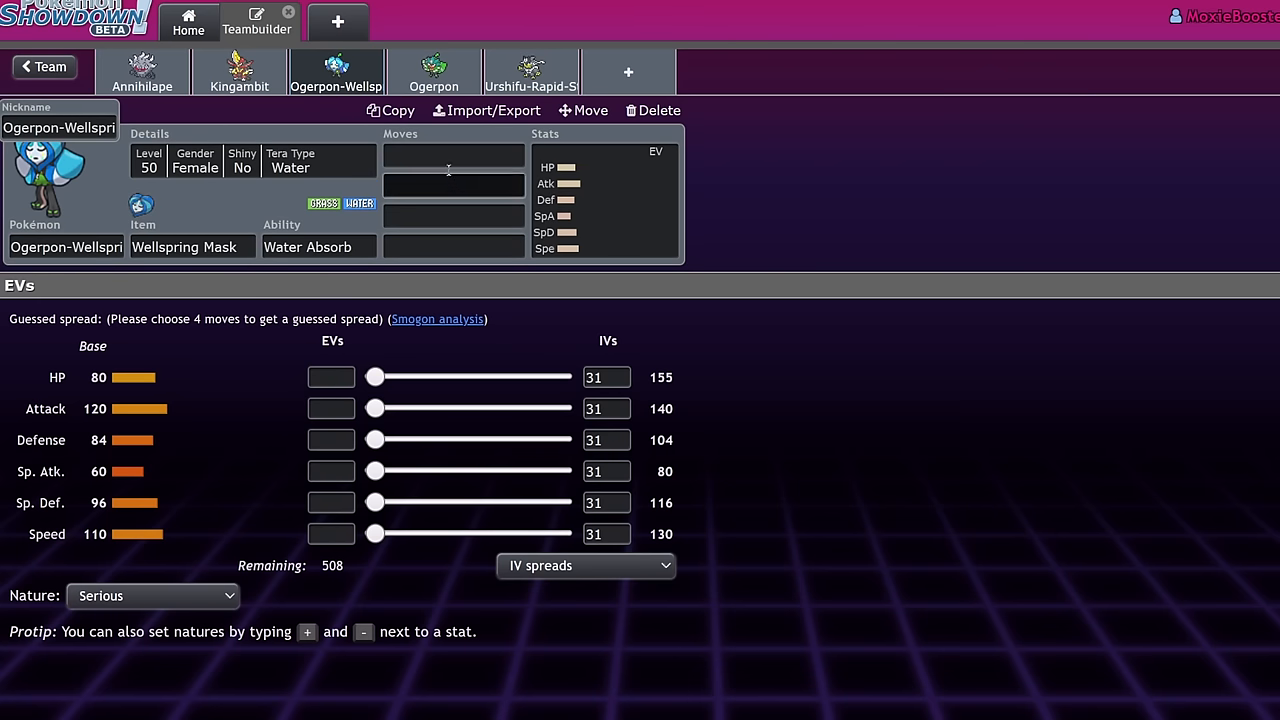
type("swd")
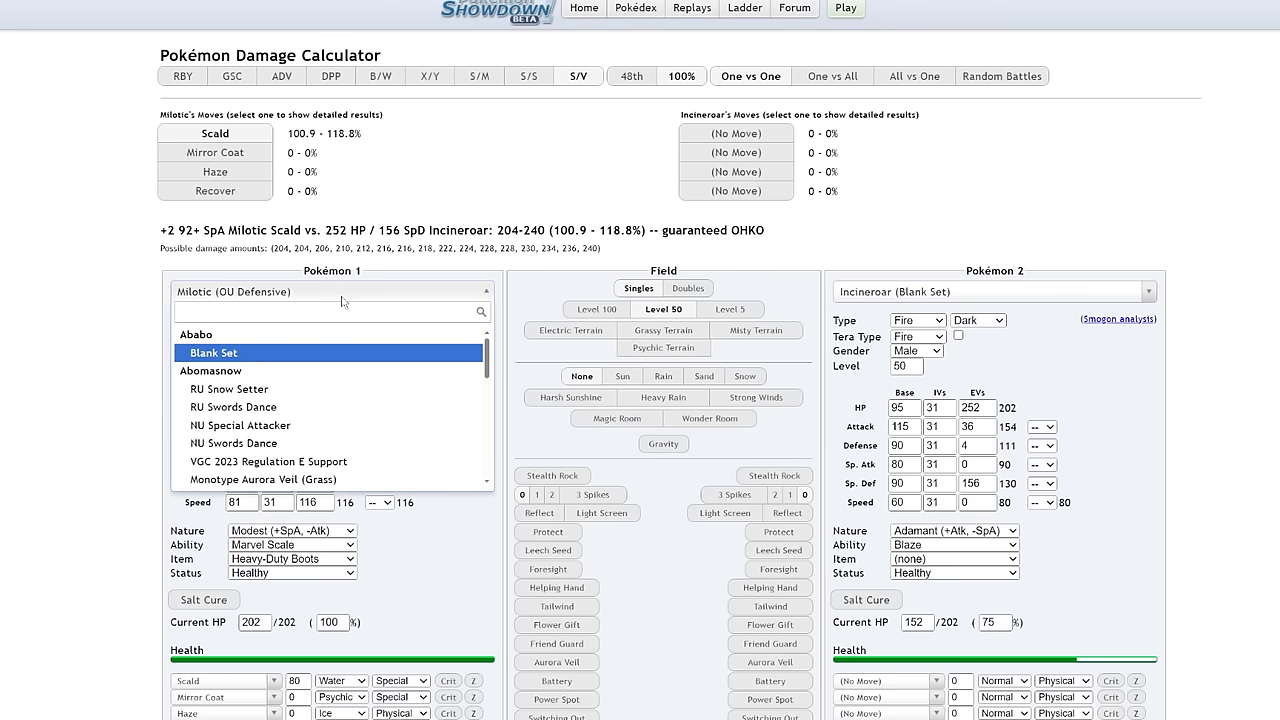
- Load Ogerpon-Wellspring's OU Swords Dance set as attacker and calculate at level 50
left_click(330, 311)
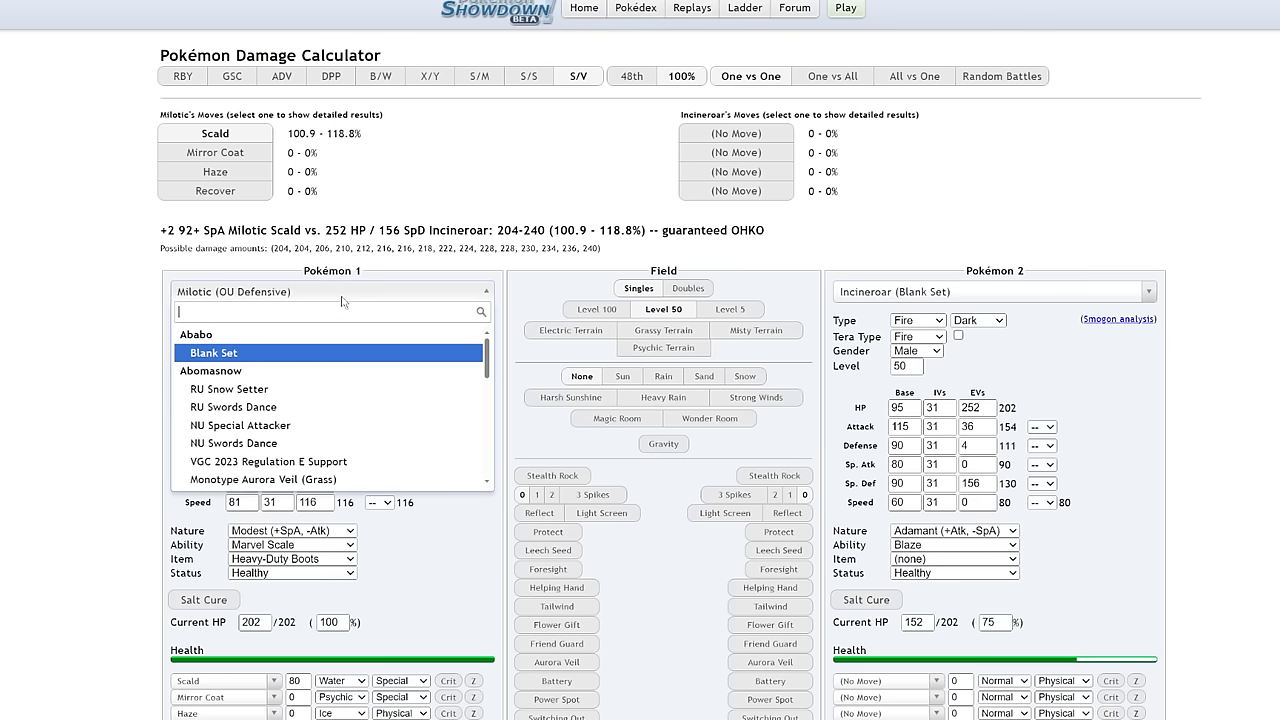
type("oger")
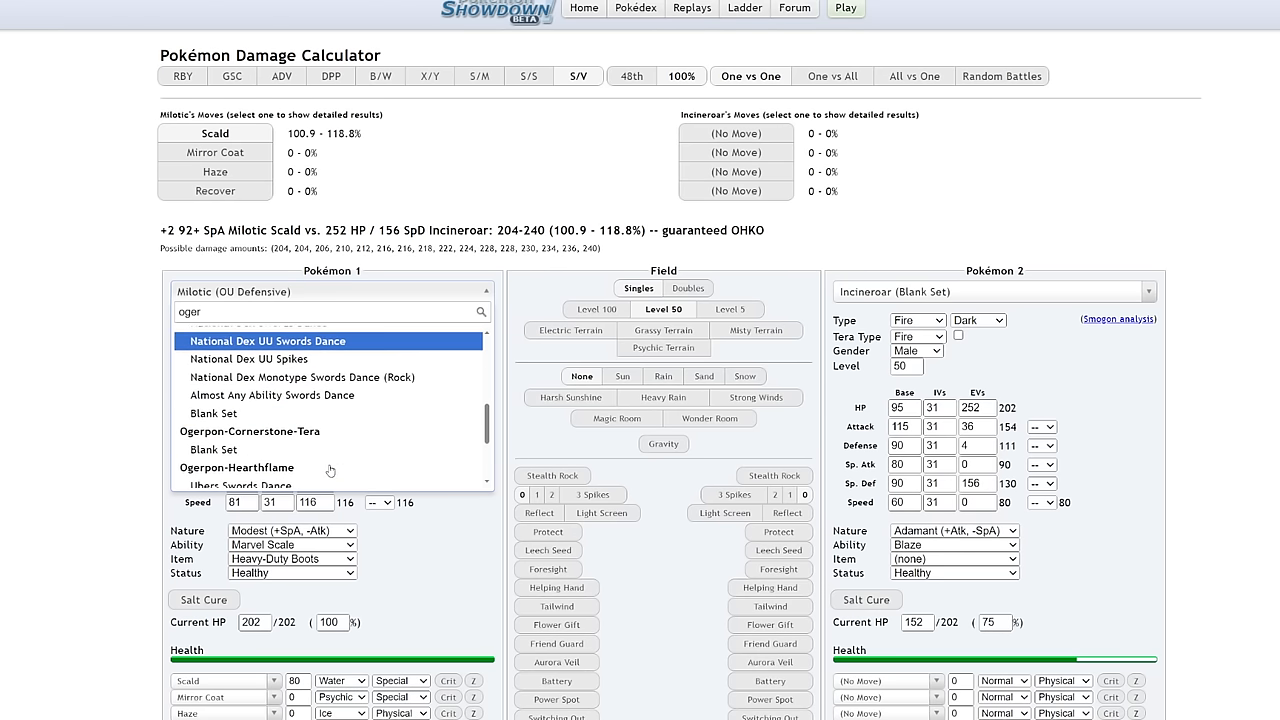
scroll("down", 3)
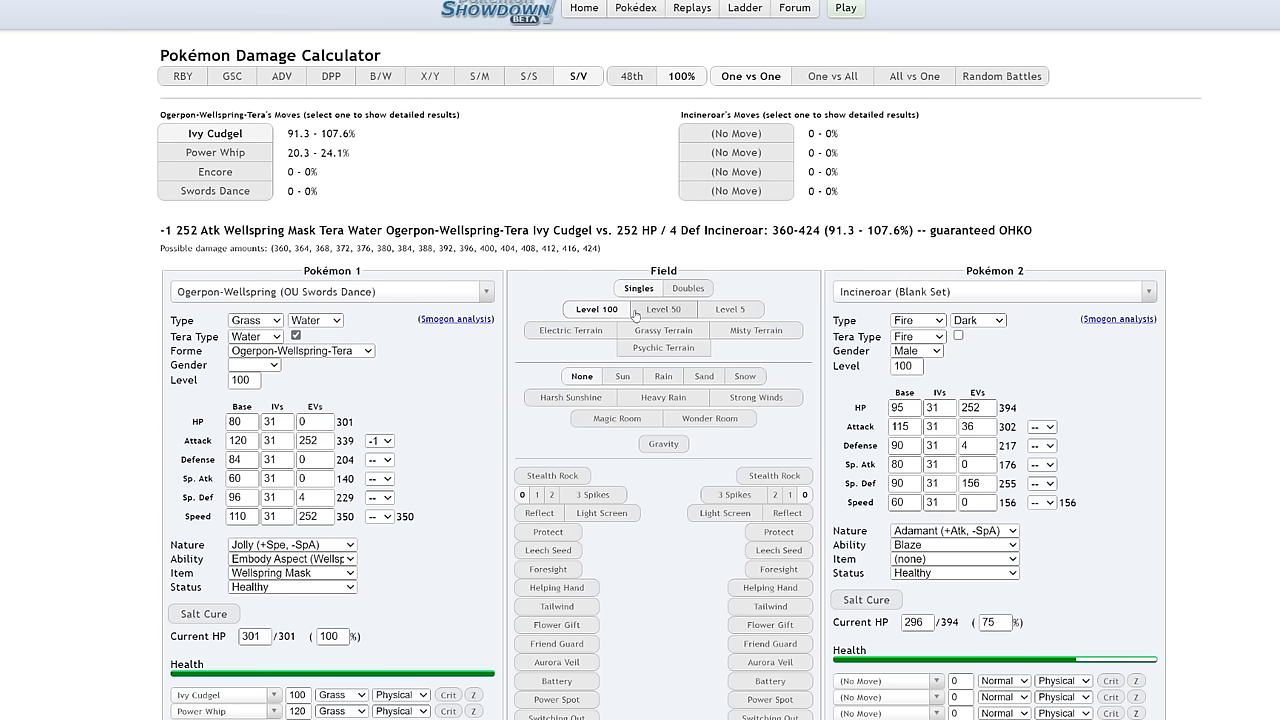
left_click(663, 308)
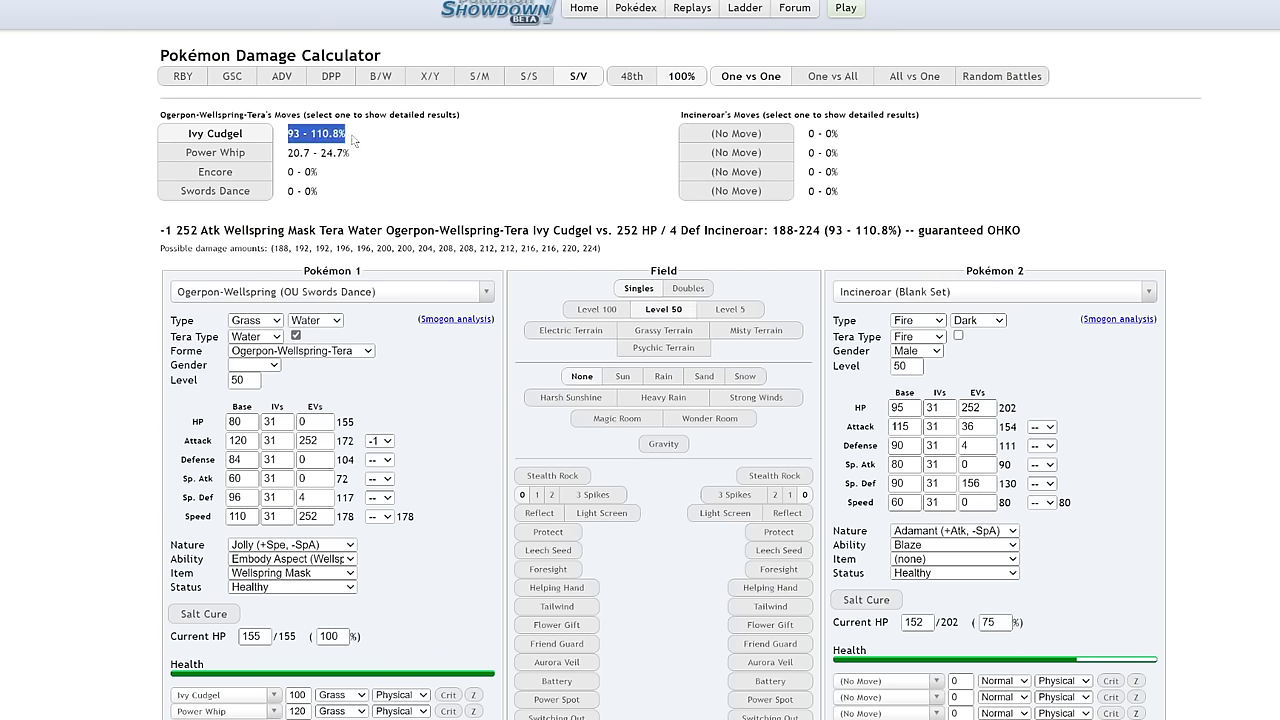
mouse_move(418, 211)
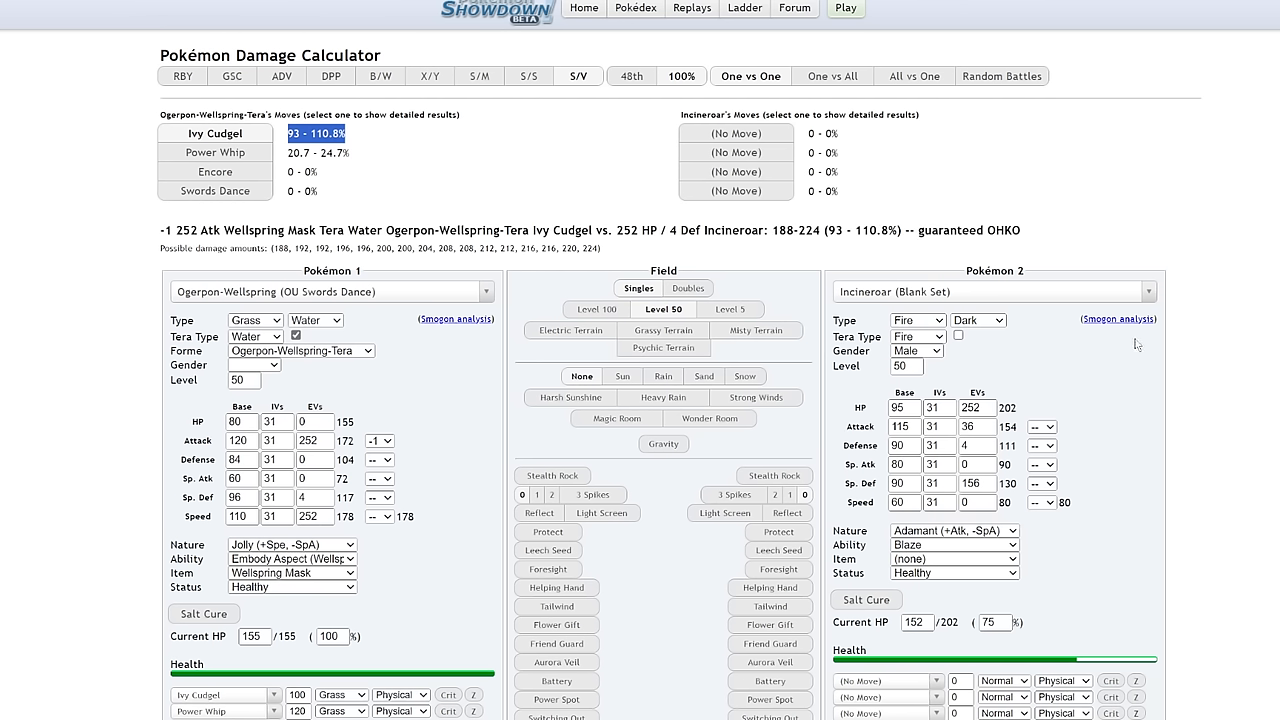
mouse_move(453, 245)
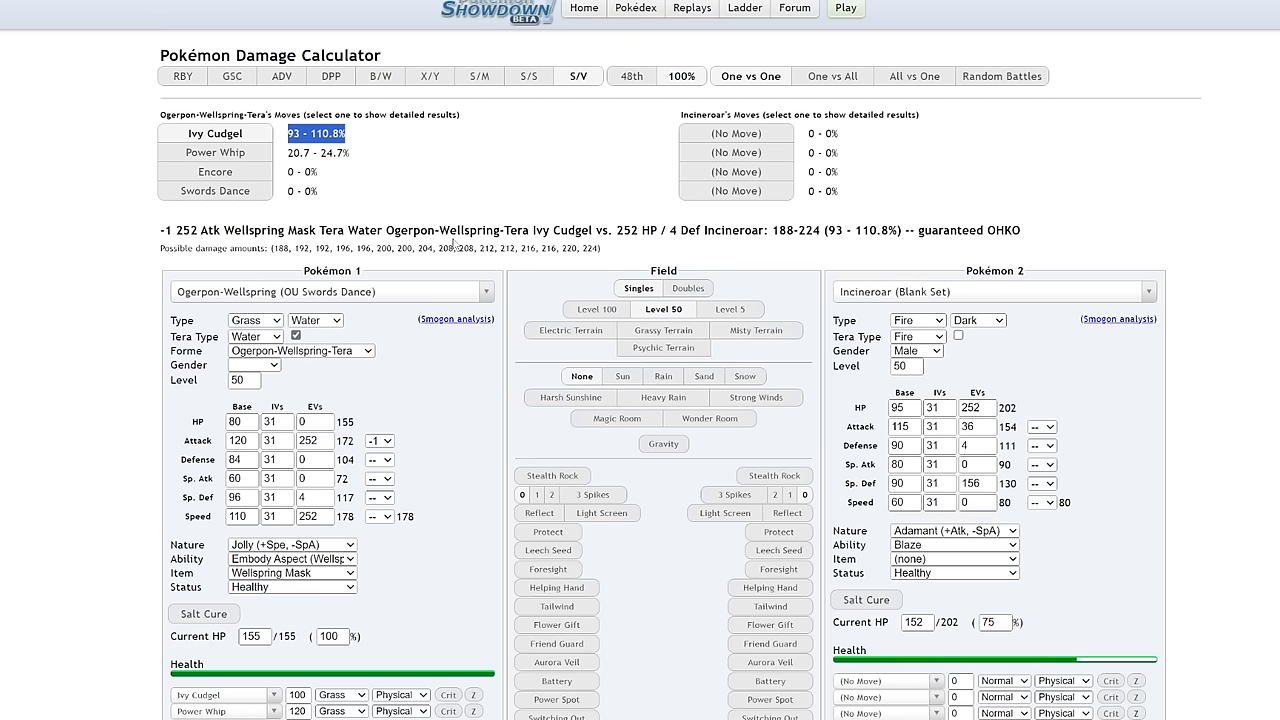
mouse_move(818, 148)
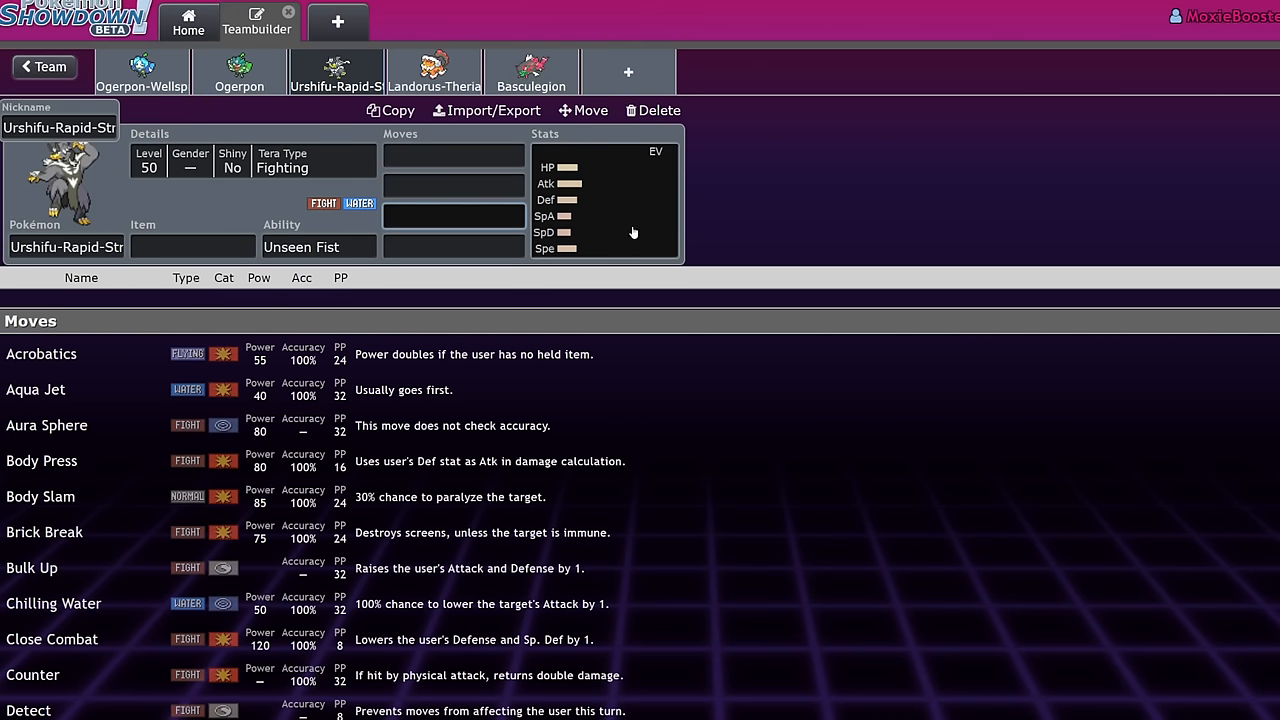
mouse_move(627, 229)
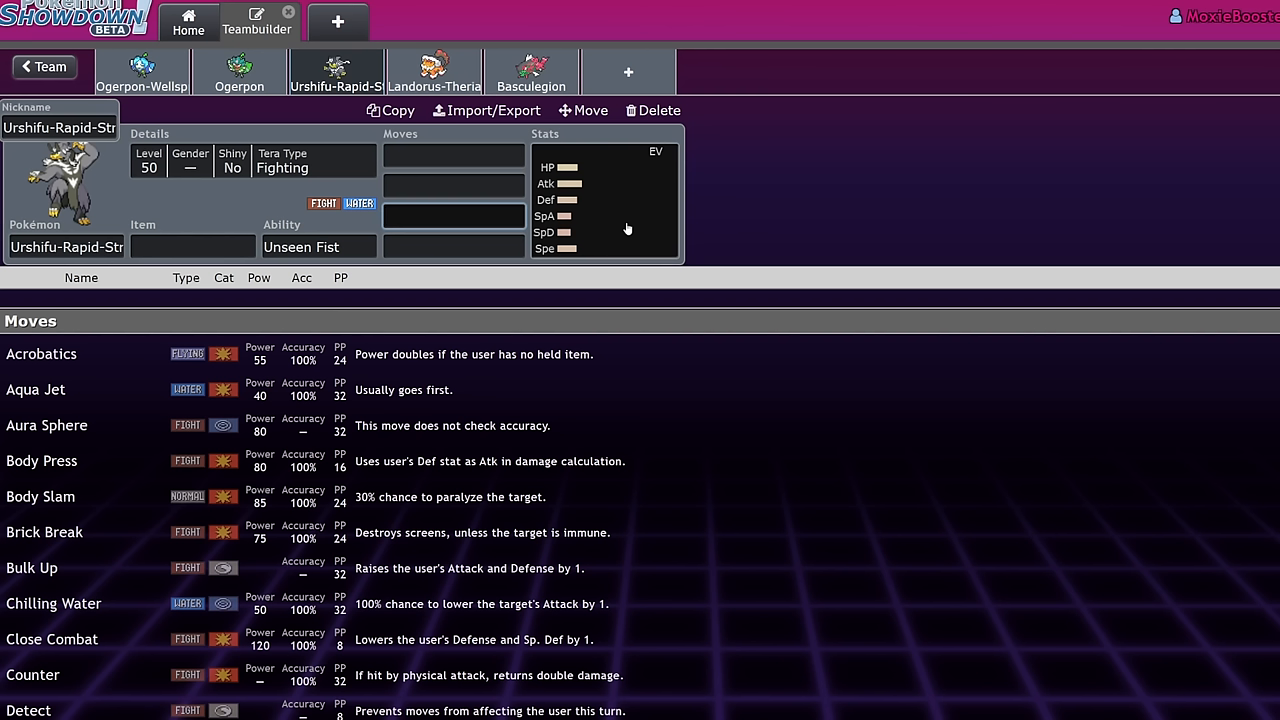
- Review Urshifu-Rapid-Strike's level 50, Tera Fighting, Unseen Fist set, then reopen the attacker set list
left_click(453, 216)
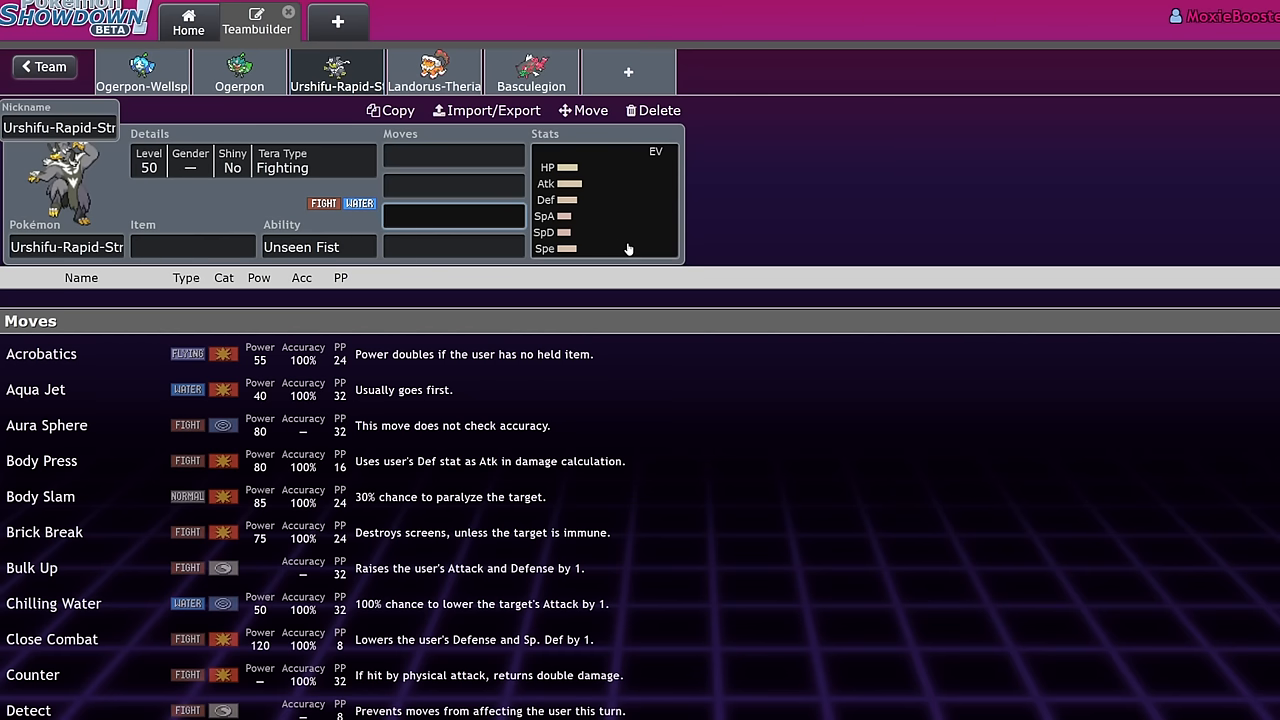
left_click(453, 215)
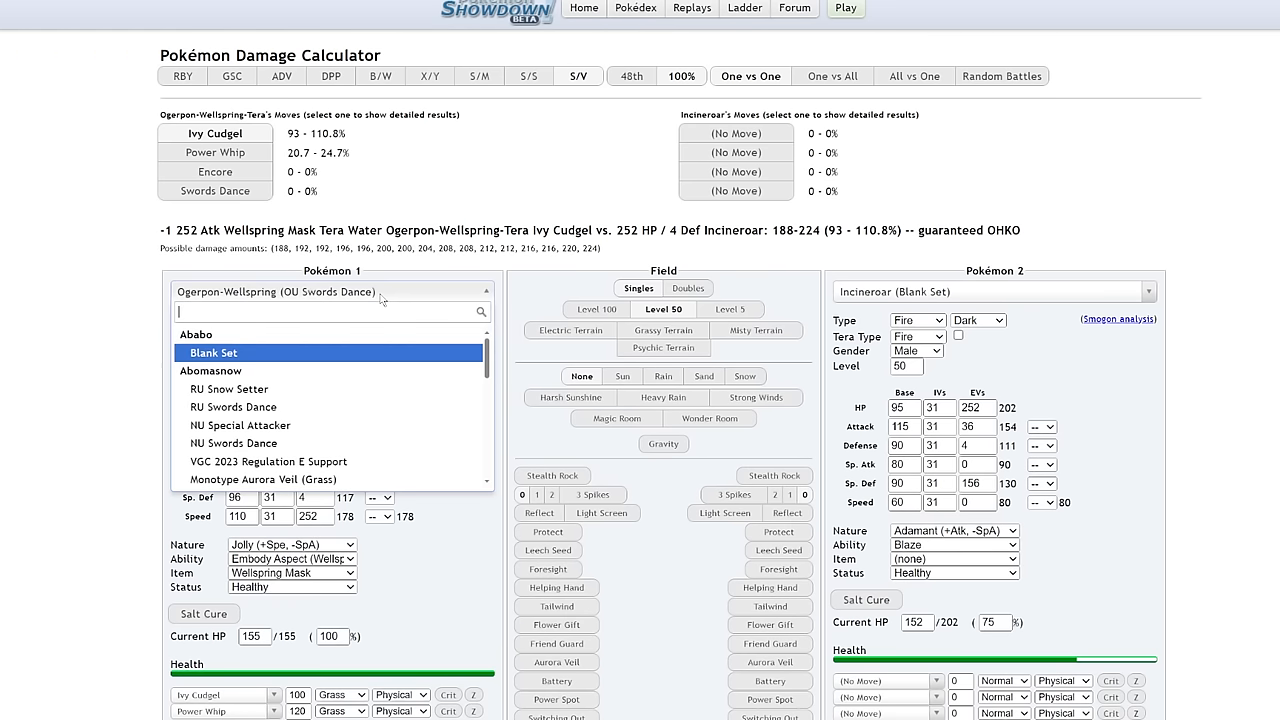
- Load Urshifu's Ubers Swords Dance set as attacker with a Jolly nature
type("ursh")
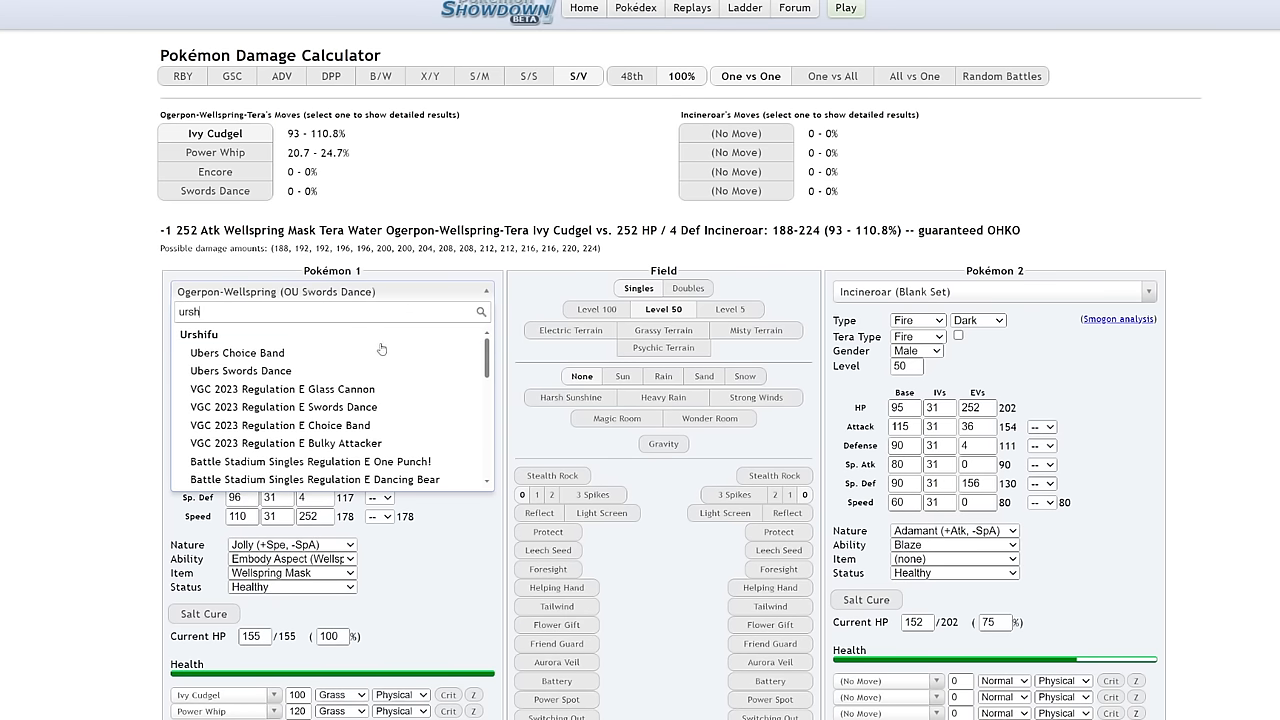
left_click(240, 370)
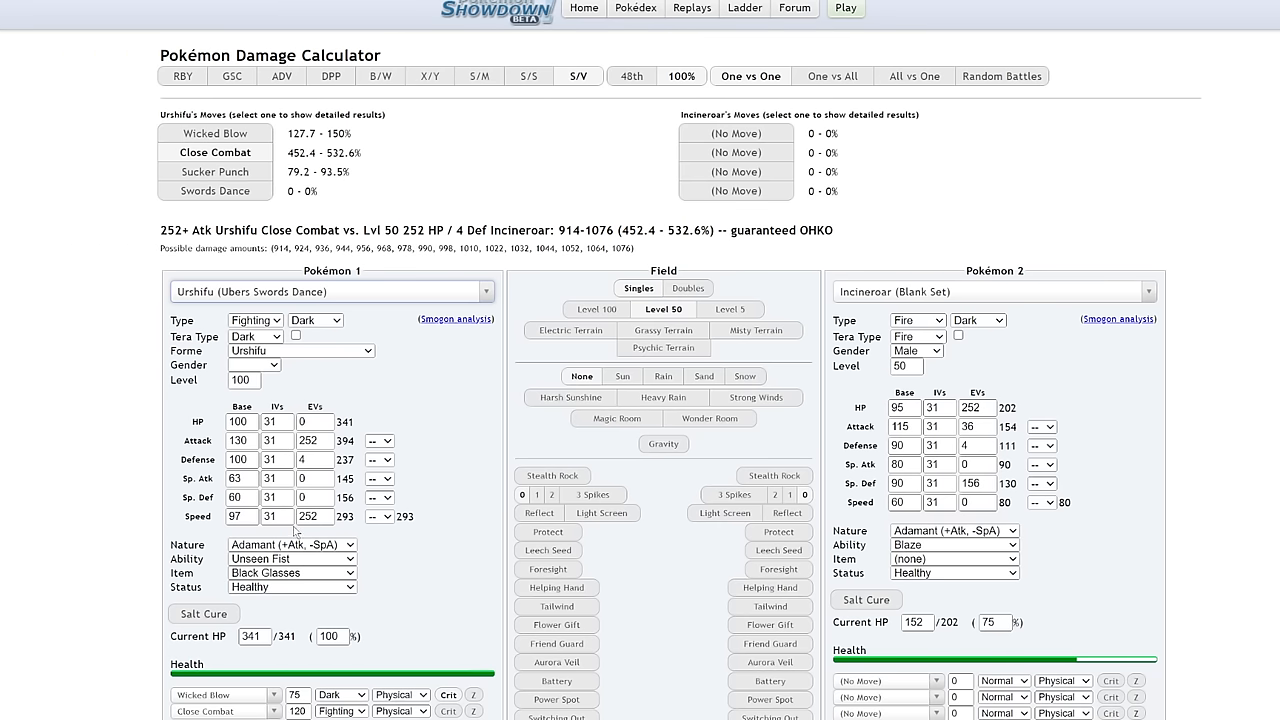
left_click(291, 544)
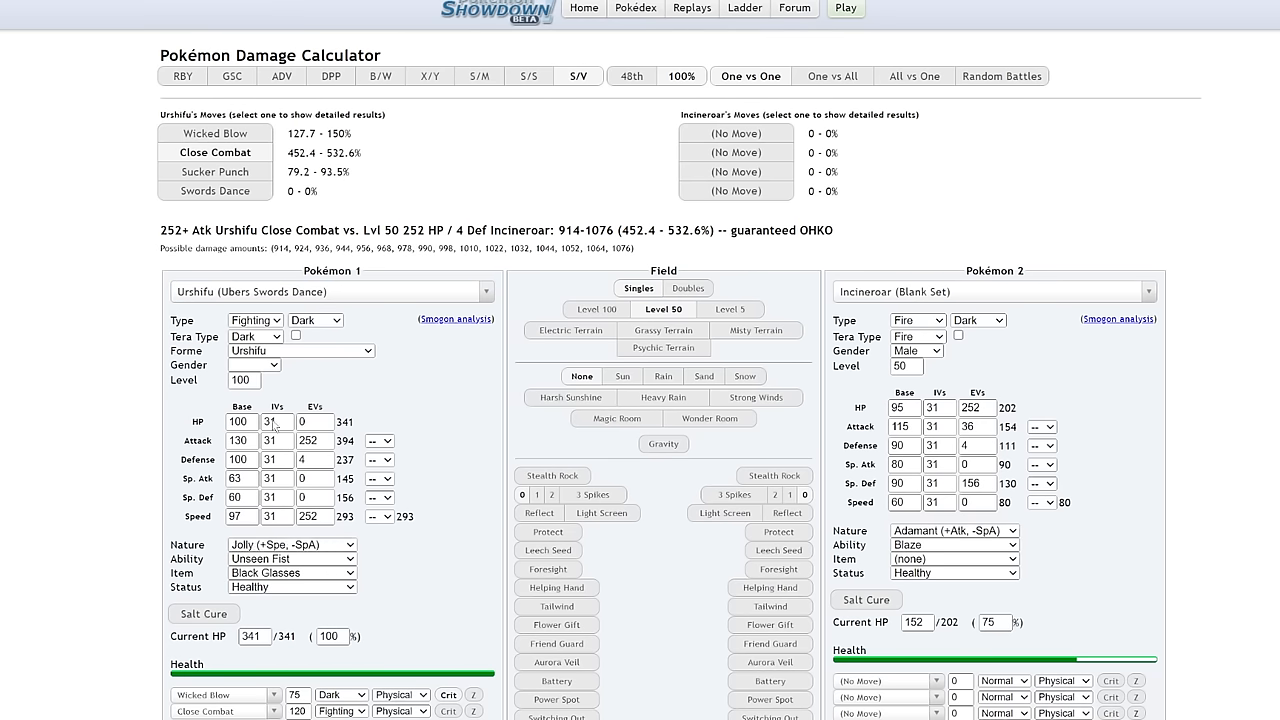
left_click(330, 291)
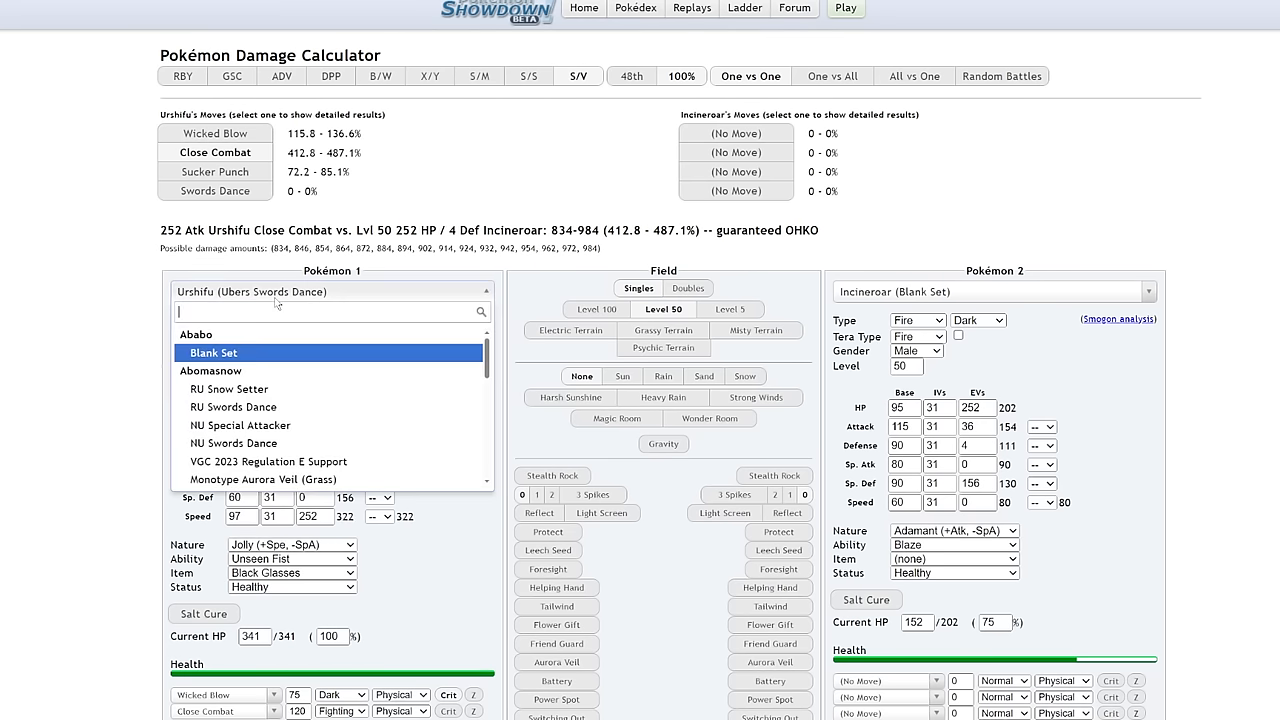
type("urshi")
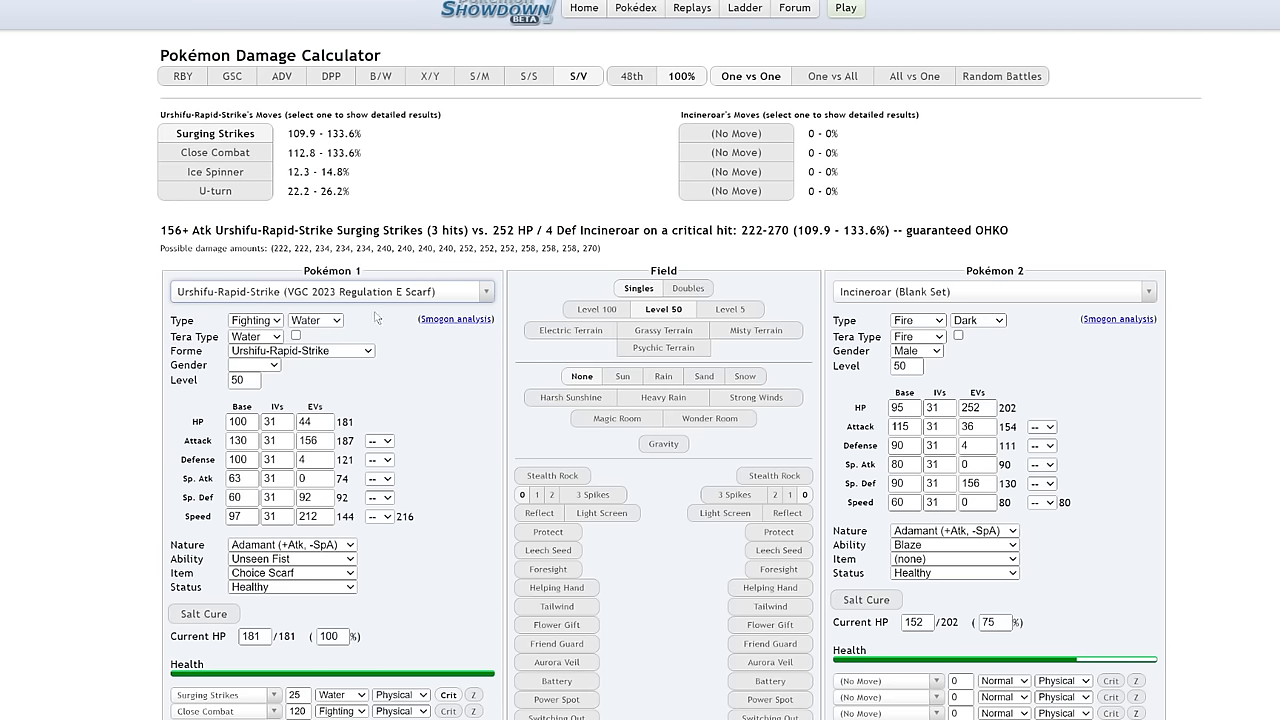
mouse_move(1163, 232)
type("252")
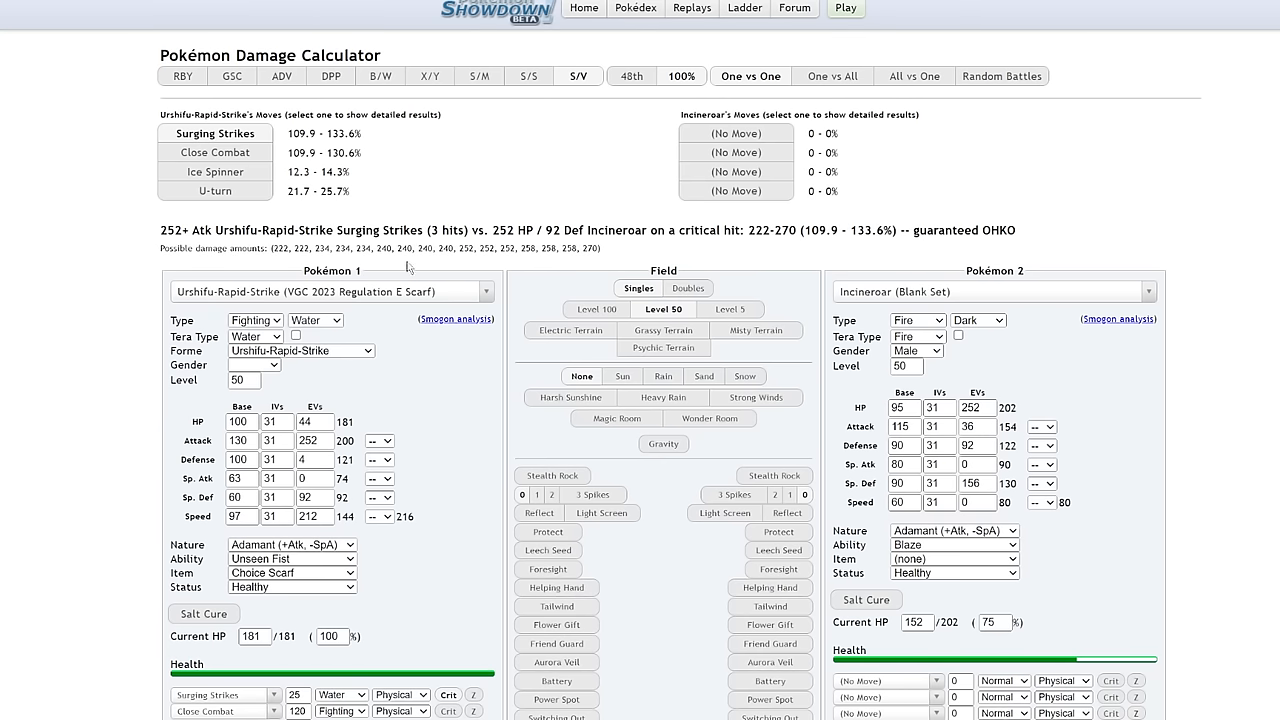
- Lower Incineroar's Defense EVs from 156 to 148 and terastallize Urshifu into Water
left_click(977, 445)
type("176")
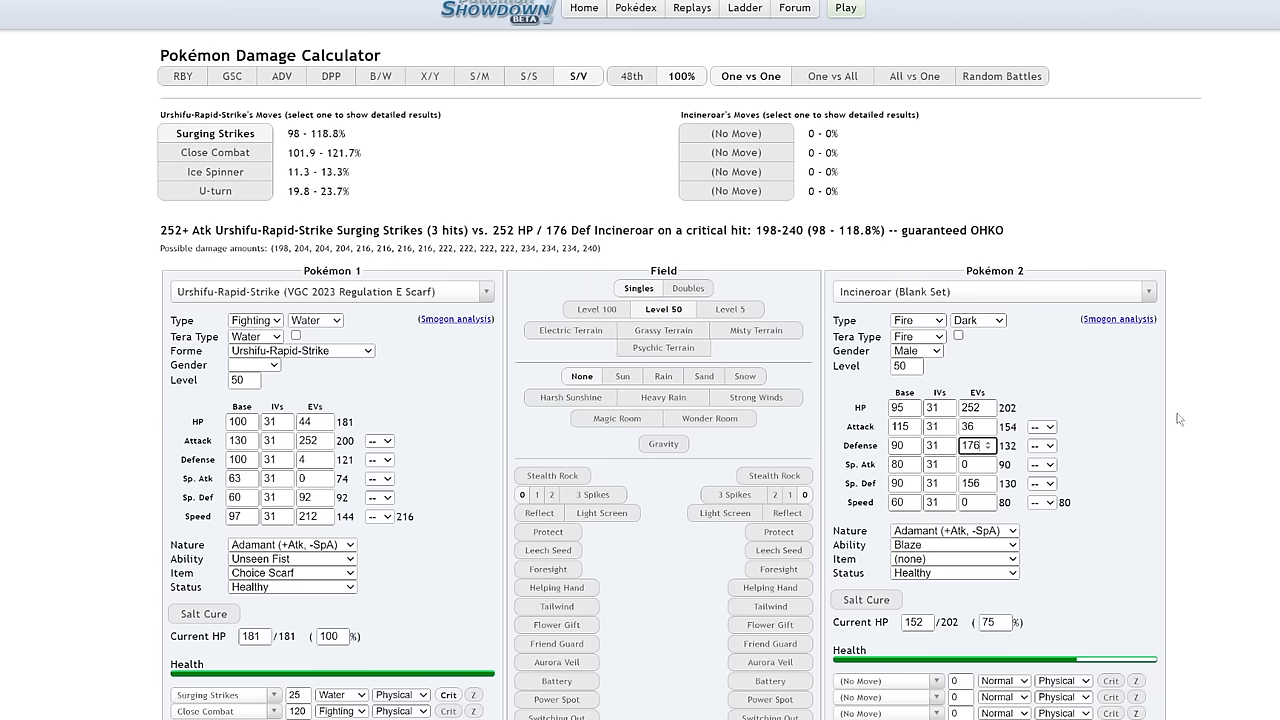
left_click(989, 449)
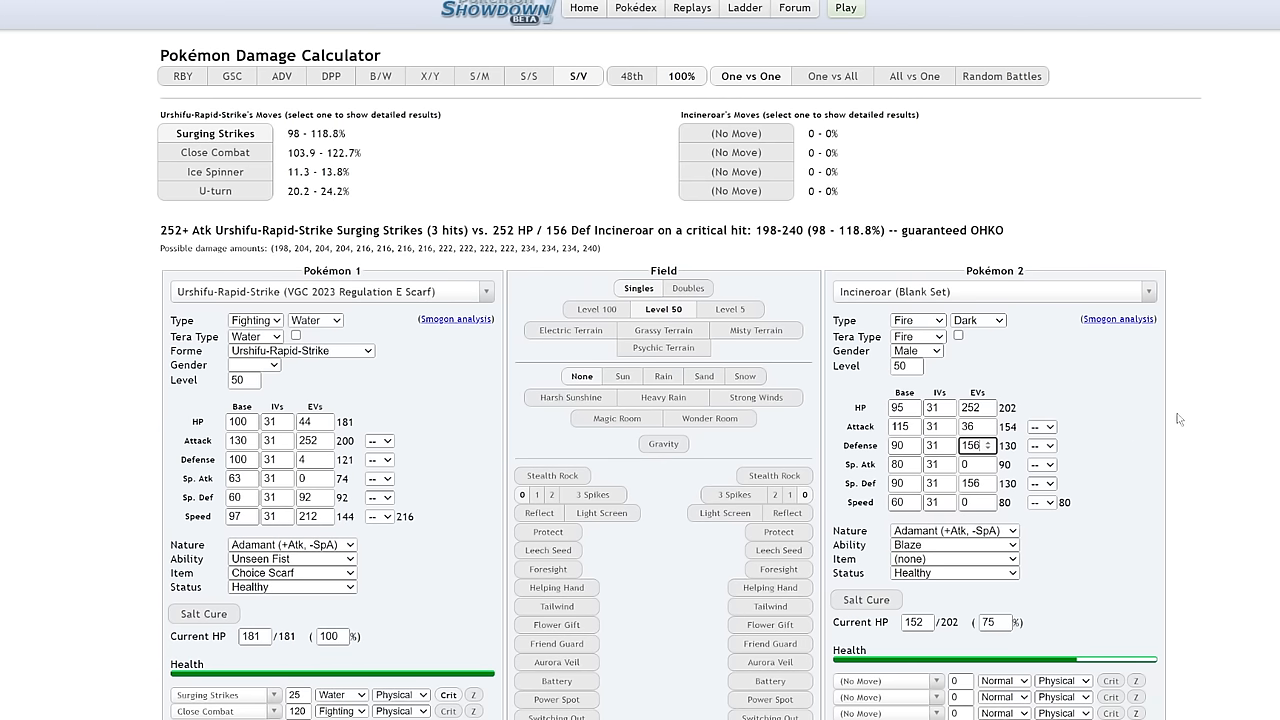
left_click(989, 450)
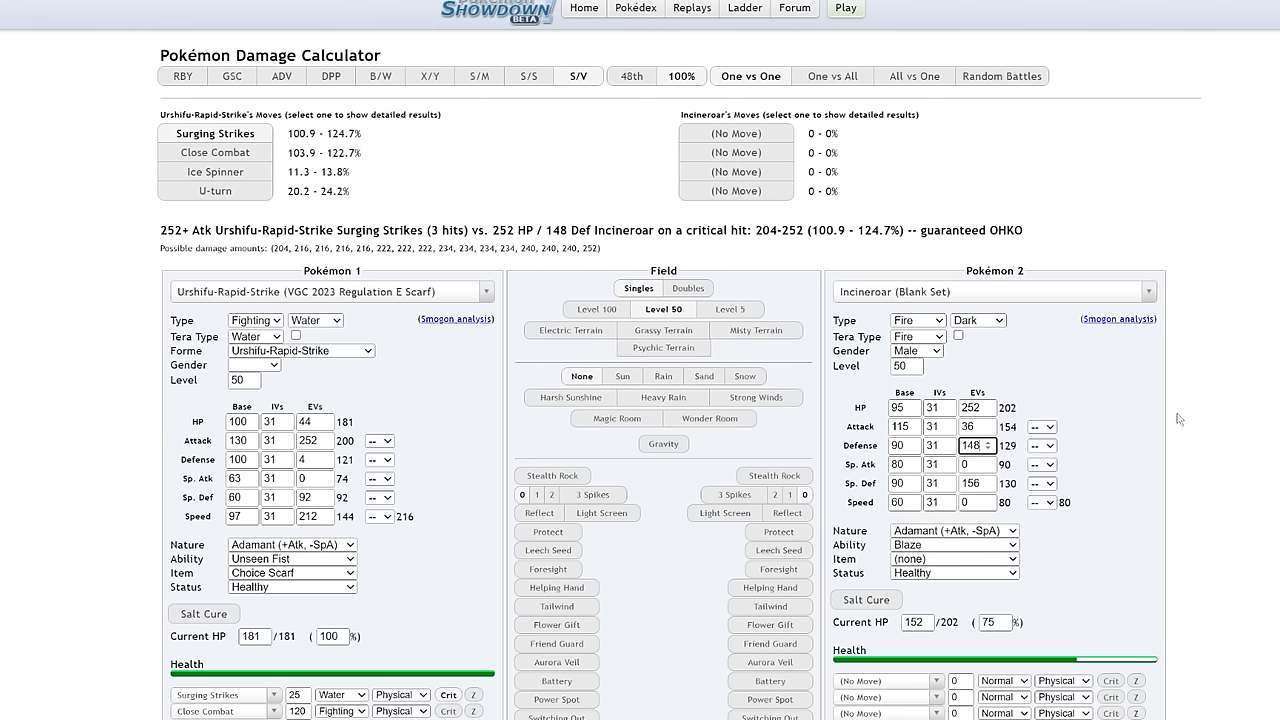
mouse_move(1032, 421)
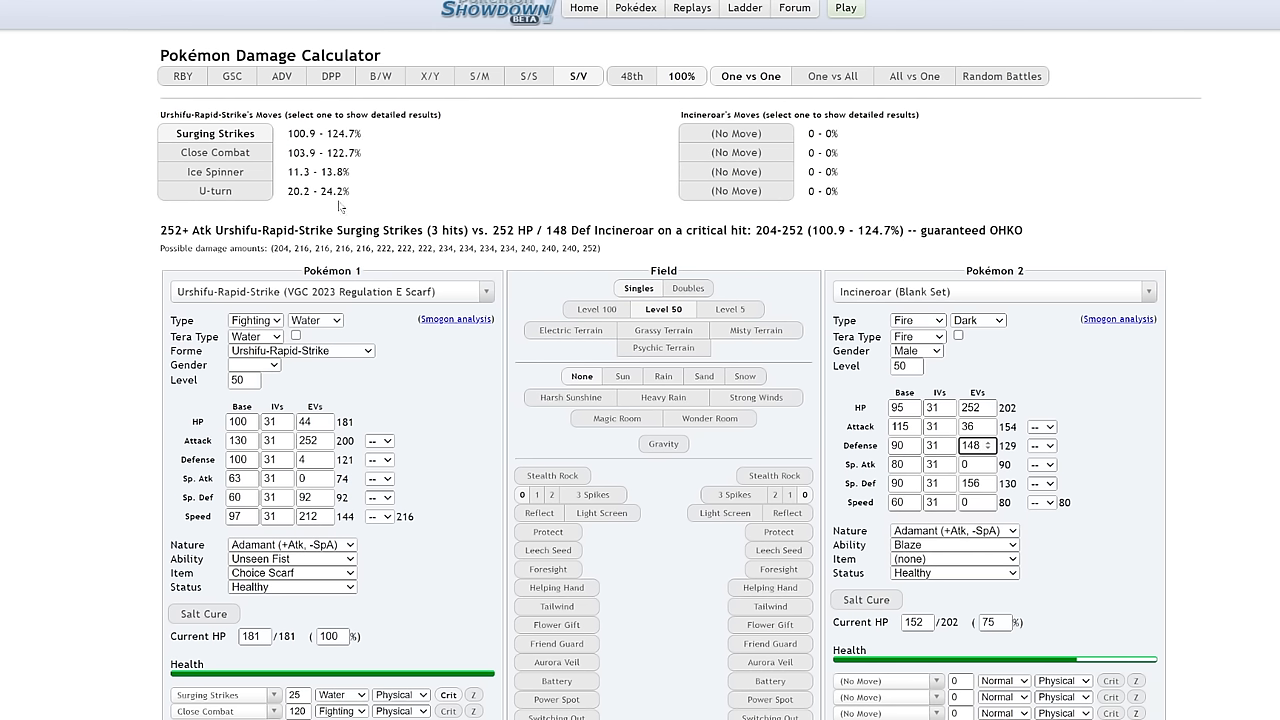
mouse_move(447, 209)
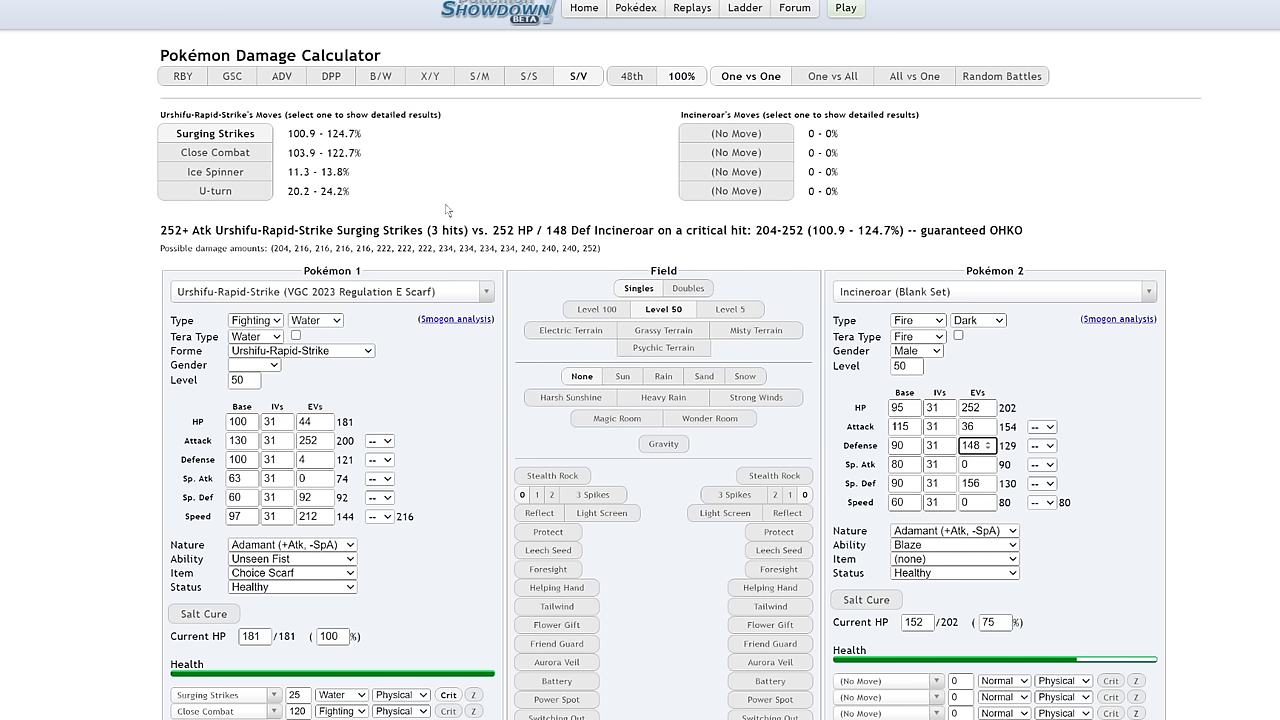
mouse_move(505, 203)
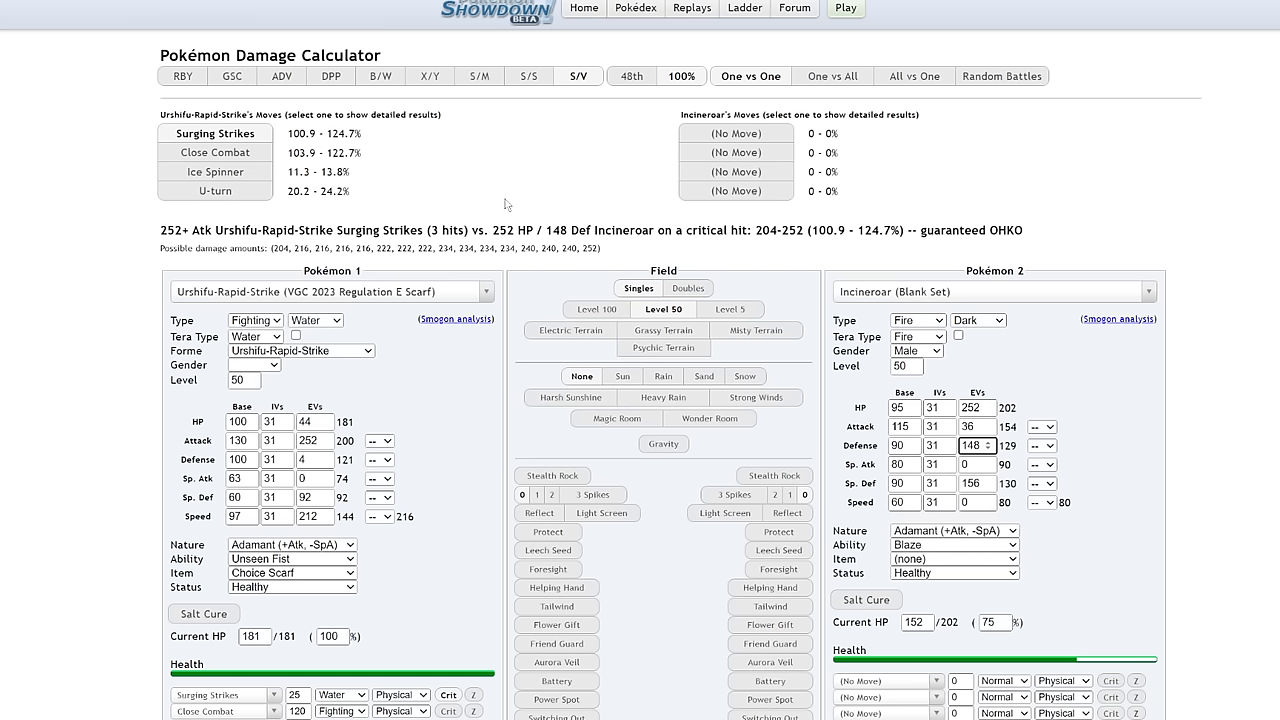
mouse_move(1091, 175)
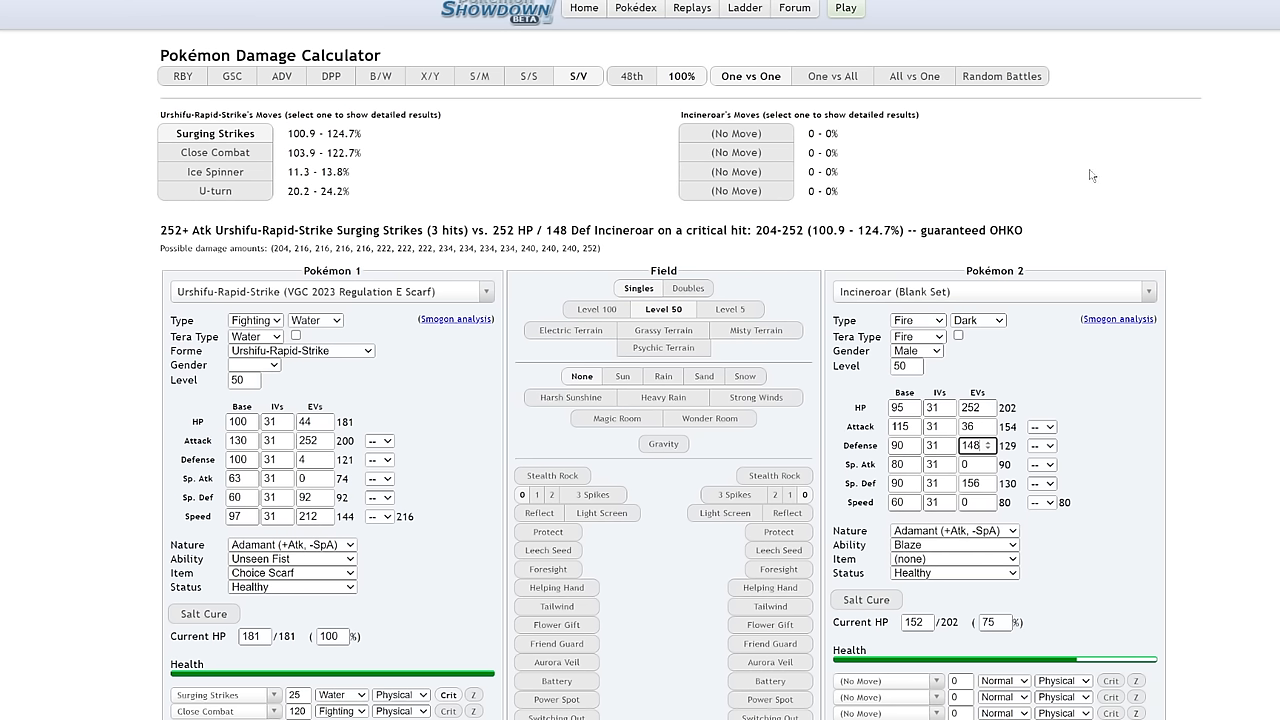
mouse_move(380, 427)
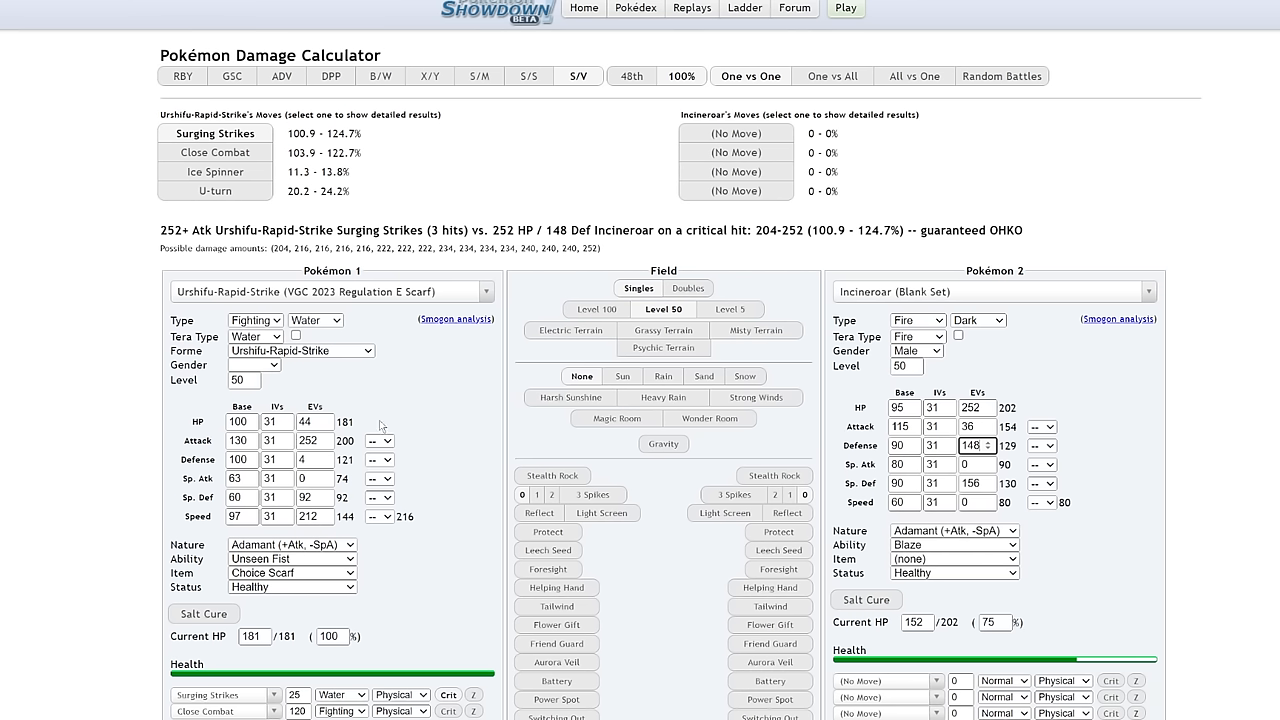
left_click(294, 335)
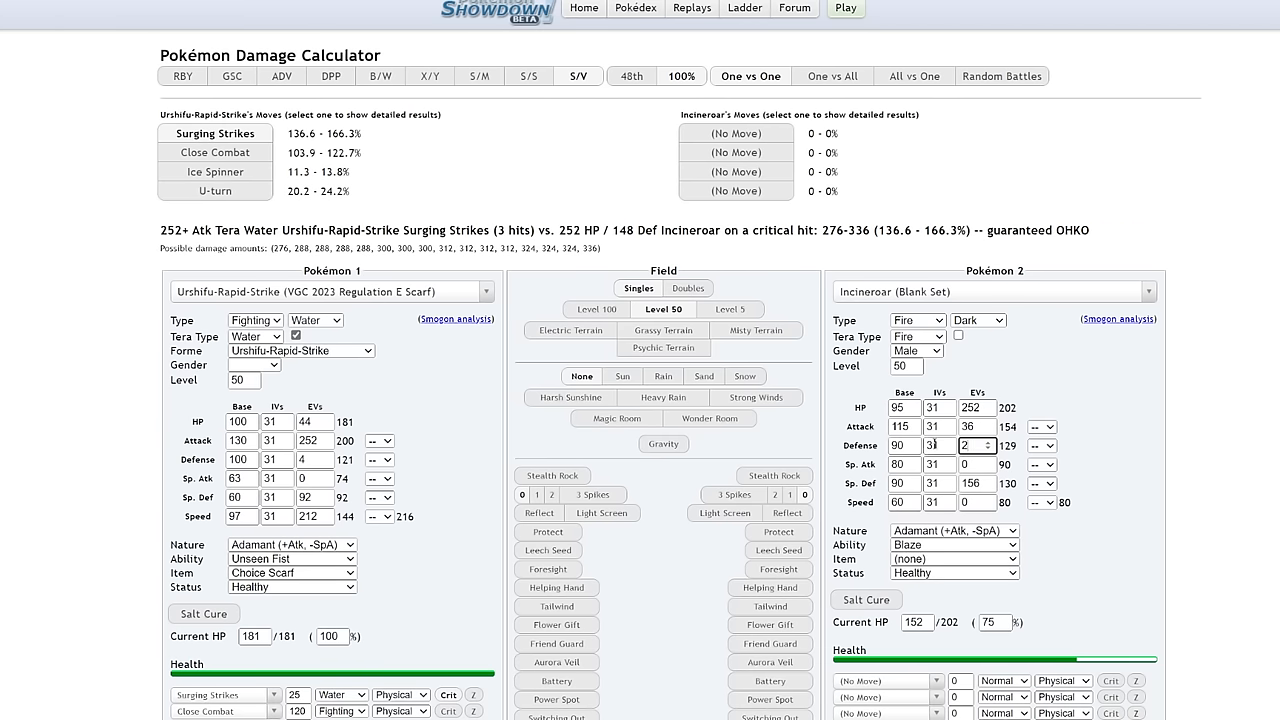
- Give Incineroar 252 Defense EVs and terastallize it into Poison
type("252")
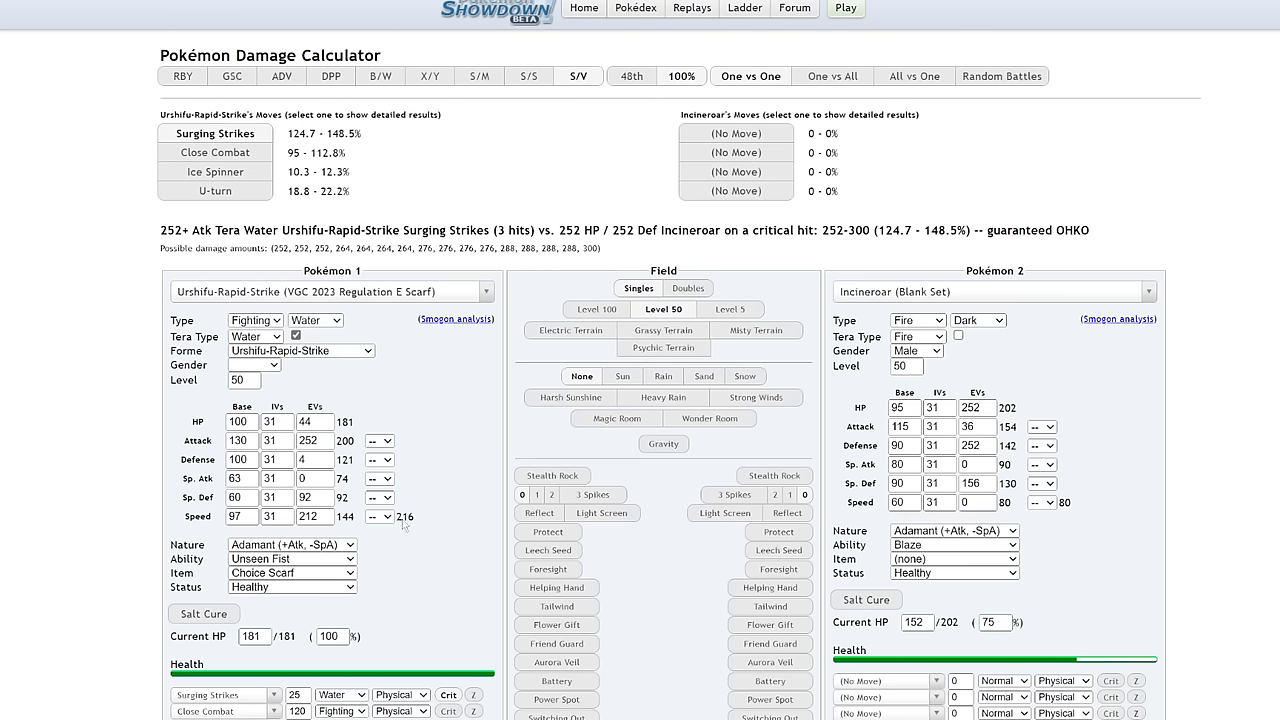
mouse_move(317, 603)
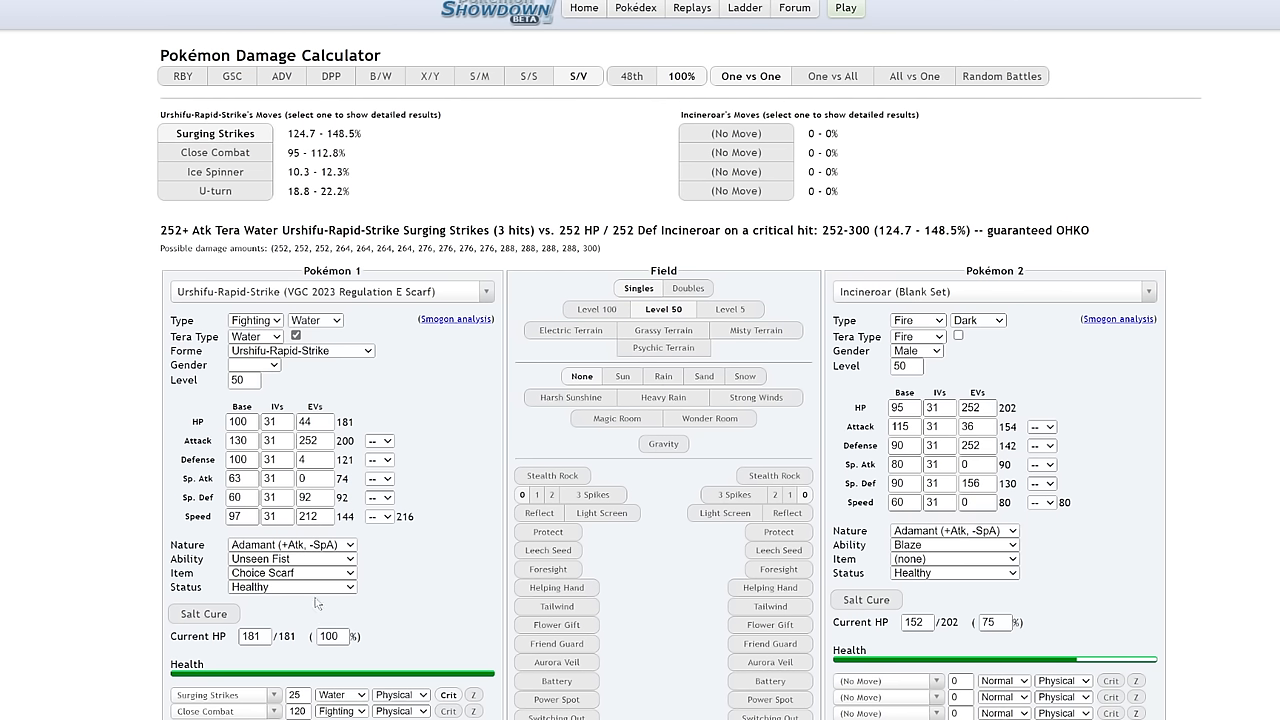
mouse_move(356, 435)
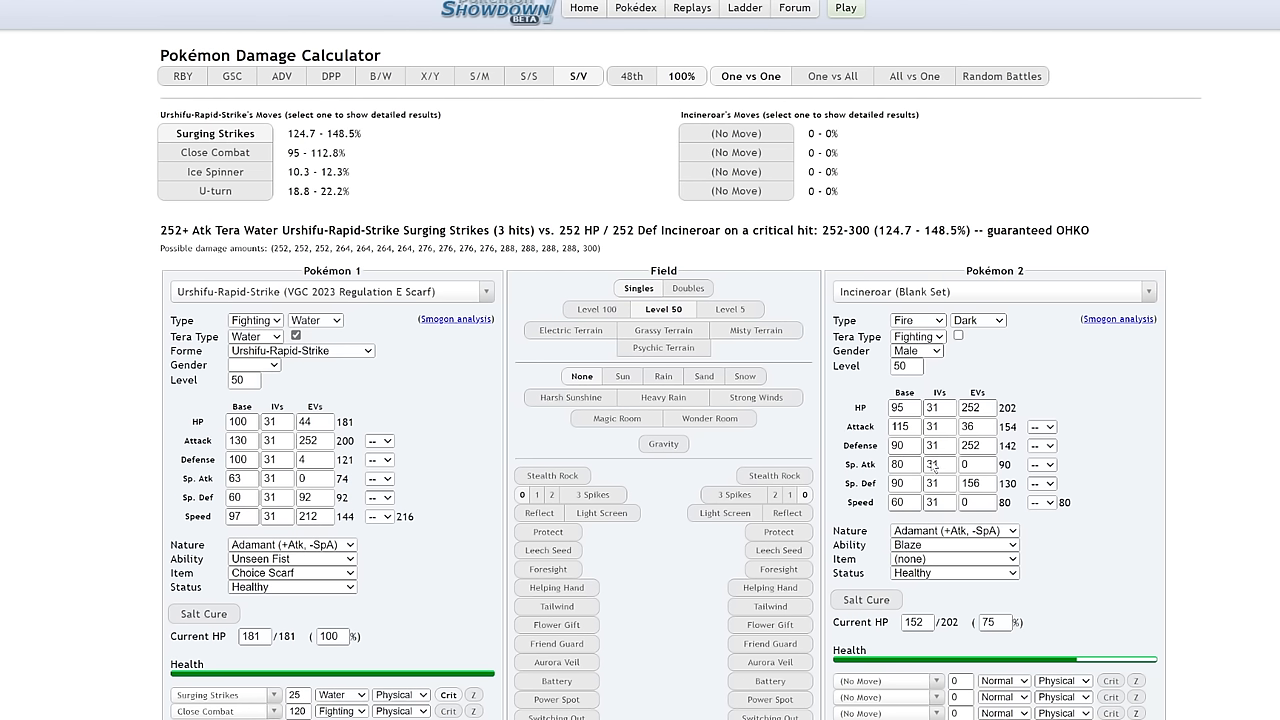
mouse_move(935, 538)
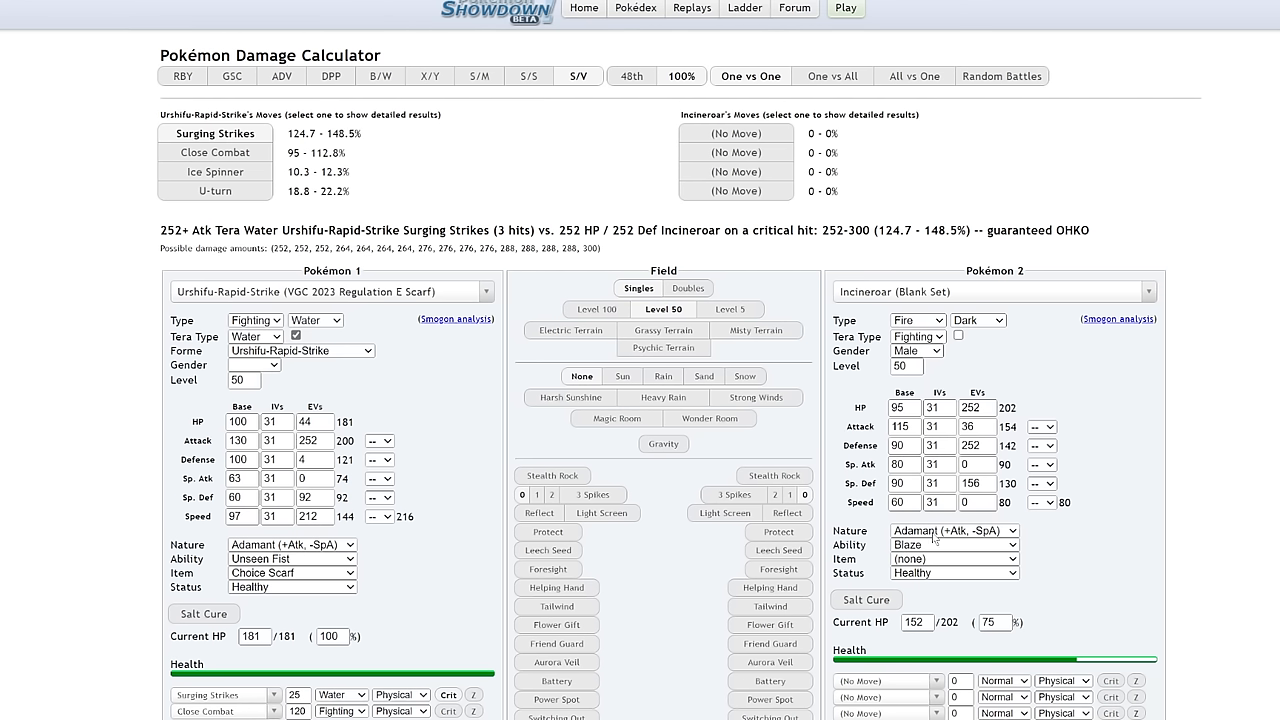
left_click(917, 336)
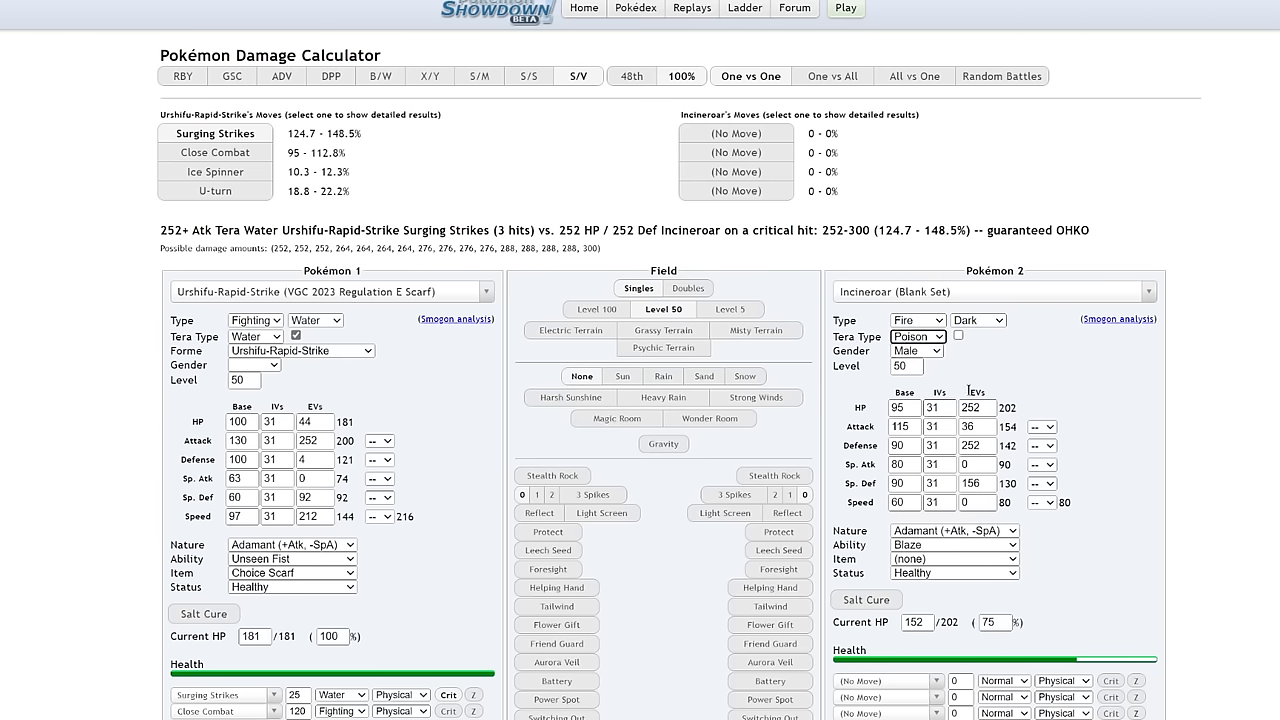
left_click(957, 336)
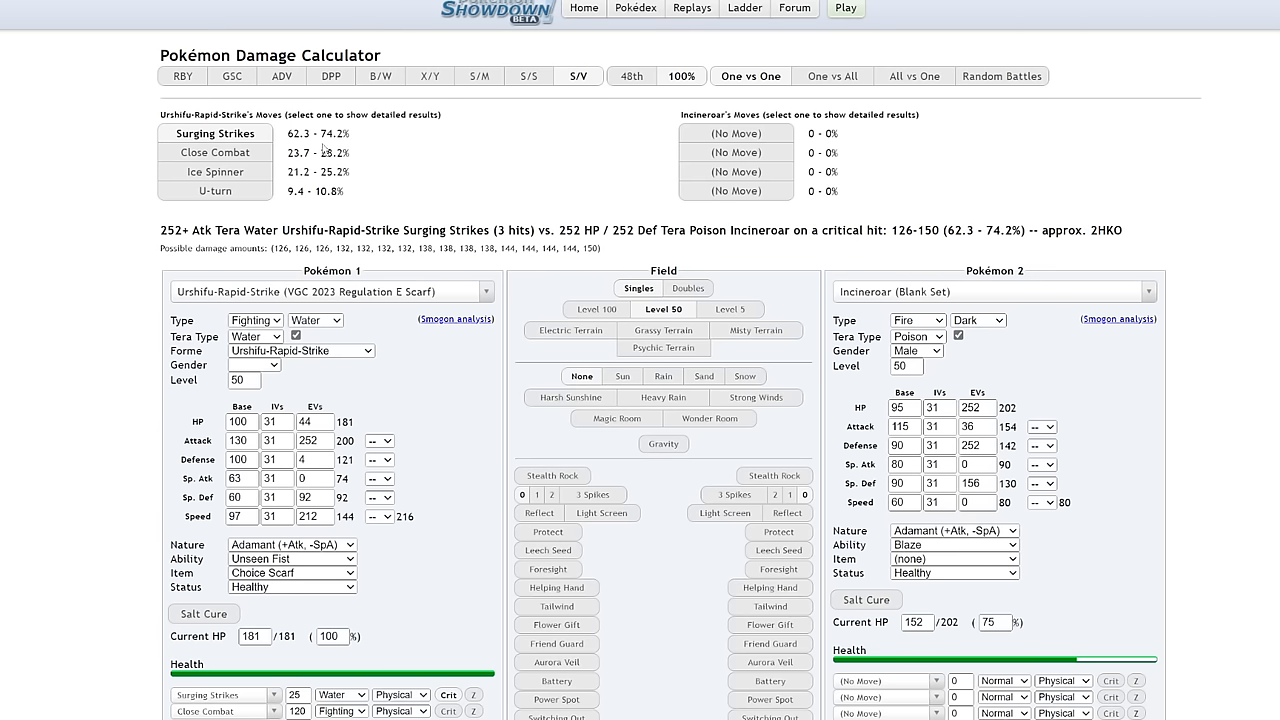
mouse_move(105, 223)
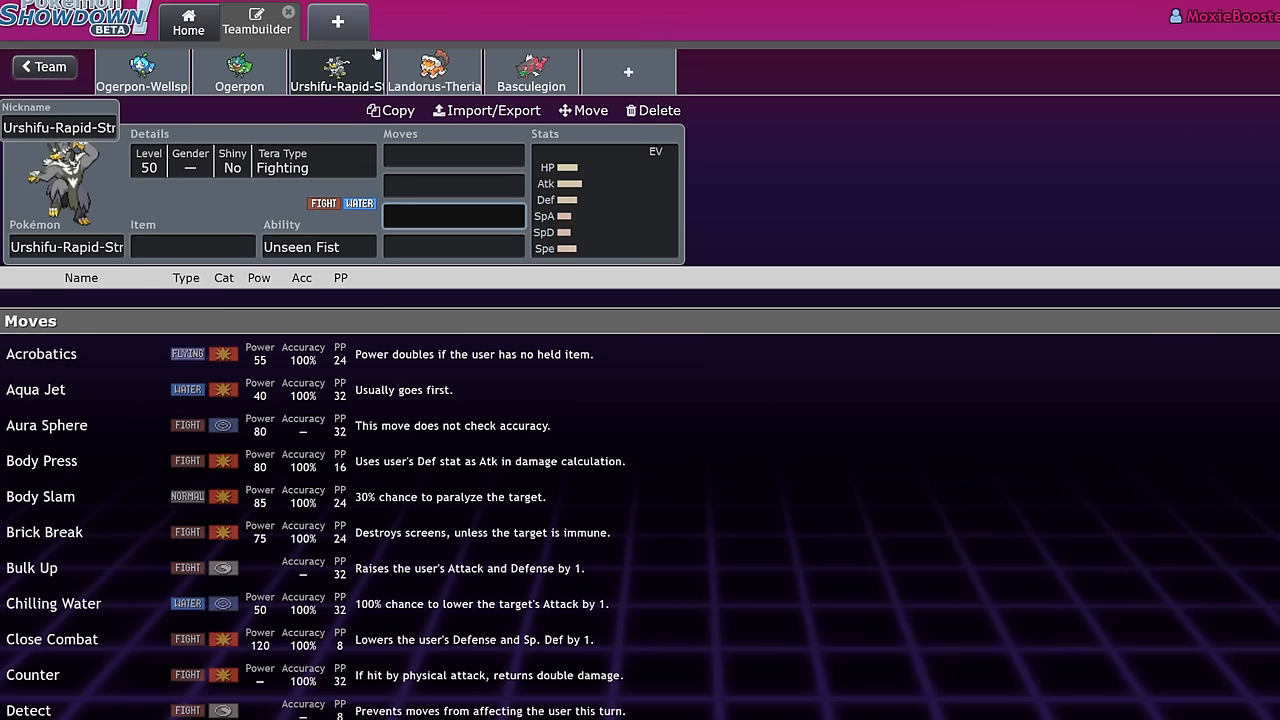
- Switch to Landorus-Therian and set its first move to Stomping Tantrum
left_click(337, 71)
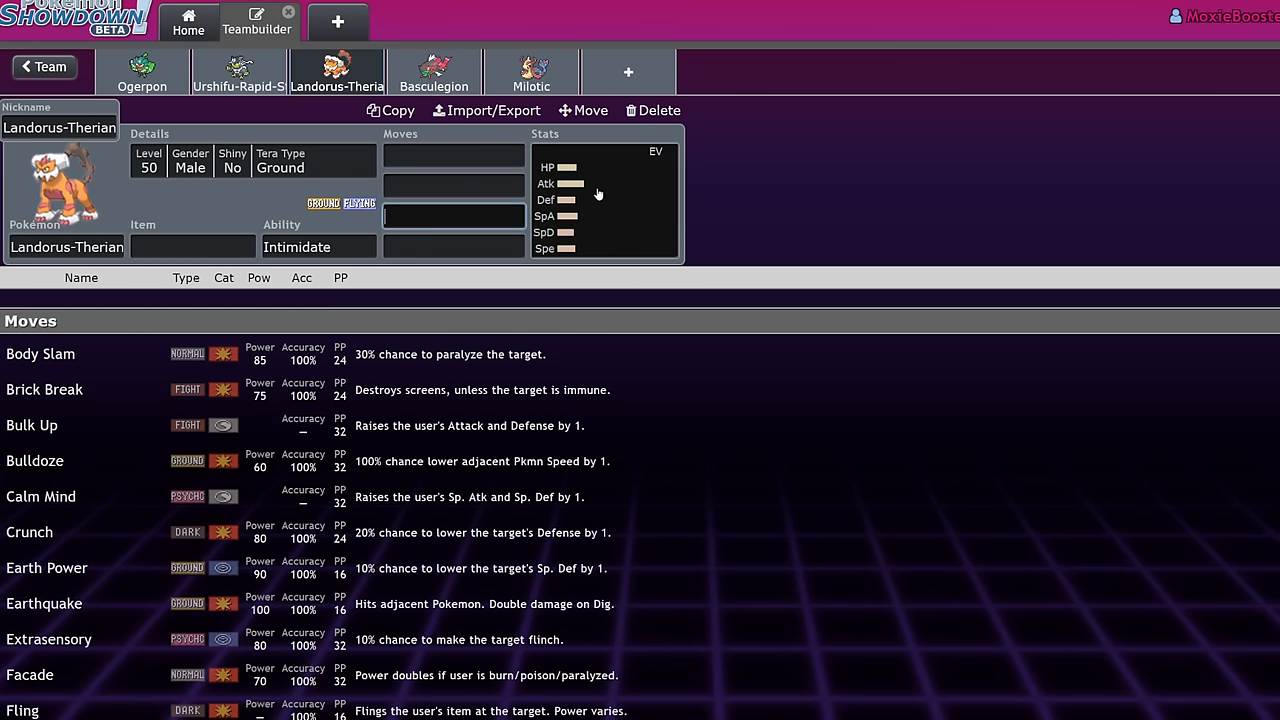
left_click(453, 155)
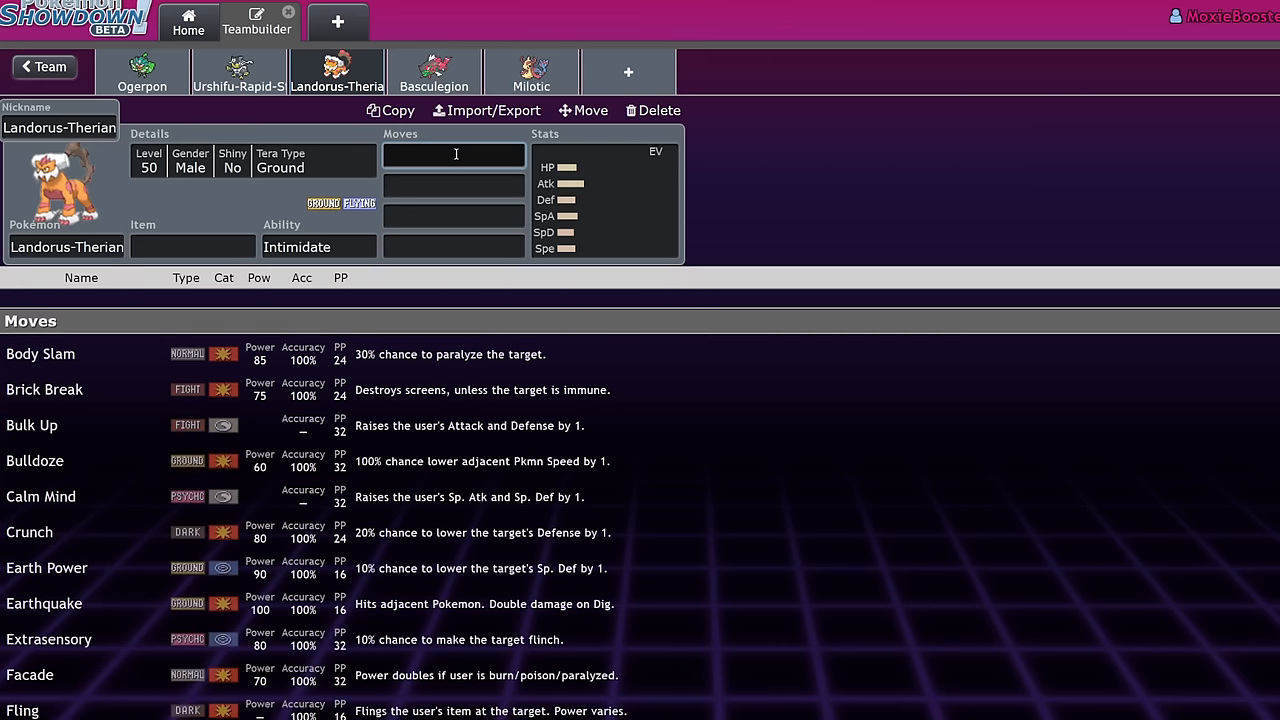
type("sto")
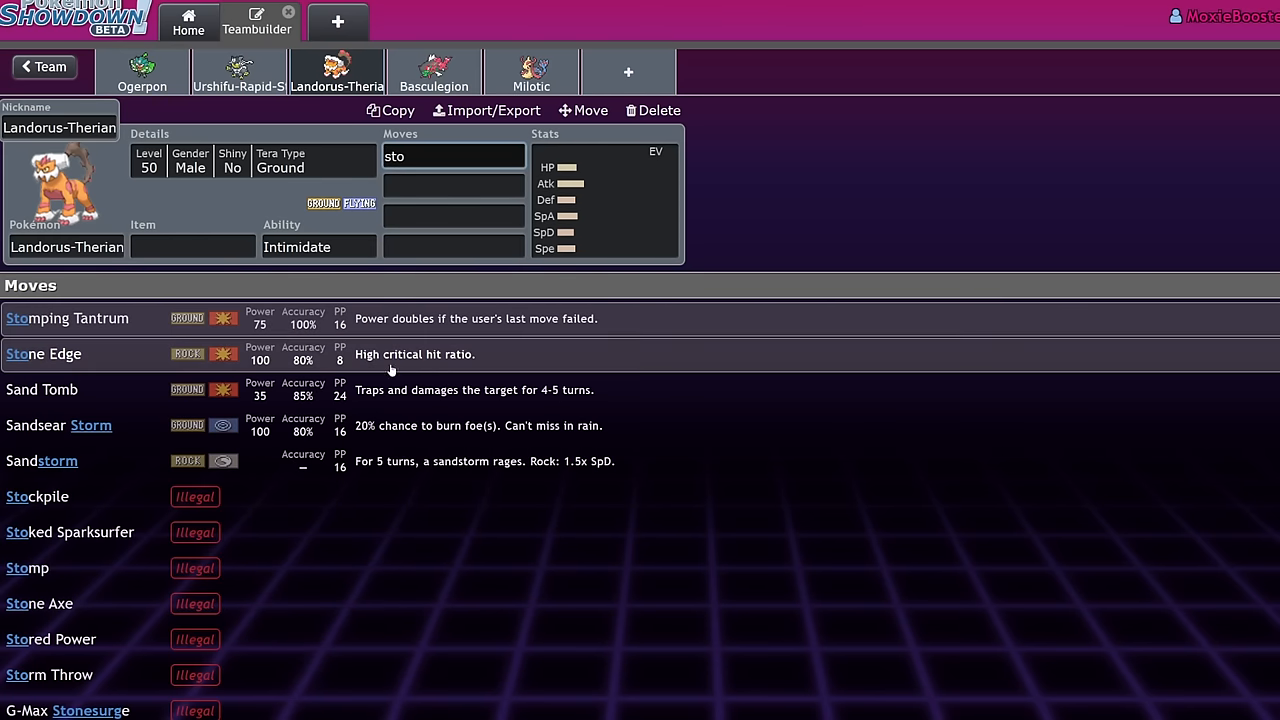
left_click(66, 318)
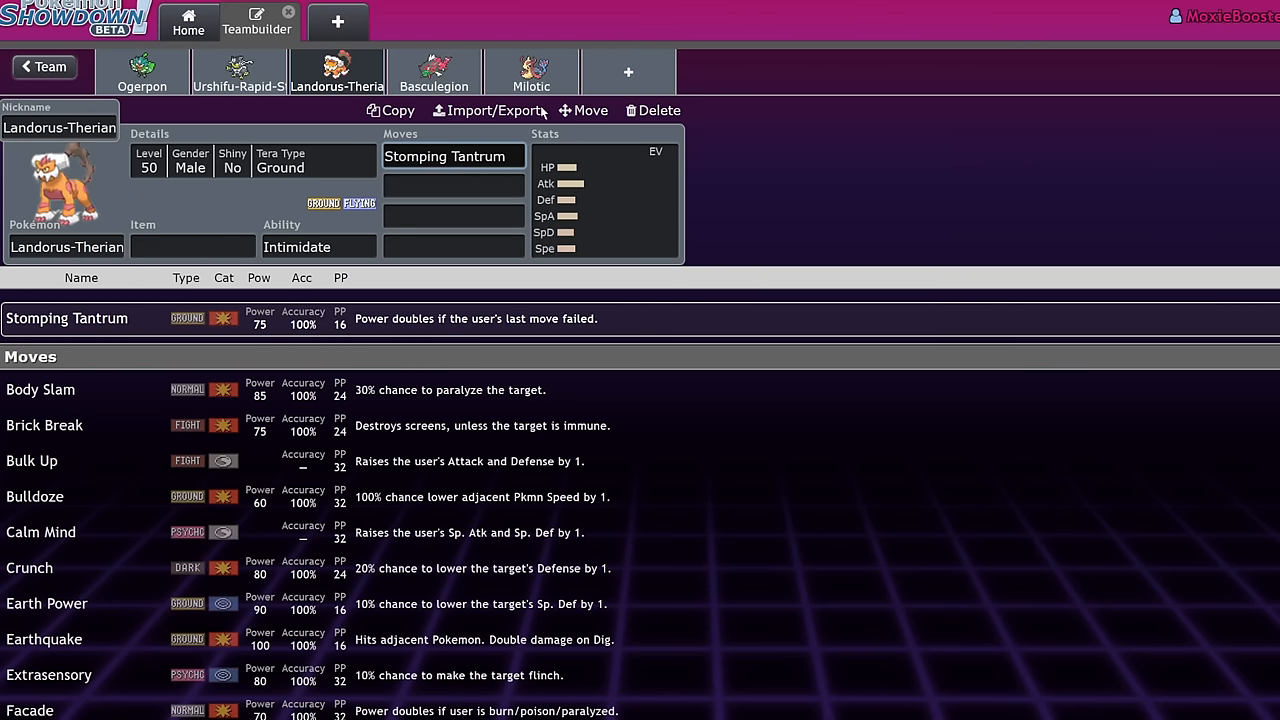
mouse_move(252, 233)
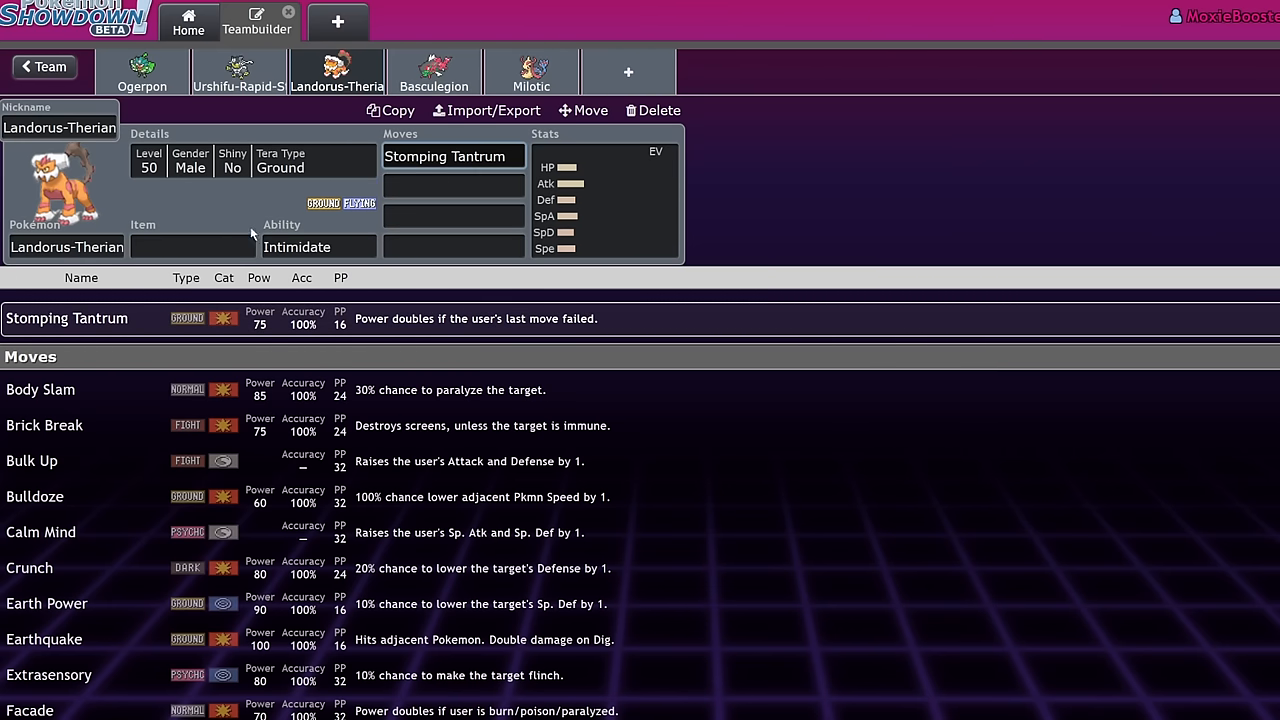
- Give Landorus-Therian a Clear Amulet and view its EV settings
type("clear Amulet")
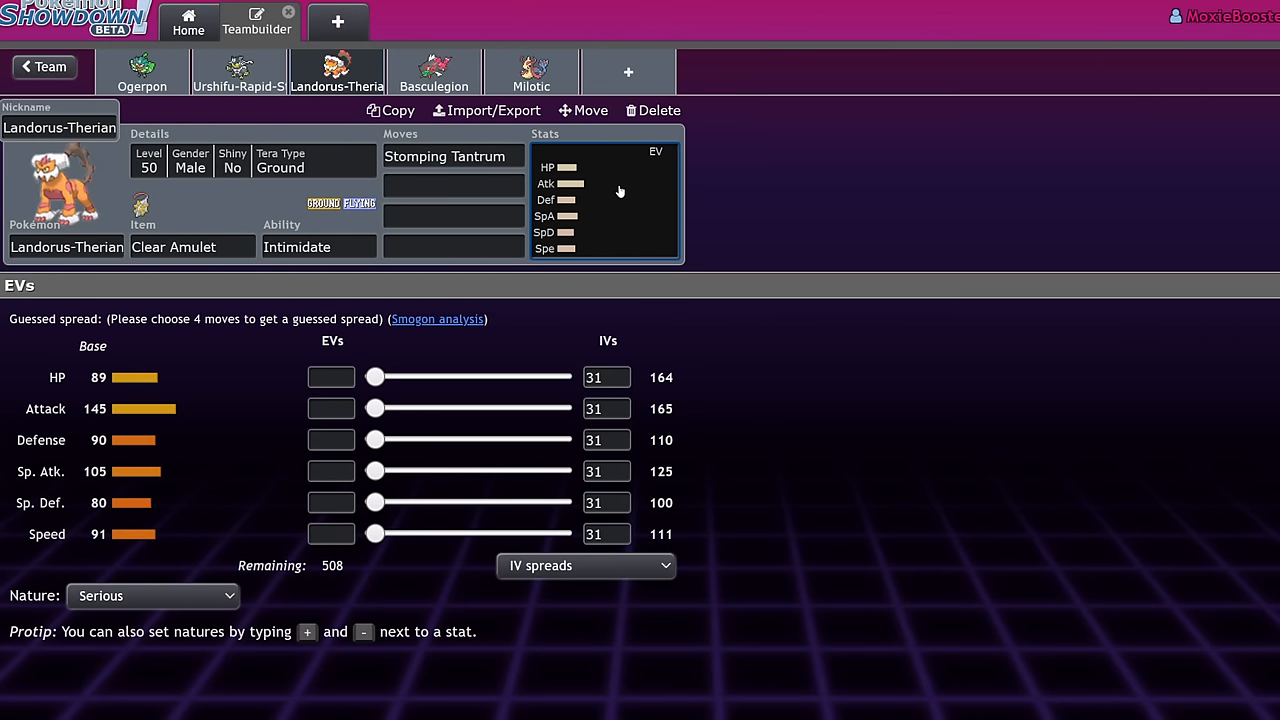
left_click(192, 247)
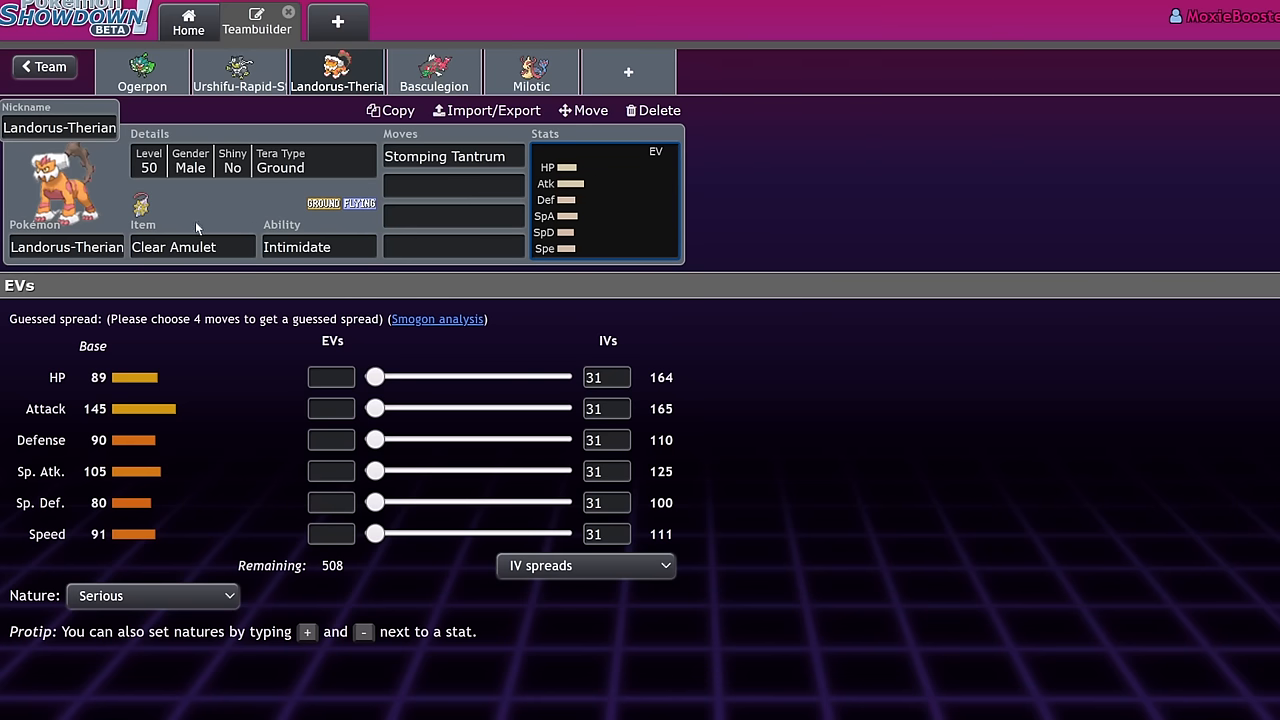
left_click(433, 71)
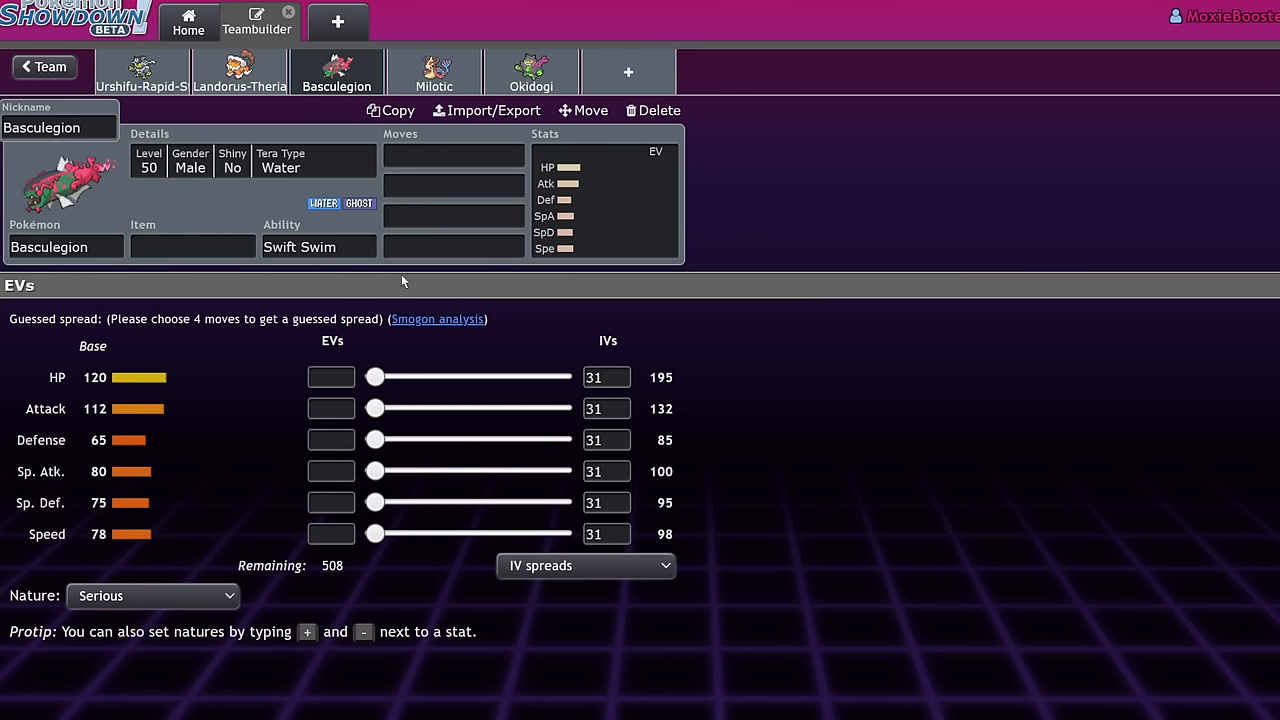
mouse_move(343, 305)
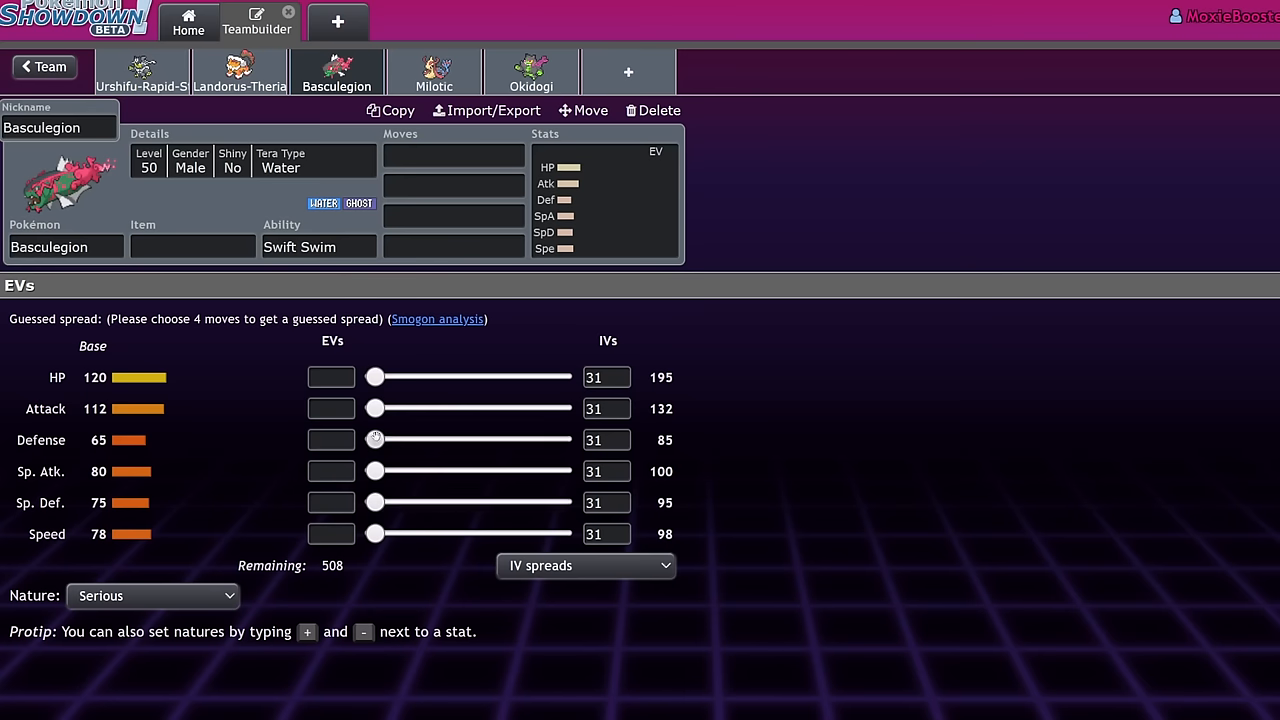
- Max out Basculegion's Attack EVs at 252
left_click(318, 247)
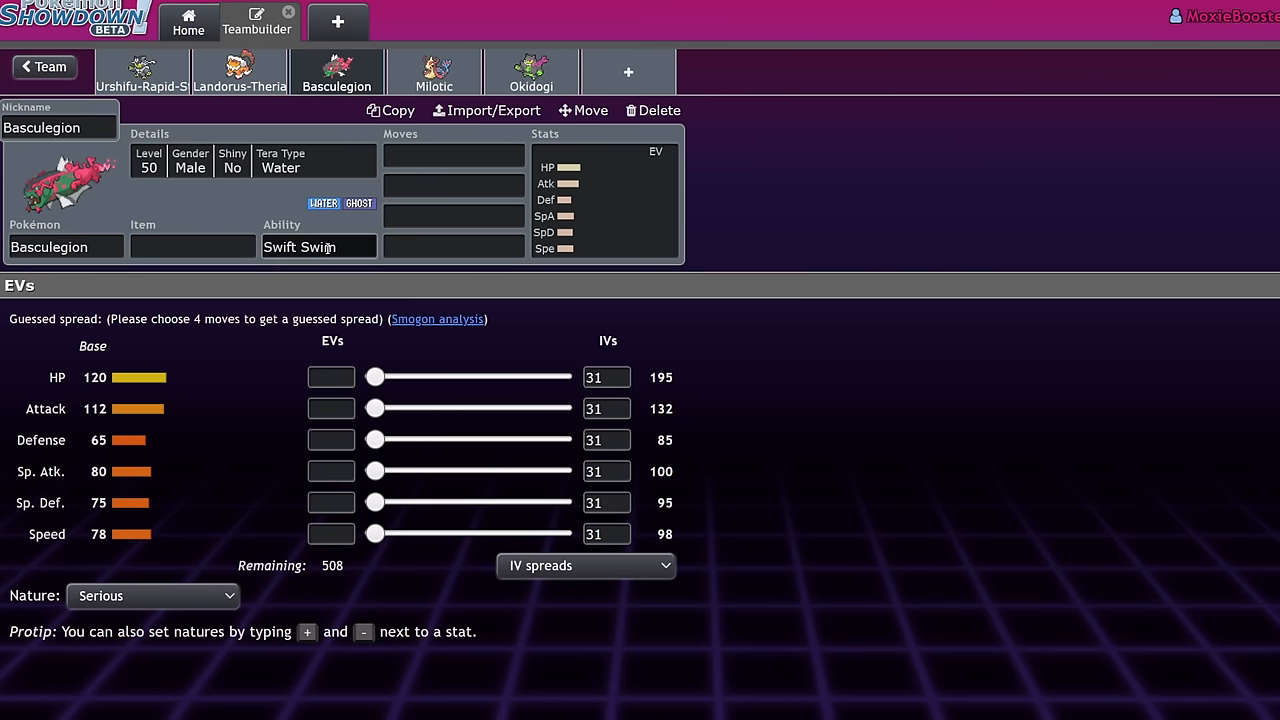
left_click_drag(374, 408, 560, 408)
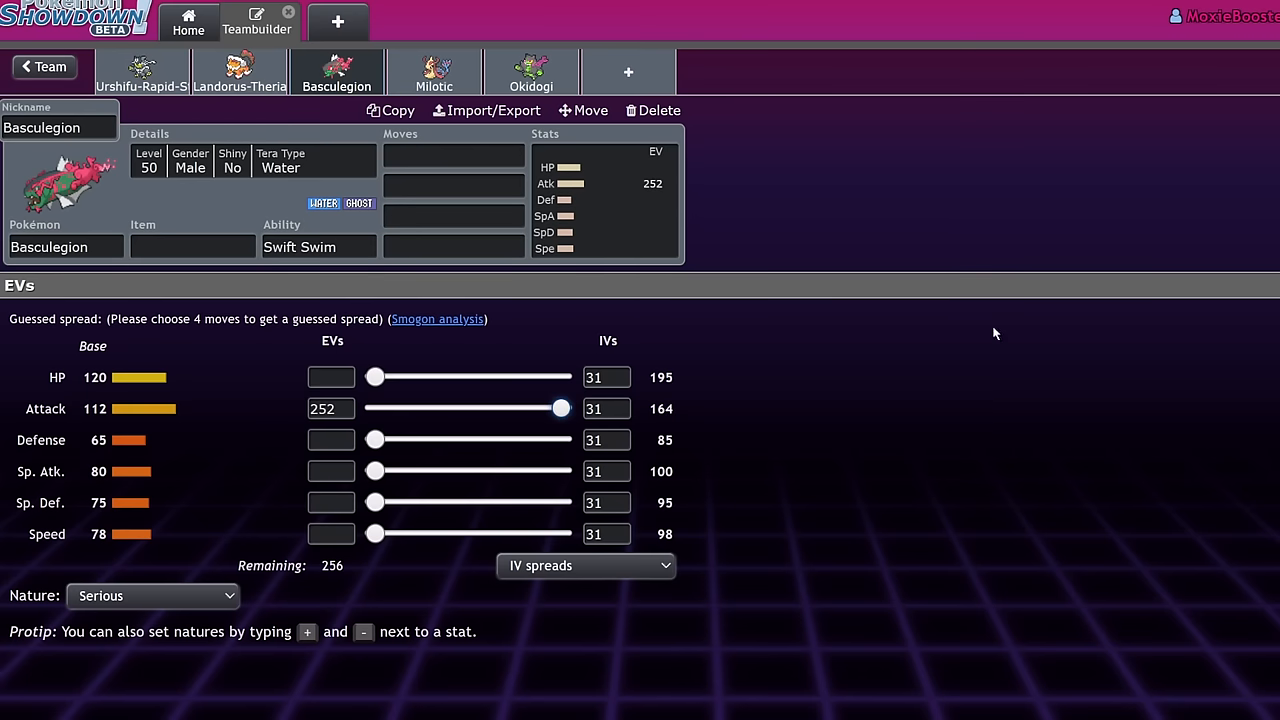
left_click(318, 247)
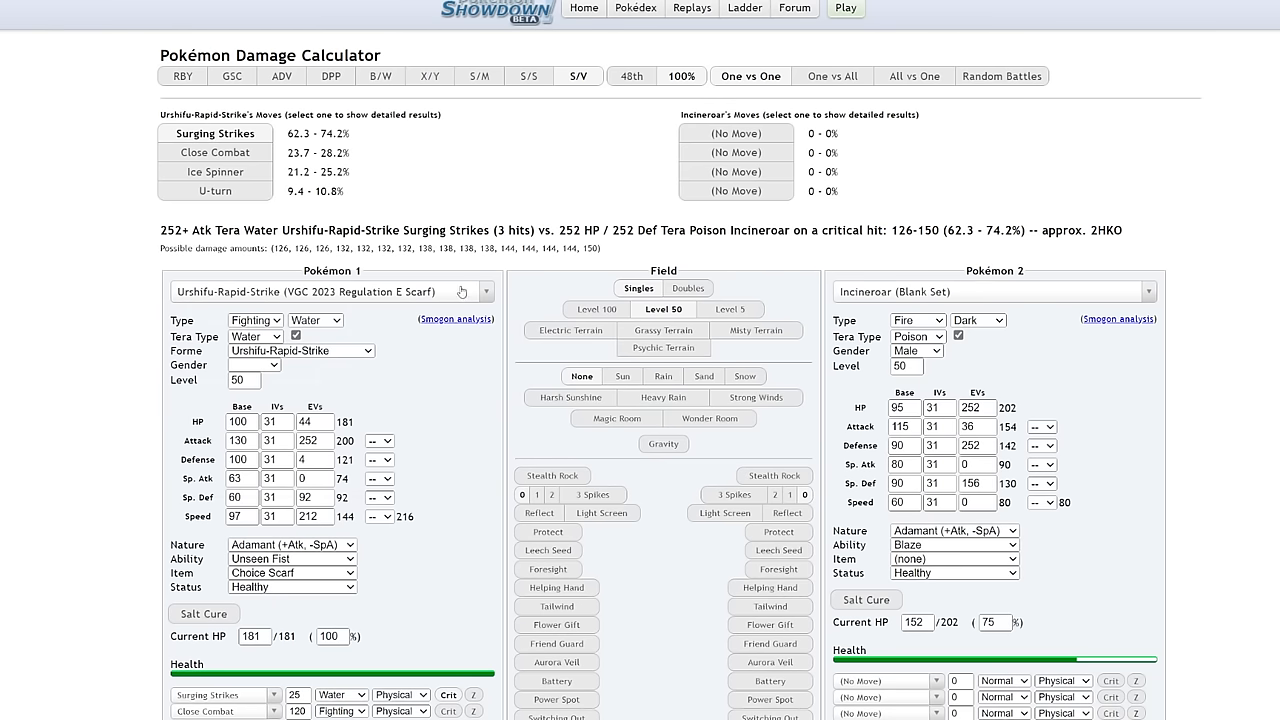
- Load Basculegion's OU Swift Swim set at level 50, change its nature, and read the Wave Crash OHKO
type("basc")
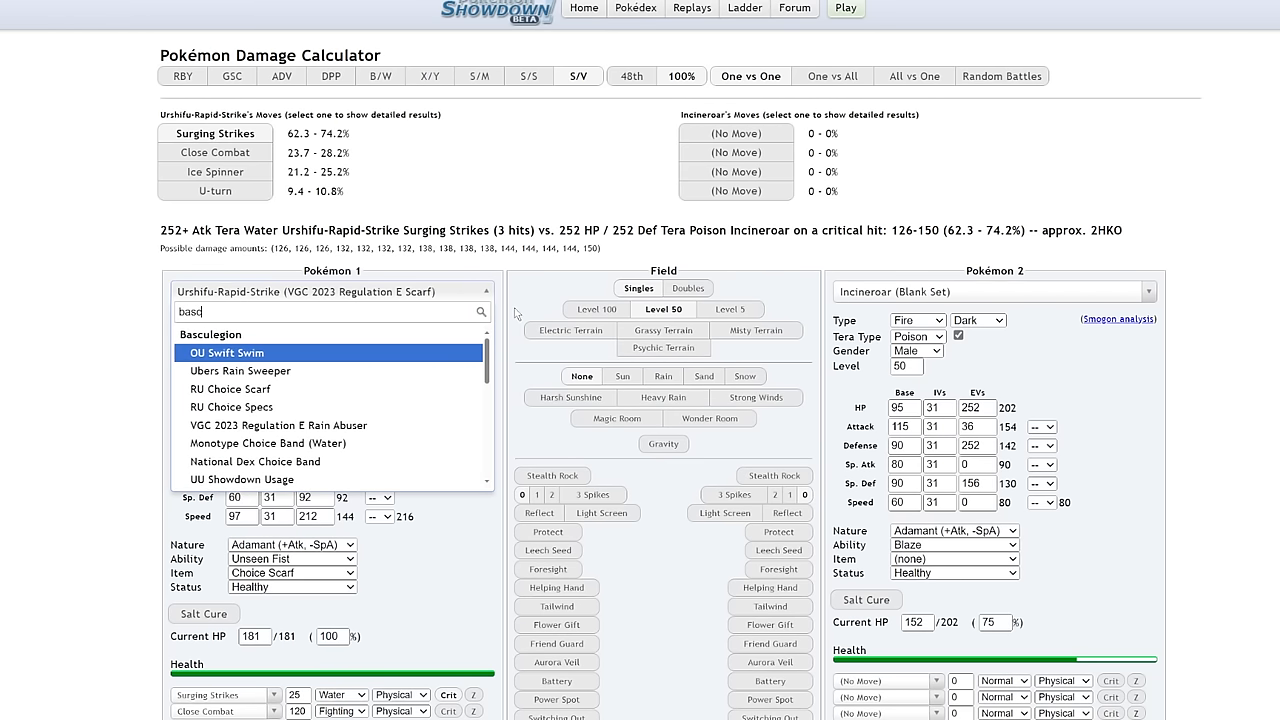
left_click(226, 352)
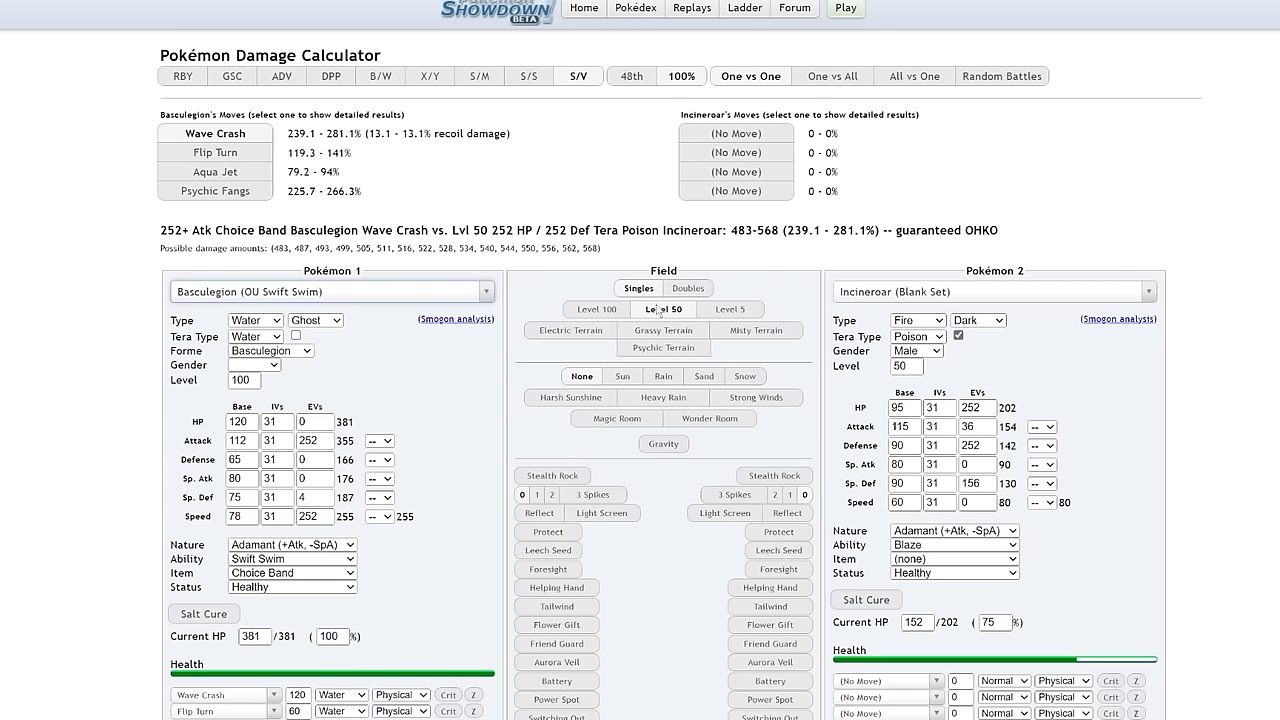
left_click(662, 308)
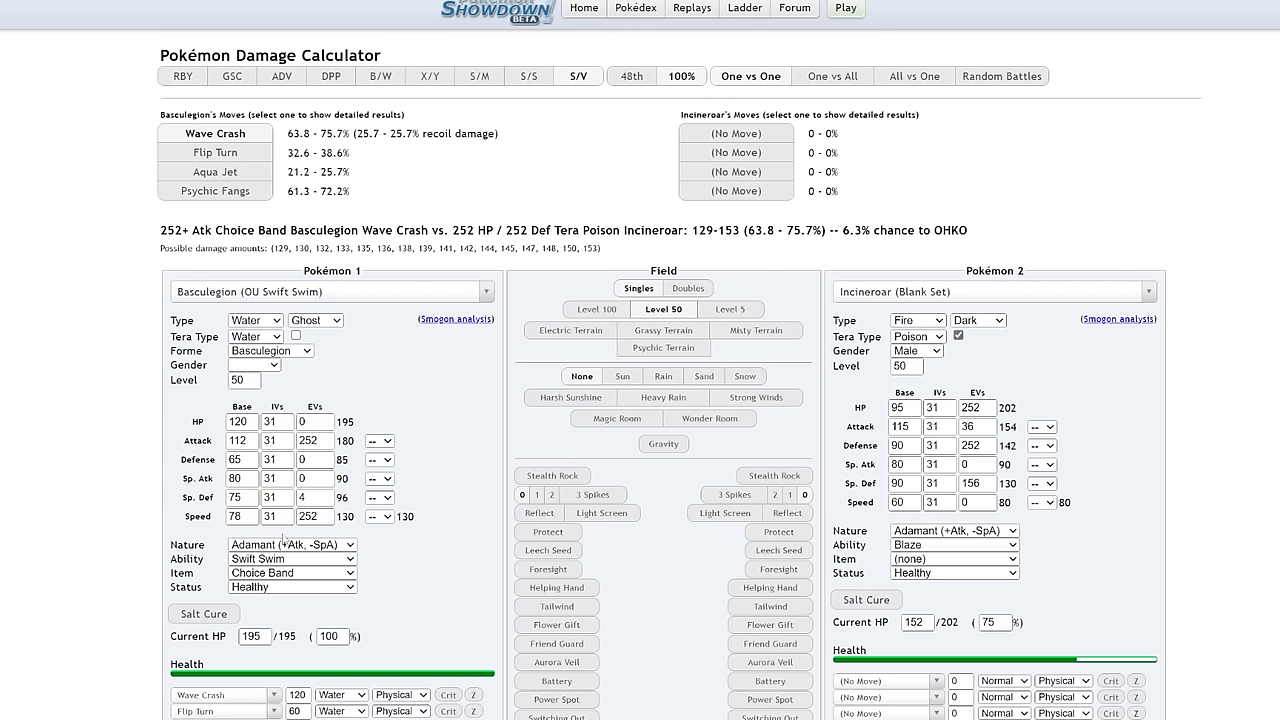
left_click(290, 544)
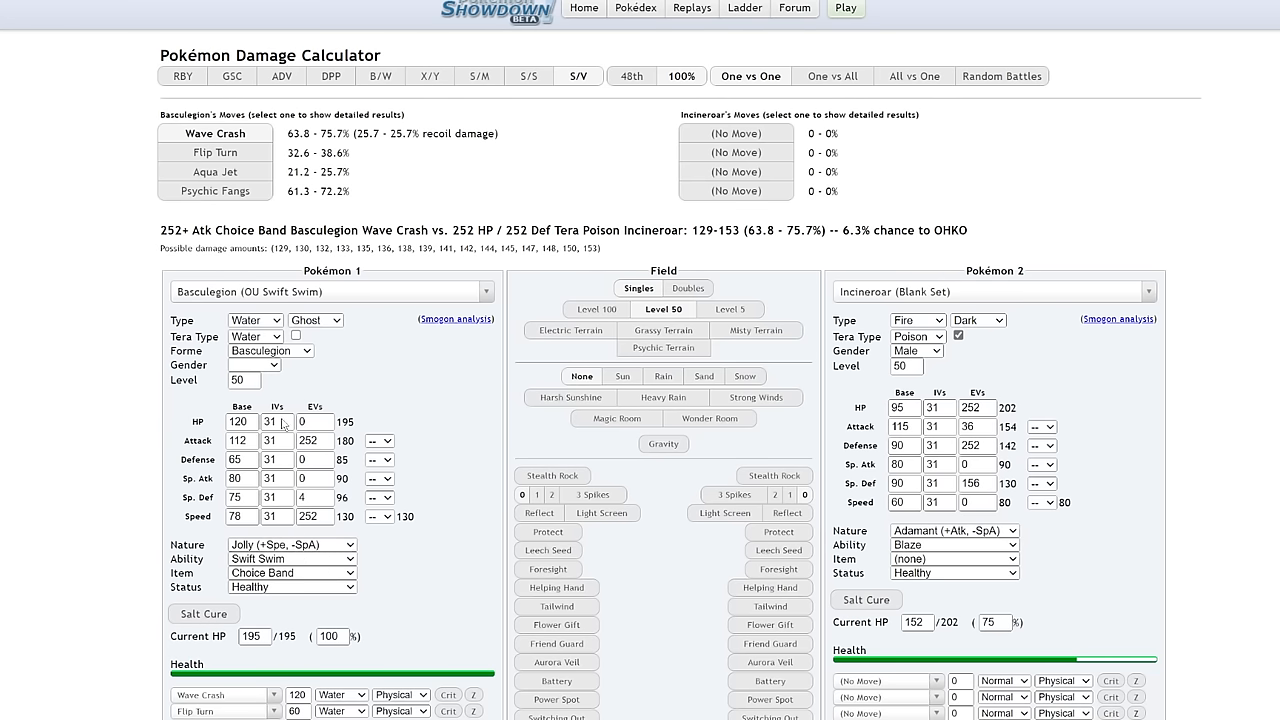
left_click(291, 559)
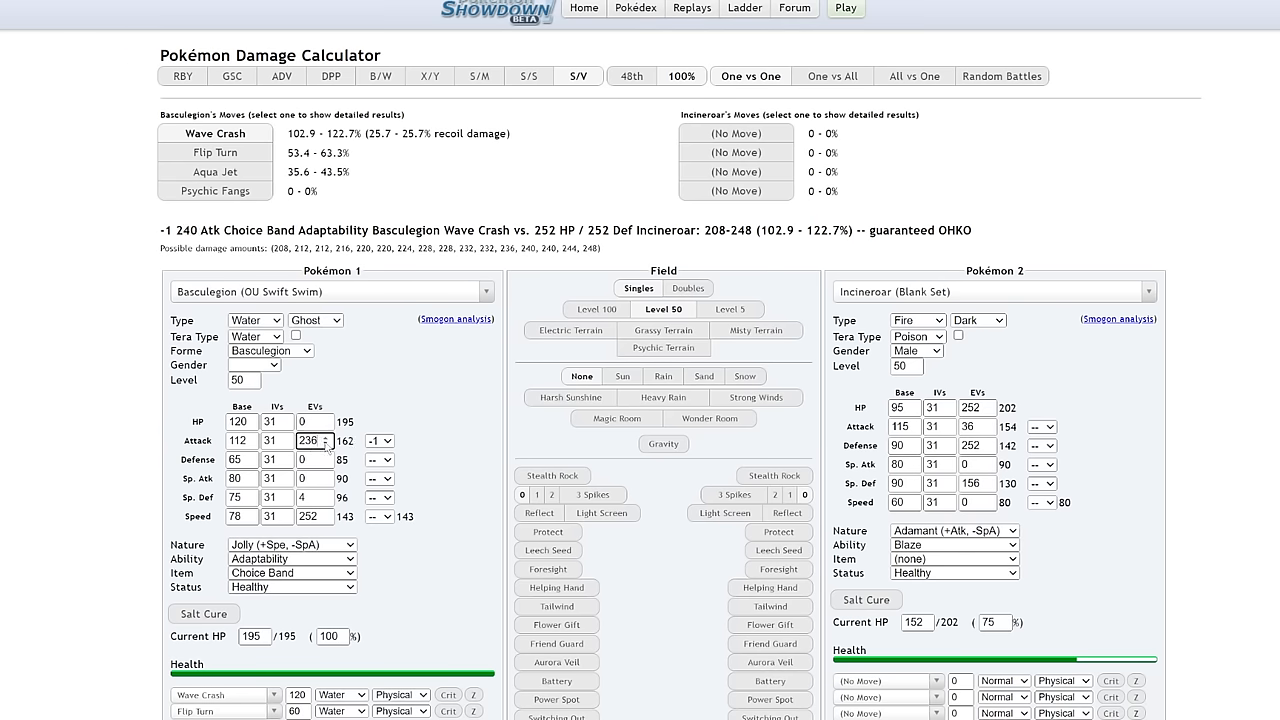
left_click(338, 445)
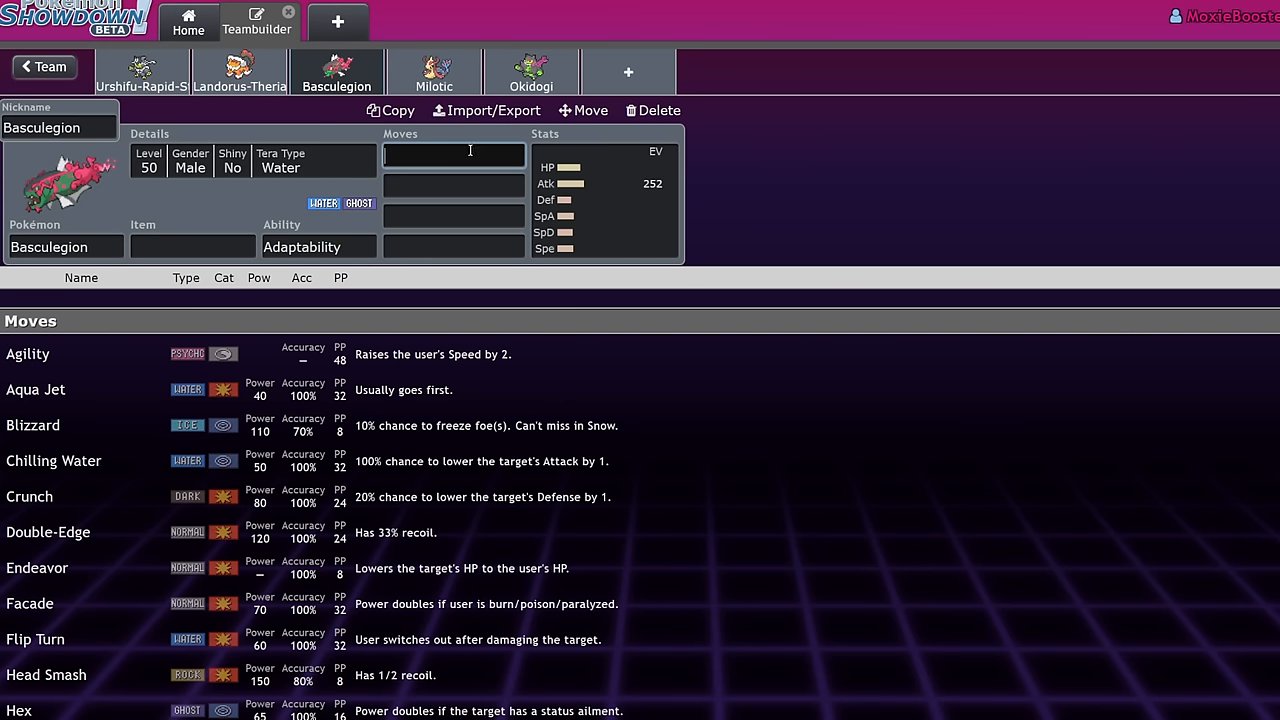
- Return to the Projected Rise team overview and scroll down toward Tornadus
left_click(453, 155)
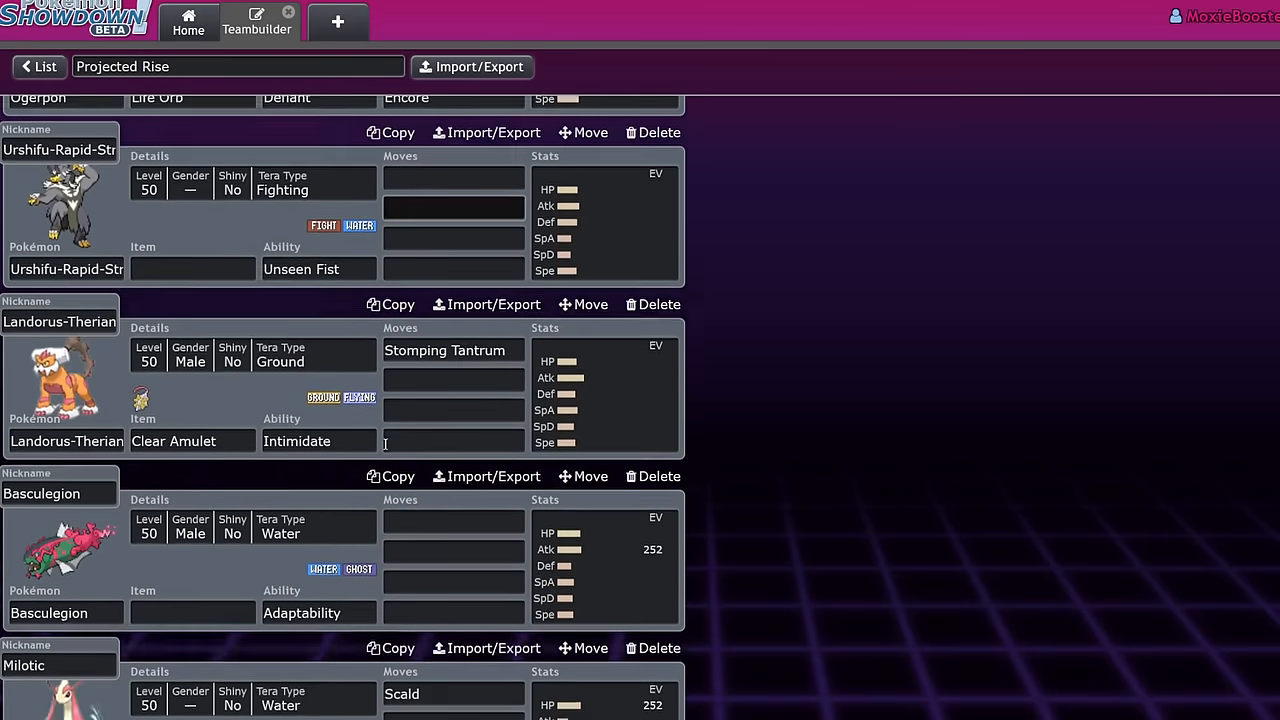
scroll("down", 3)
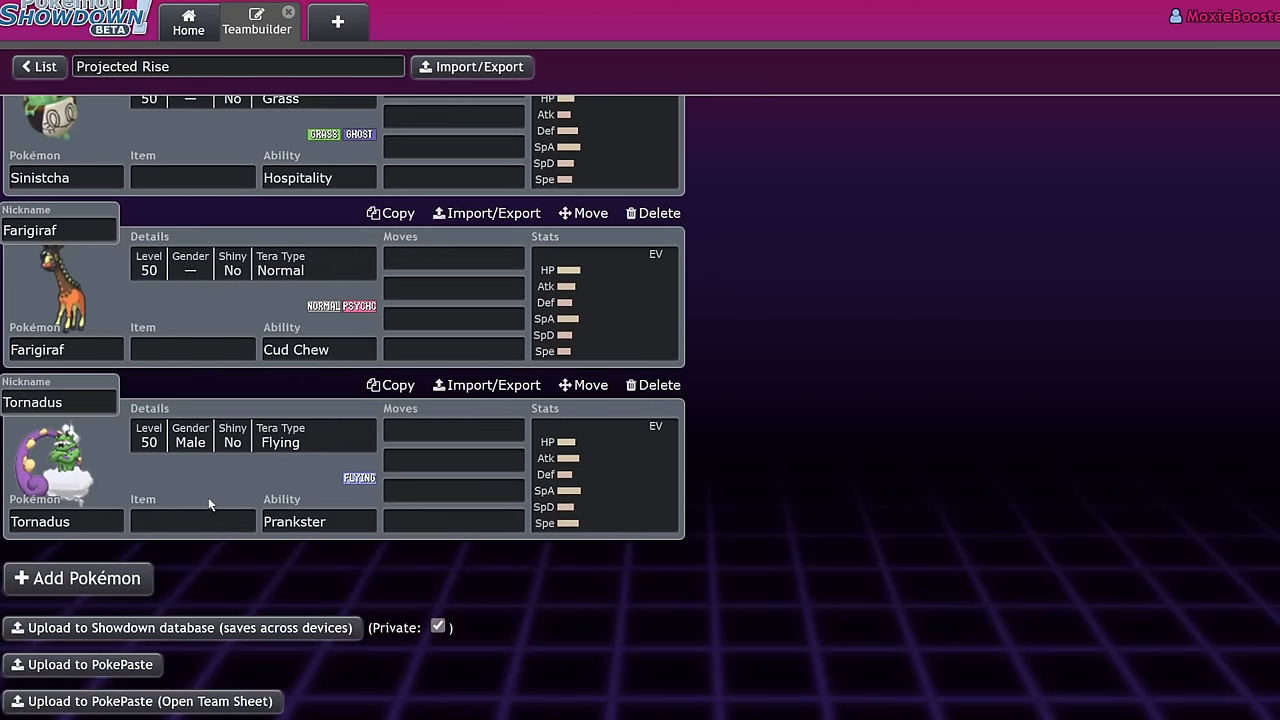
mouse_move(625, 402)
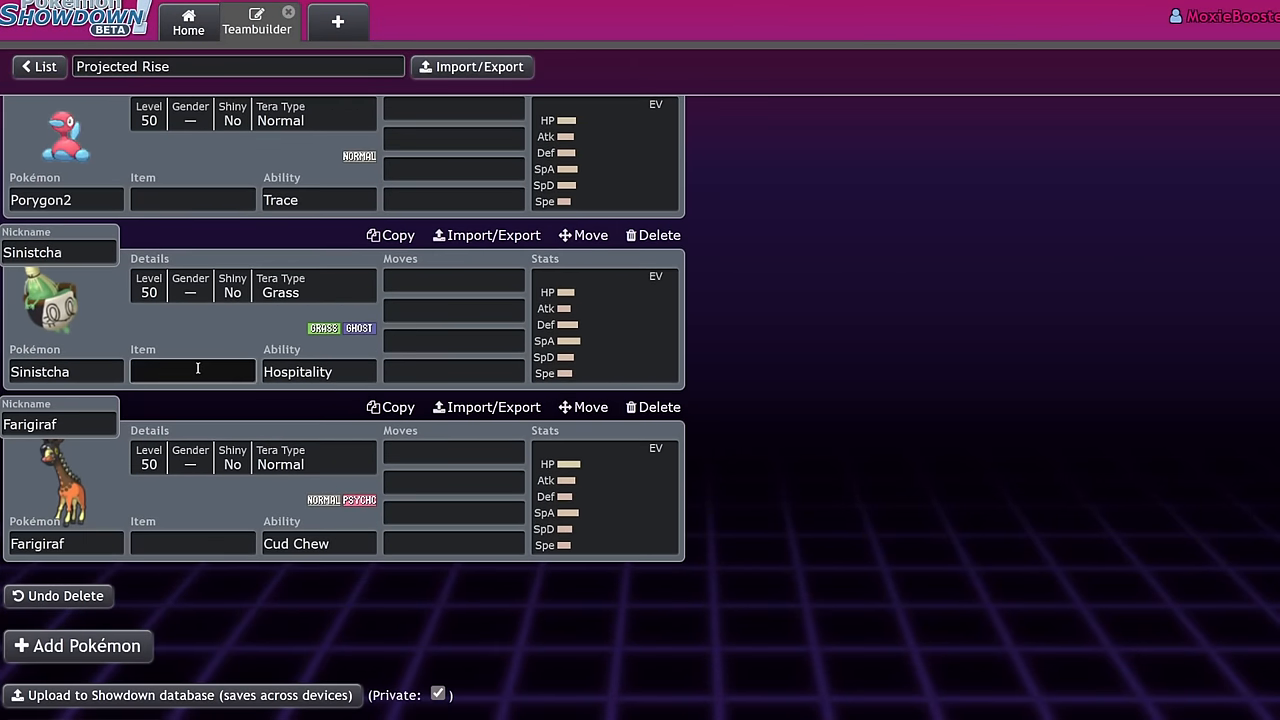
mouse_move(234, 222)
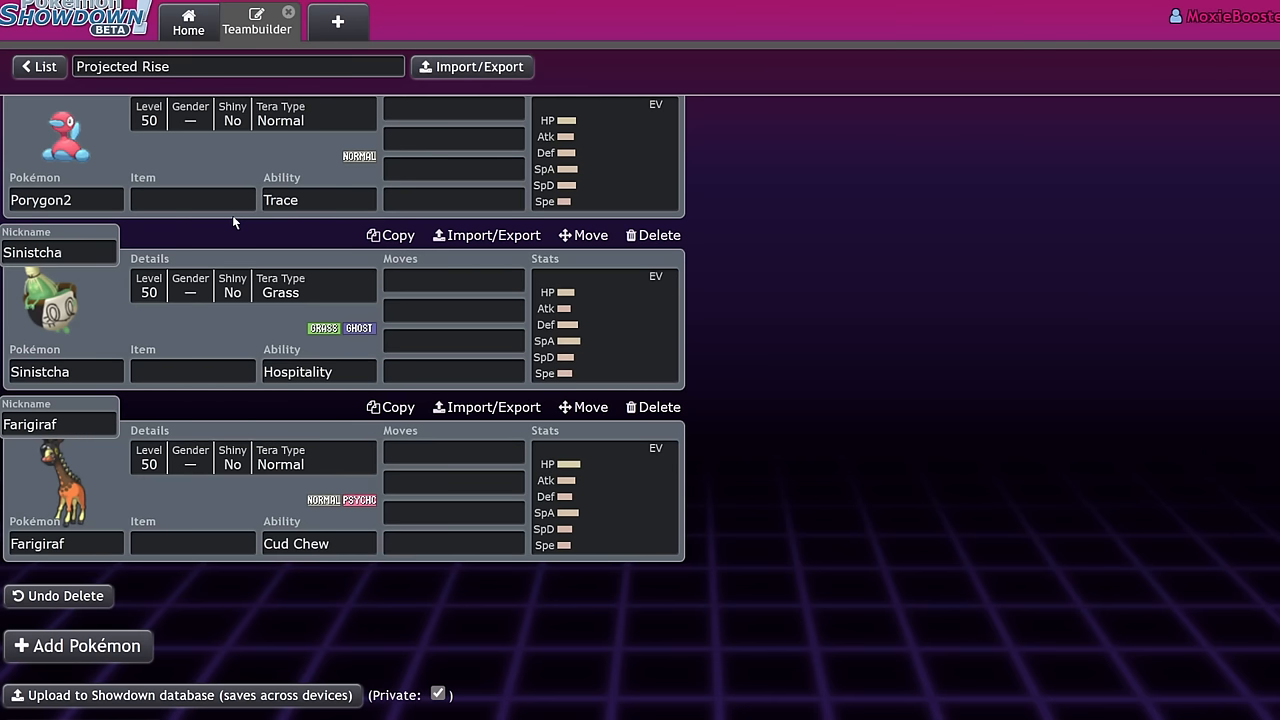
mouse_move(220, 181)
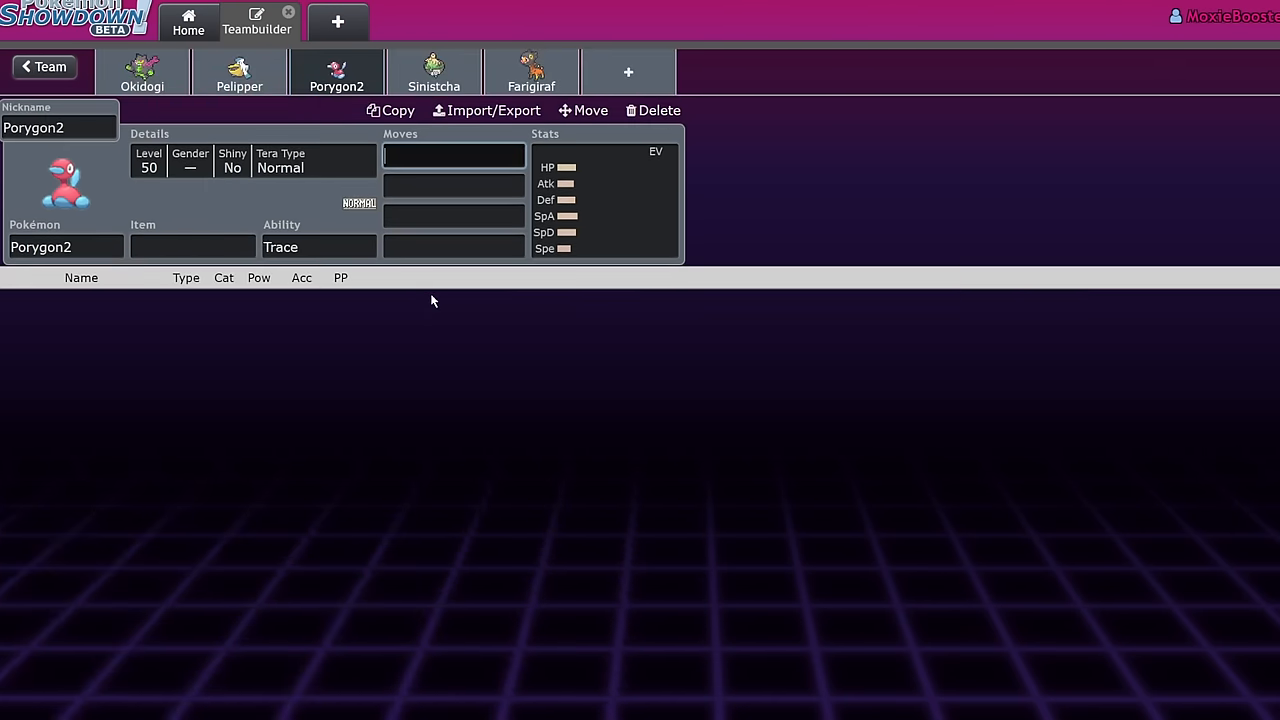
- Fill Porygon2's moves with Trick Room, Recover, Thunderbolt and Ice Beam
type("trick Room")
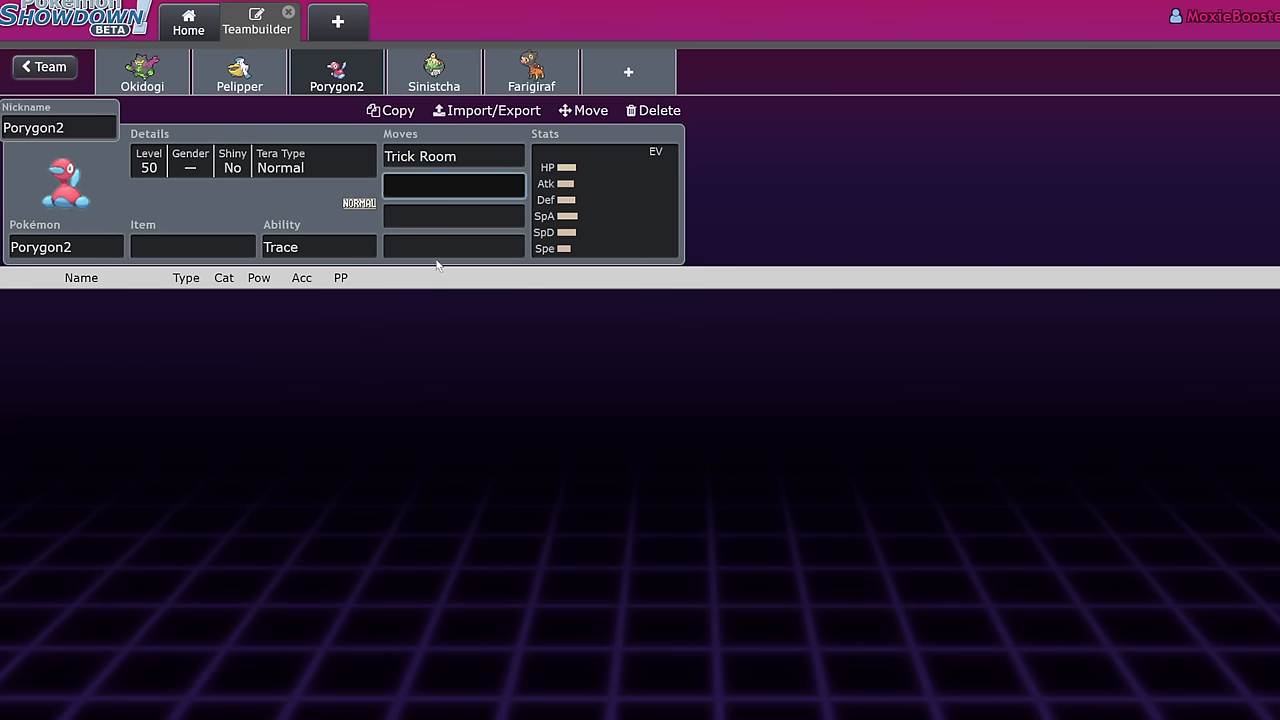
type("rec")
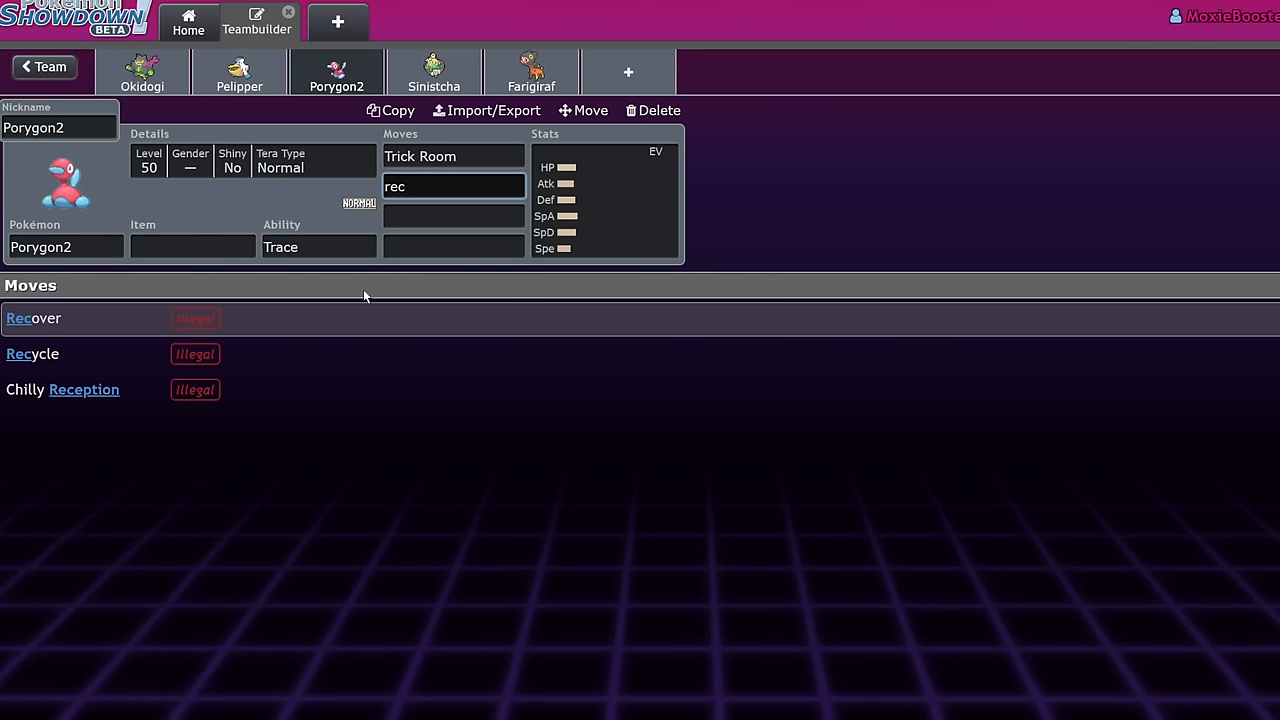
type("thu")
left_click(454, 247)
type("ice")
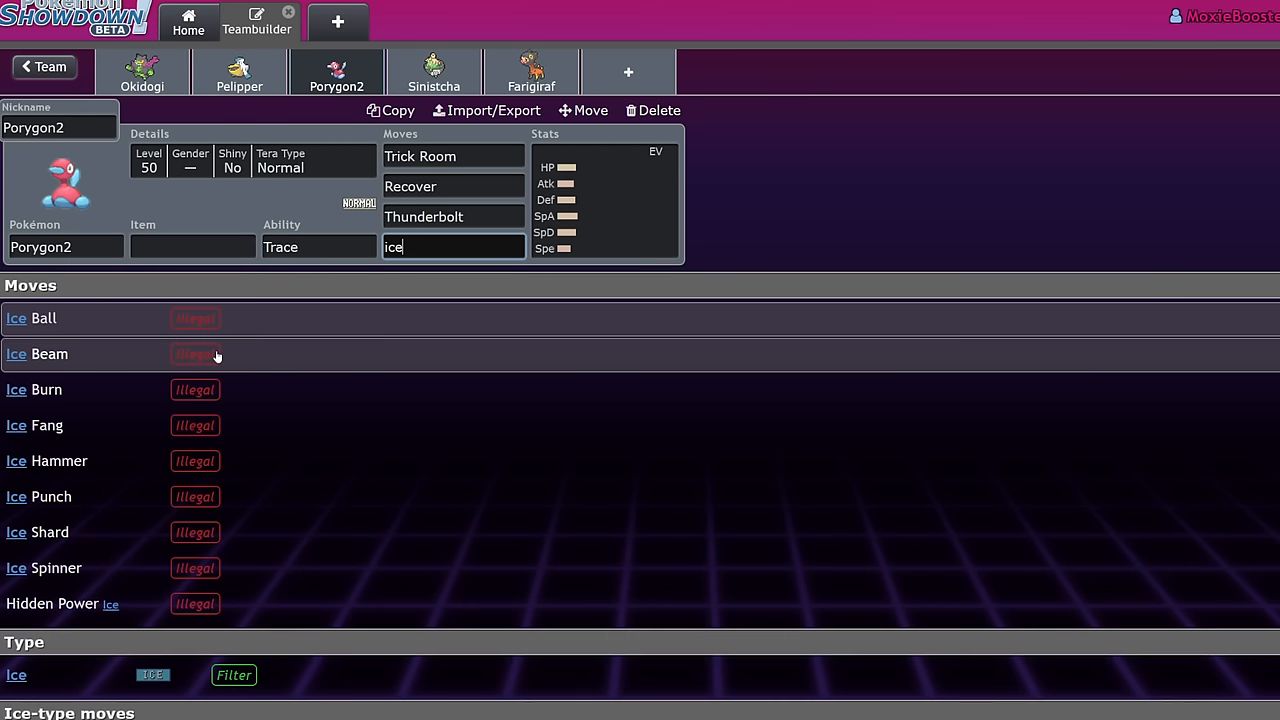
left_click(49, 354)
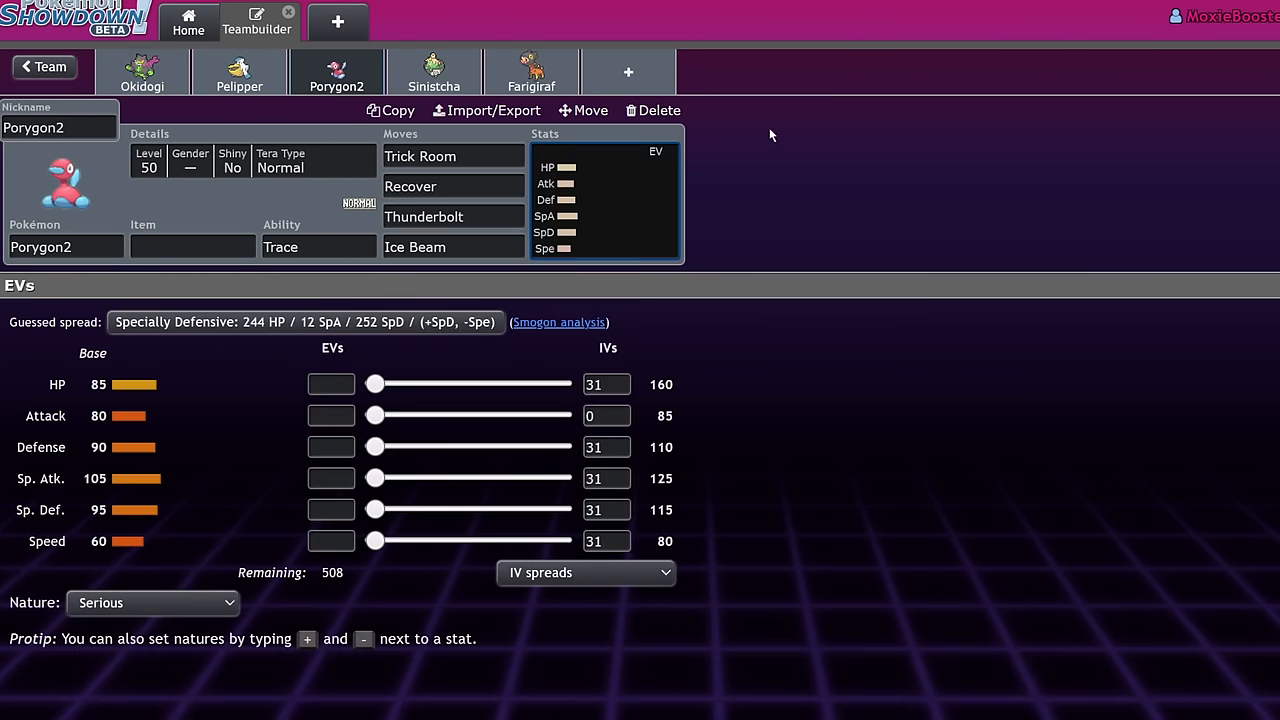
- Set Porygon2's ability to Download, review its stat spread, then switch to Sinistcha
left_click(318, 247)
type("Download")
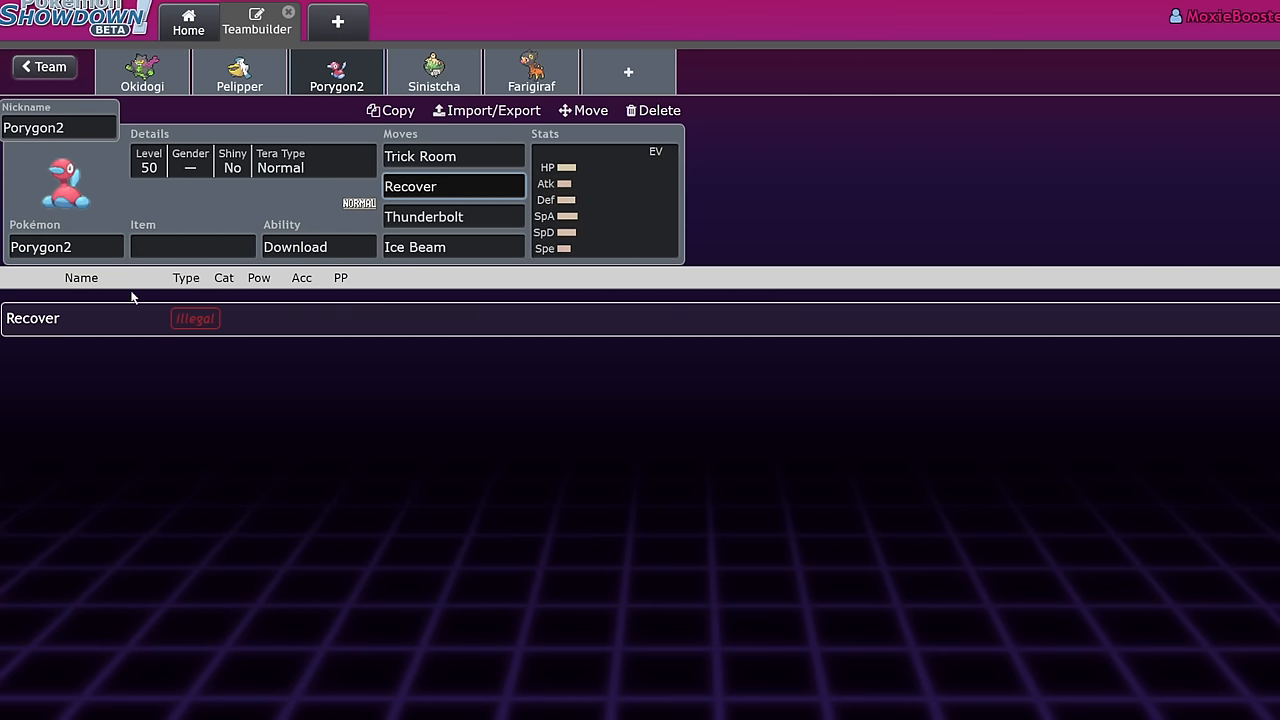
left_click(192, 247)
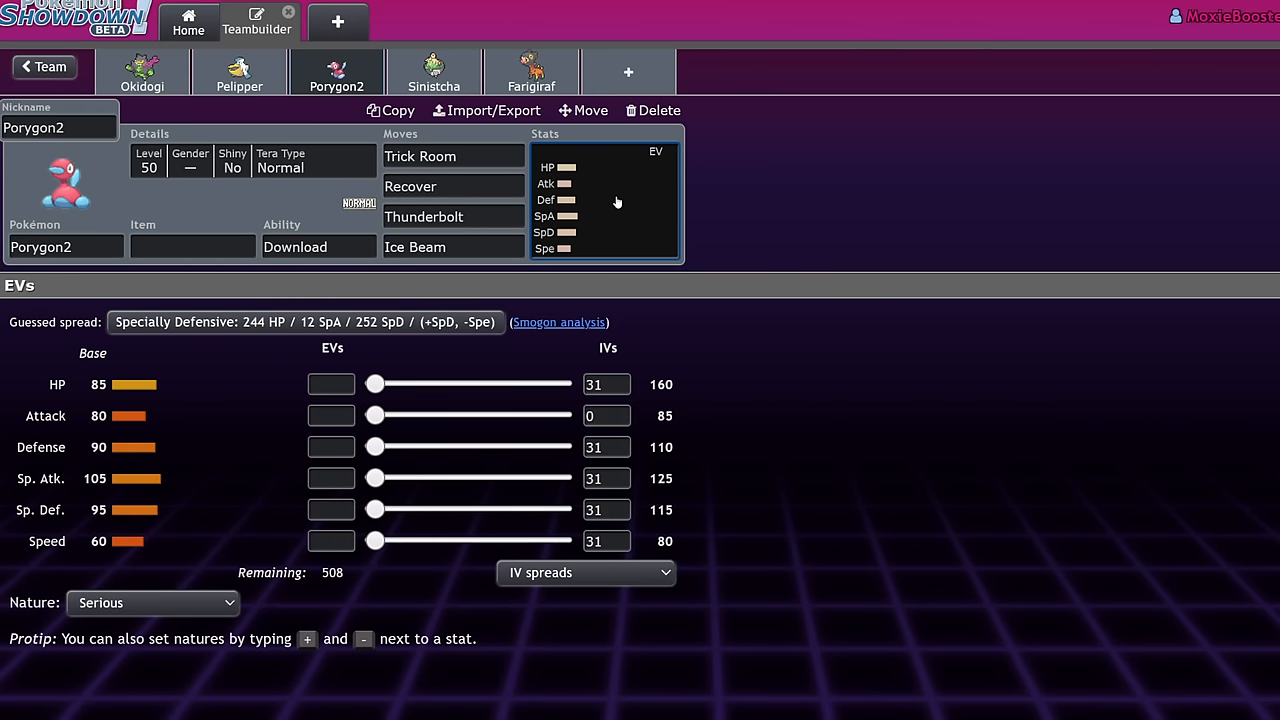
mouse_move(213, 472)
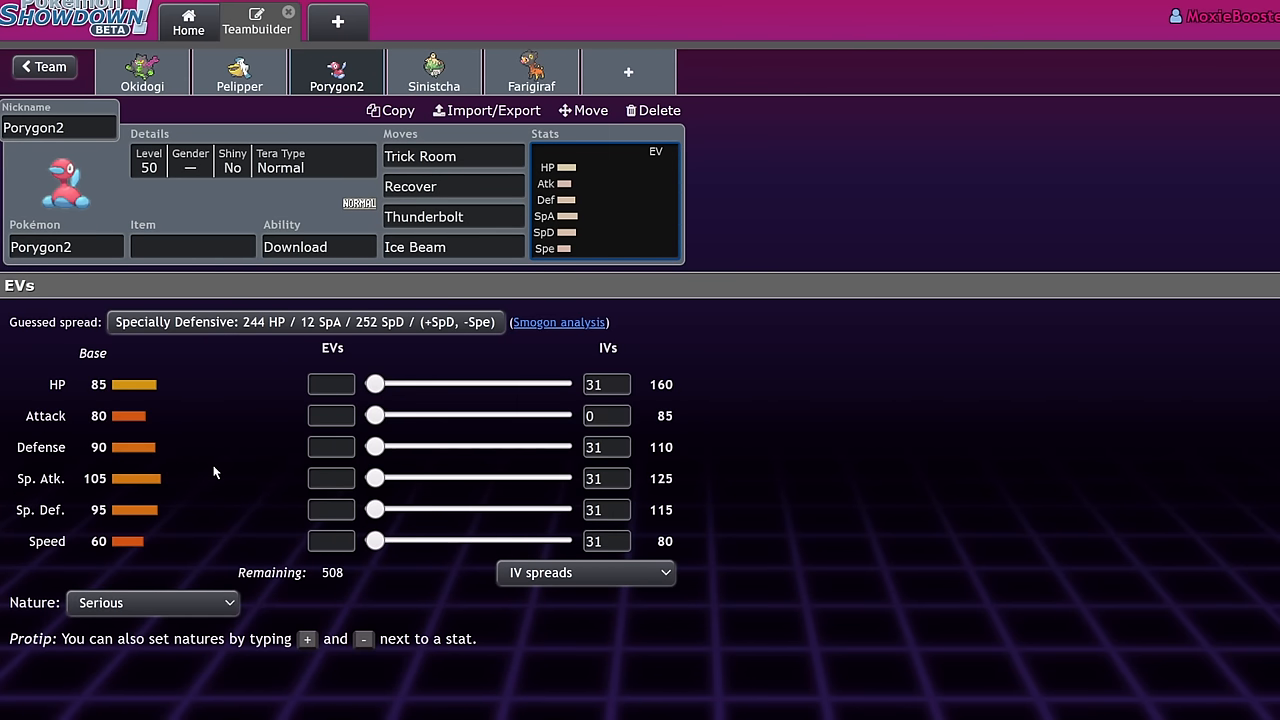
mouse_move(216, 472)
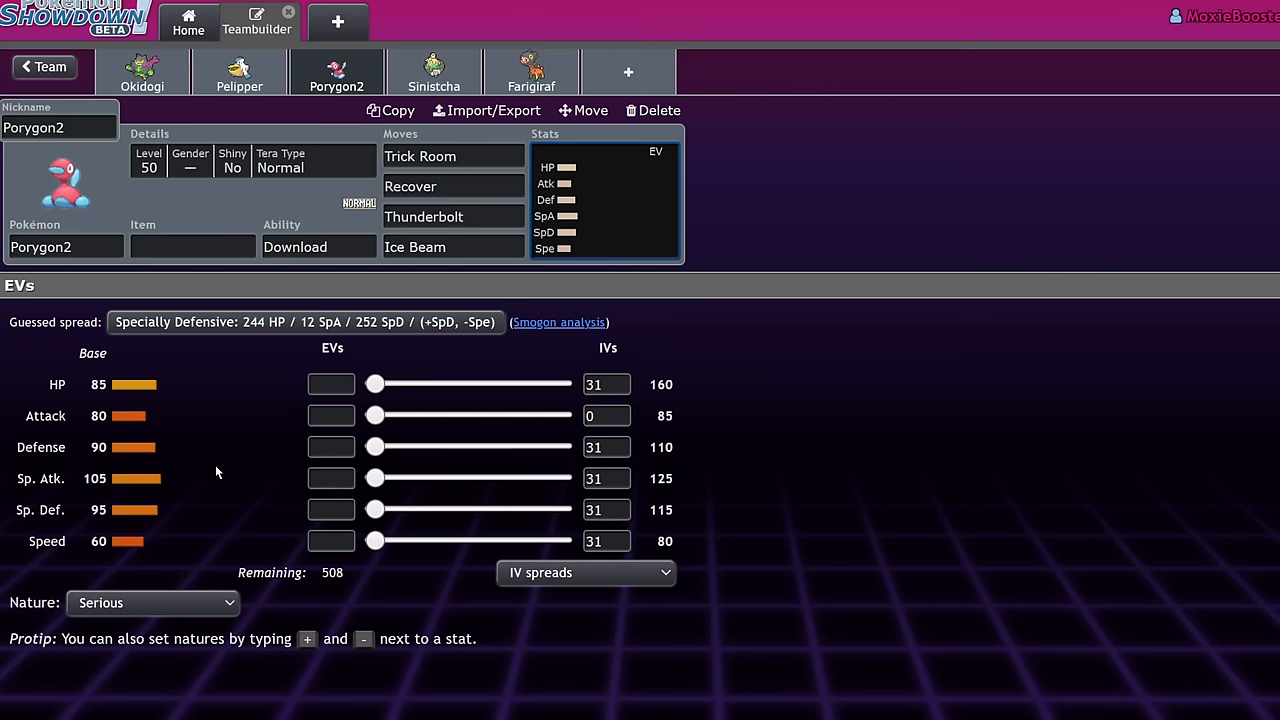
mouse_move(434, 75)
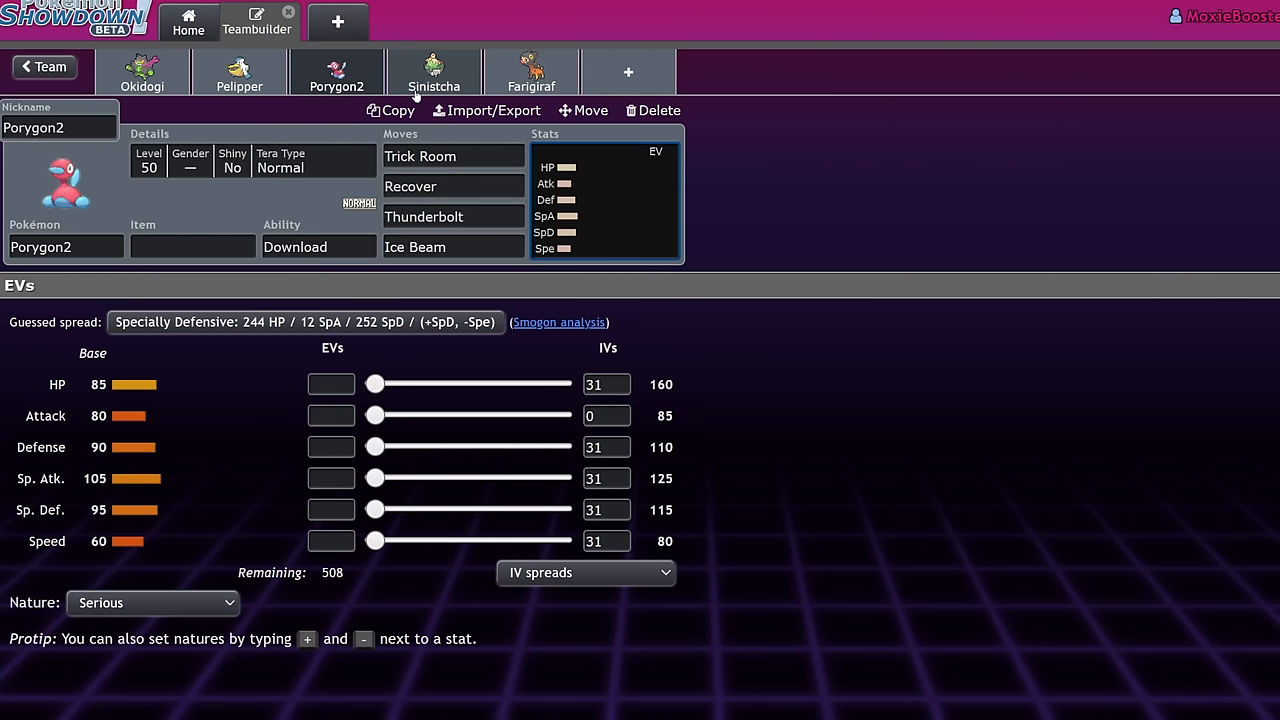
left_click(434, 72)
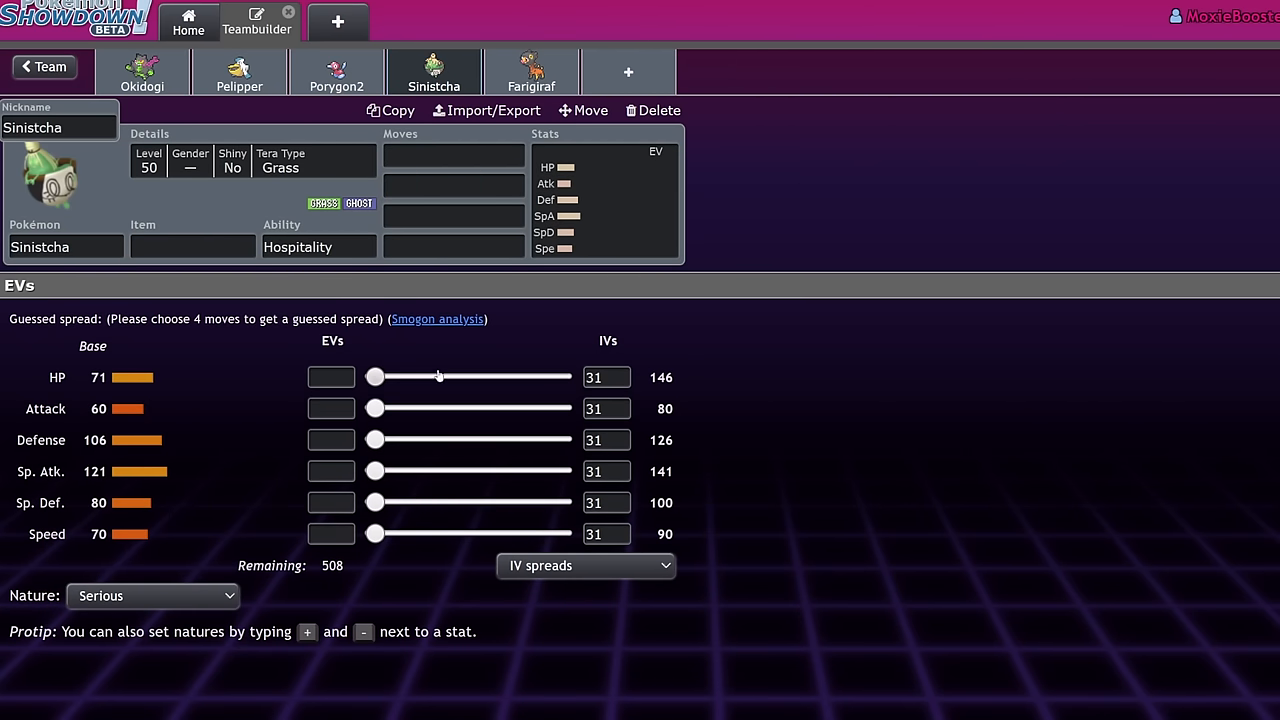
- Enter Strength Sap, Trick Room, Matcha Gotcha, Rage Powder for Sinistcha and set Tera Water
left_click(453, 155)
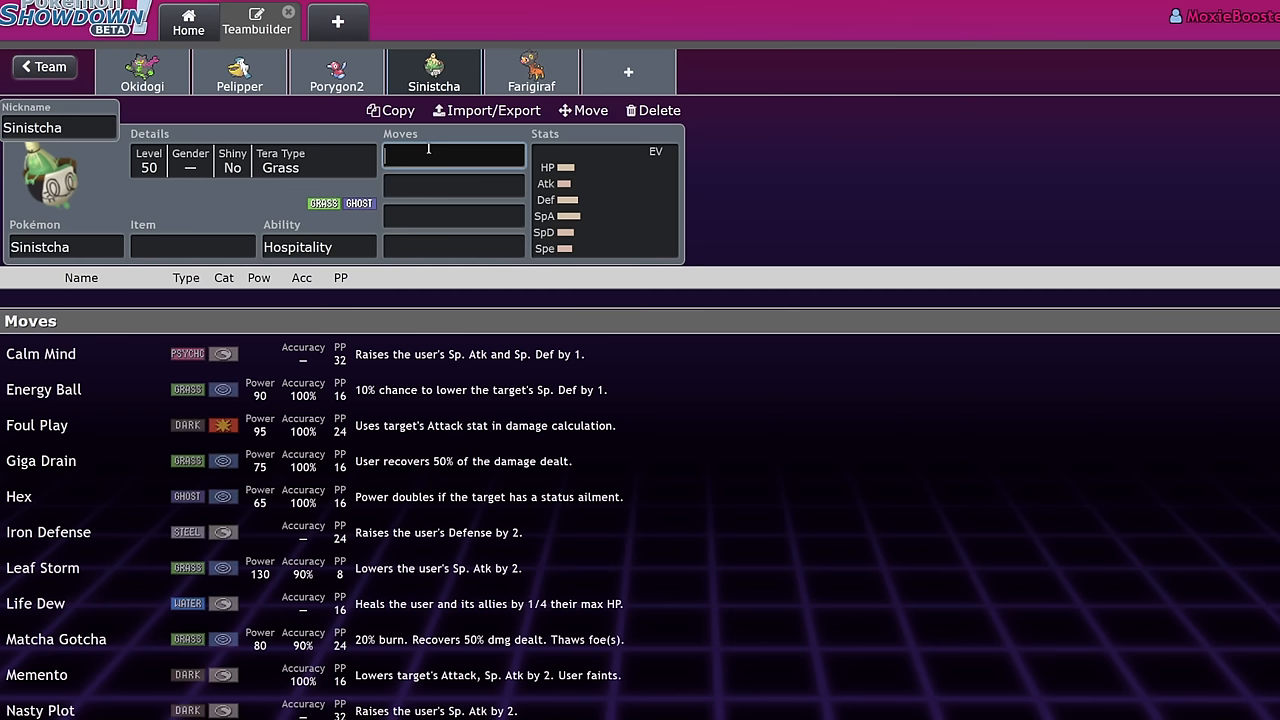
type("str")
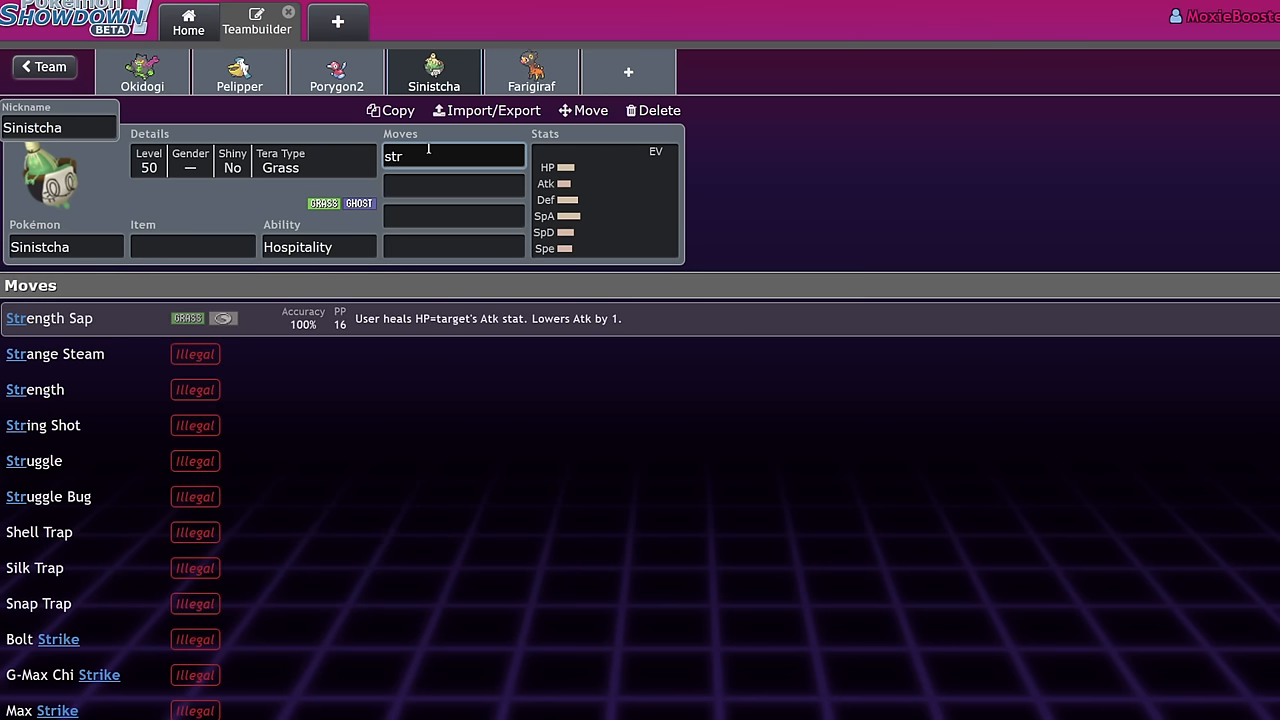
left_click(48, 318)
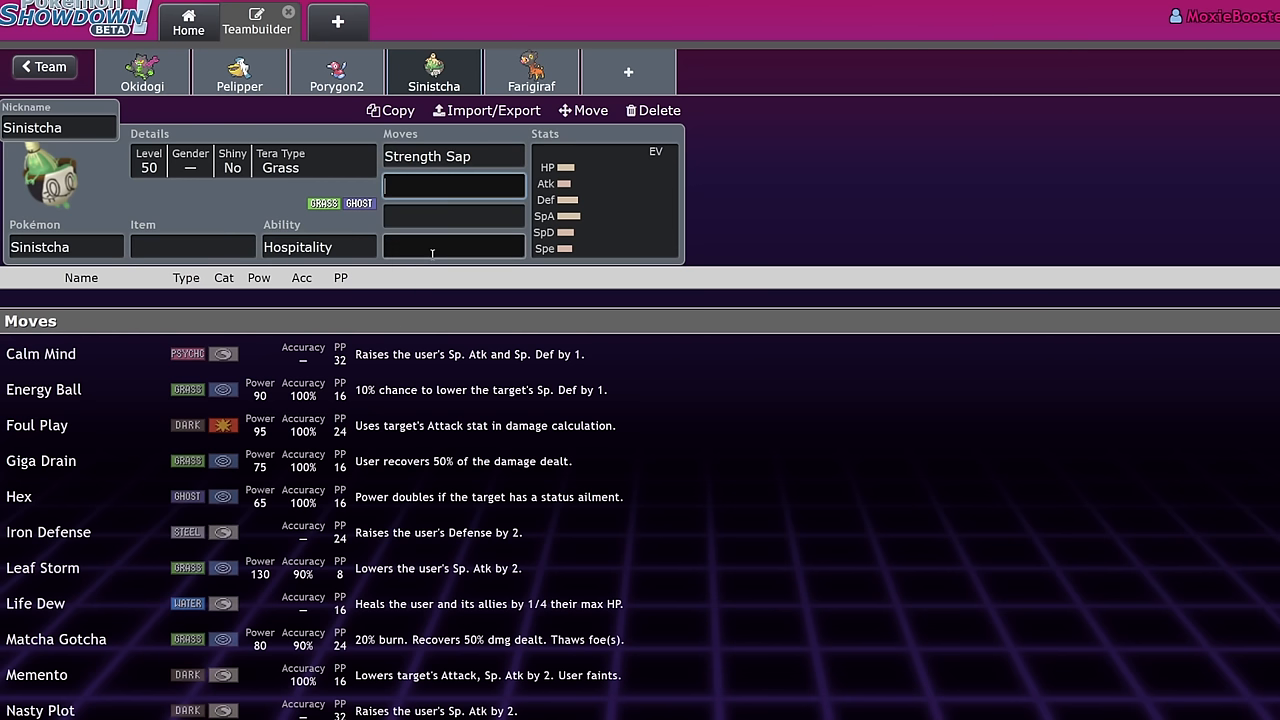
type("Trick Room")
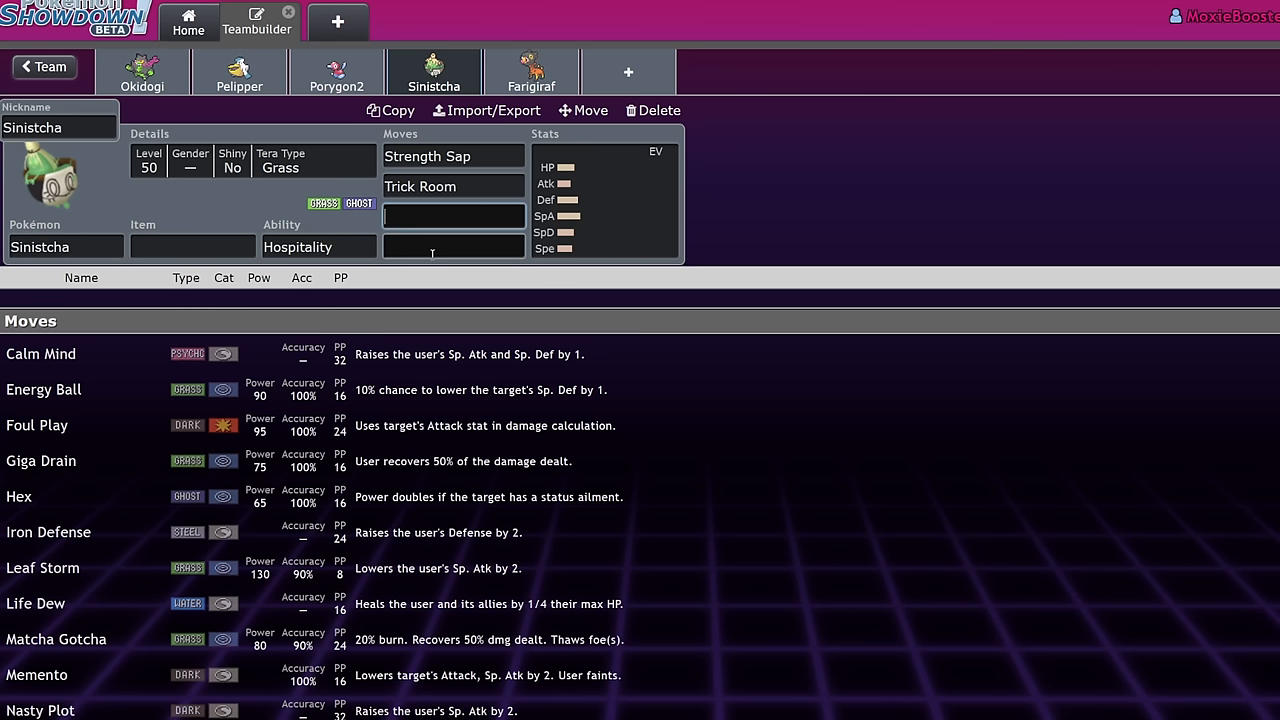
type("matc")
left_click(454, 247)
type("Rage Powder")
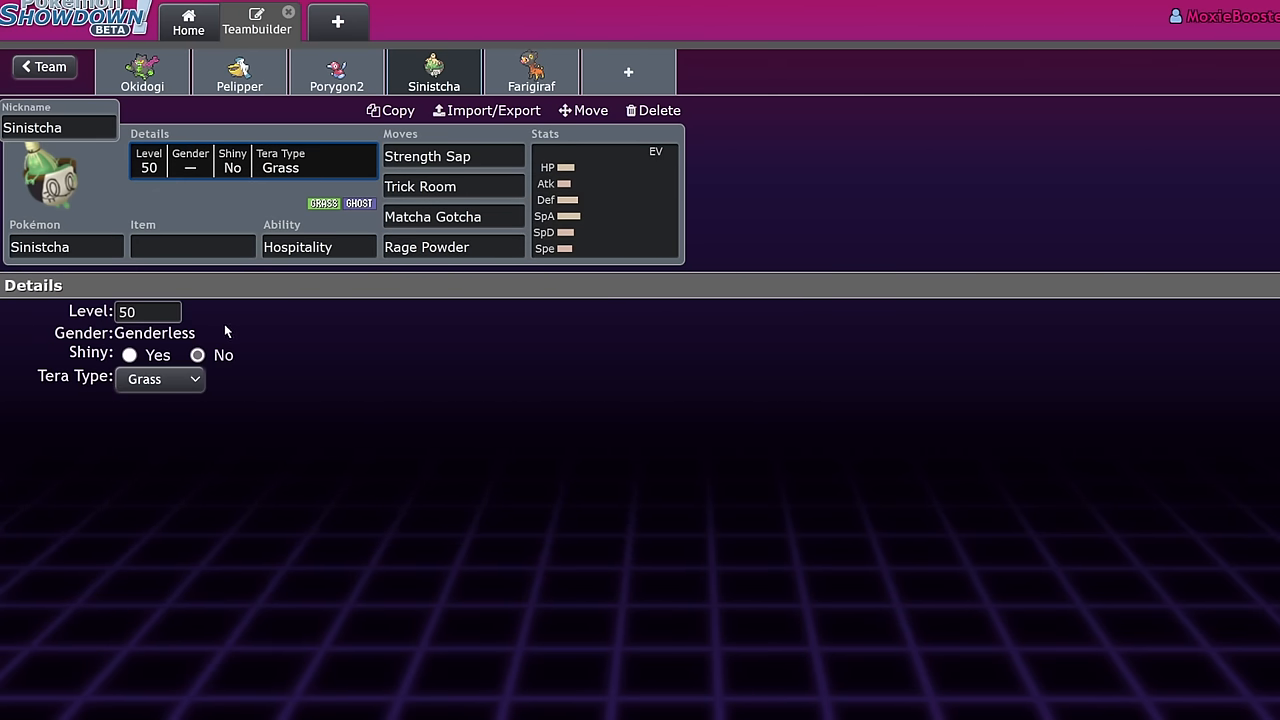
left_click(160, 379)
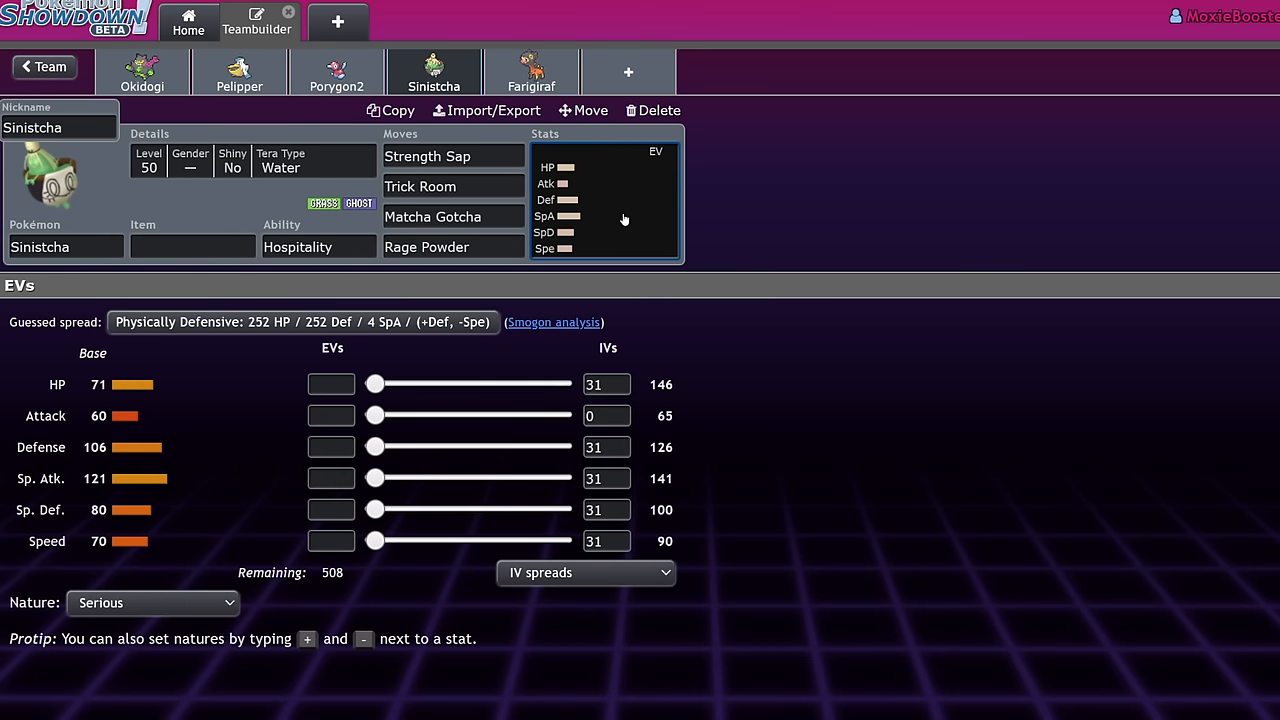
mouse_move(598, 212)
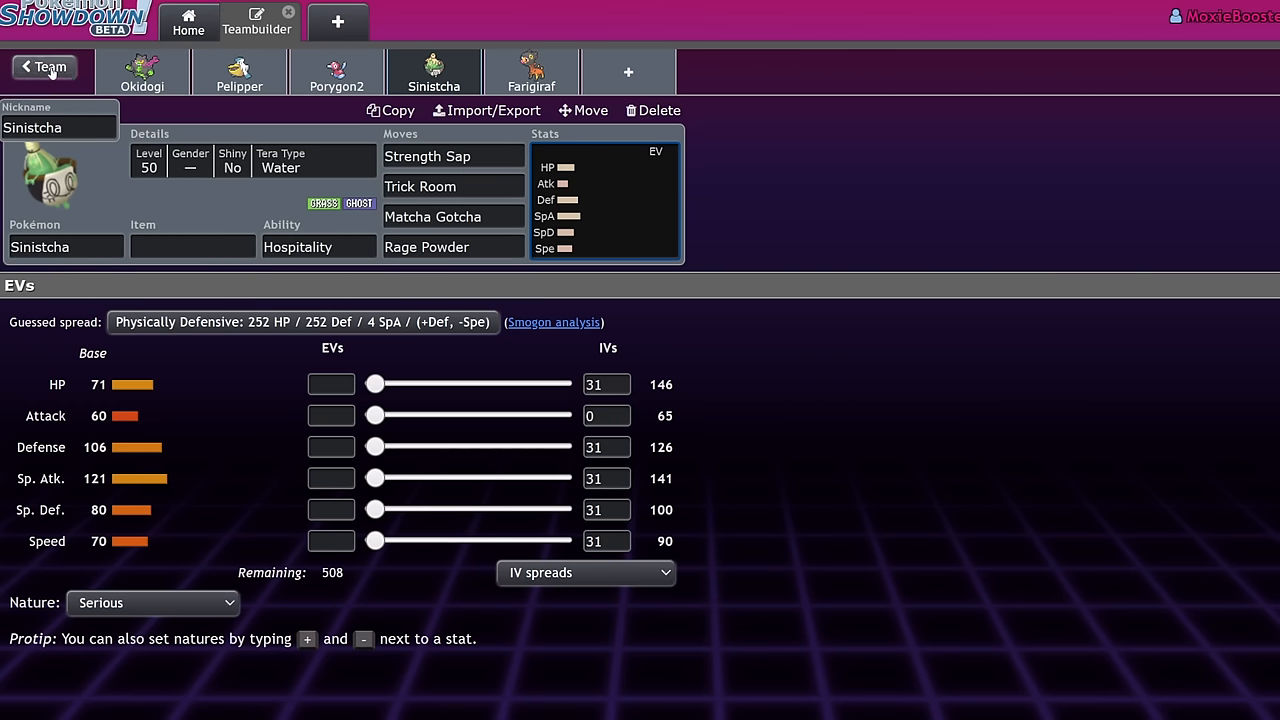
- Return to the team overview and search for Incineroar, Landorus and Sinistcha
left_click(44, 67)
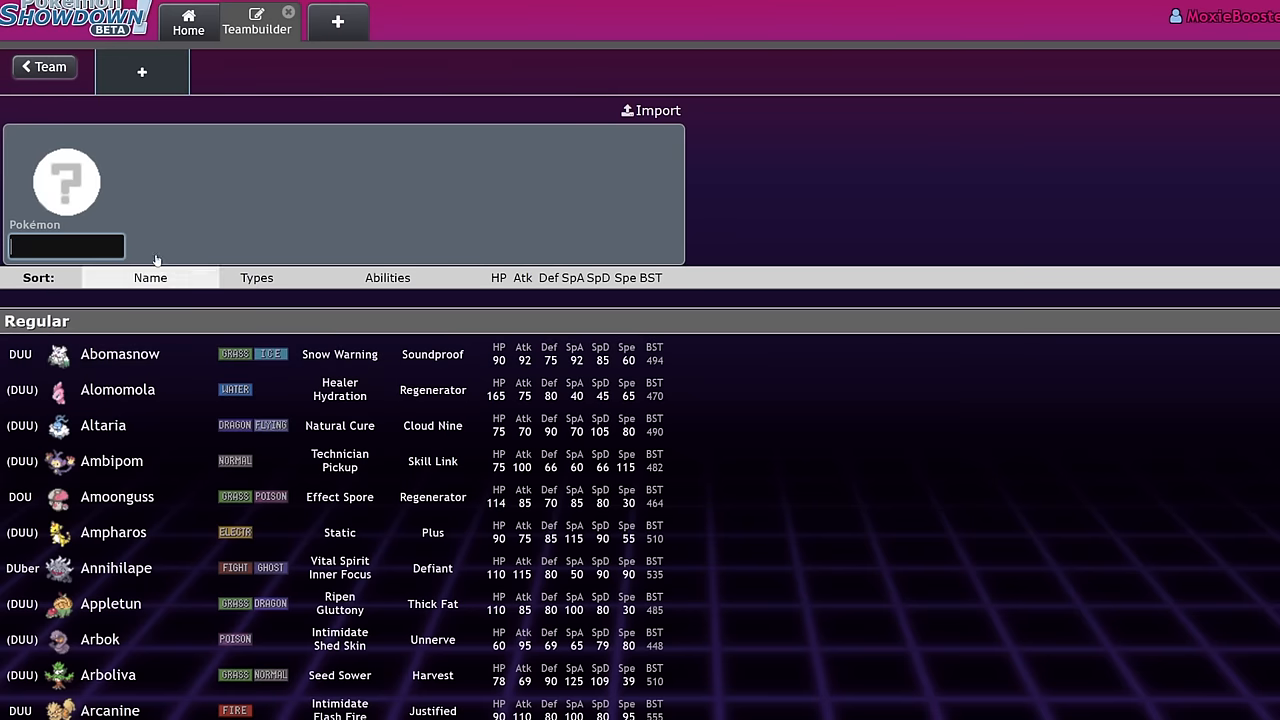
type("inc")
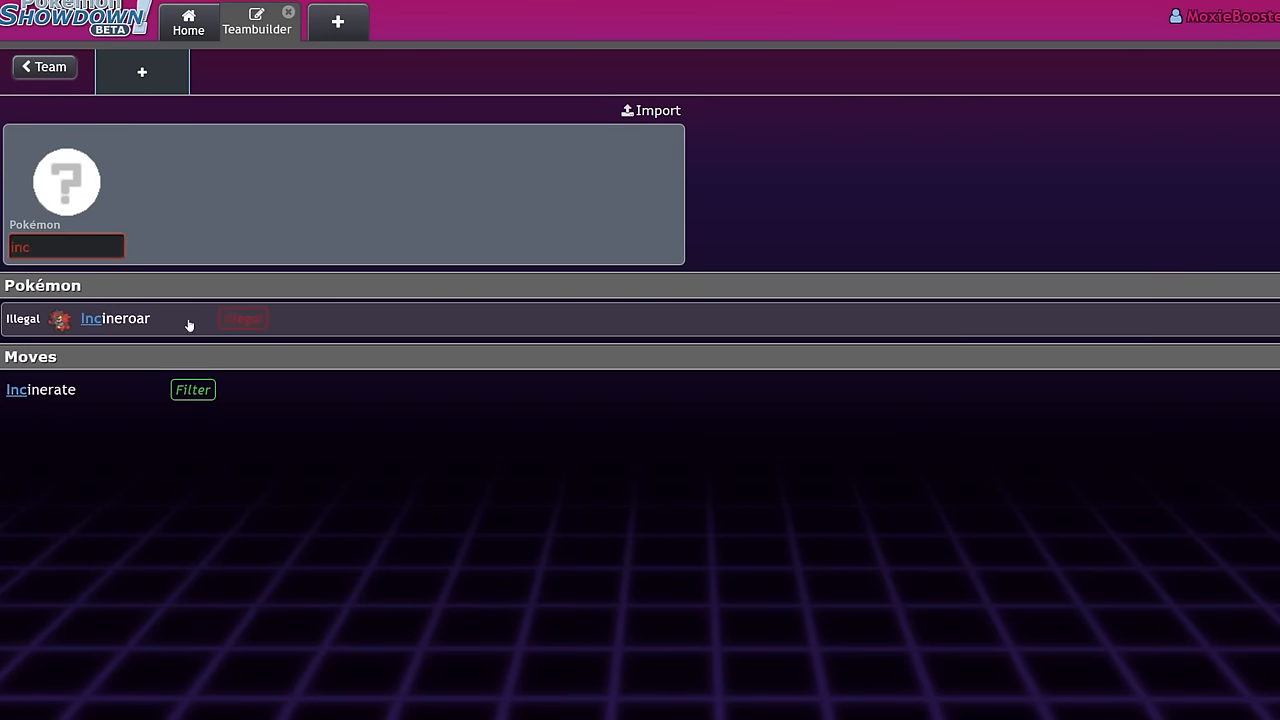
type("land")
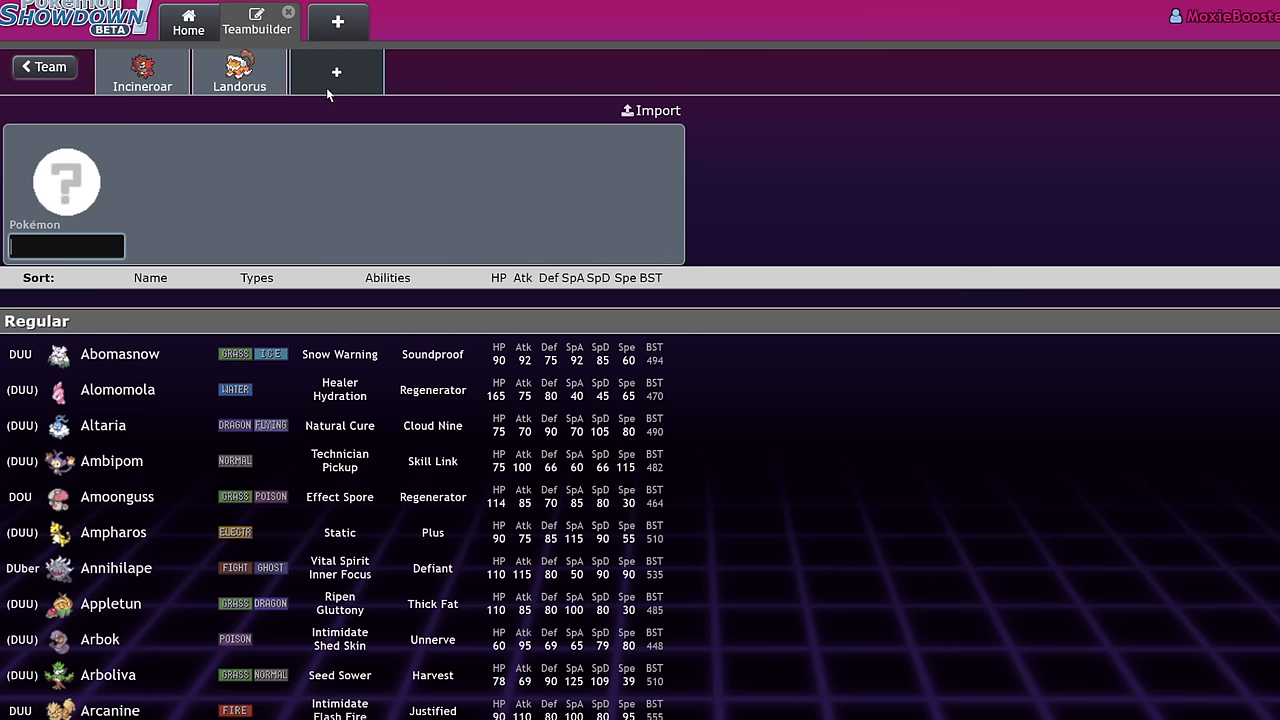
type("sin")
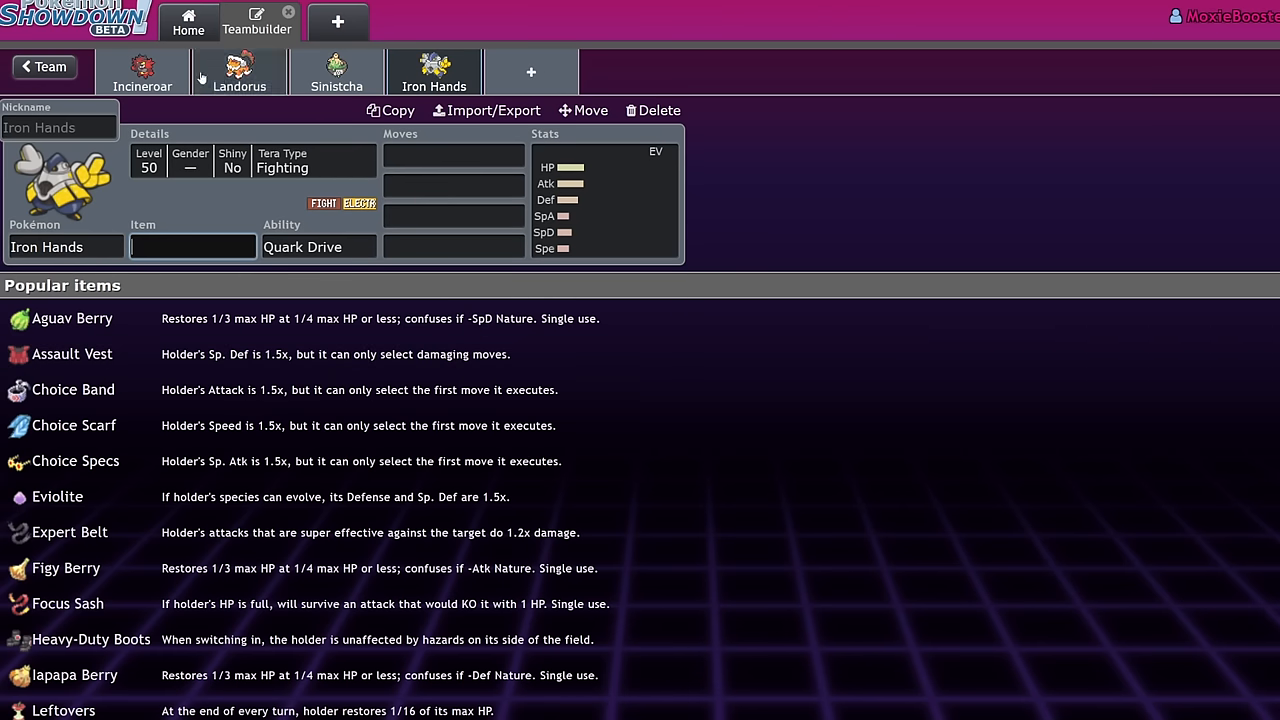
mouse_move(285, 92)
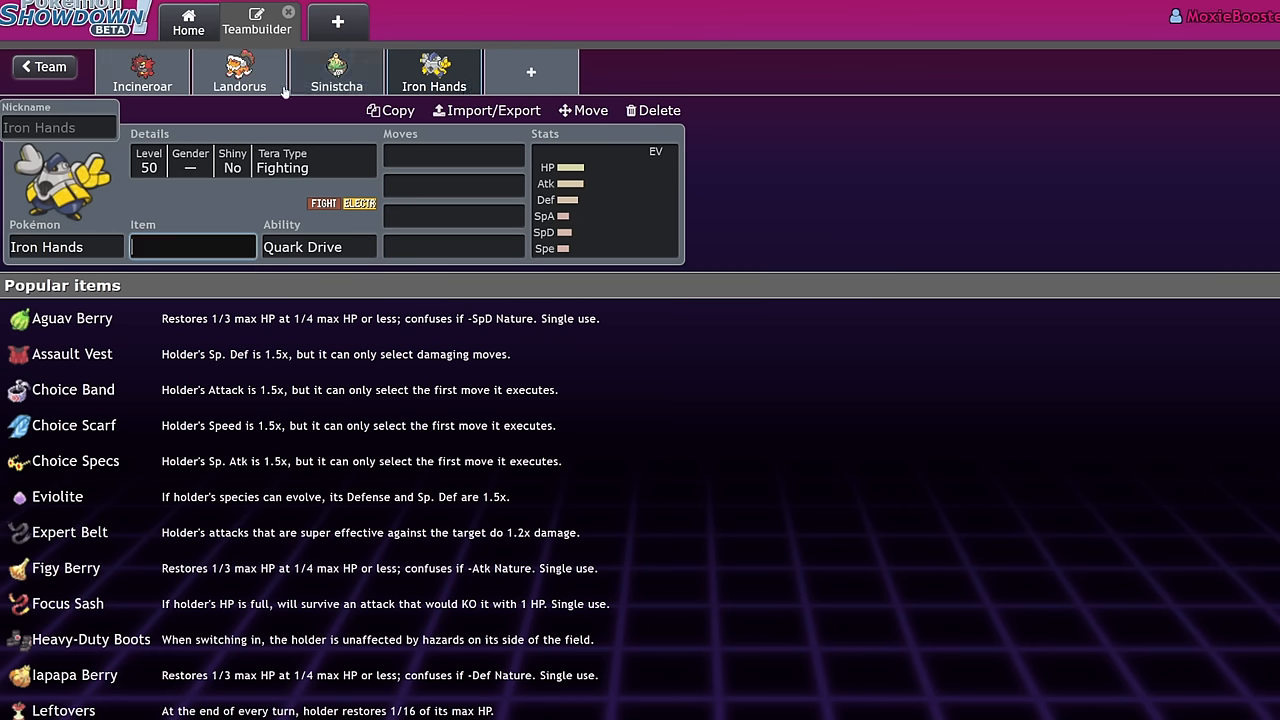
- Flip between the Incineroar, Sinistcha and Iron Hands slots to compare sets
left_click(336, 71)
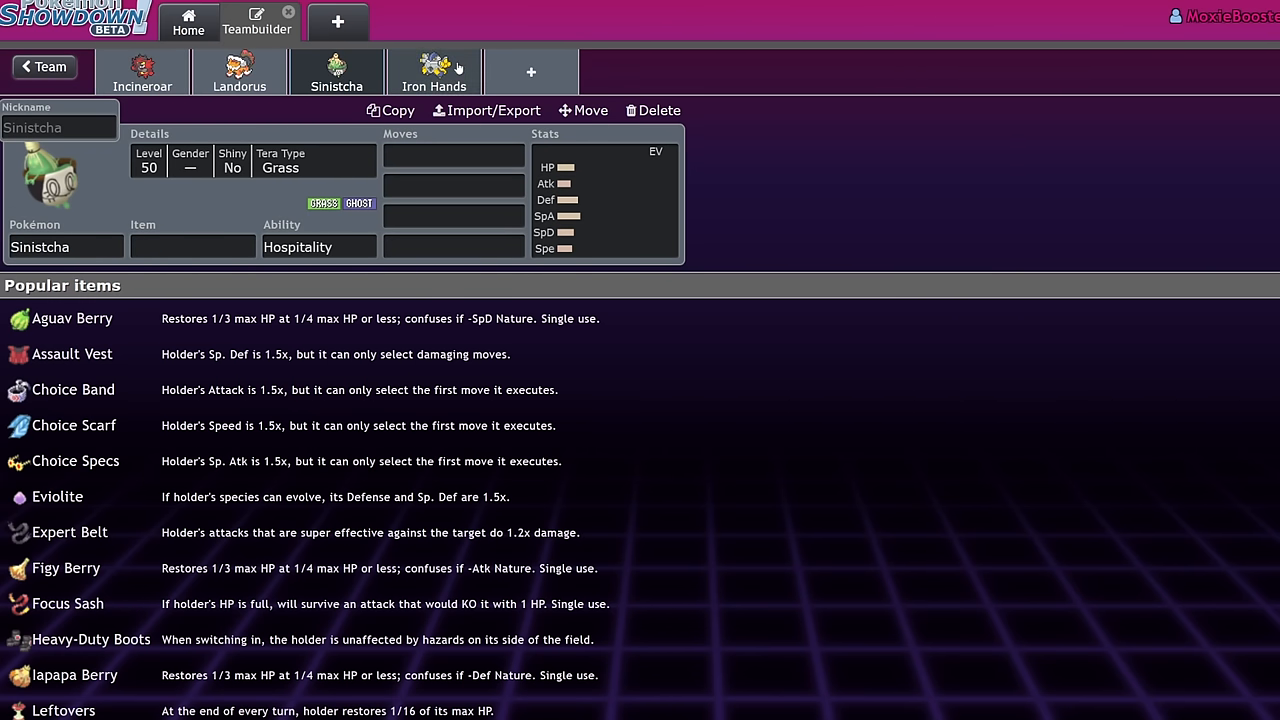
left_click(433, 72)
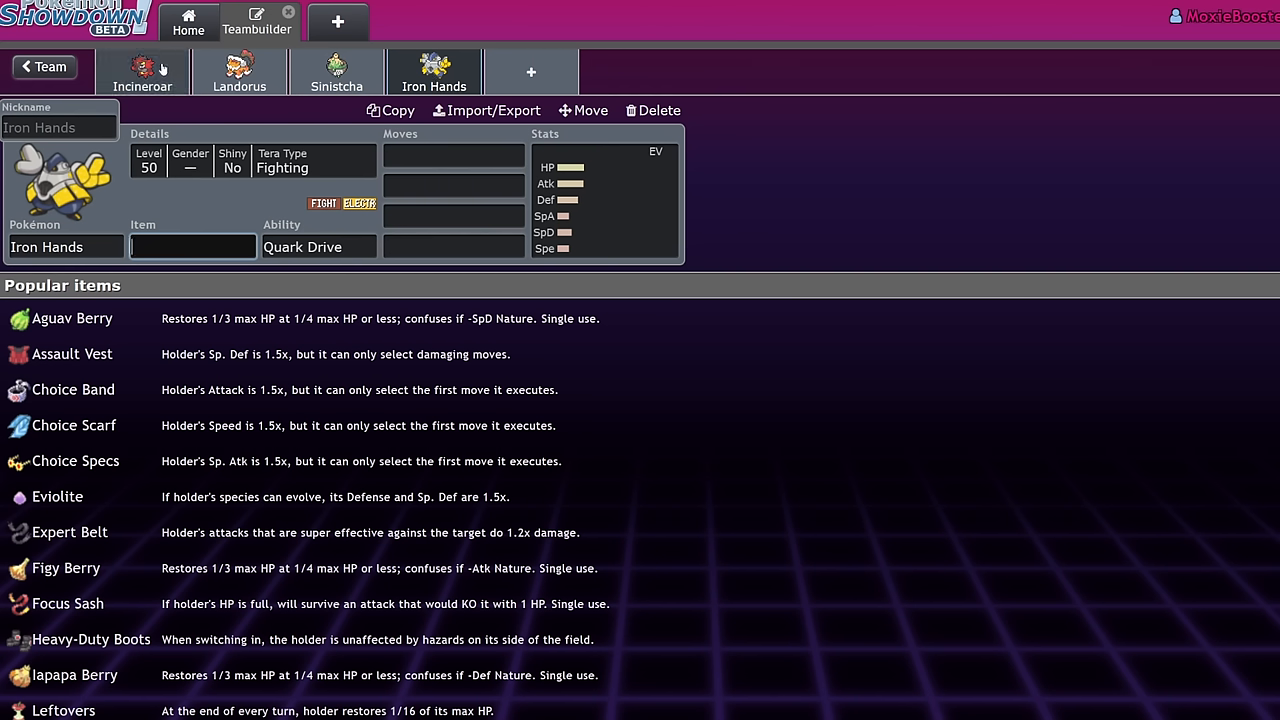
mouse_move(337, 72)
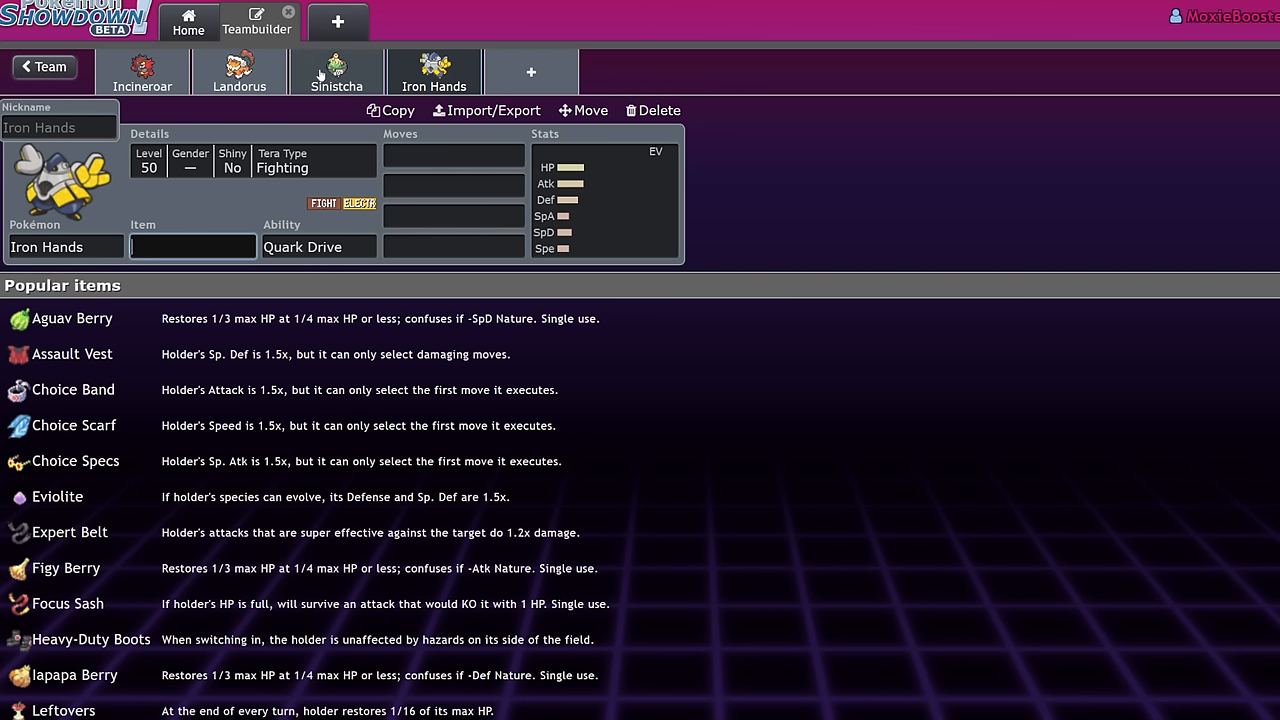
mouse_move(321, 78)
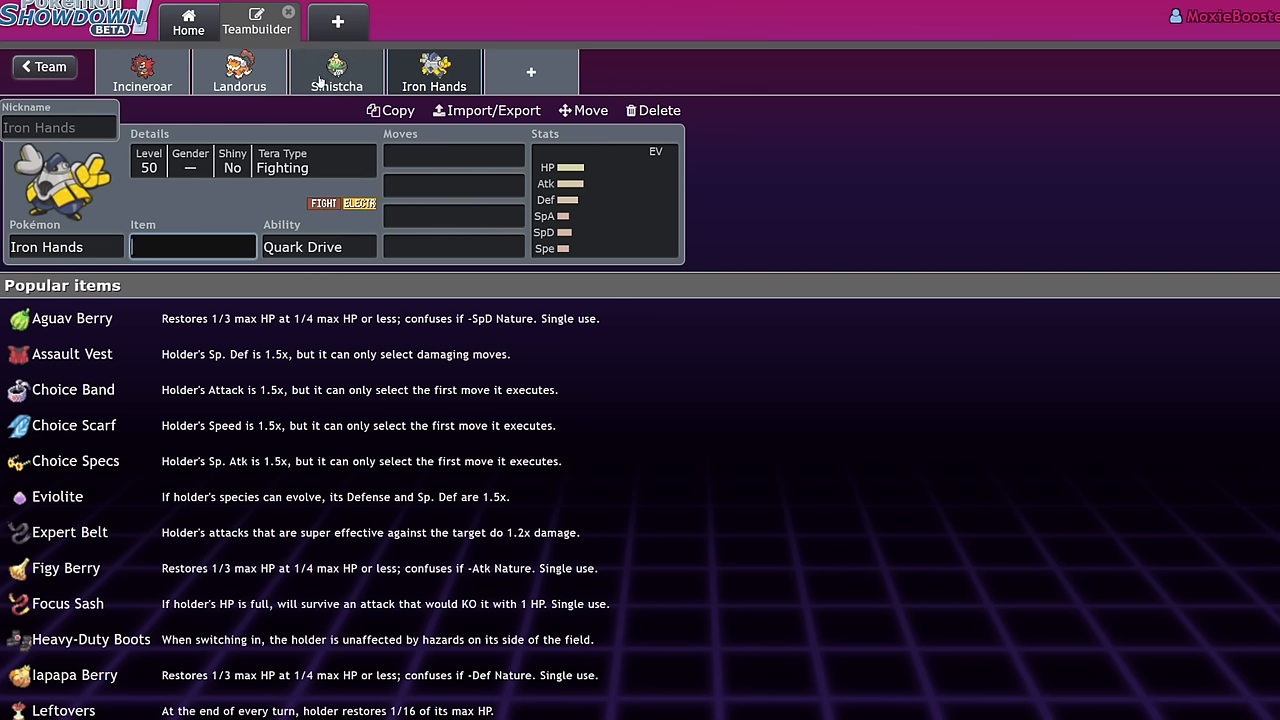
left_click(142, 71)
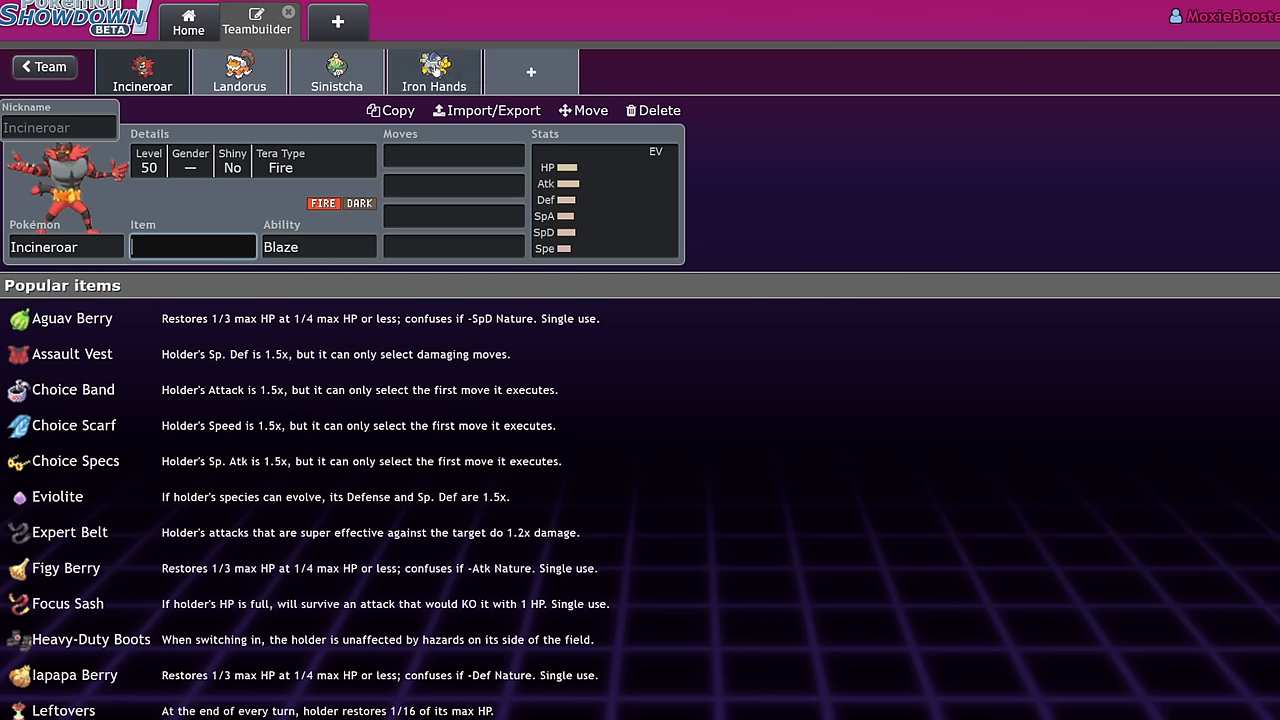
left_click(337, 71)
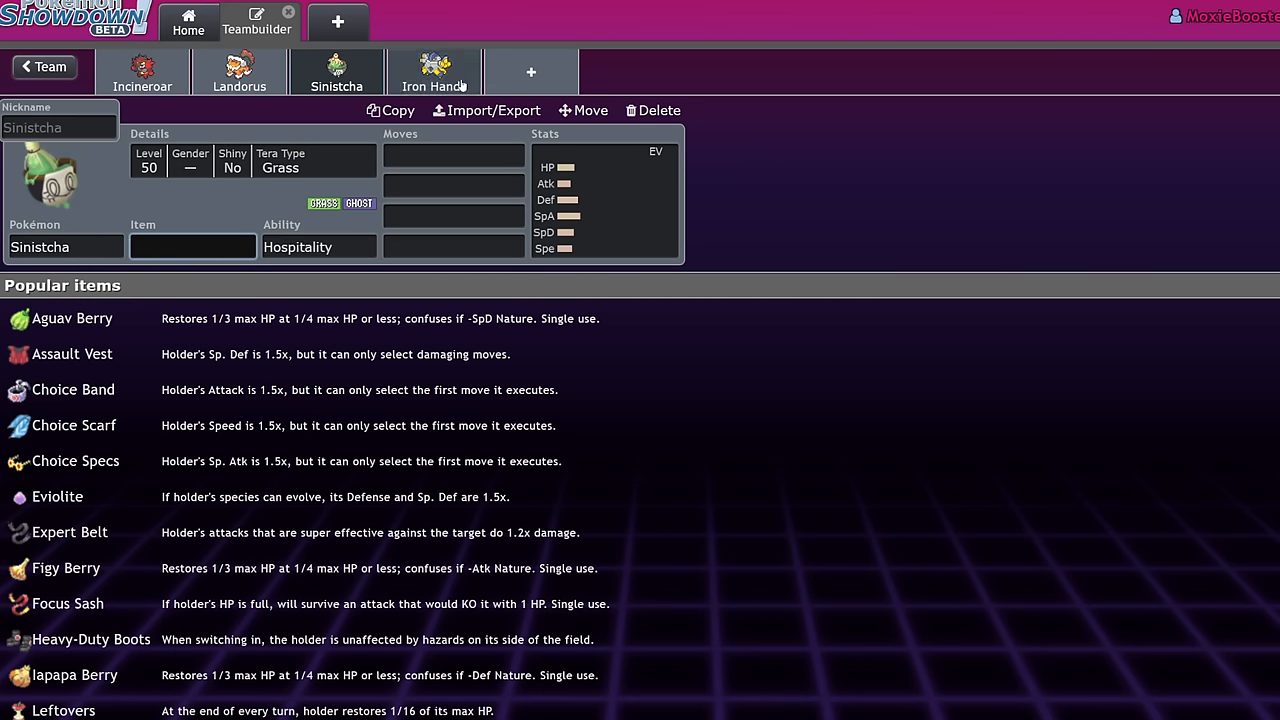
left_click(142, 71)
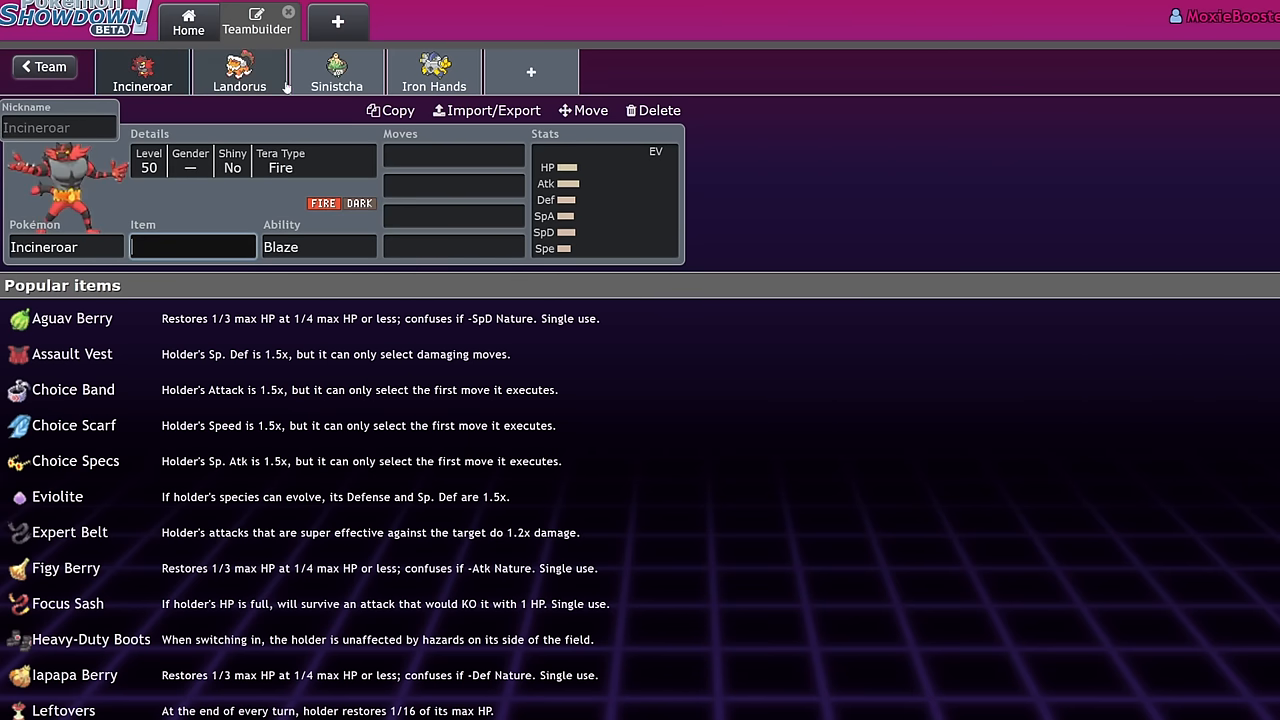
left_click(336, 72)
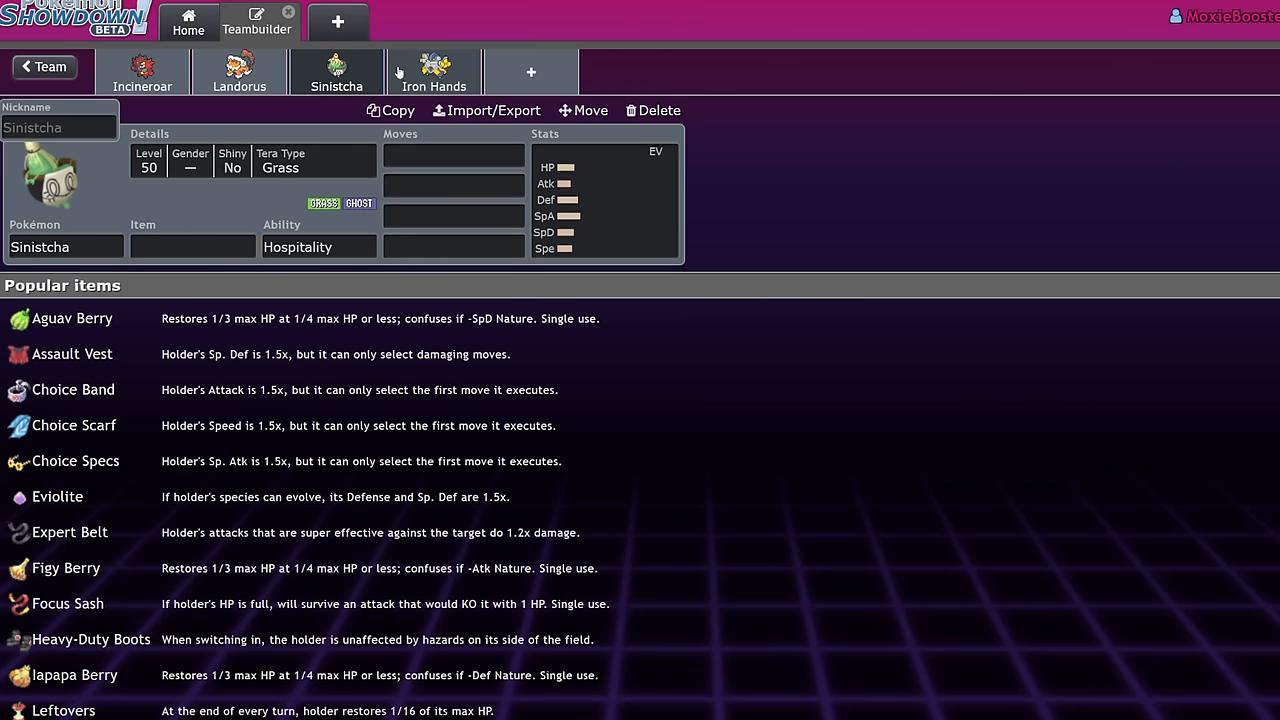
- Add a new team slot, search 'tin' and select the result
left_click(433, 71)
type("thig")
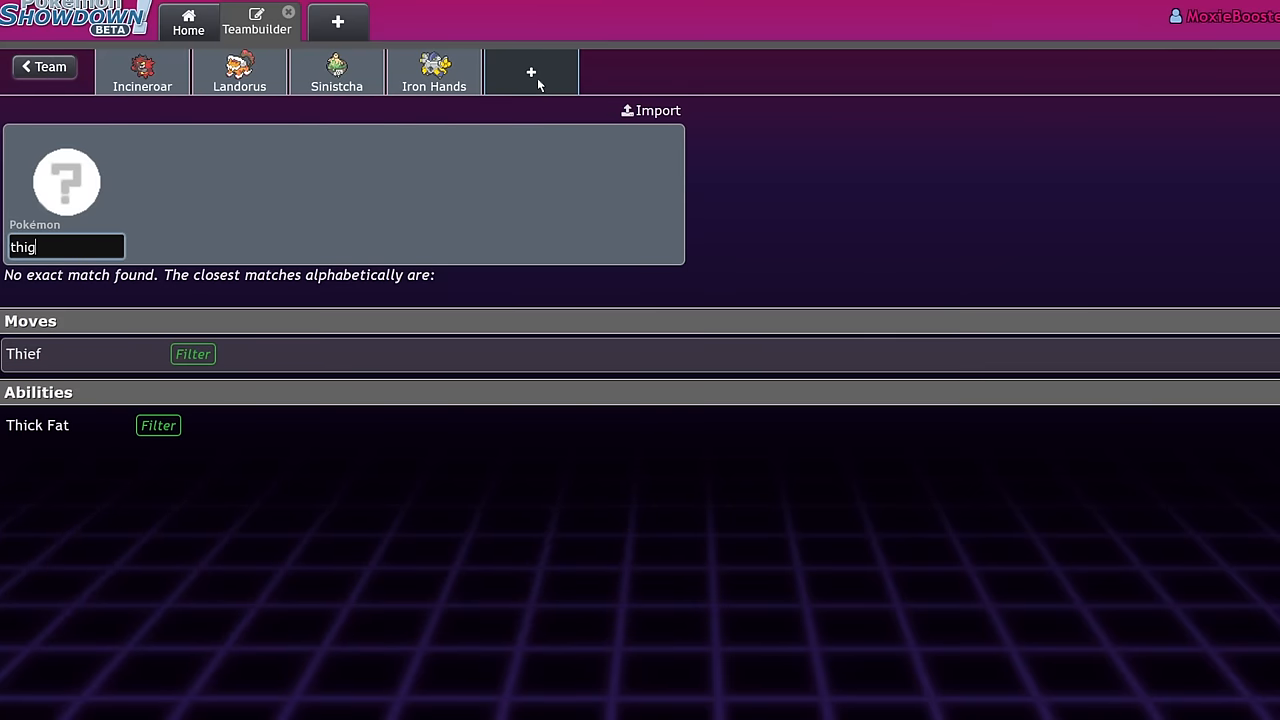
type("tin")
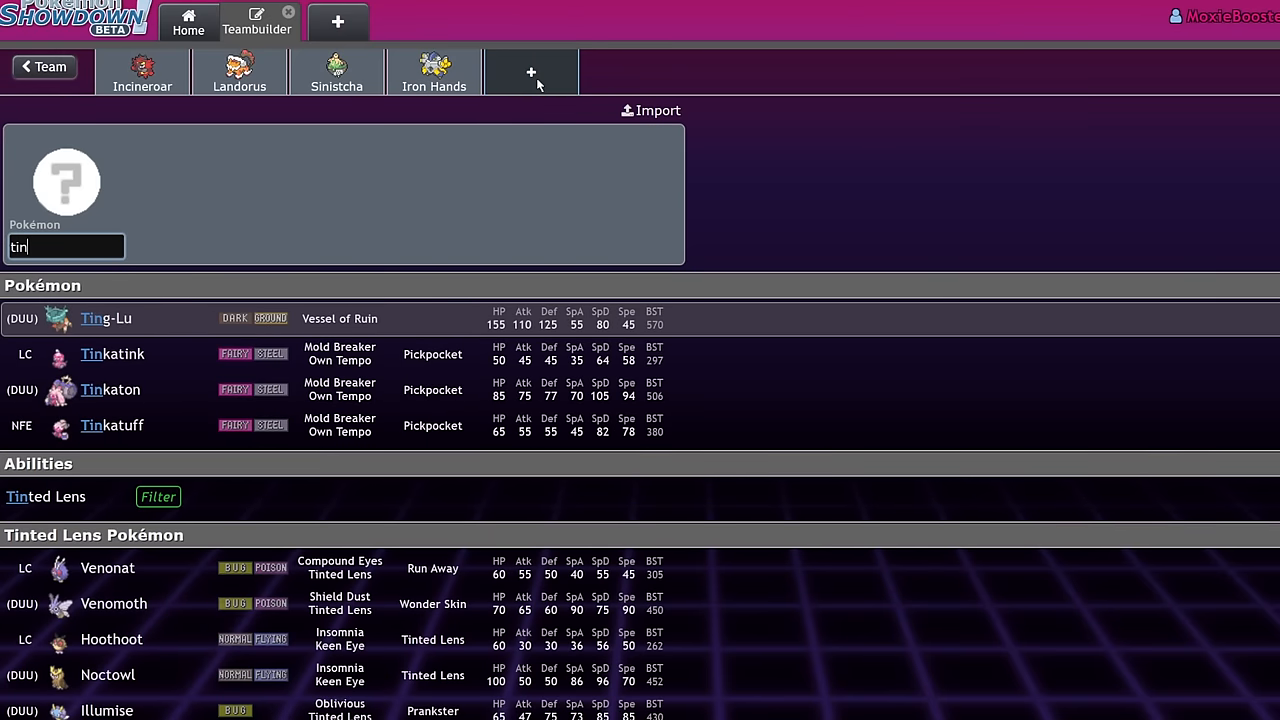
left_click(106, 318)
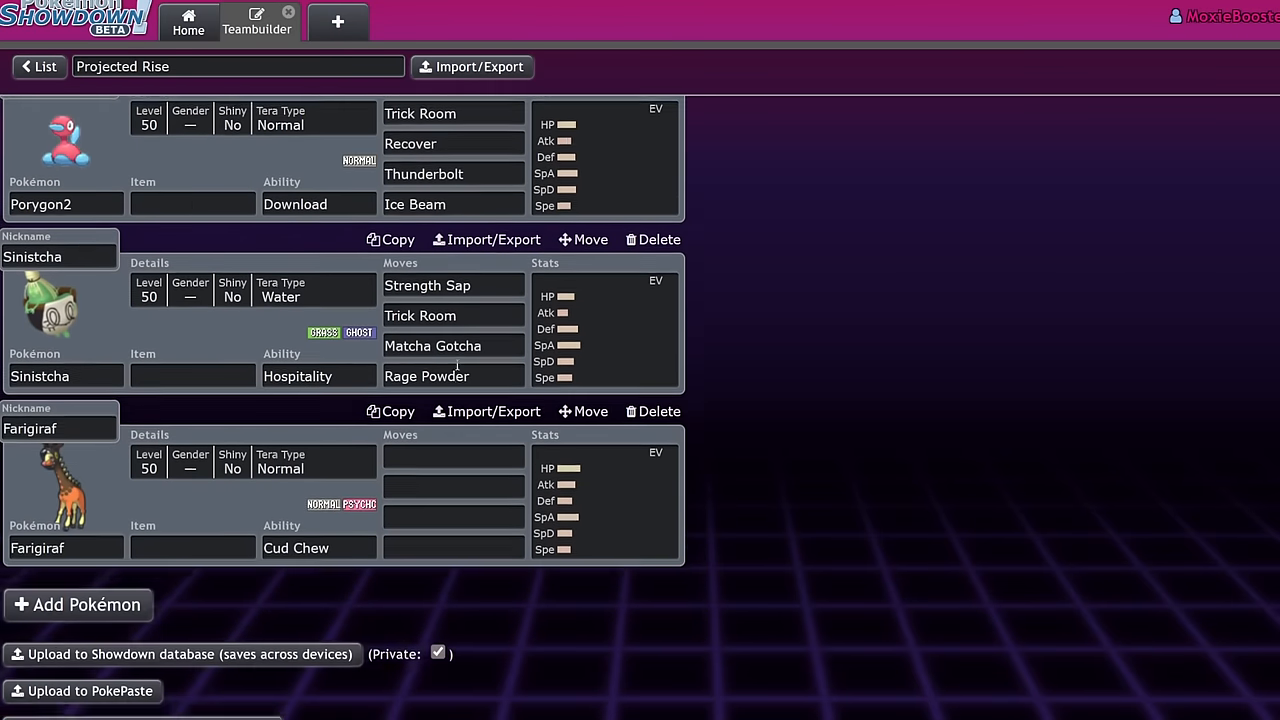
scroll("down", 3)
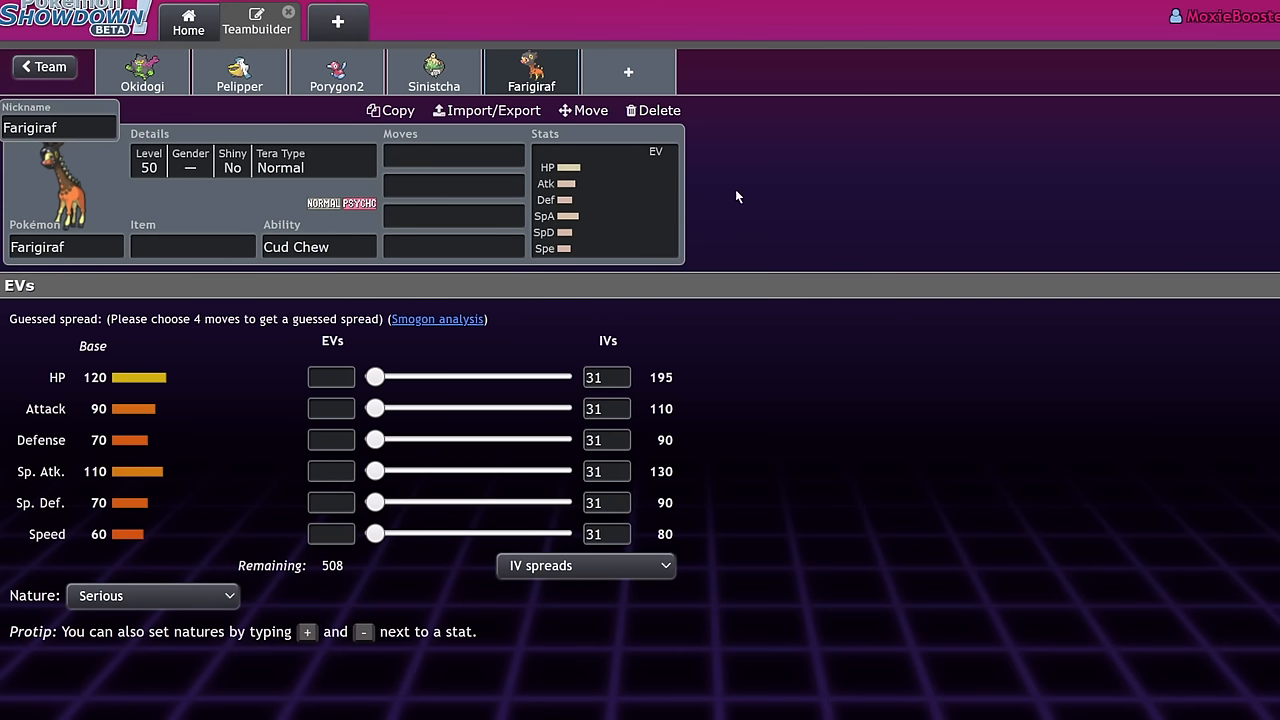
mouse_move(236, 314)
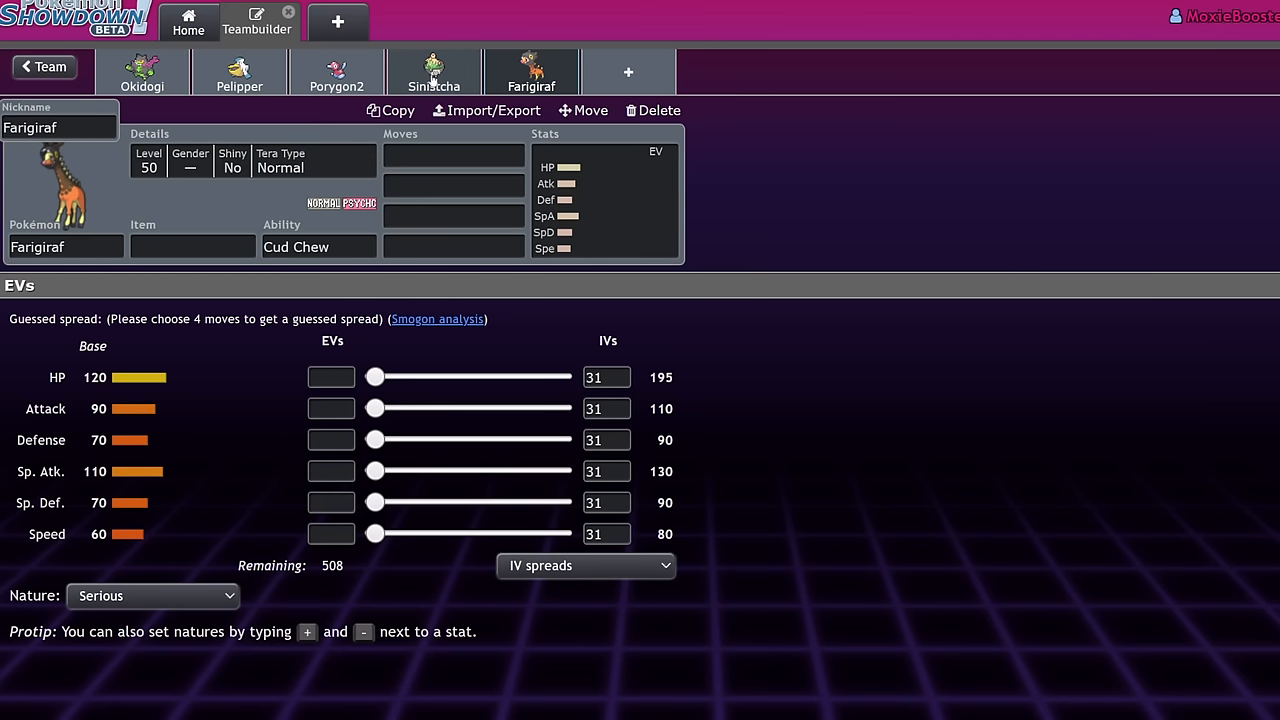
mouse_move(548, 137)
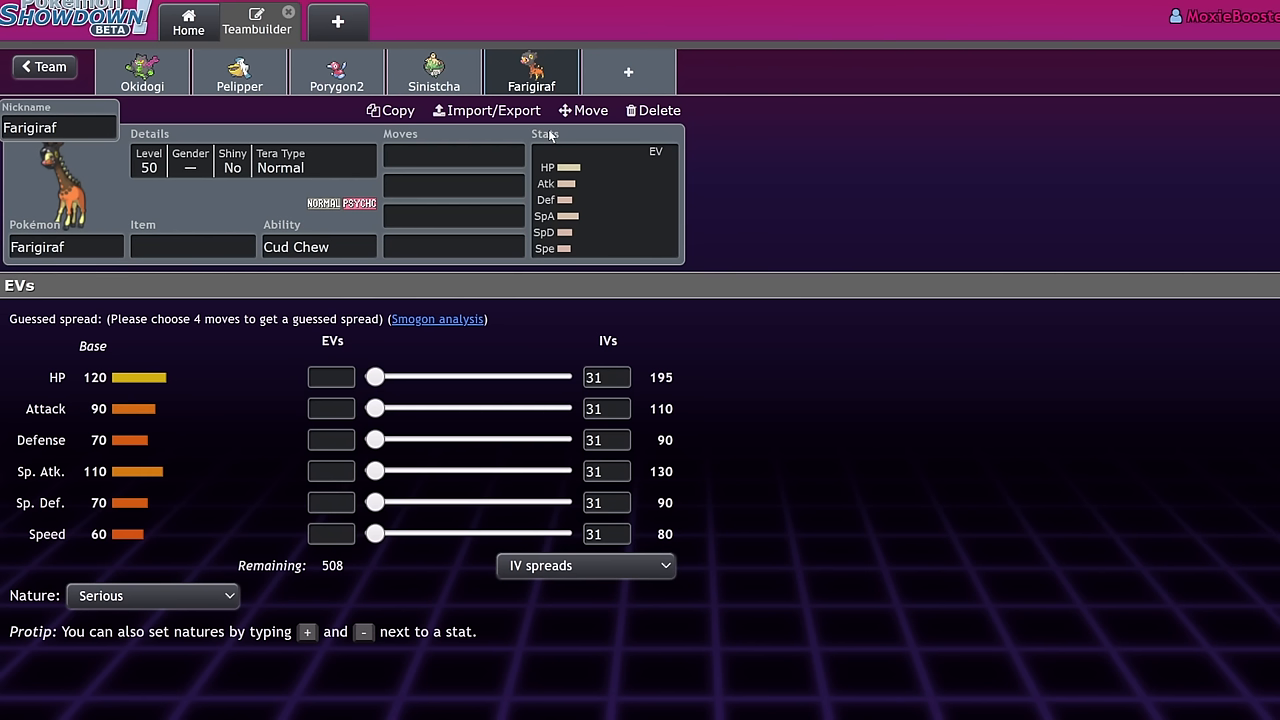
mouse_move(464, 234)
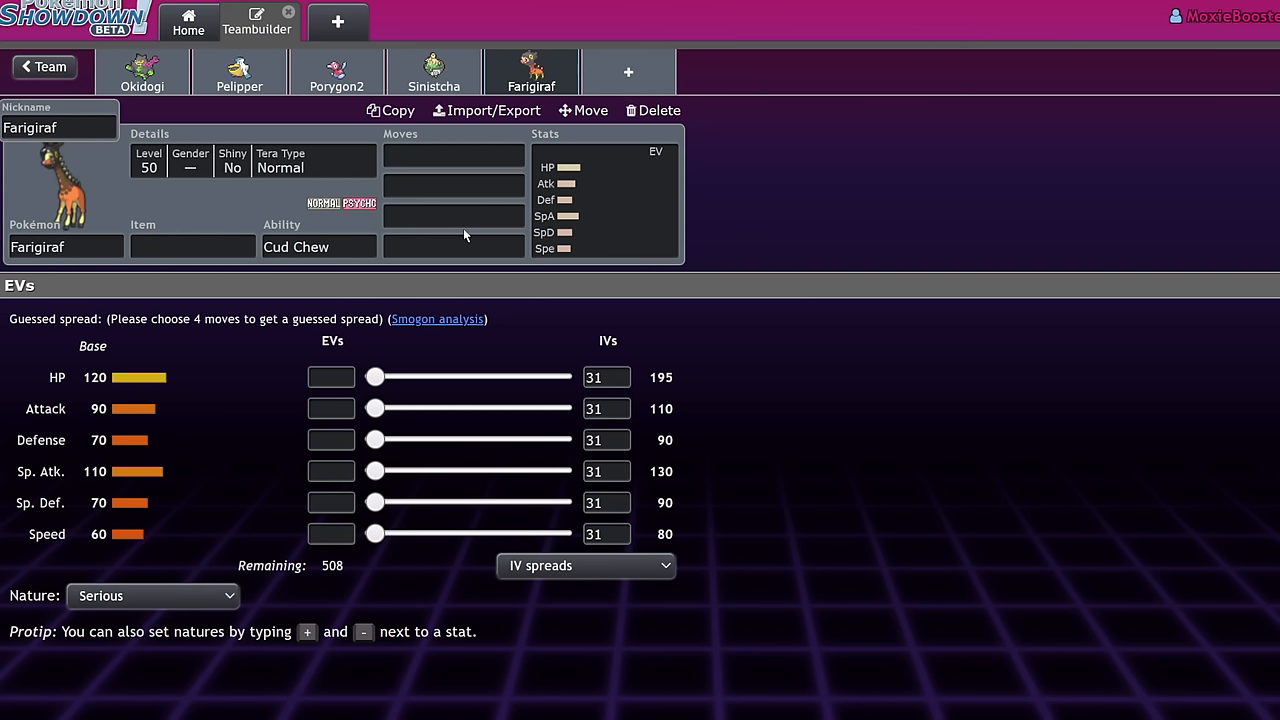
left_click(42, 67)
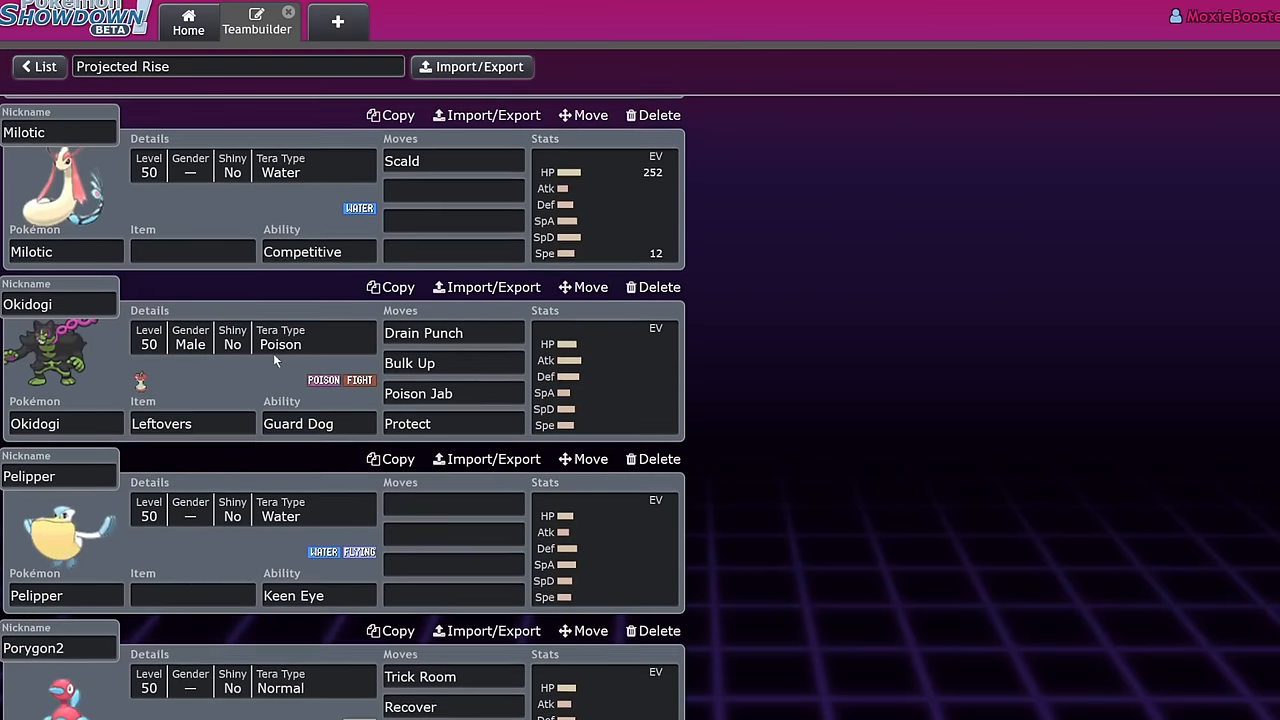
- Give Pelipper Tailwind, Hurricane and Hydro Pump, then add Kingdra in a new slot
scroll("down", 3)
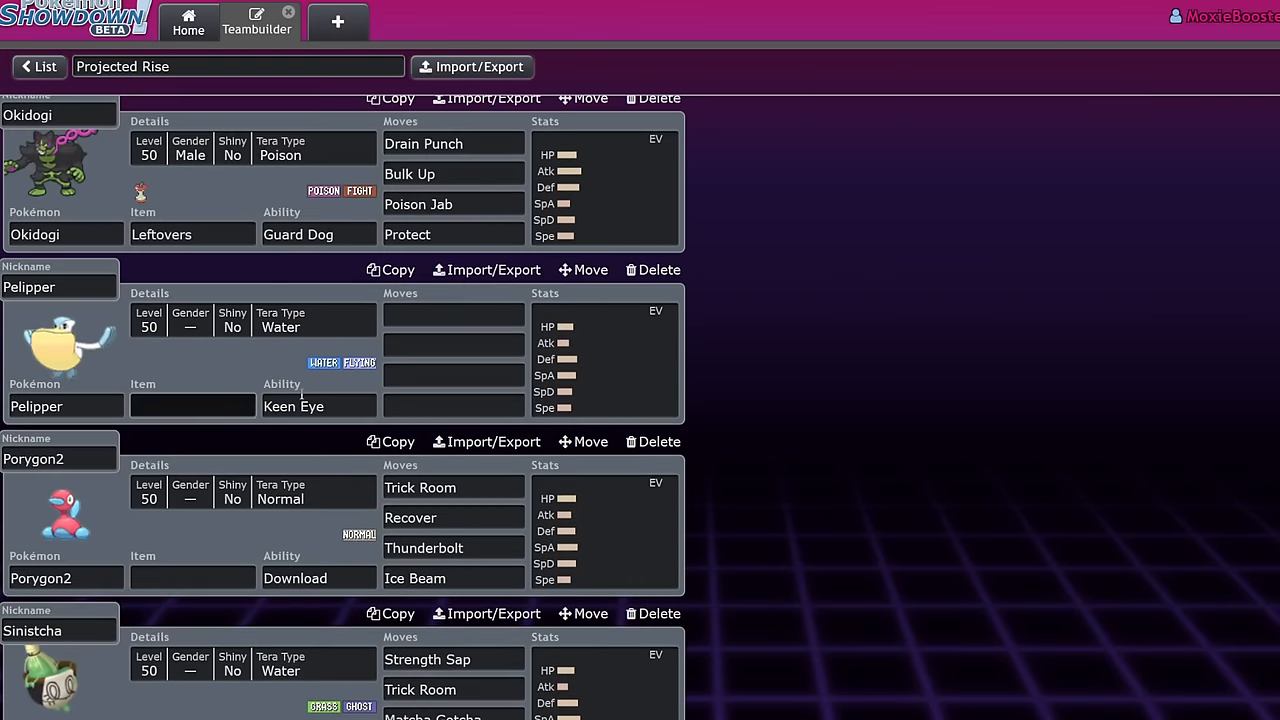
left_click(65, 345)
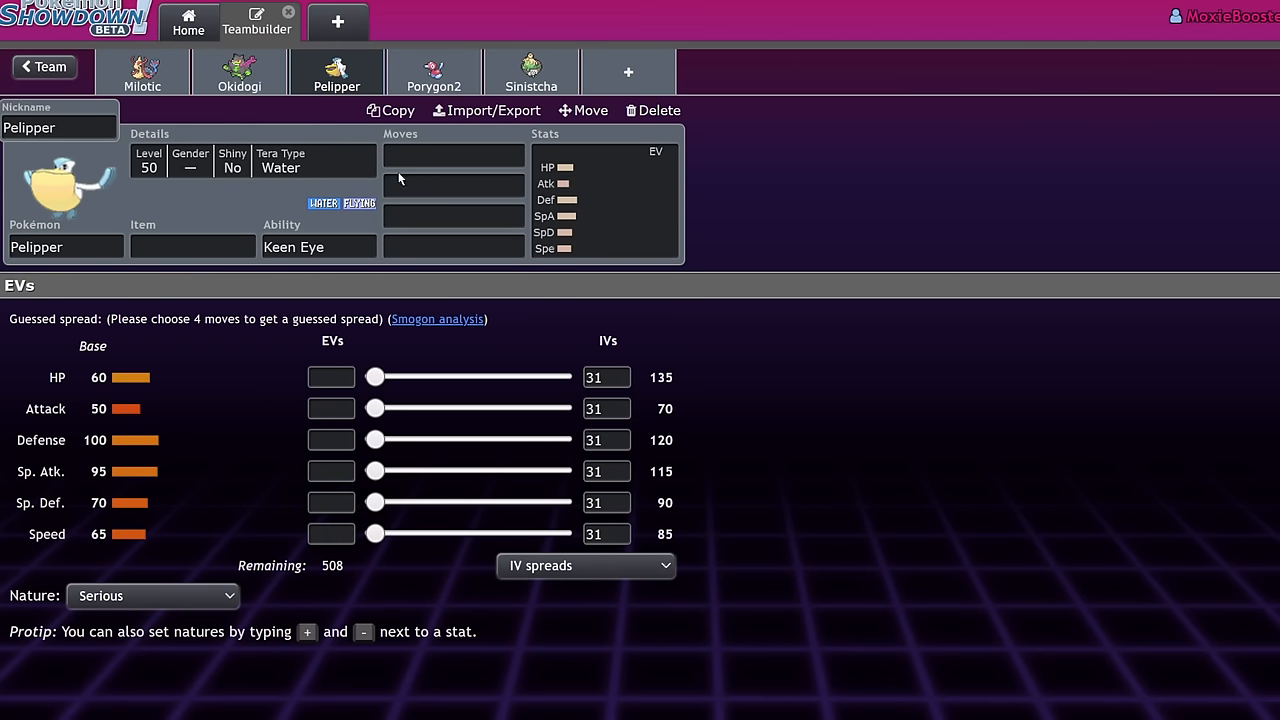
mouse_move(230, 378)
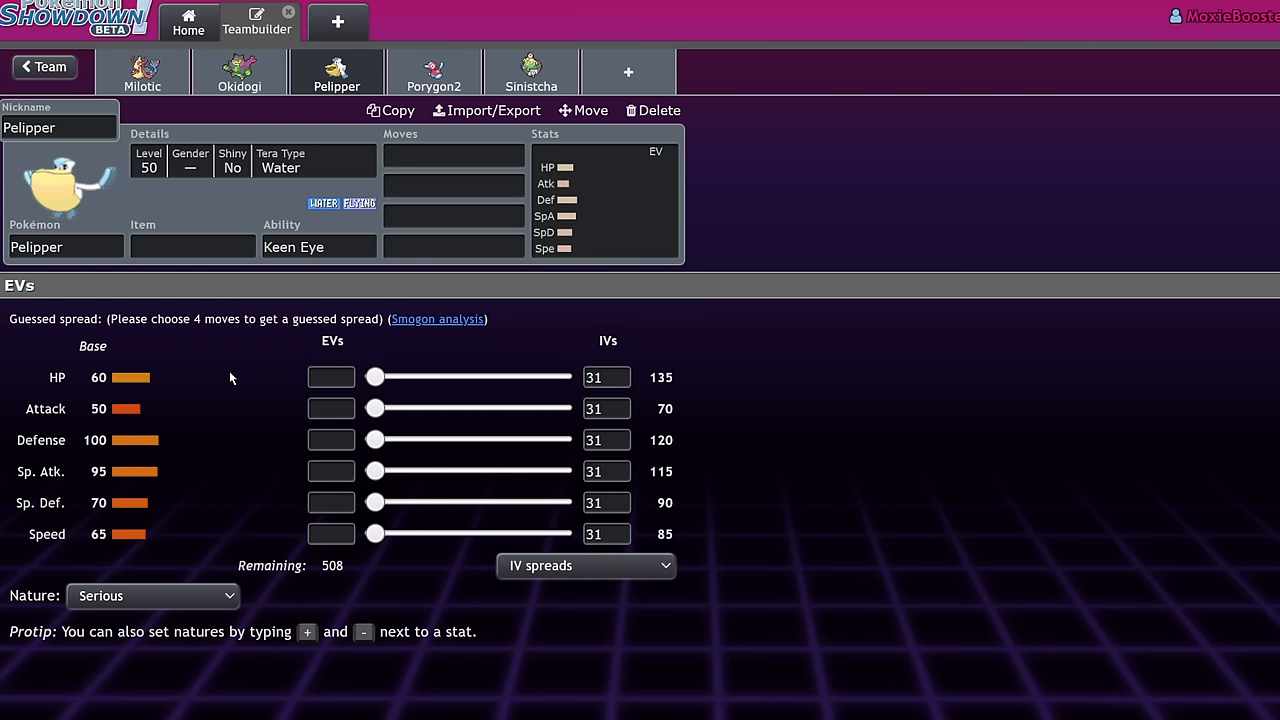
mouse_move(230, 376)
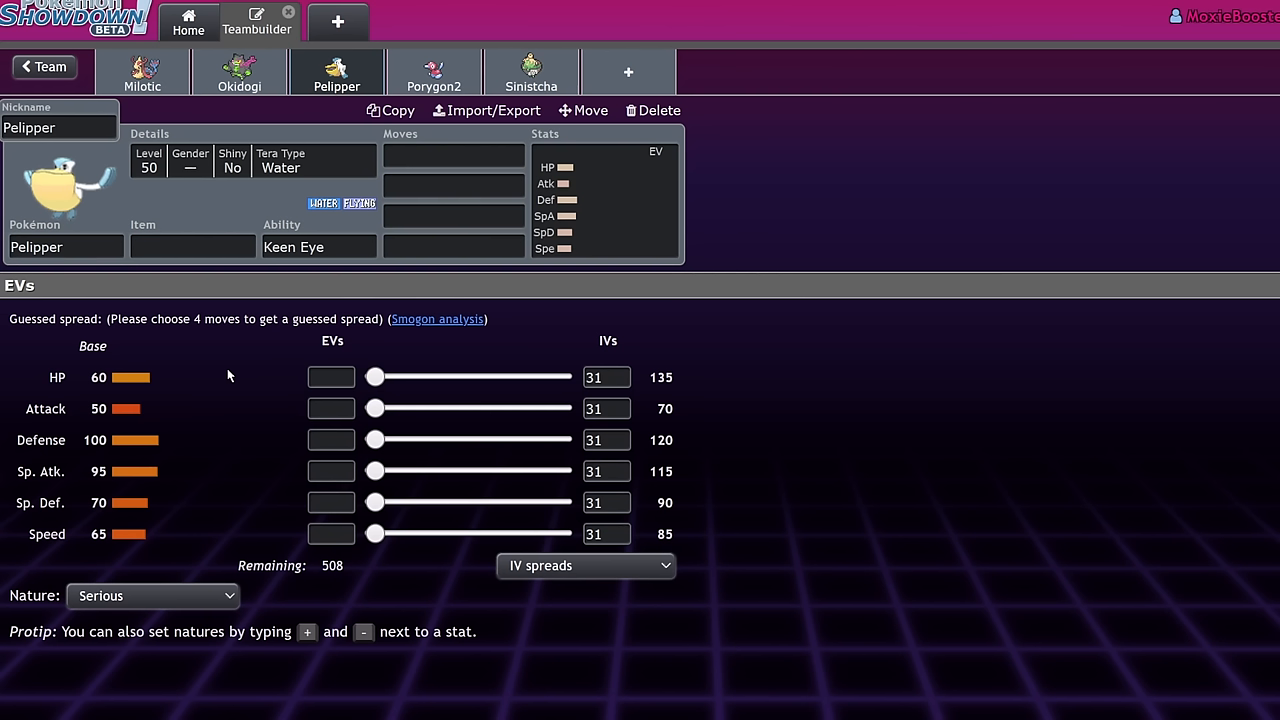
left_click(453, 185)
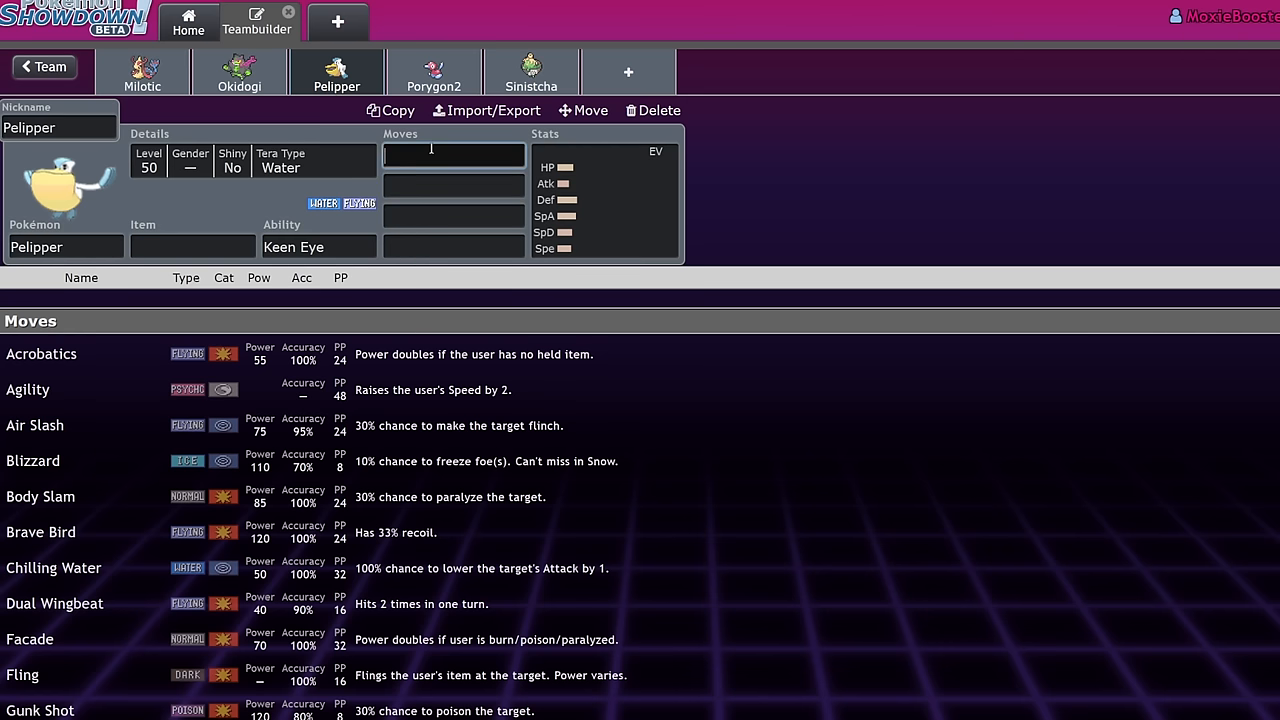
type("hur")
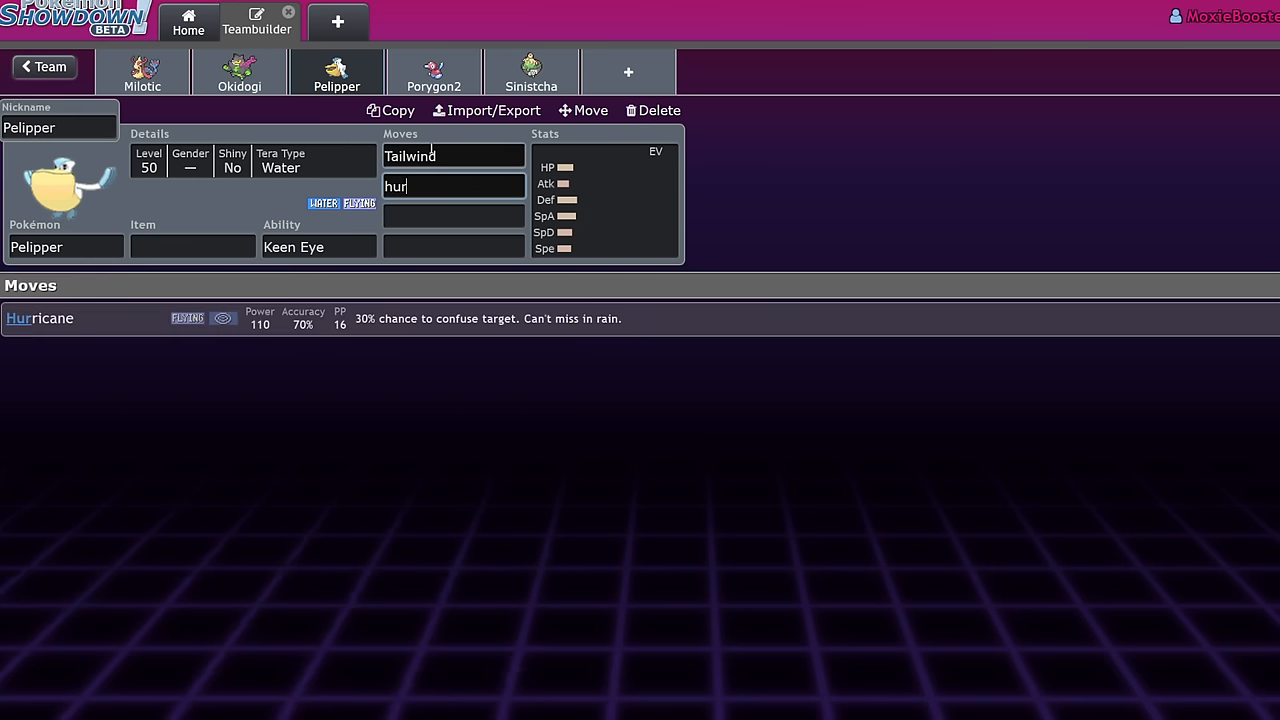
type("hyd")
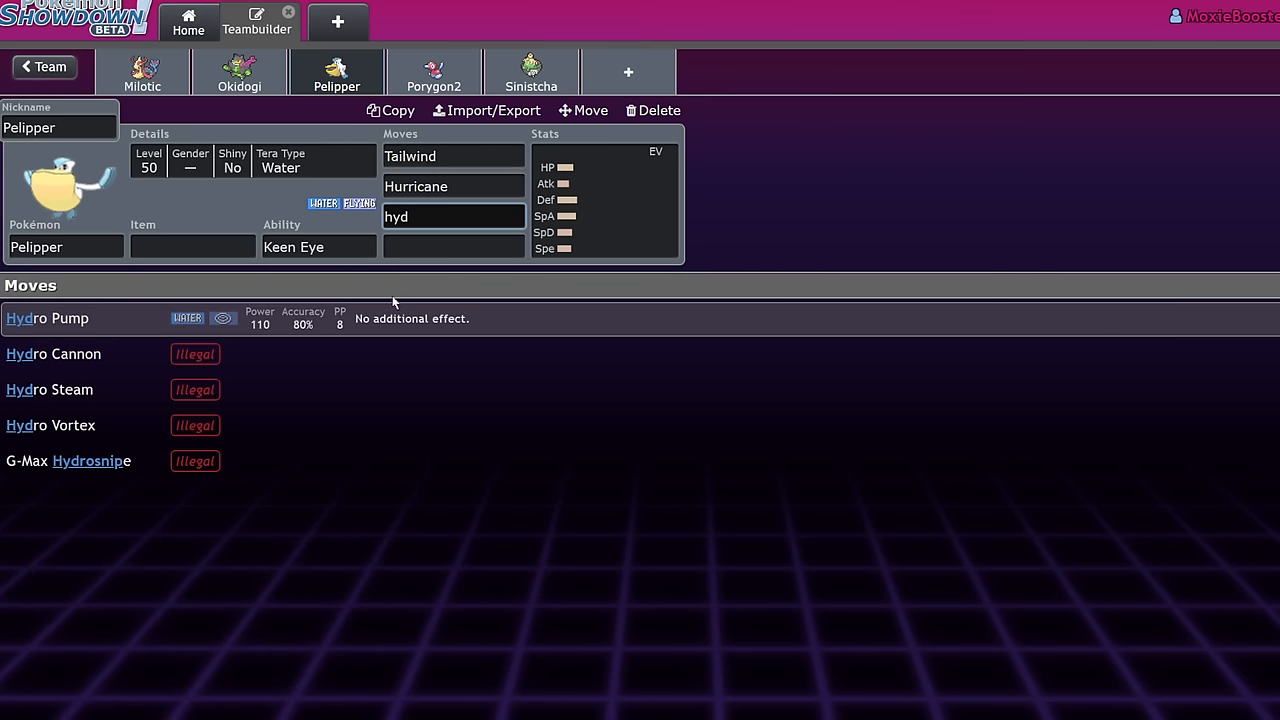
left_click(47, 318)
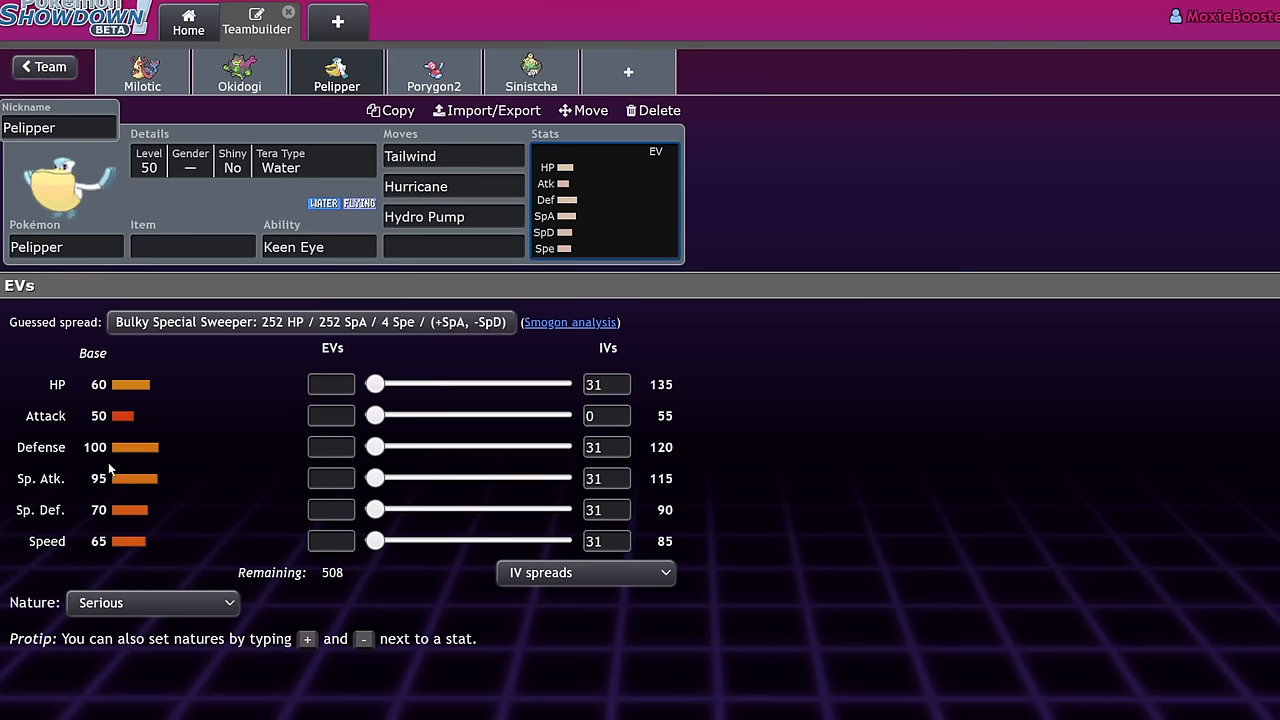
left_click(318, 247)
type("king")
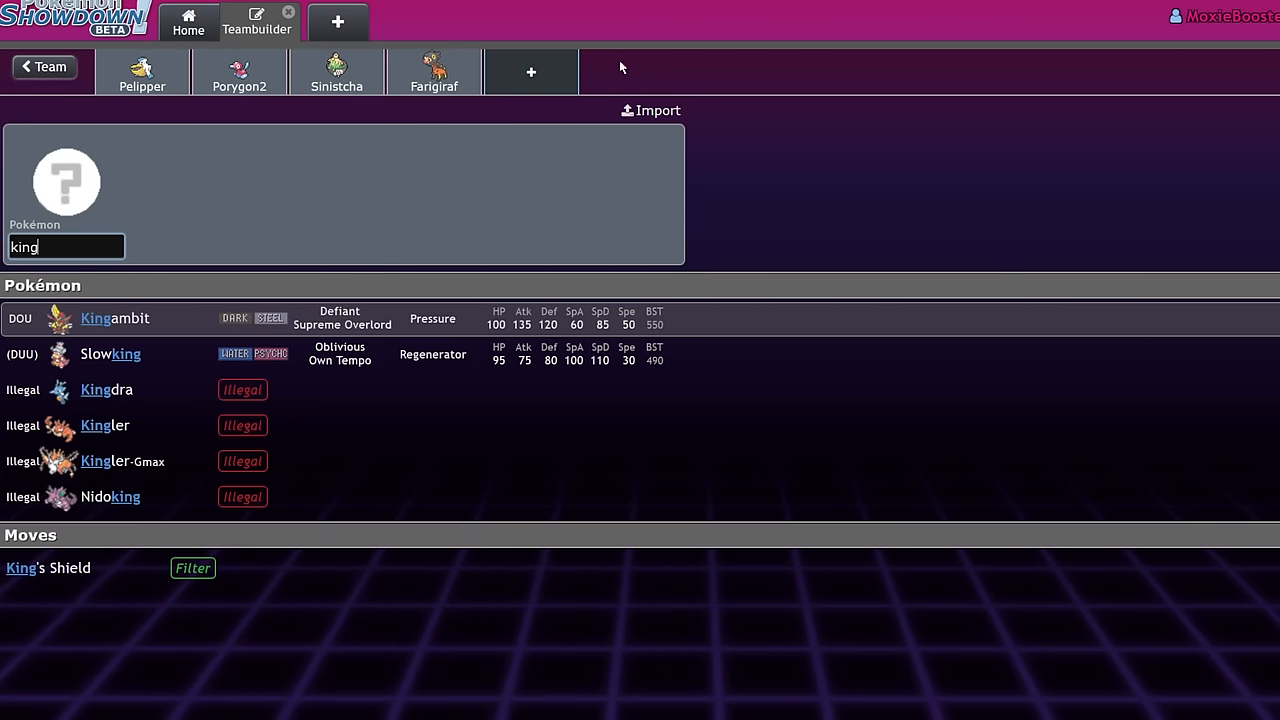
left_click(106, 389)
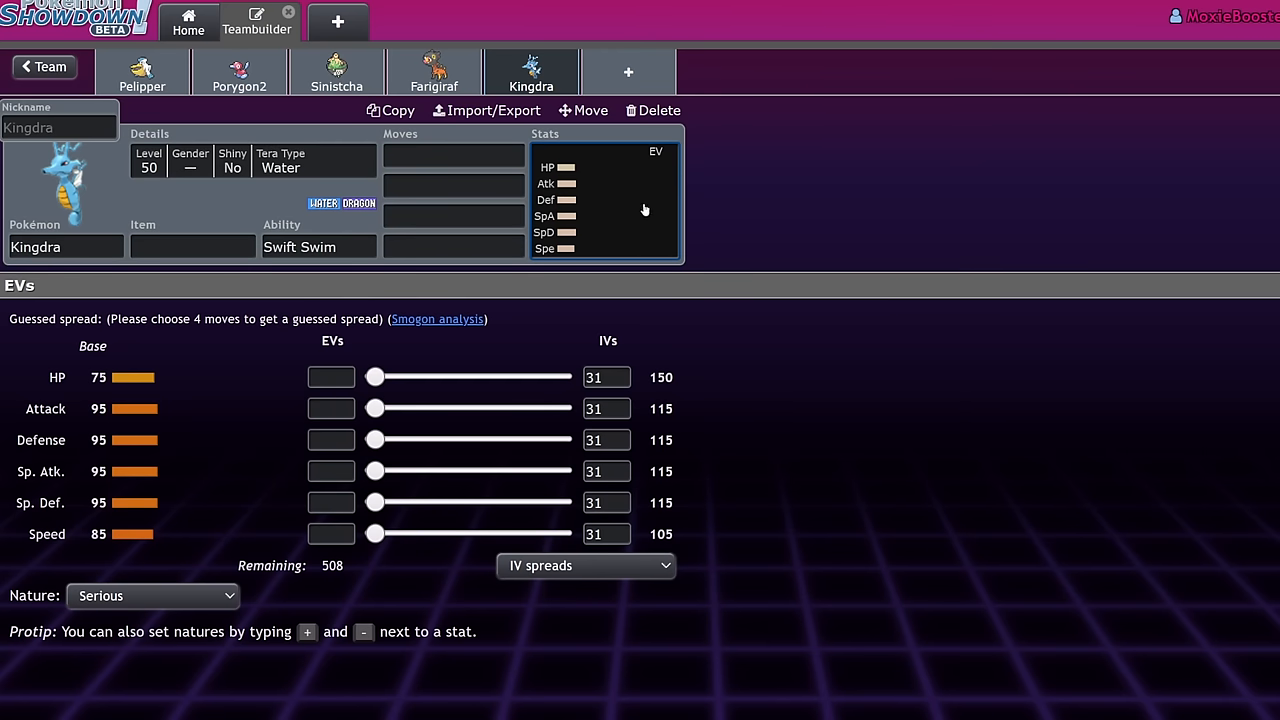
mouse_move(563, 228)
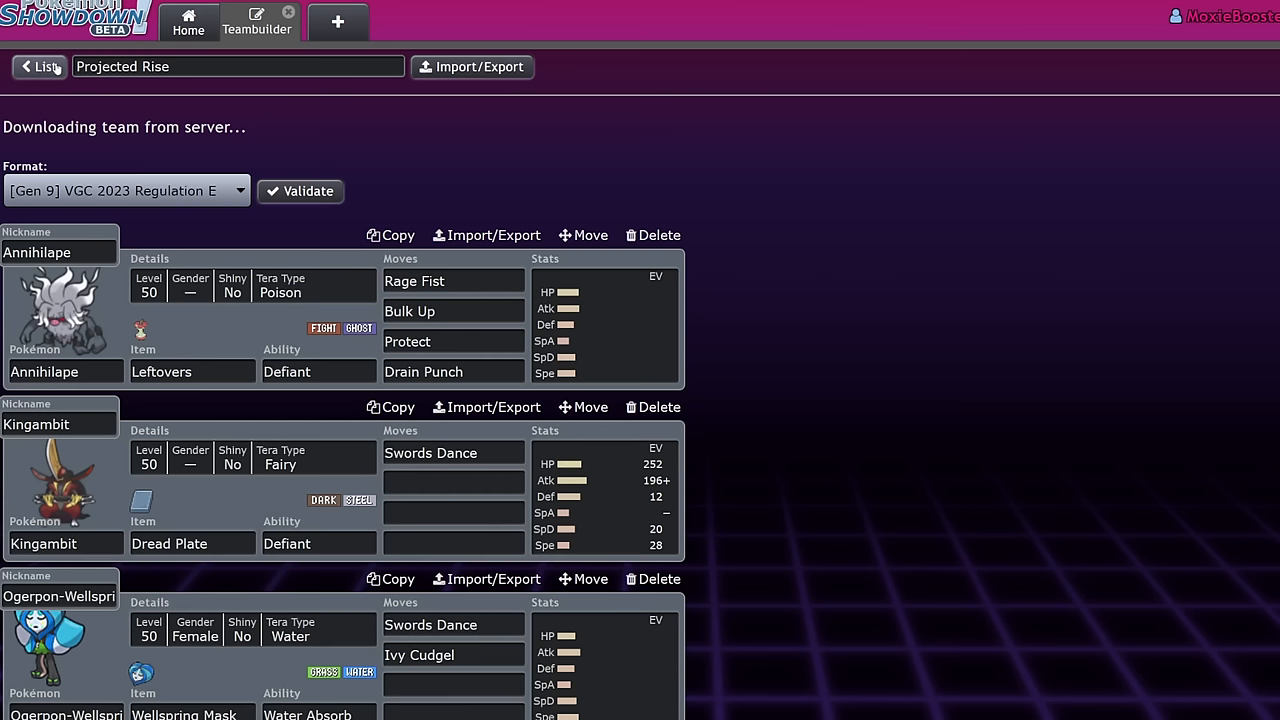
- Go back to the Incineroar Stuff Reg F folder's team list
left_click(40, 67)
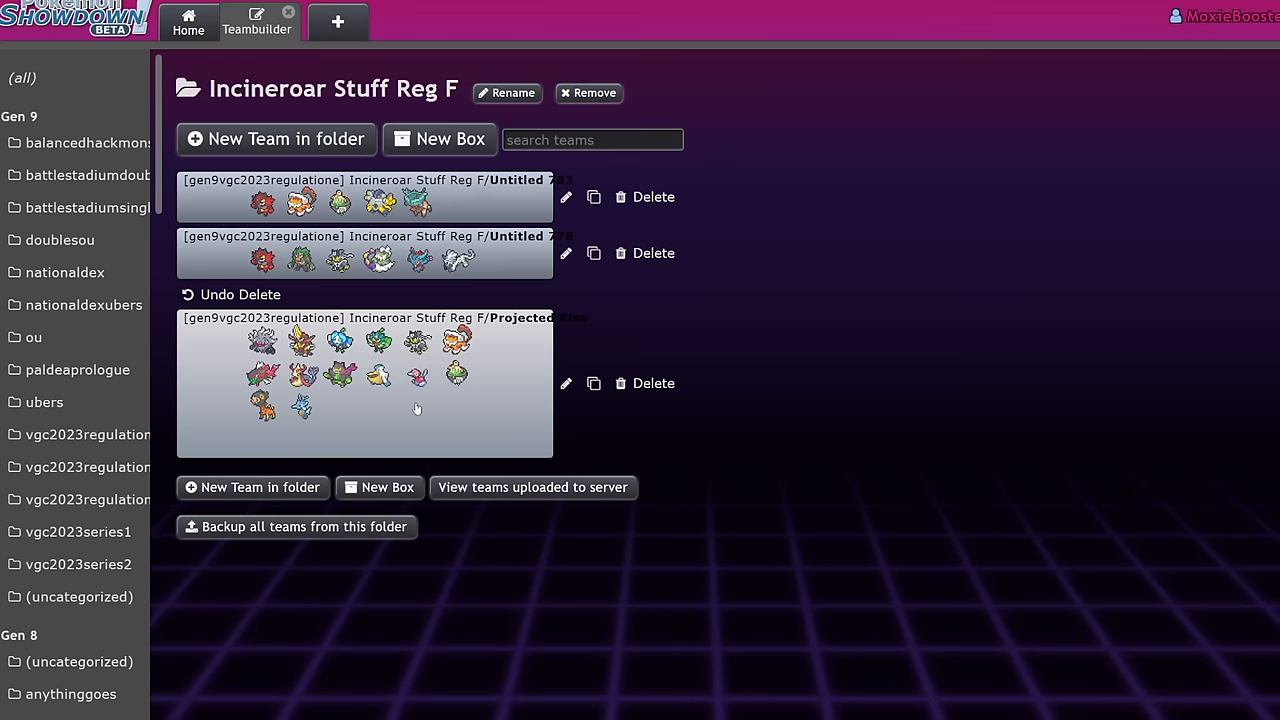
mouse_move(443, 430)
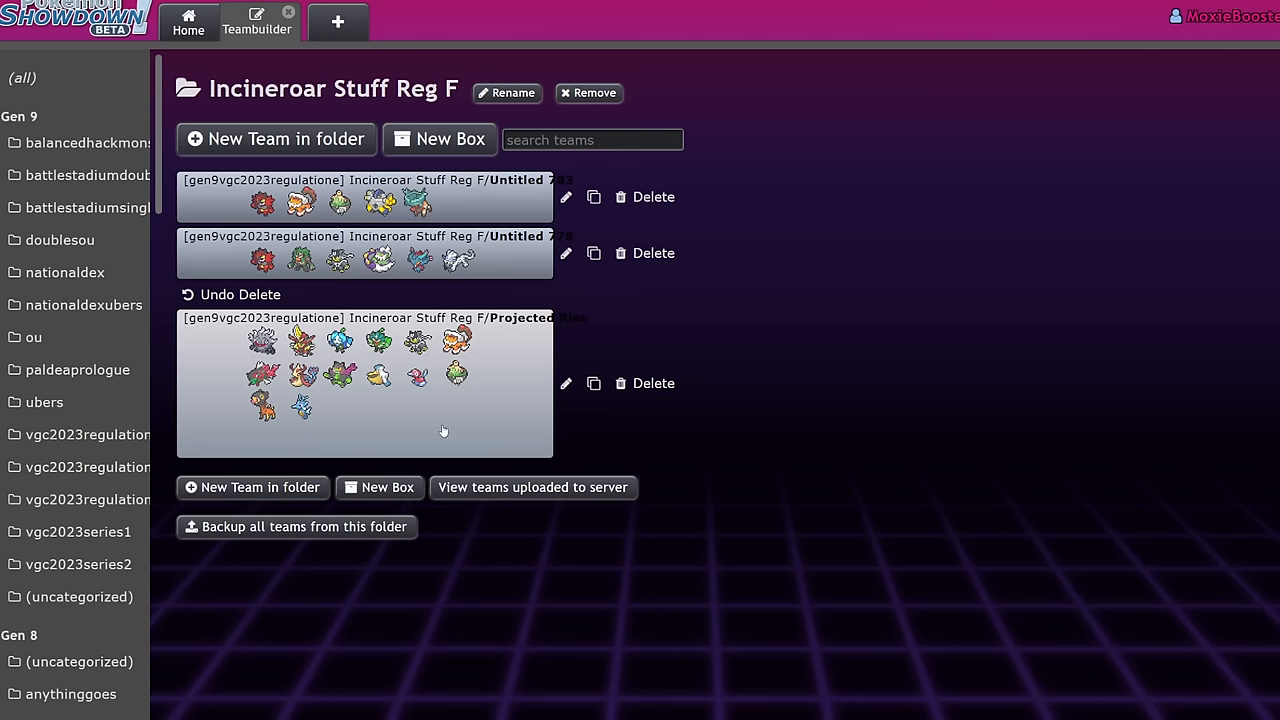
mouse_move(529, 354)
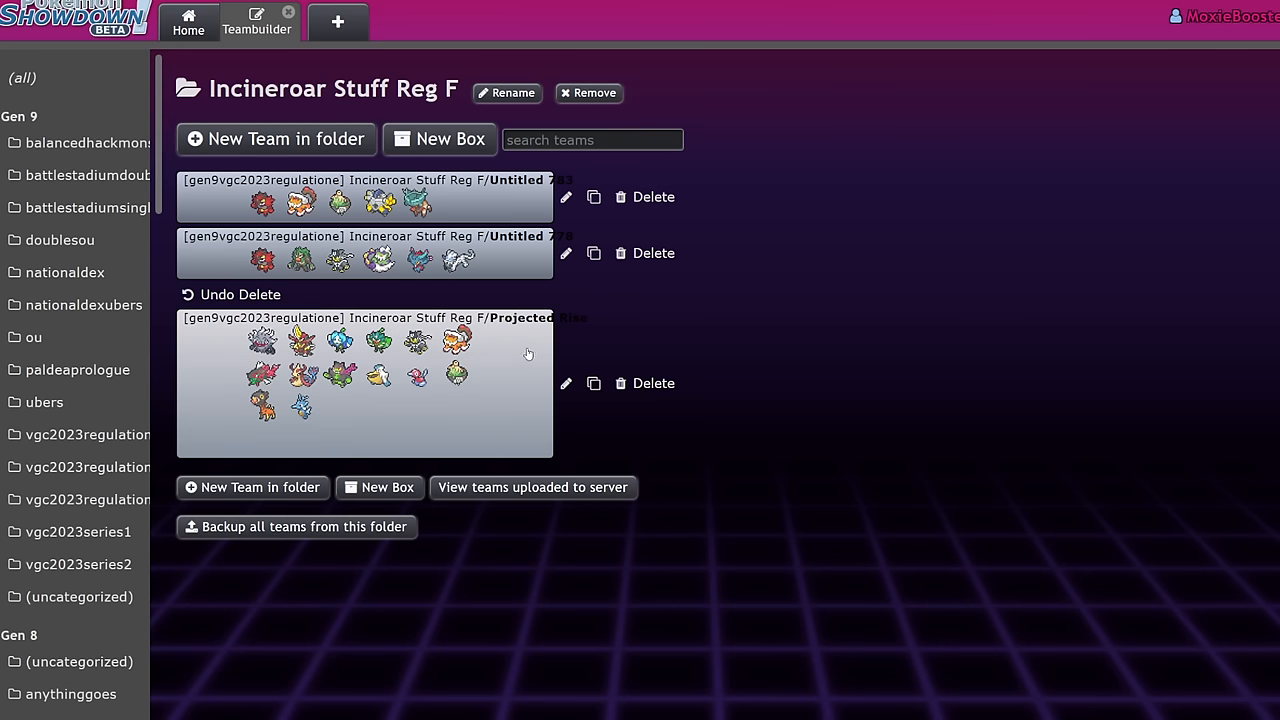